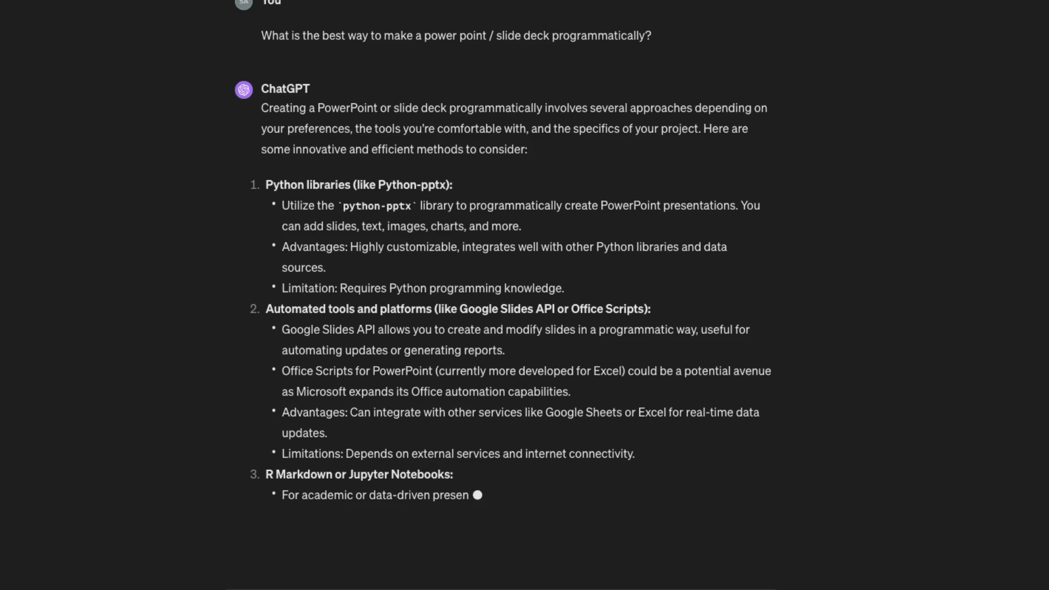
Step: Skim the '5 good emperors of rome' results and clear the highlighted question text
scroll(down, 3)
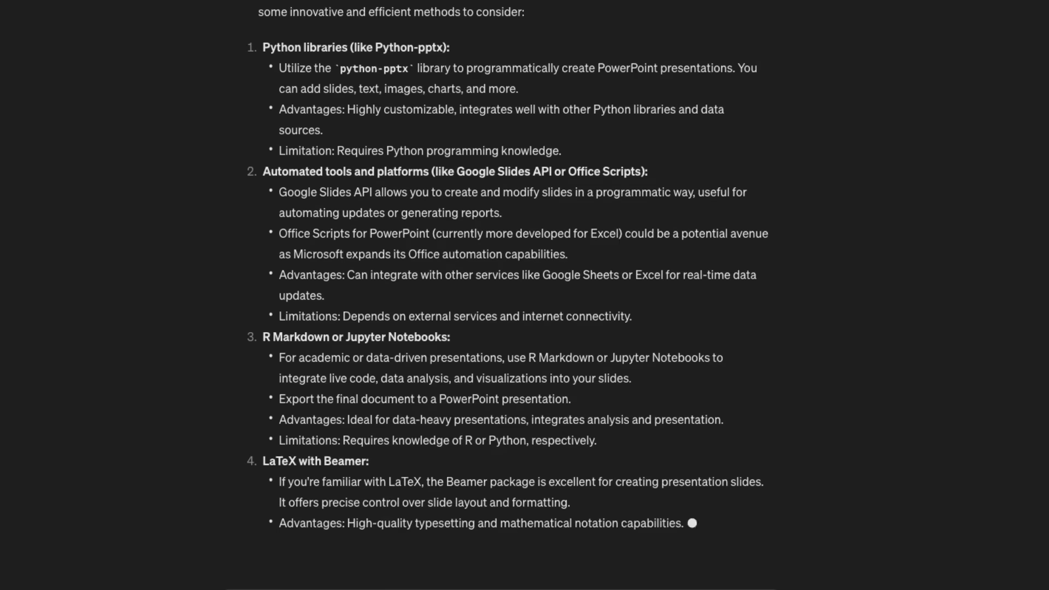
scroll(down, 3)
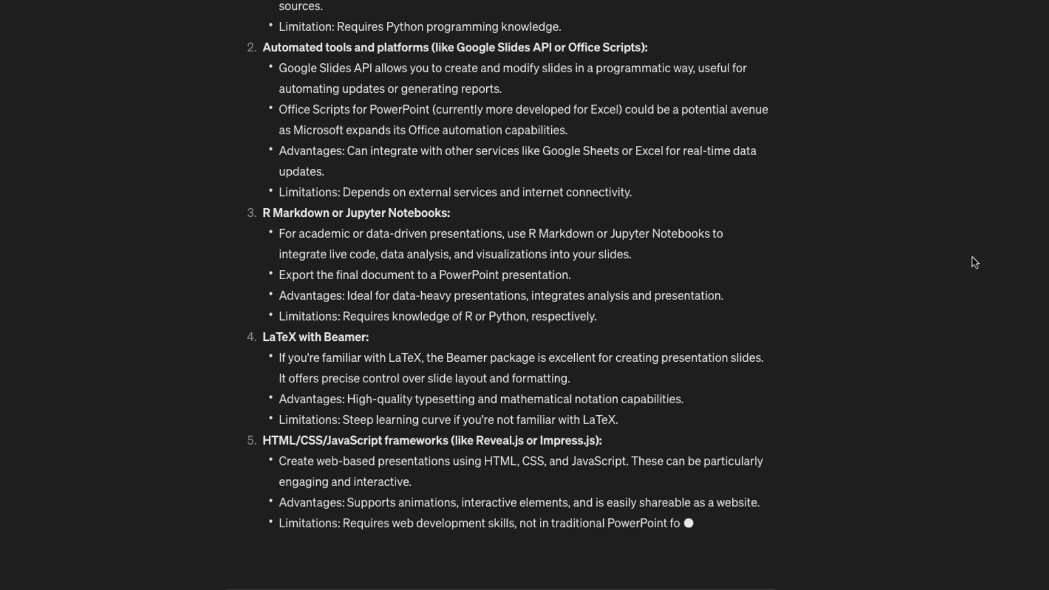
scroll(up, 3)
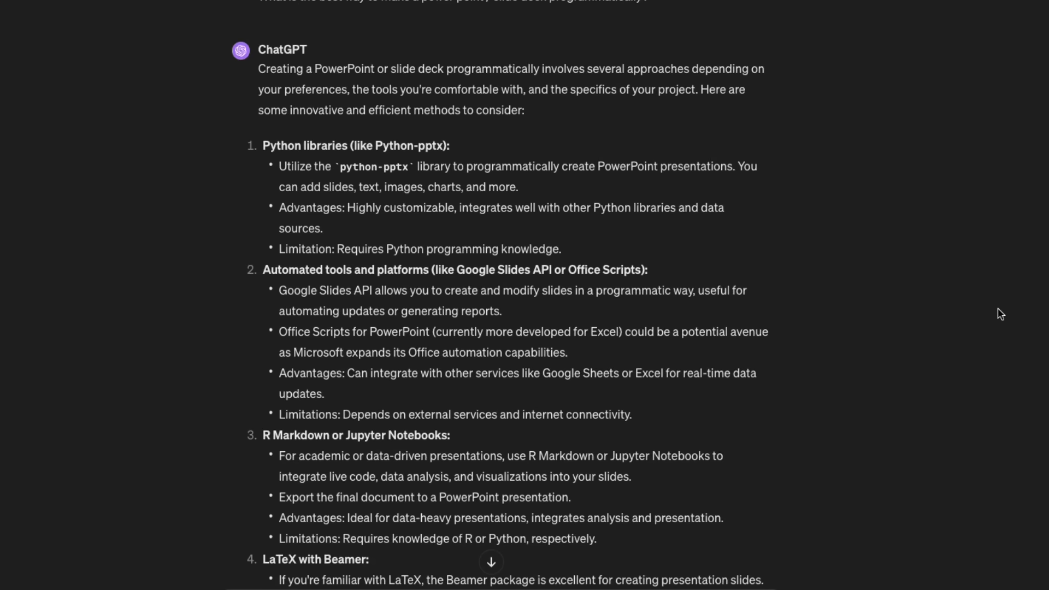
scroll(up, 3)
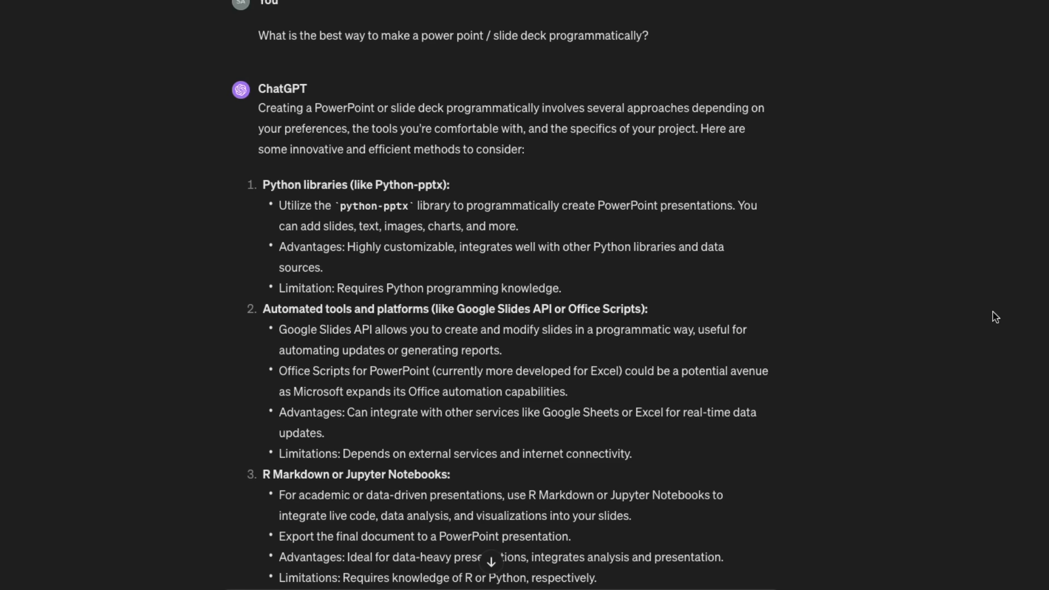
mouse_move(297, 9)
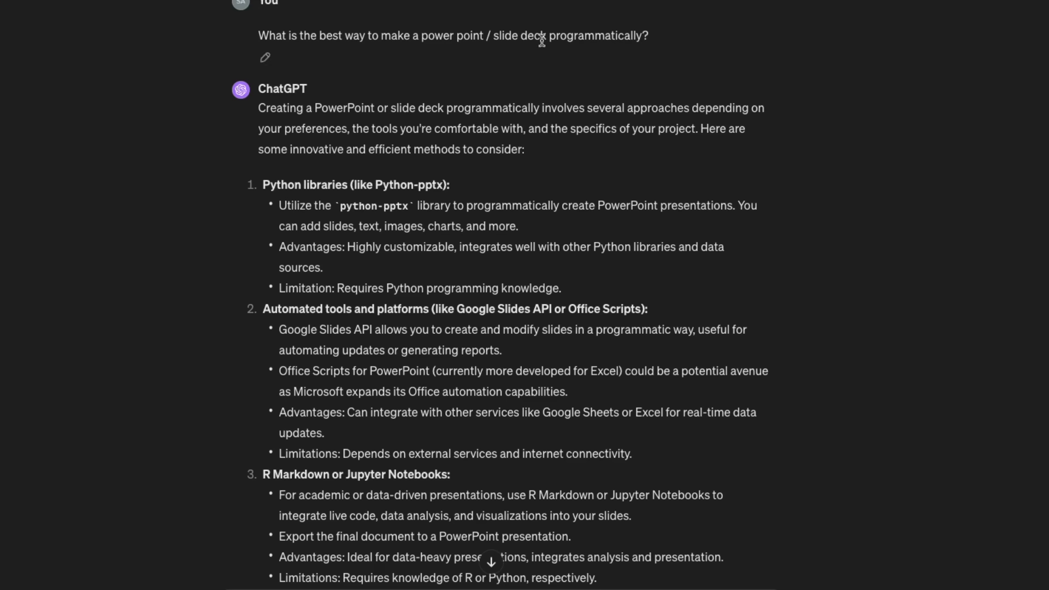
mouse_move(657, 53)
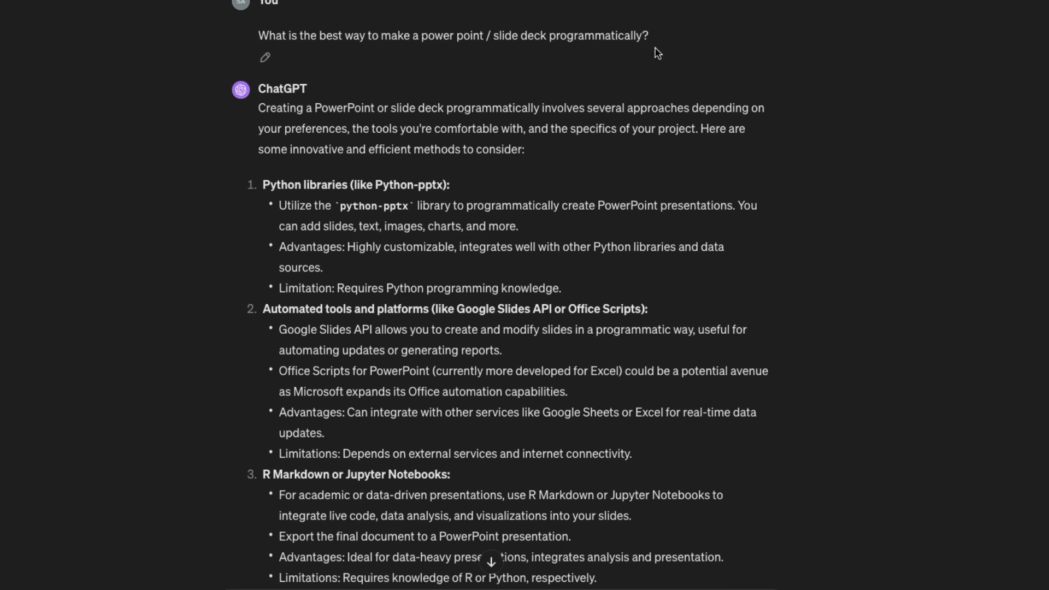
scroll(down, 3)
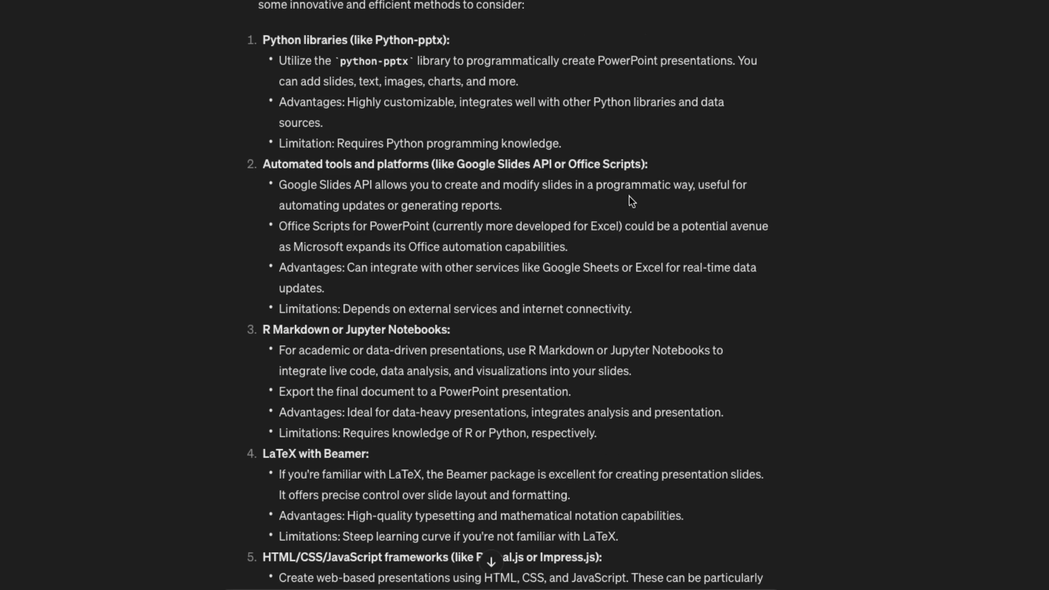
mouse_move(419, 94)
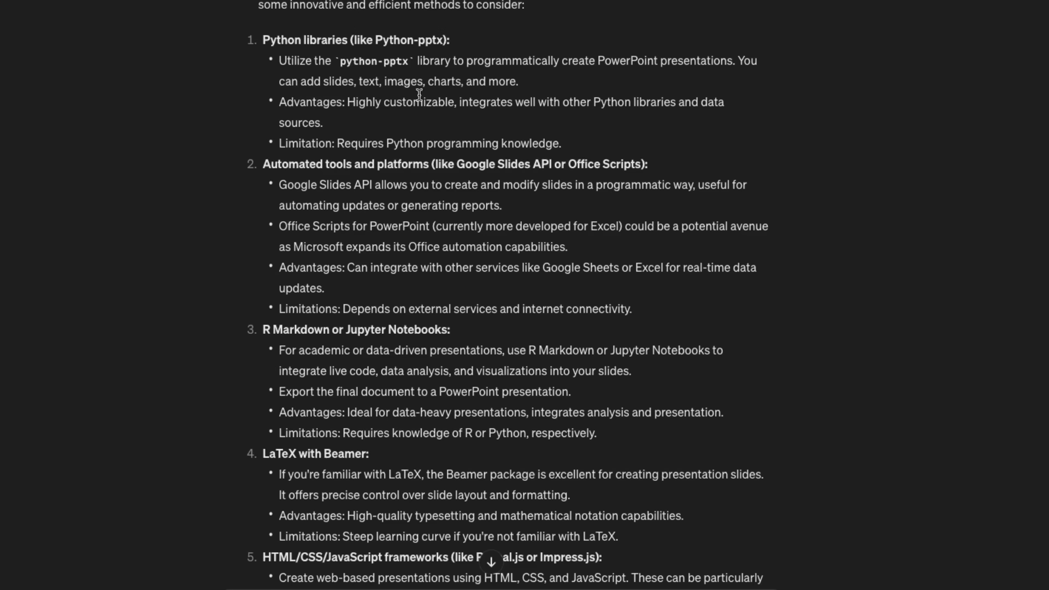
mouse_move(484, 127)
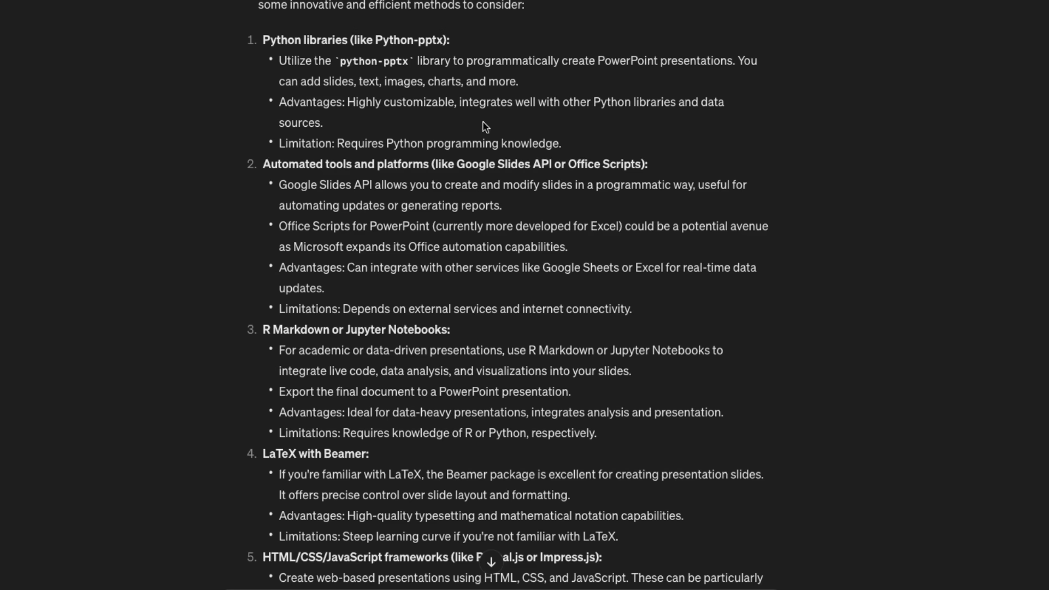
scroll(down, 3)
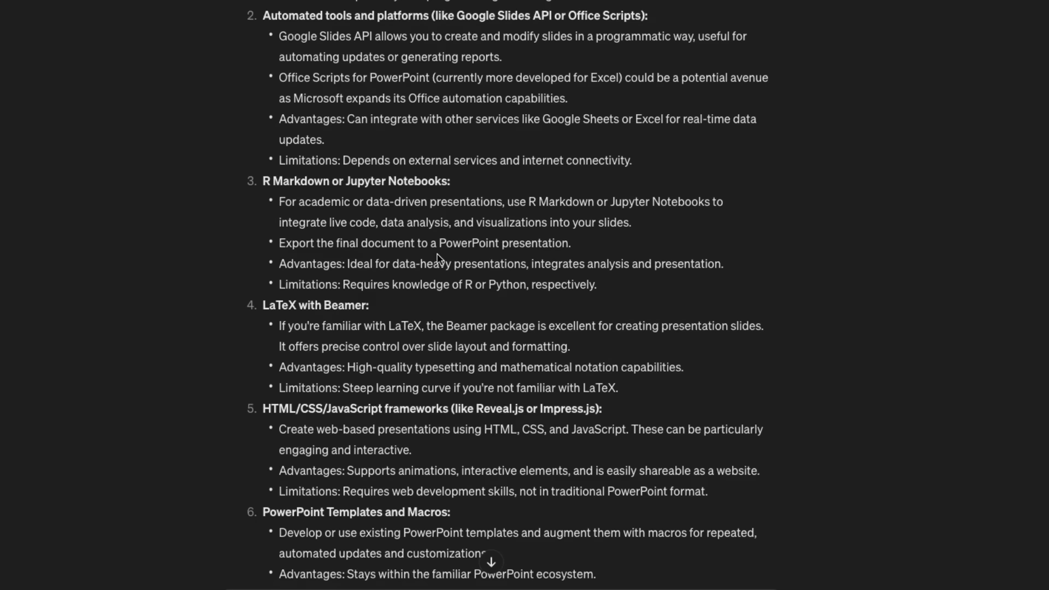
scroll(down, 3)
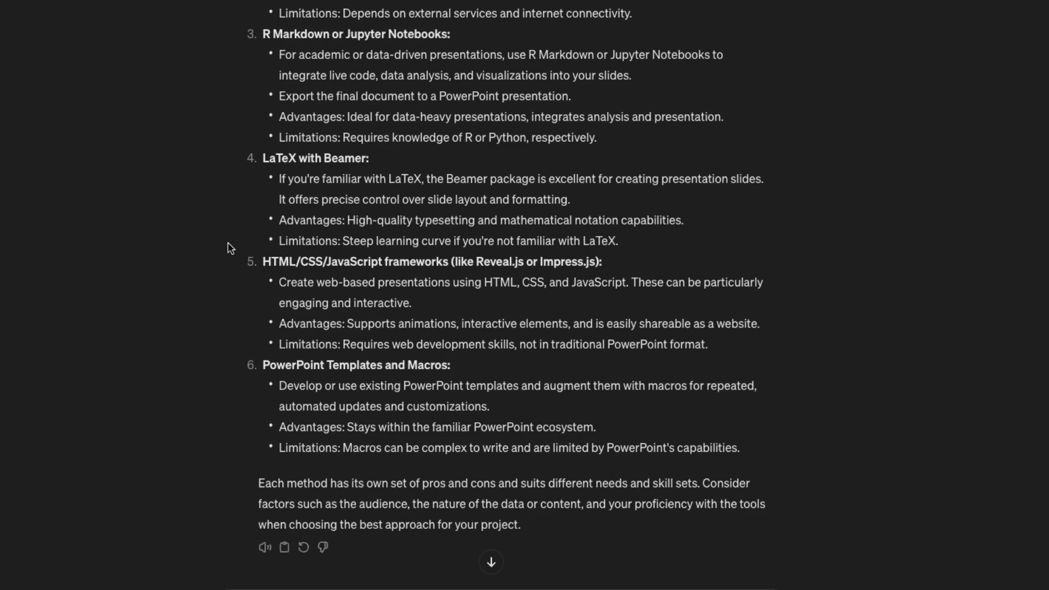
mouse_move(300, 12)
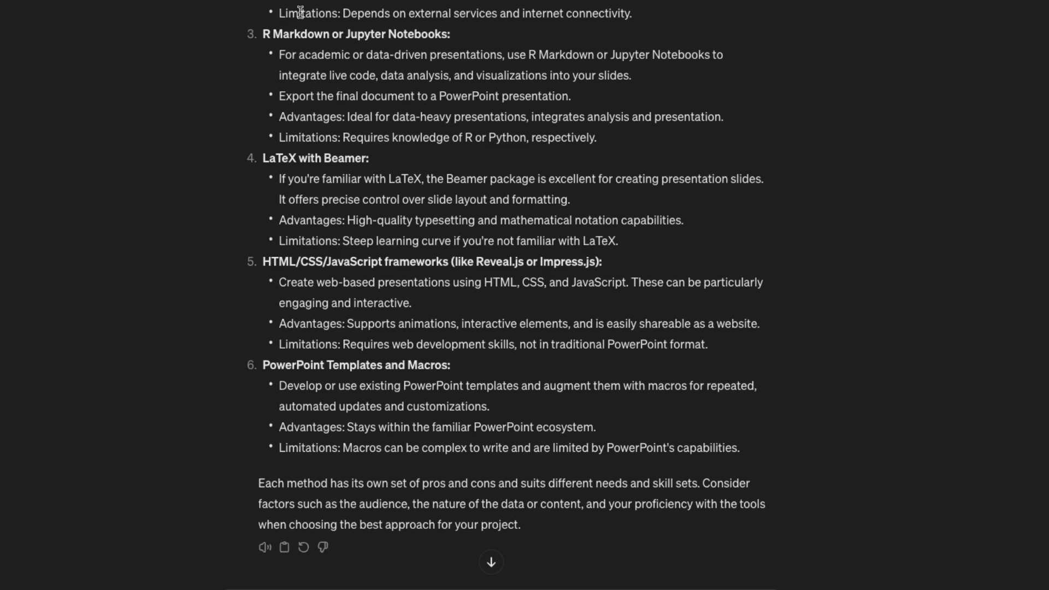
scroll(up, 3)
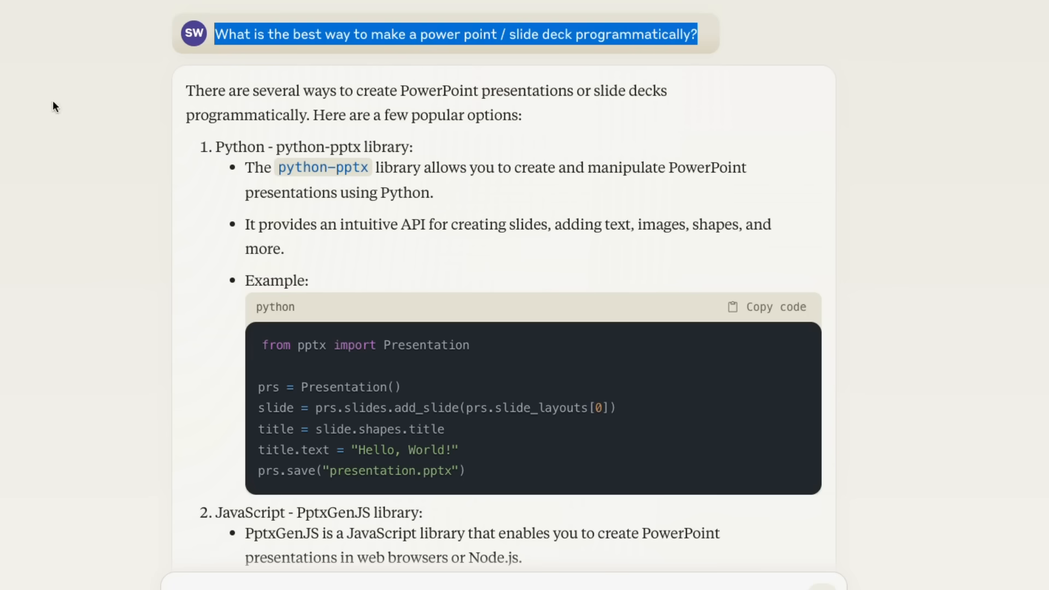
click(272, 52)
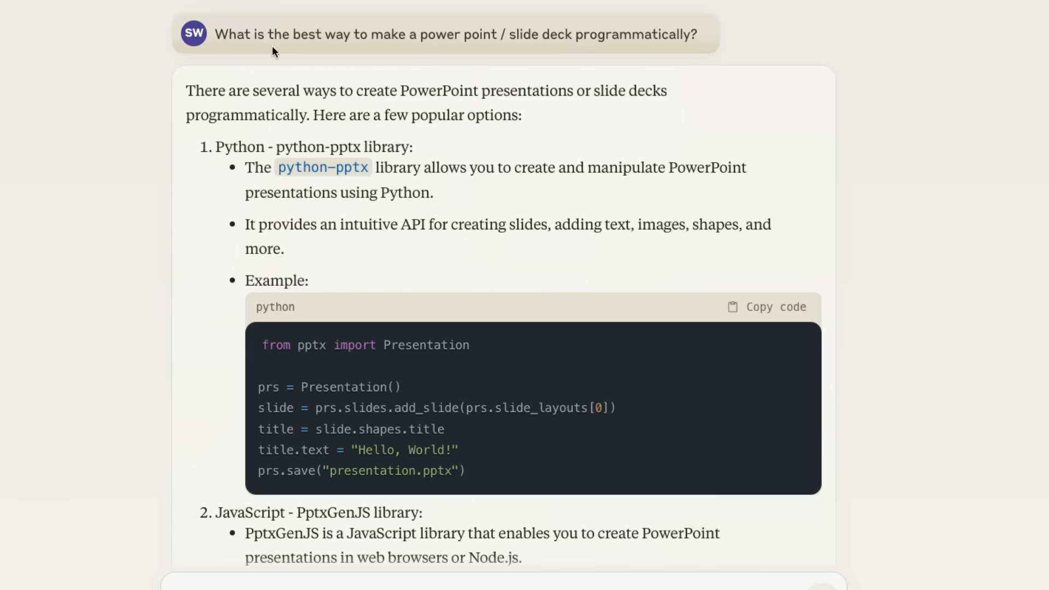
mouse_move(754, 51)
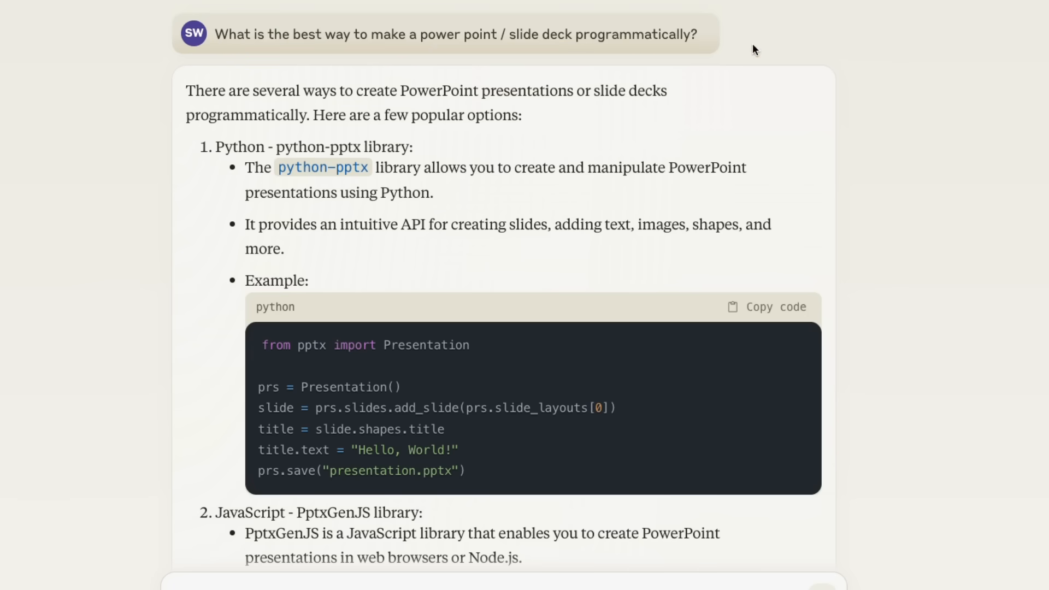
mouse_move(438, 78)
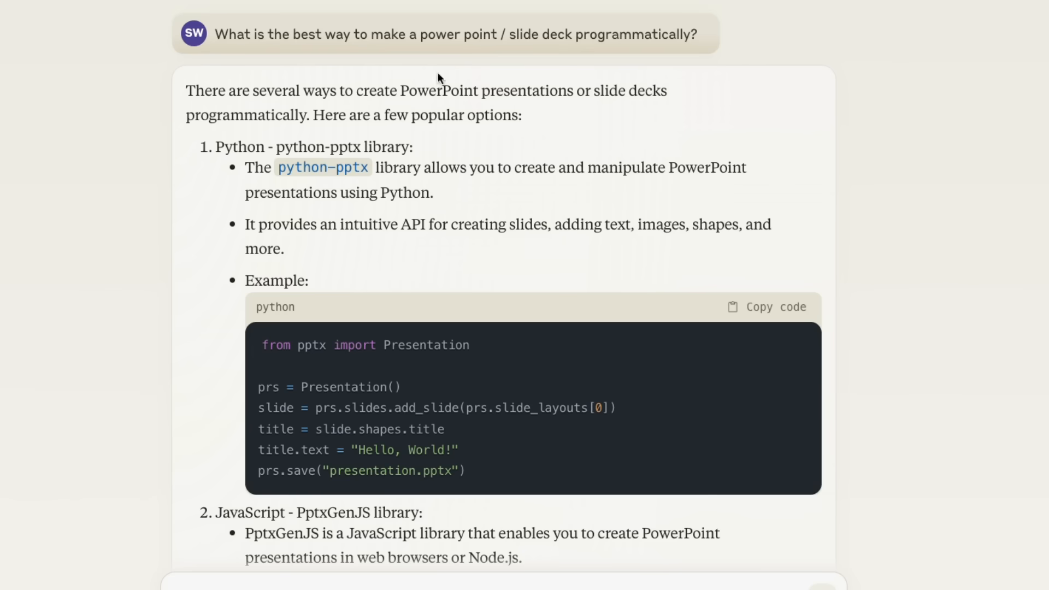
mouse_move(129, 322)
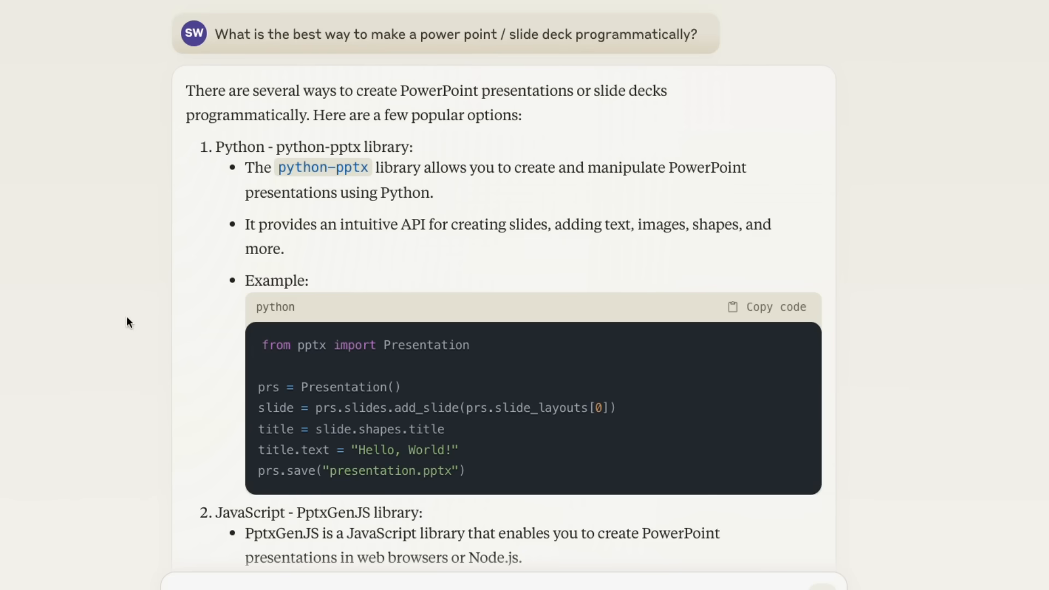
Step: Browse further down the results page and return to the AI Overview
scroll(down, 3)
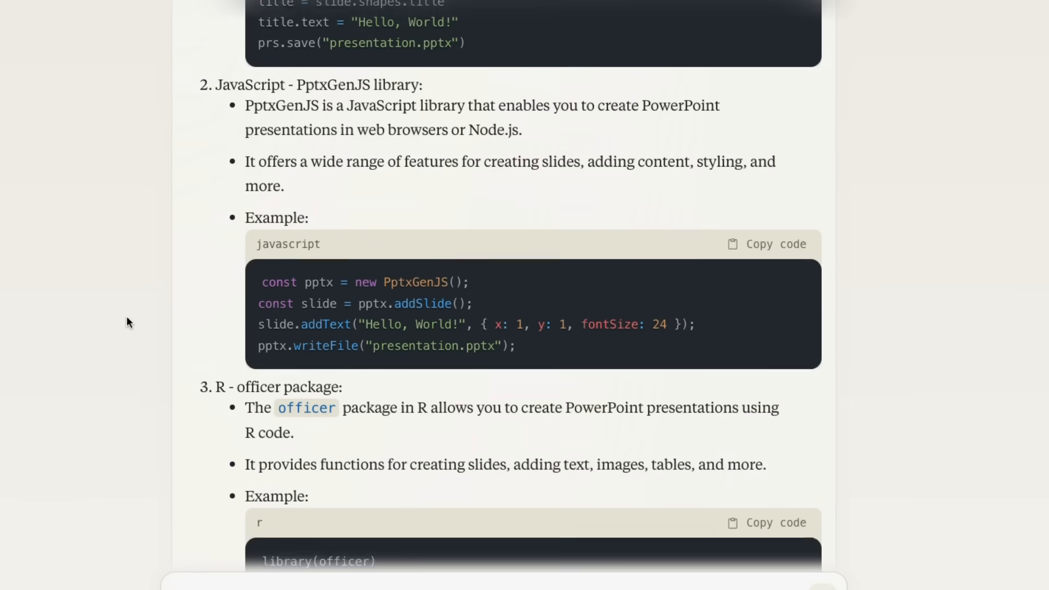
scroll(down, 3)
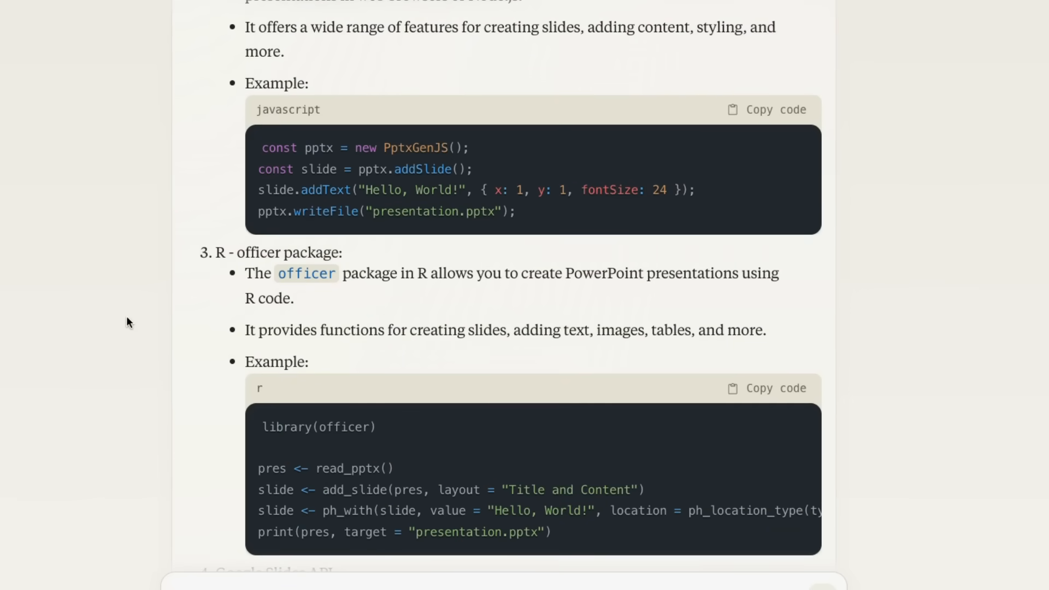
scroll(down, 3)
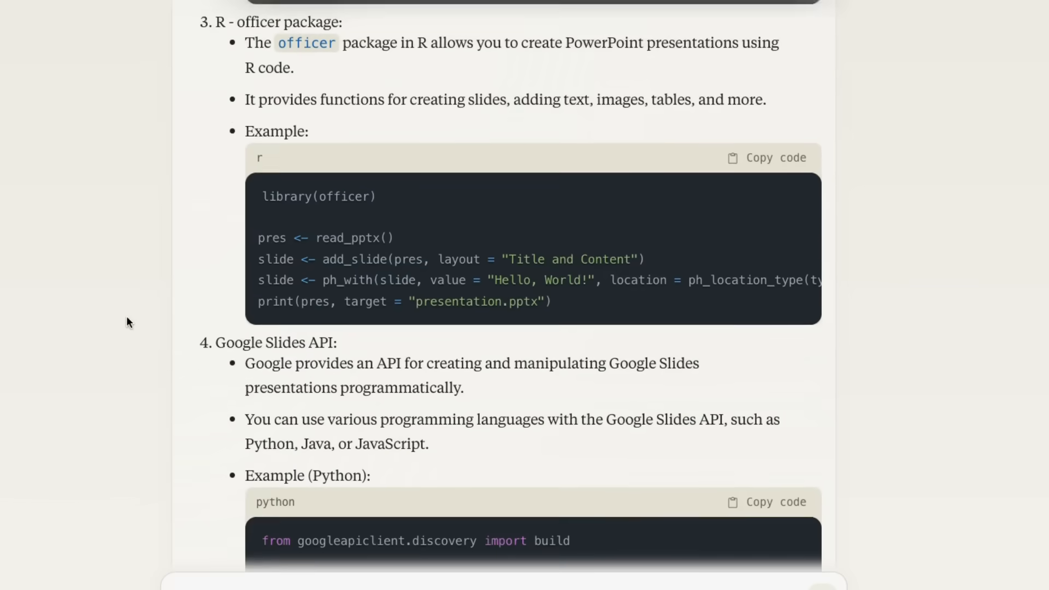
scroll(down, 3)
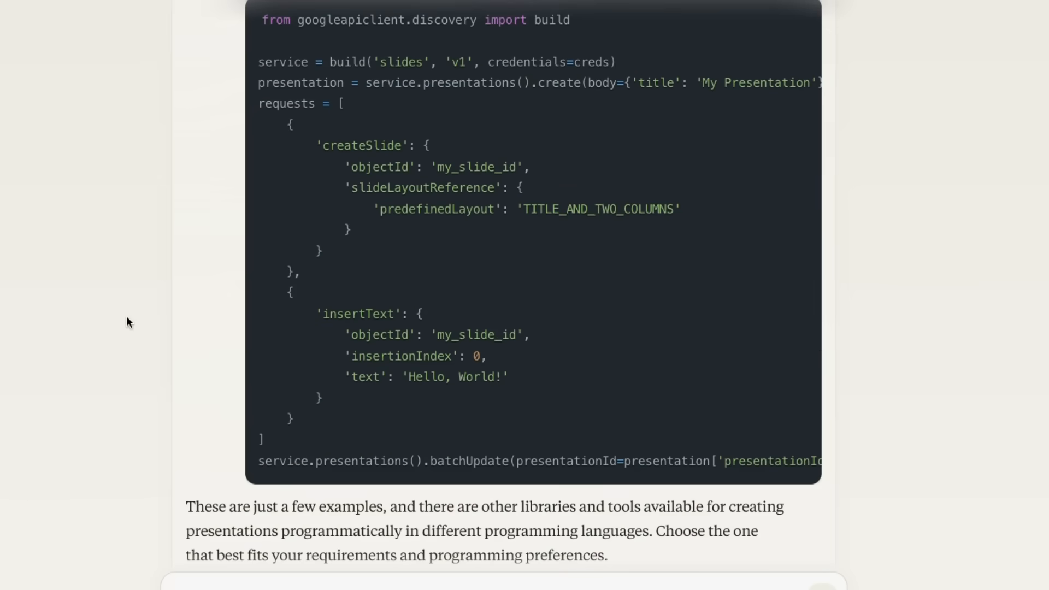
scroll(up, 3)
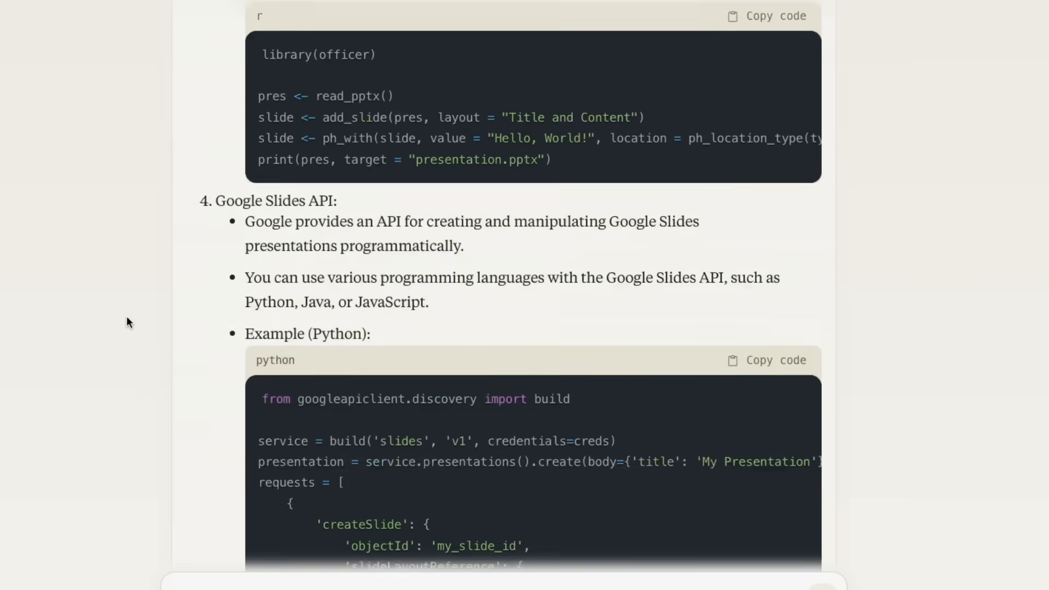
scroll(up, 3)
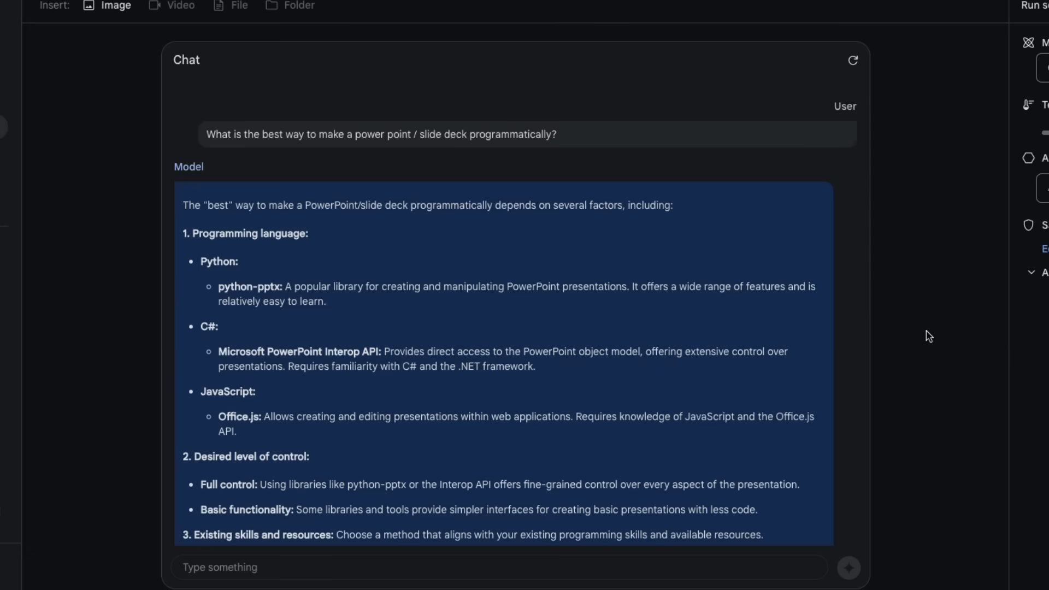
mouse_move(123, 241)
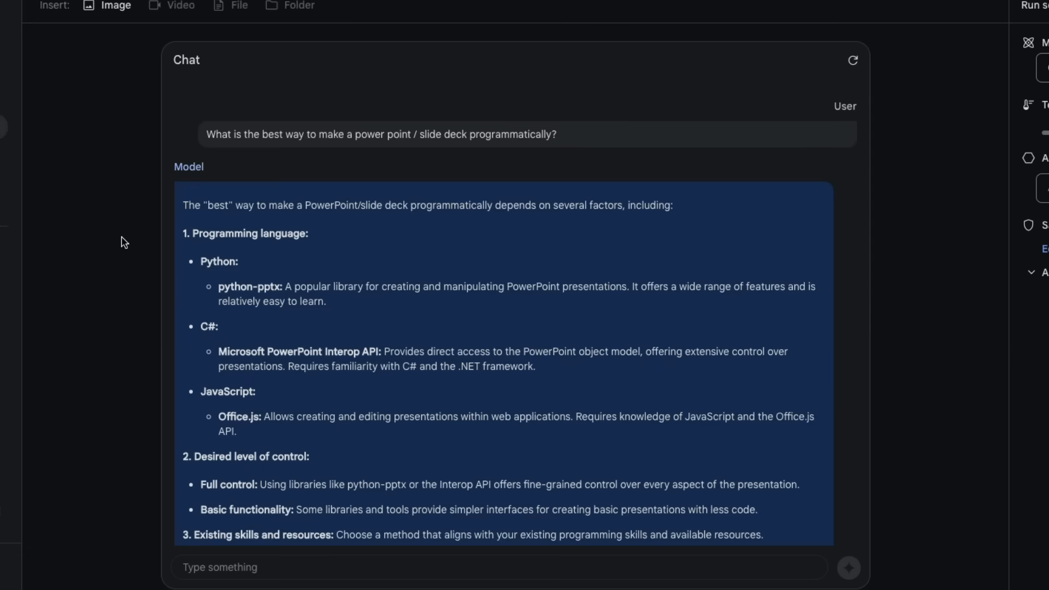
scroll(down, 3)
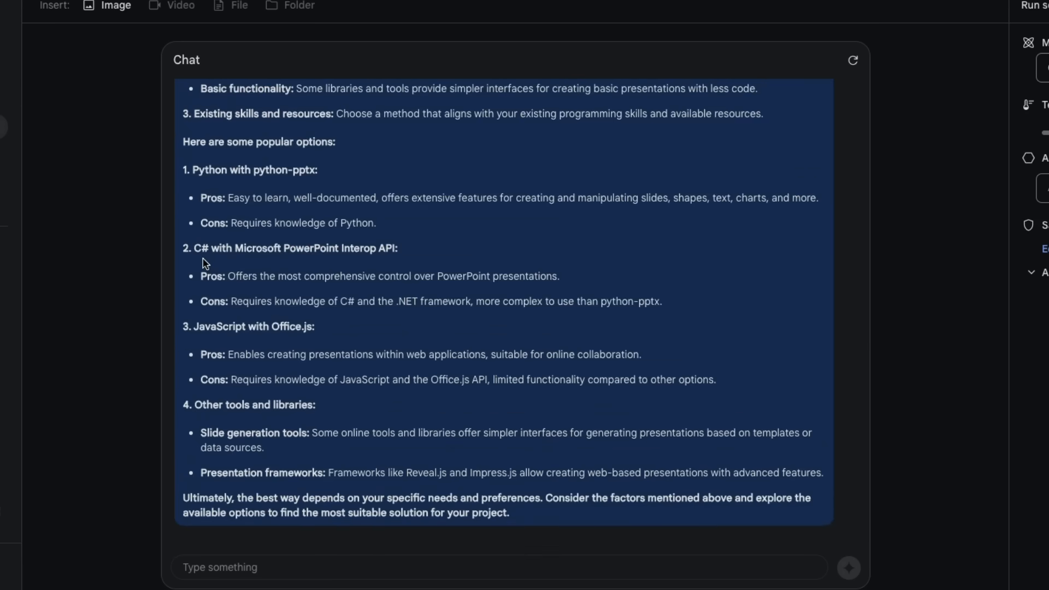
mouse_move(263, 431)
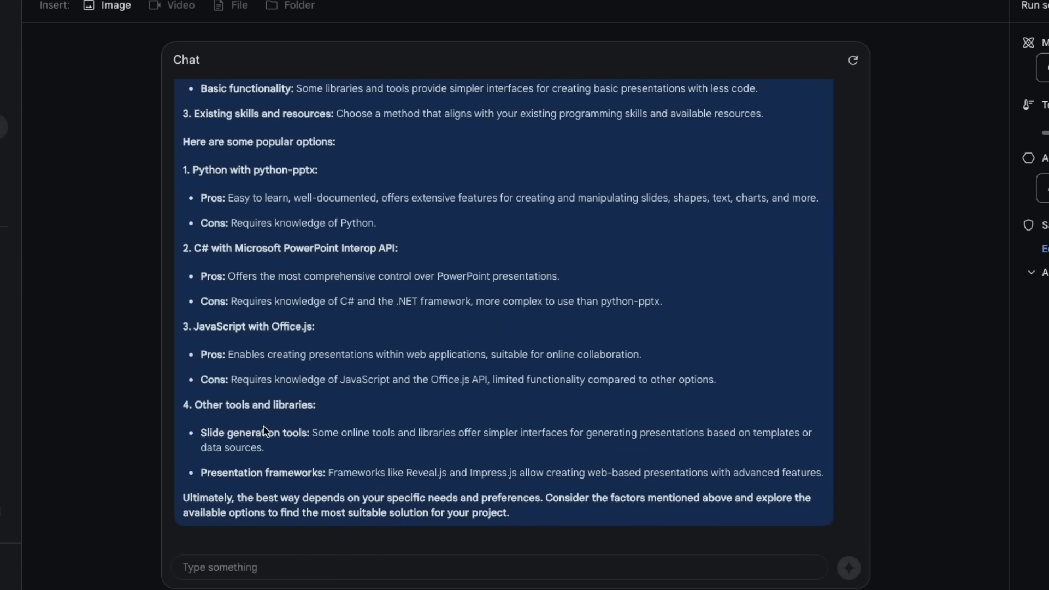
mouse_move(371, 274)
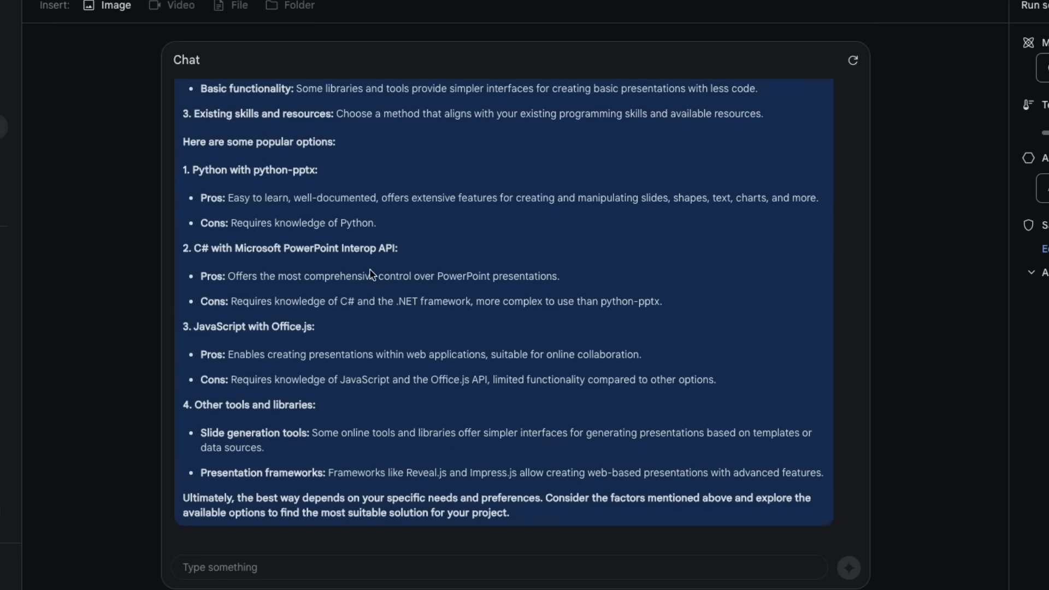
scroll(up, 3)
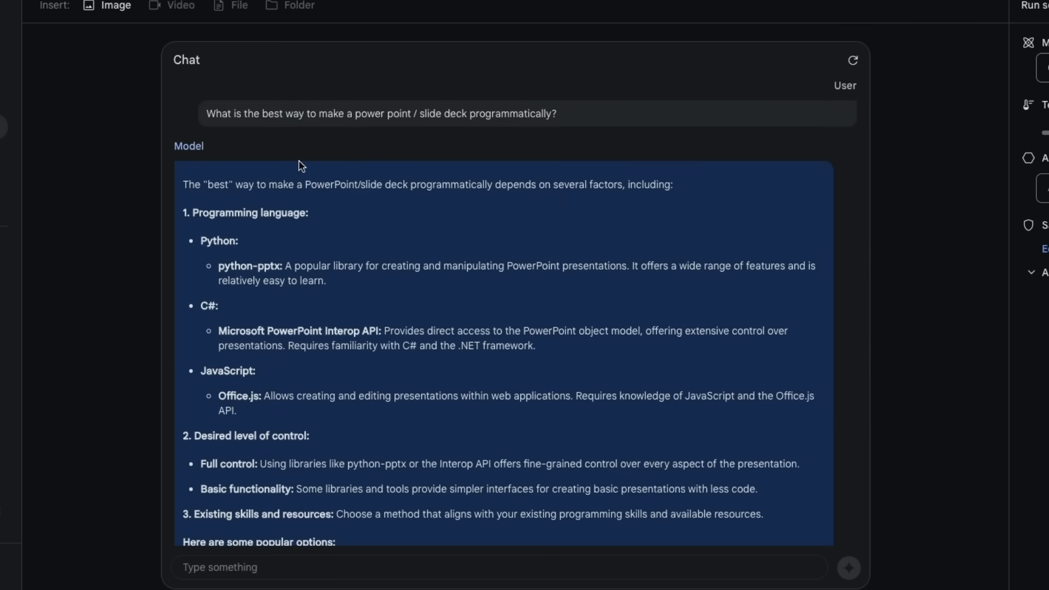
mouse_move(487, 213)
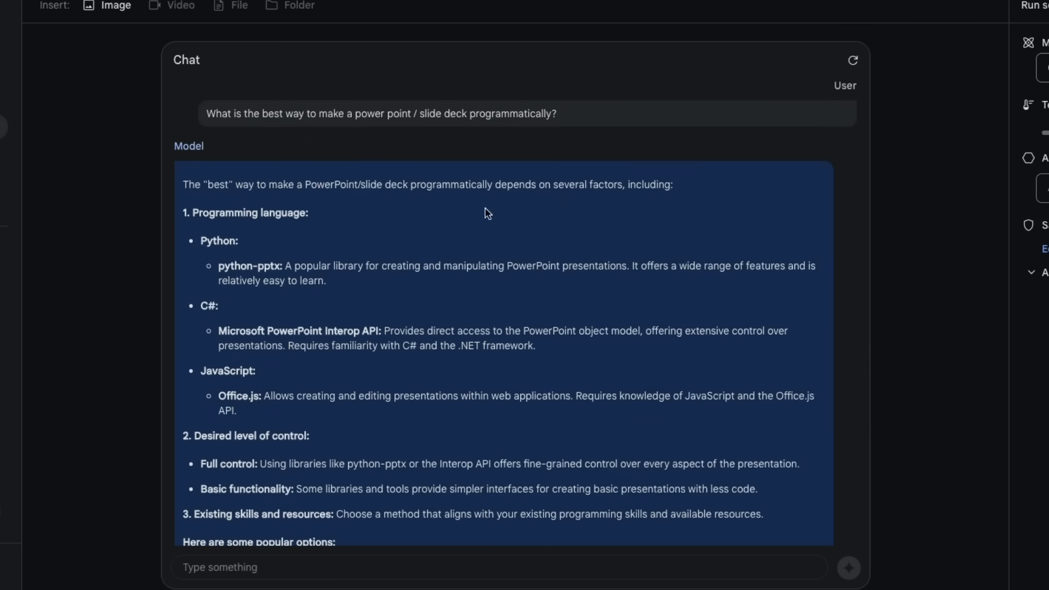
mouse_move(395, 424)
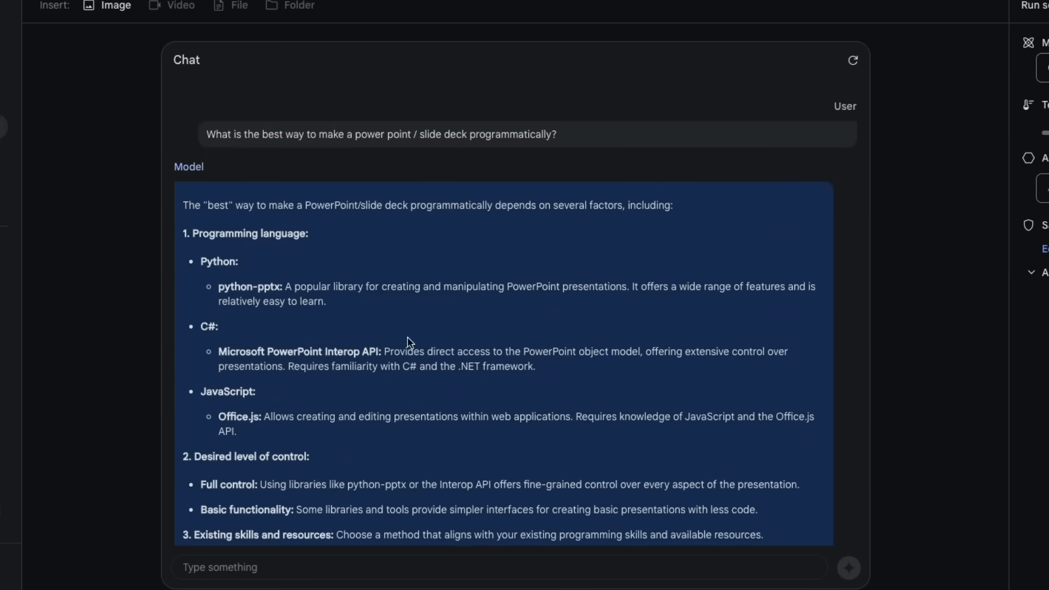
mouse_move(409, 28)
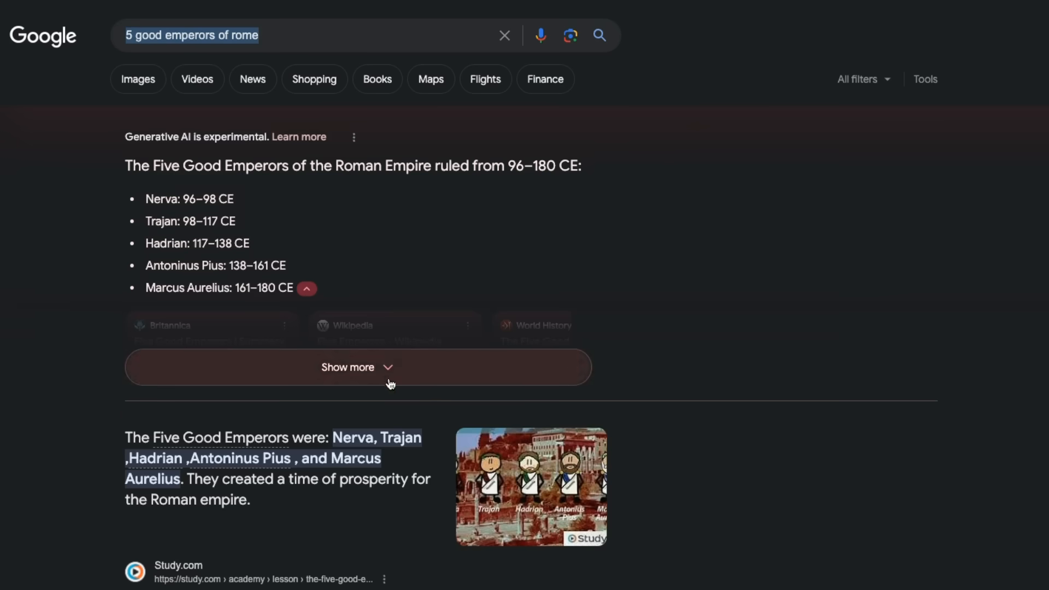
Step: Expand the AI Overview with 'Show more' and read the full Nerva-to-Marcus Aurelius summary
click(357, 367)
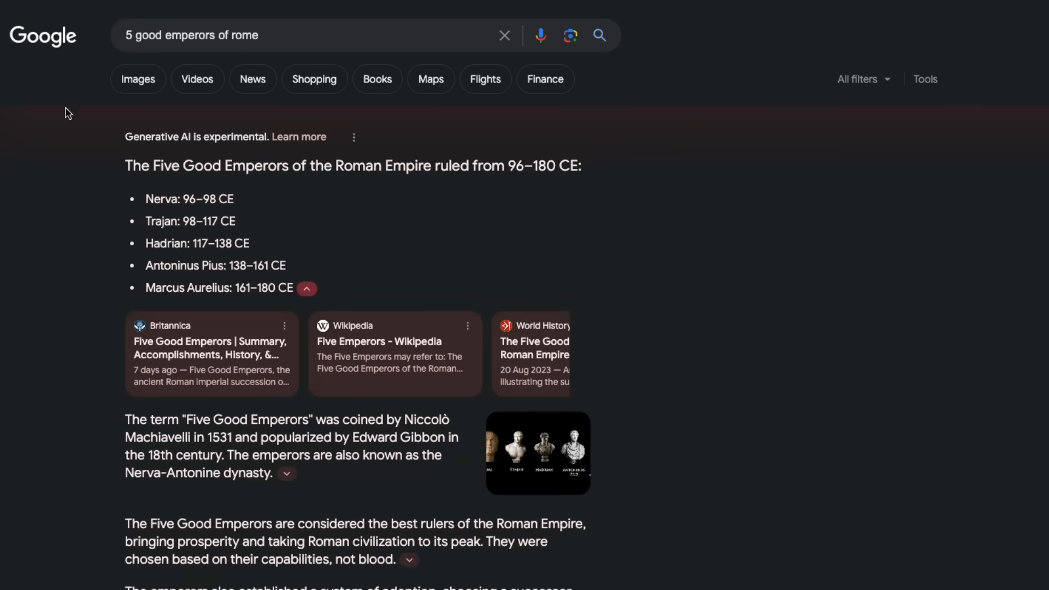
mouse_move(196, 129)
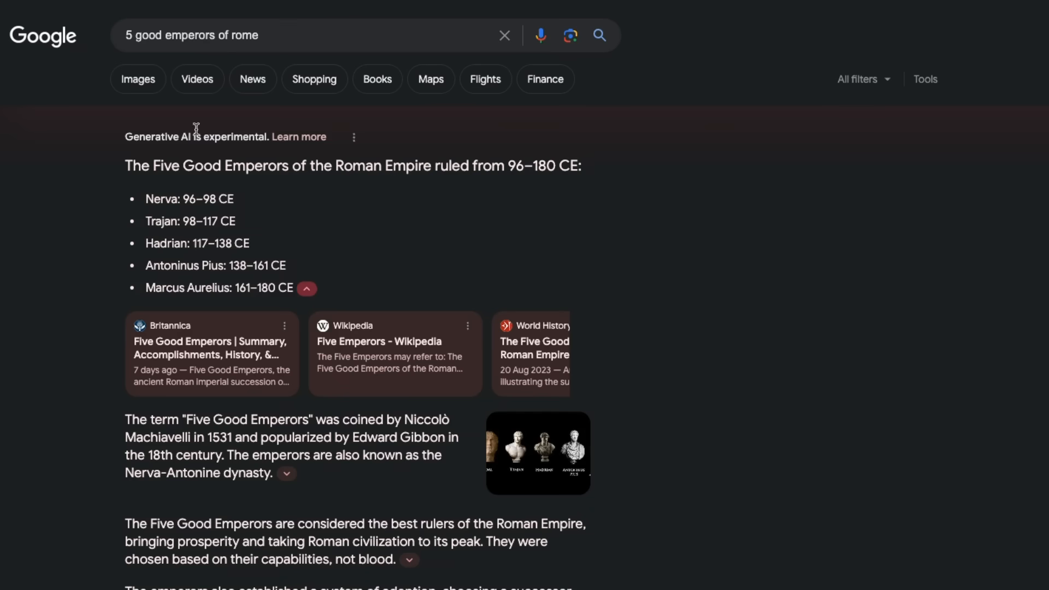
mouse_move(79, 56)
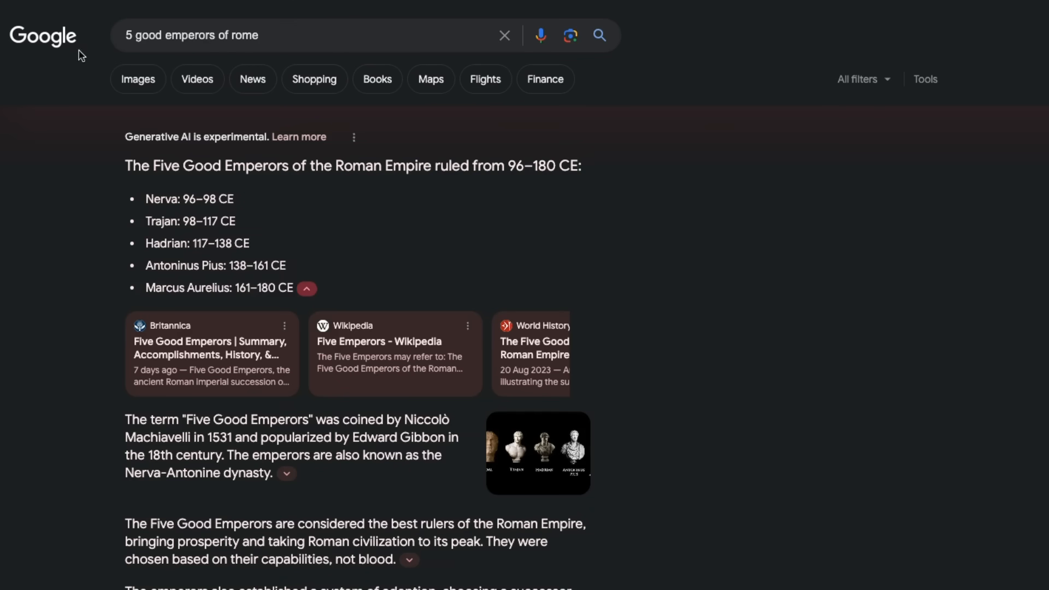
mouse_move(183, 193)
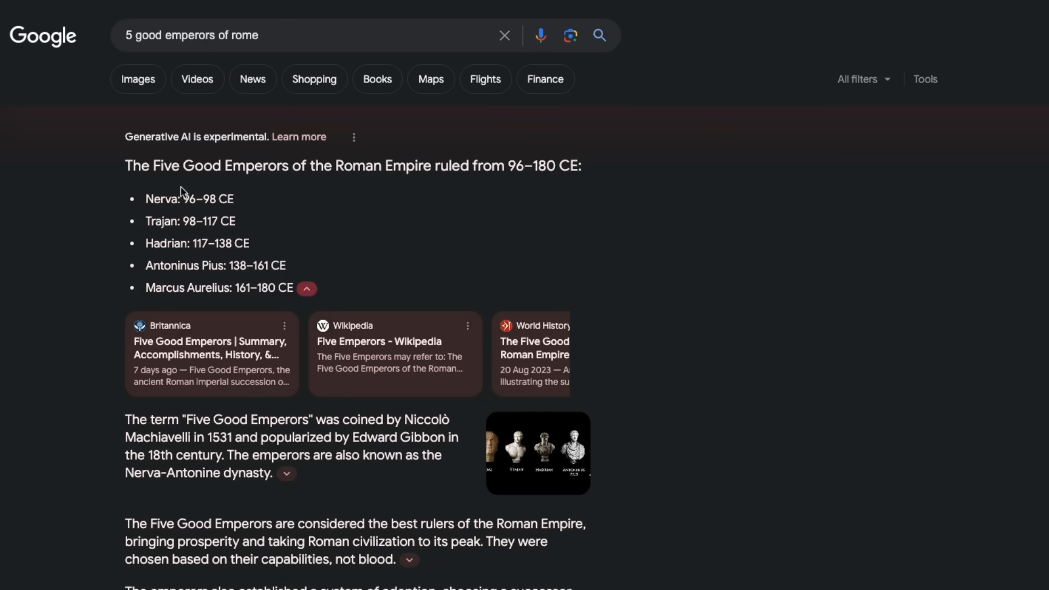
scroll(up, 3)
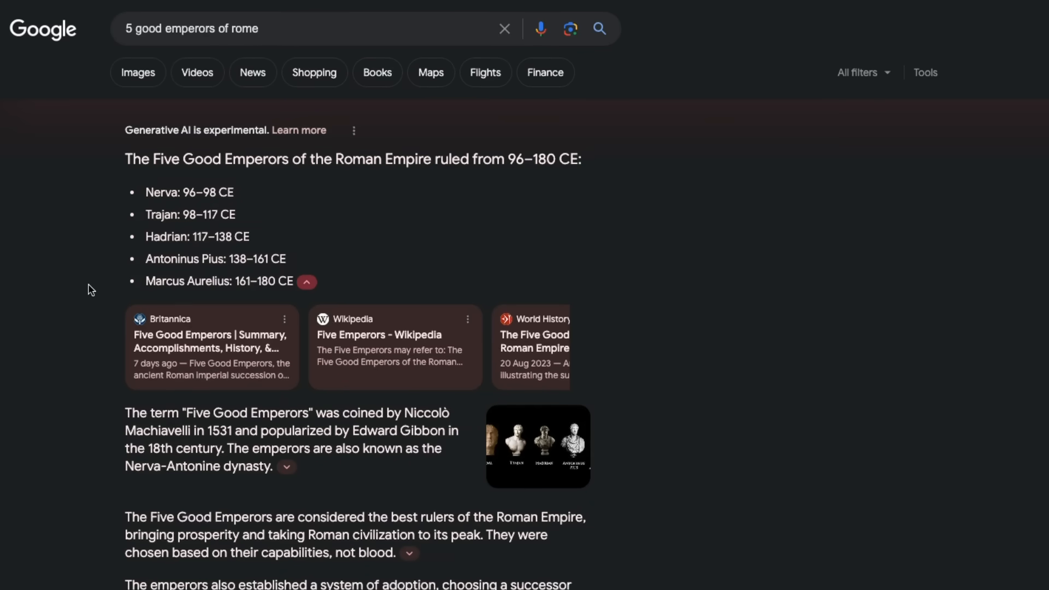
scroll(down, 3)
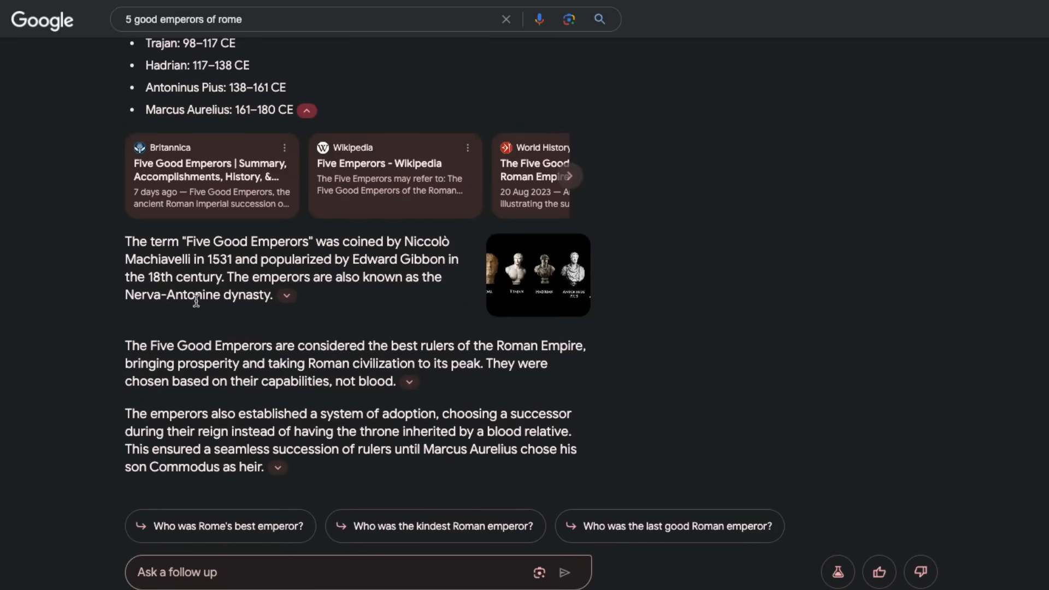
scroll(down, 3)
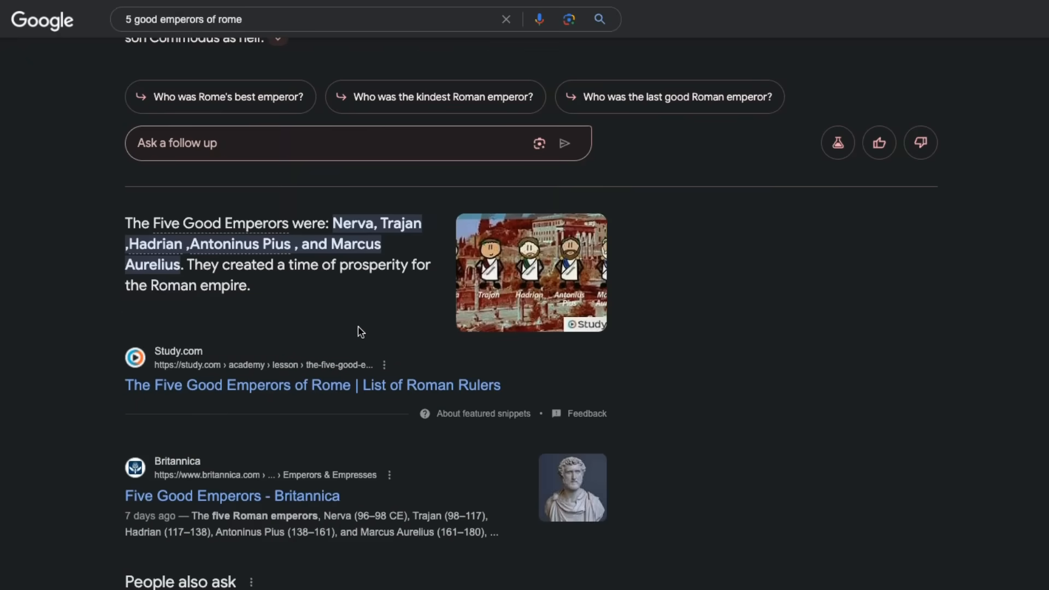
scroll(up, 3)
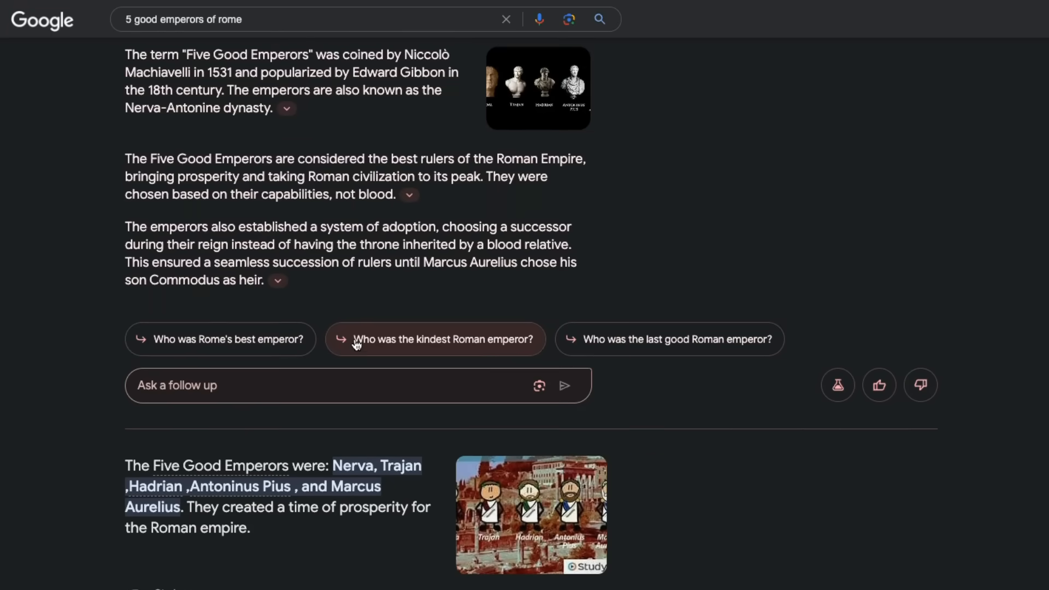
scroll(up, 3)
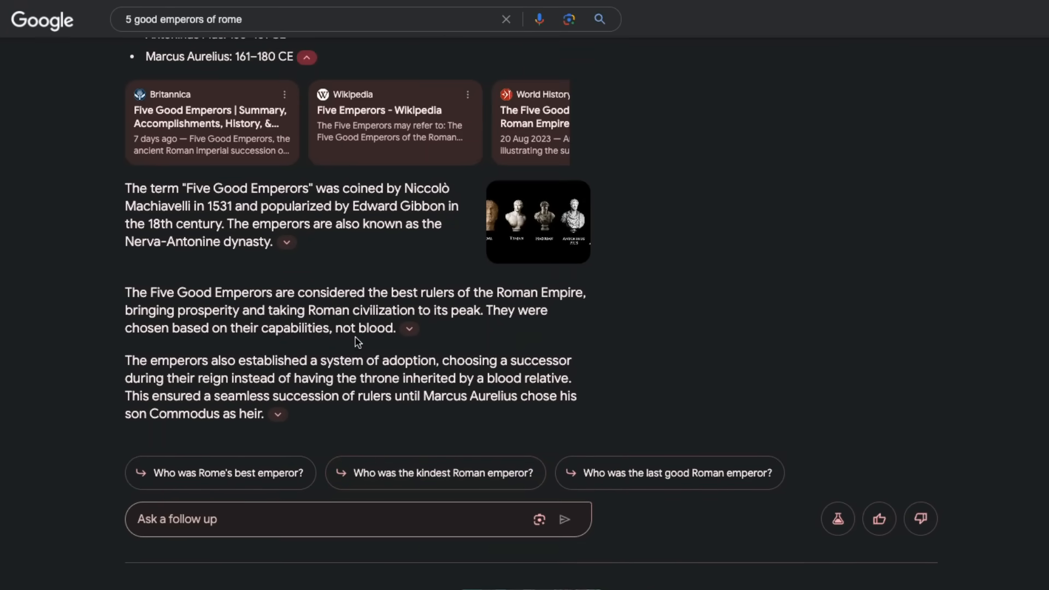
scroll(up, 3)
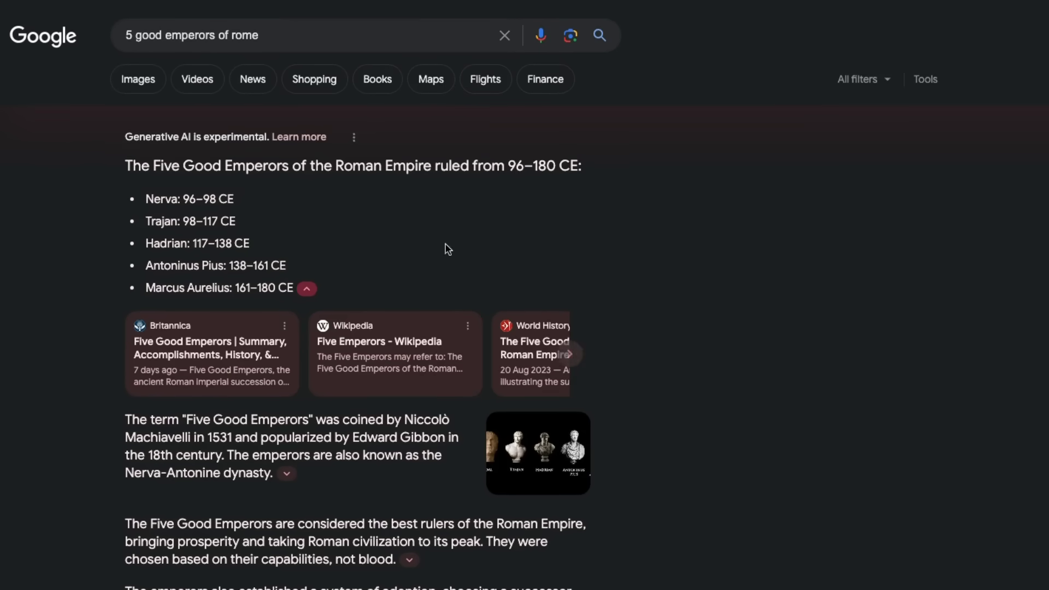
mouse_move(452, 232)
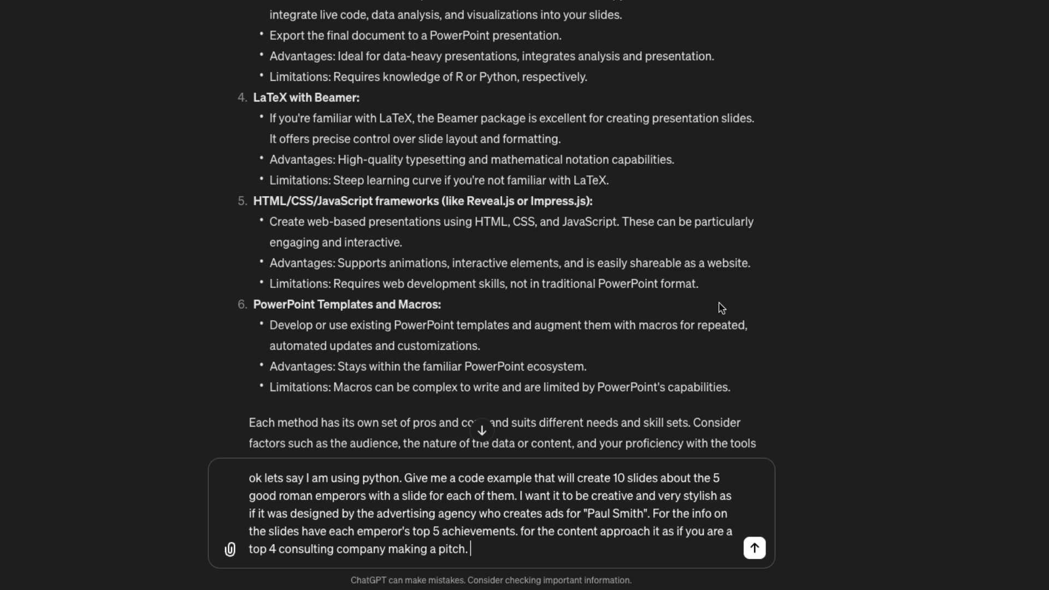
mouse_move(637, 301)
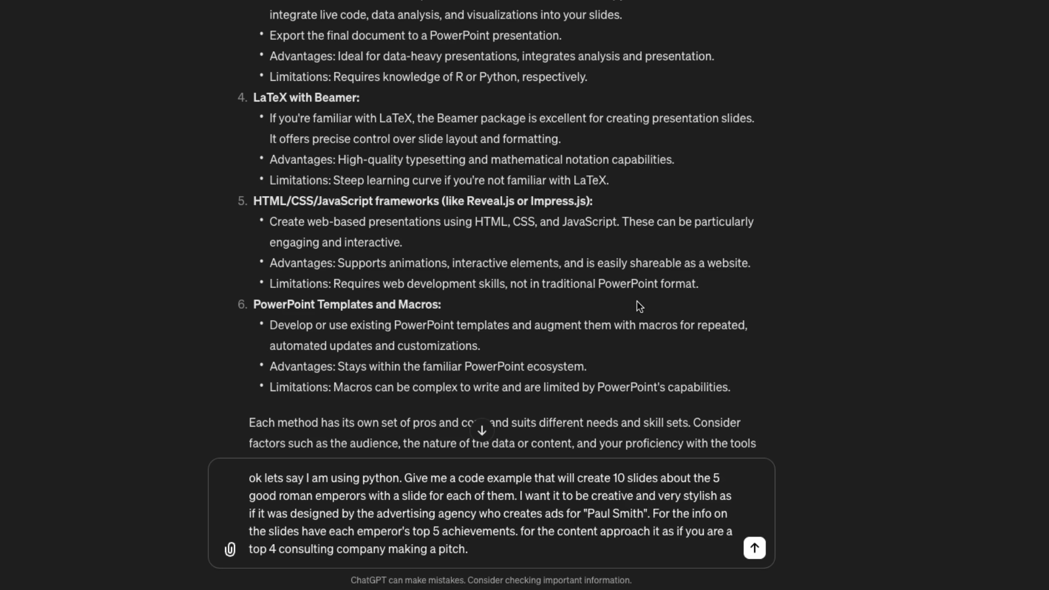
mouse_move(648, 447)
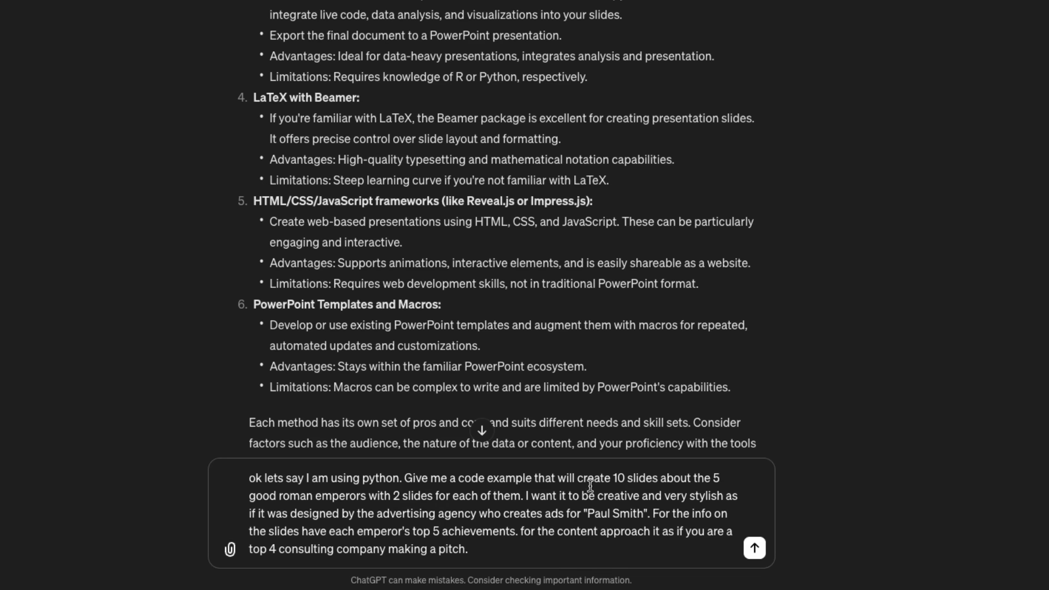
mouse_move(719, 494)
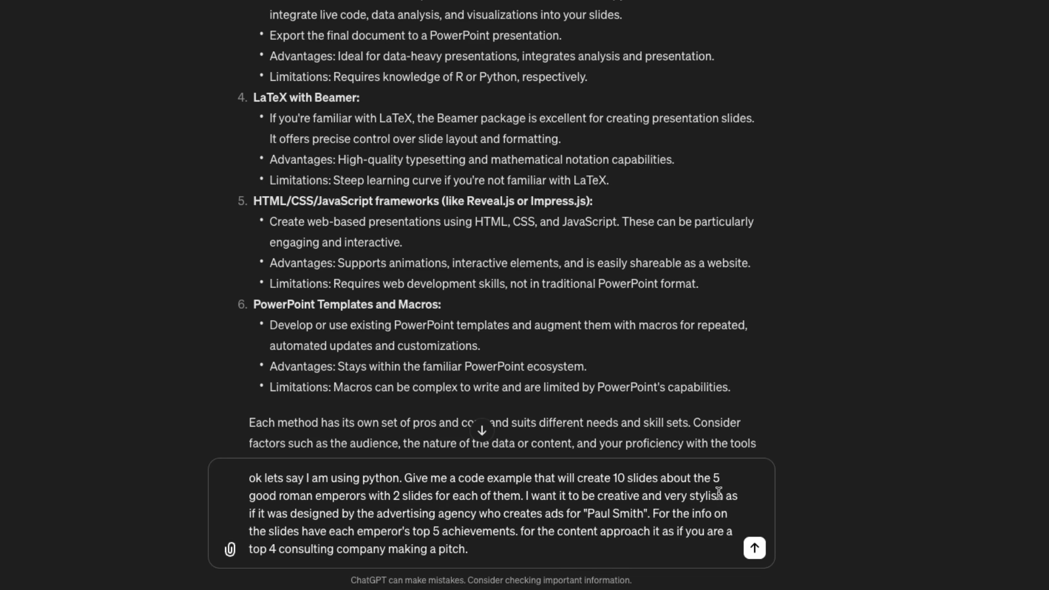
mouse_move(451, 514)
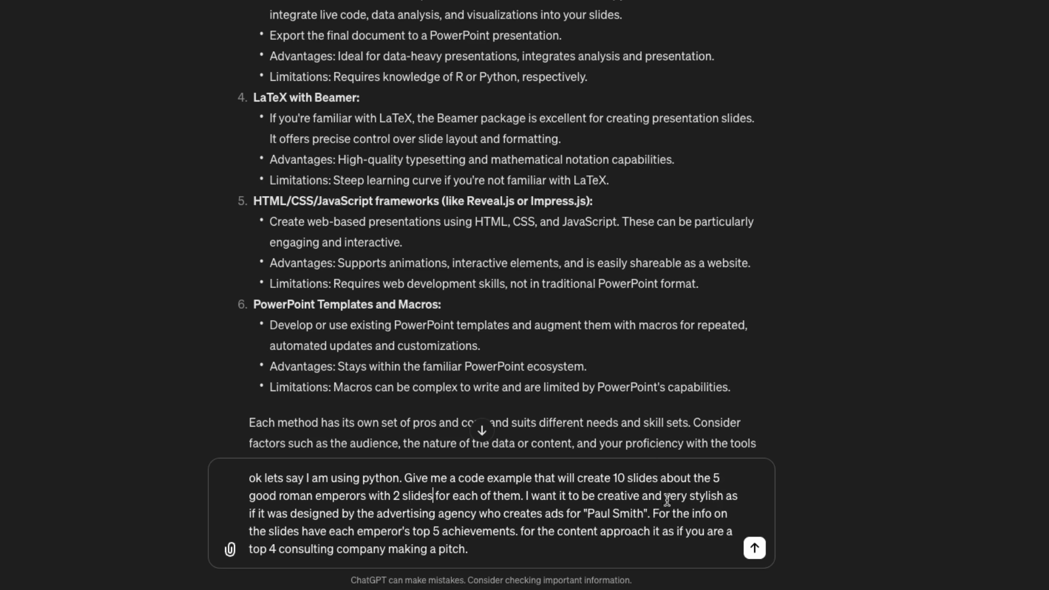
mouse_move(114, 490)
text(,)
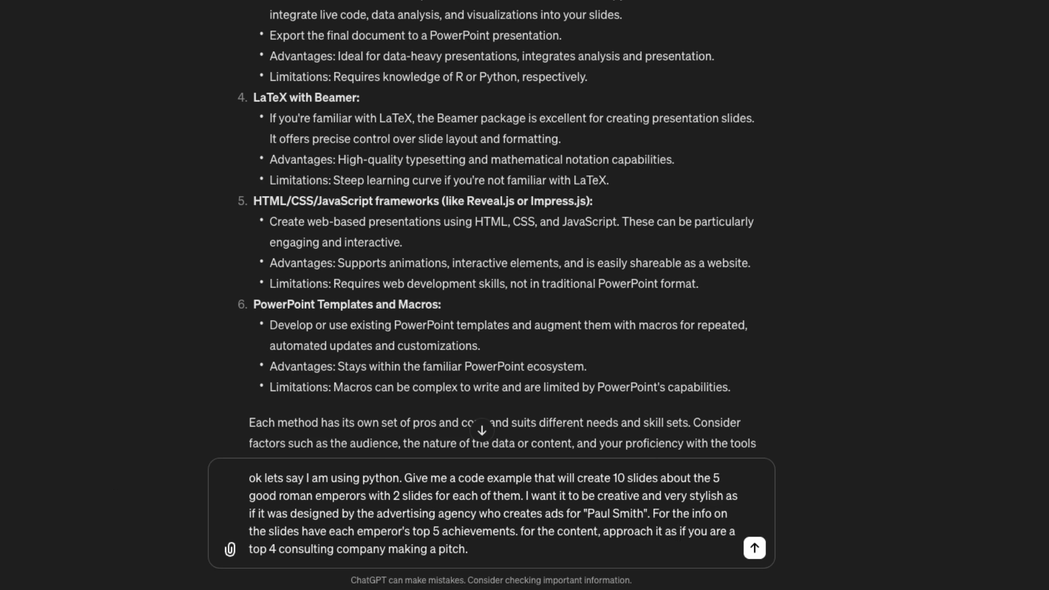
mouse_move(802, 408)
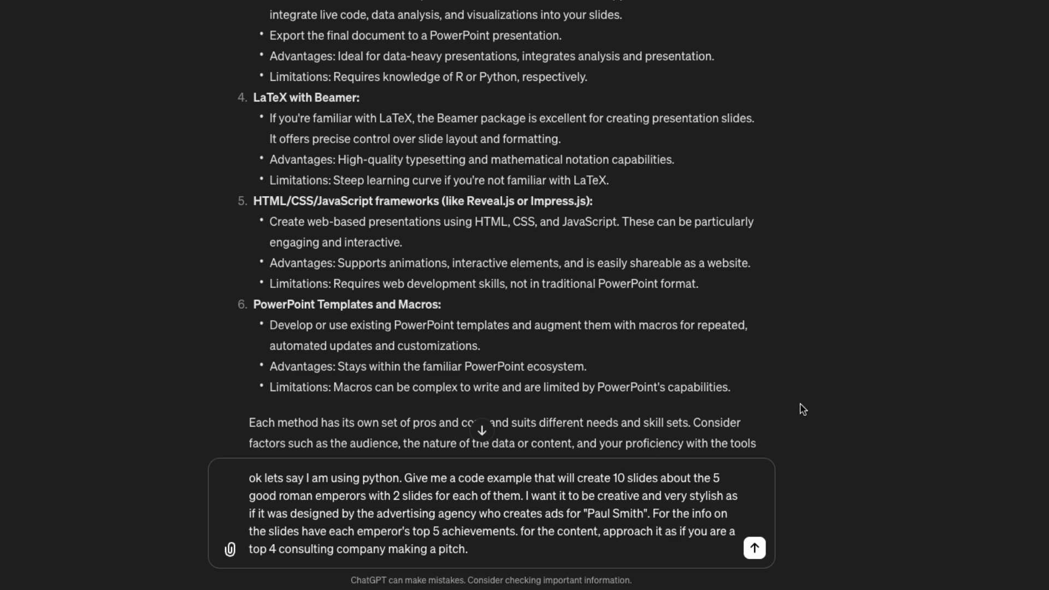
mouse_move(789, 357)
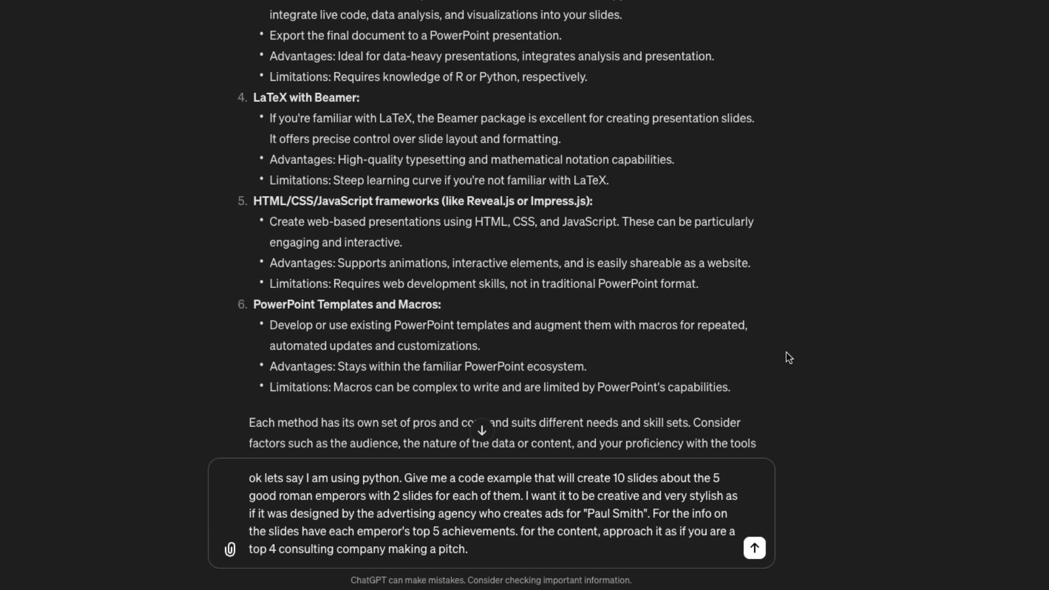
mouse_move(497, 547)
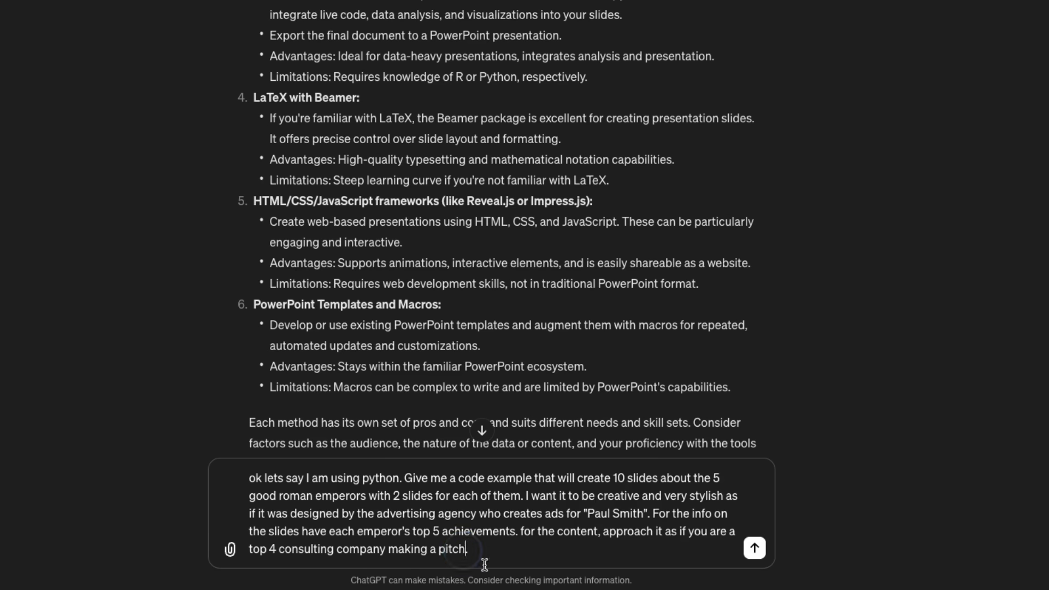
Step: Send the Paul Smith emperor-slides prompt and skim ChatGPT's python-pptx code reply
click(752, 547)
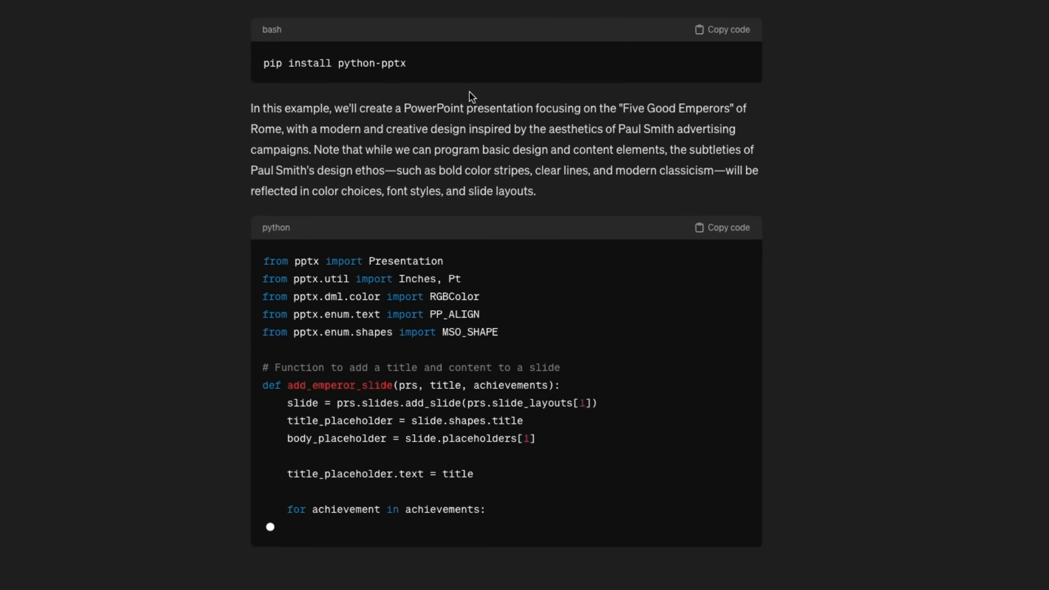
scroll(down, 3)
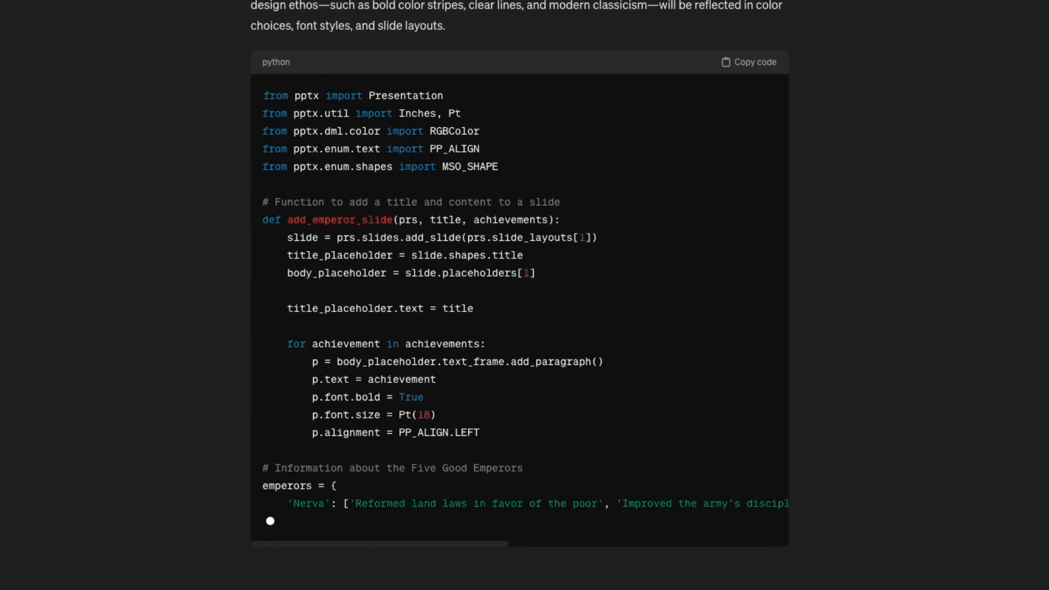
scroll(down, 3)
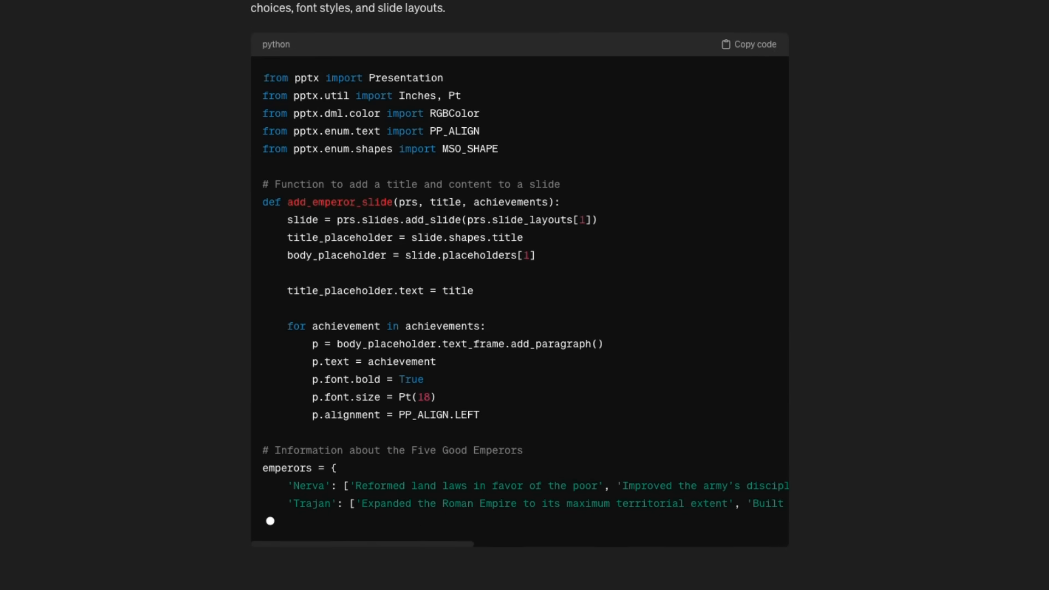
scroll(up, 3)
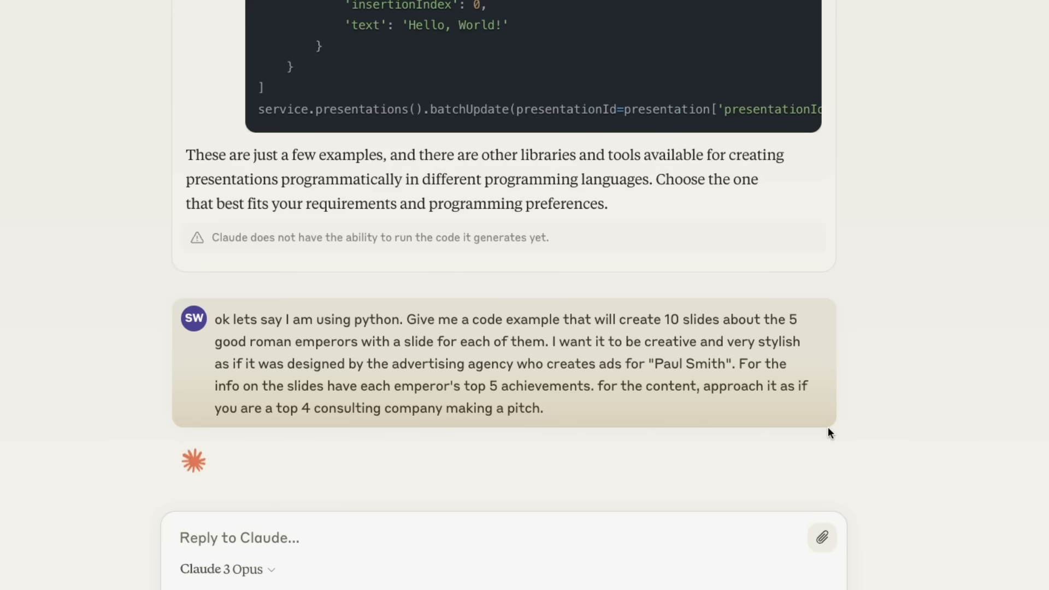
Step: Follow Claude's reply as it writes the Paul Smith palette, title slide and emperor slides code
scroll(down, 3)
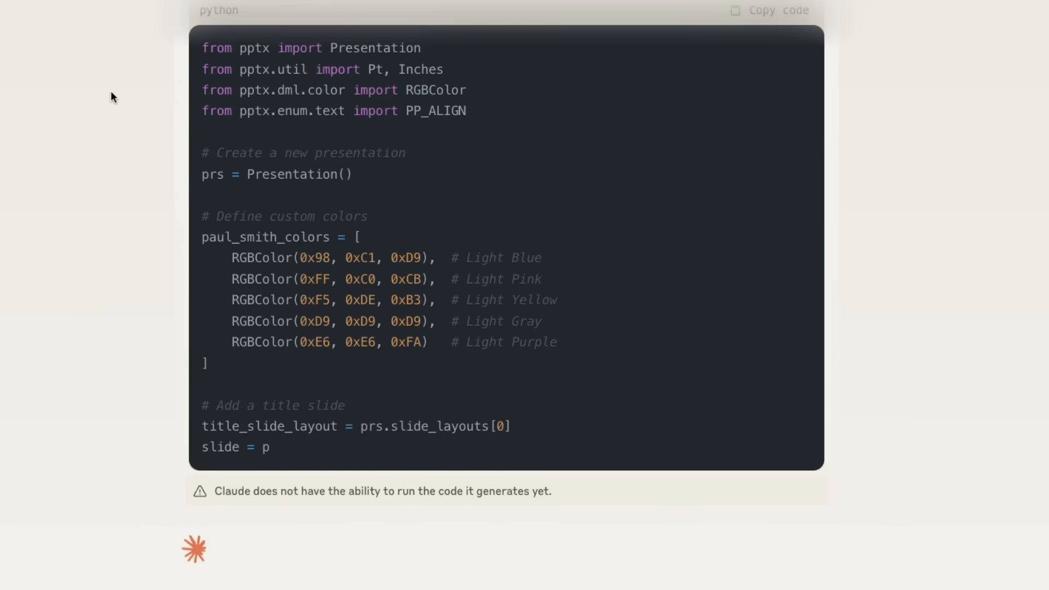
scroll(down, 3)
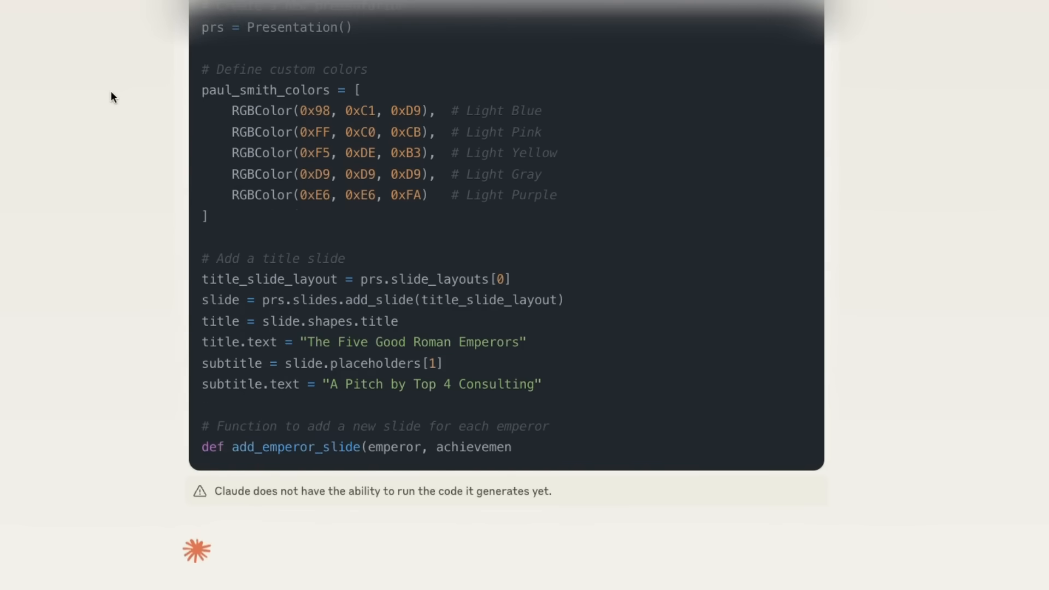
scroll(down, 3)
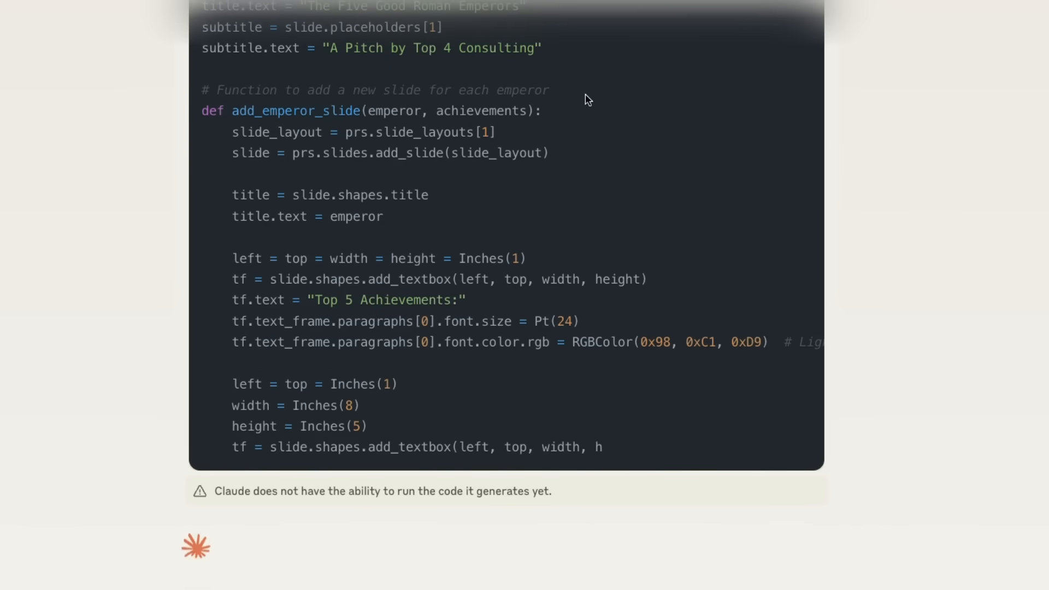
scroll(down, 3)
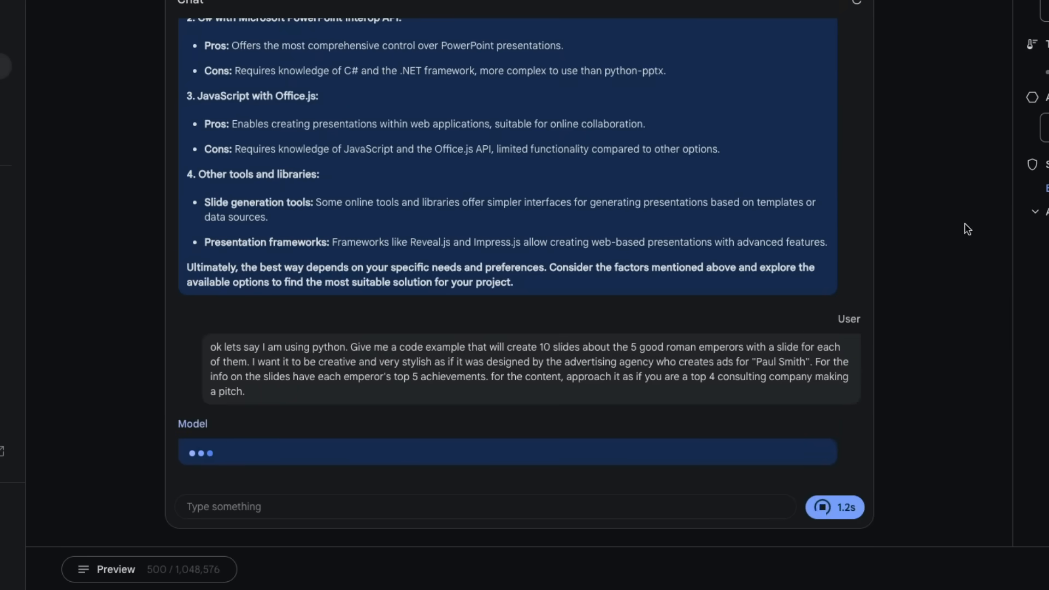
scroll(down, 3)
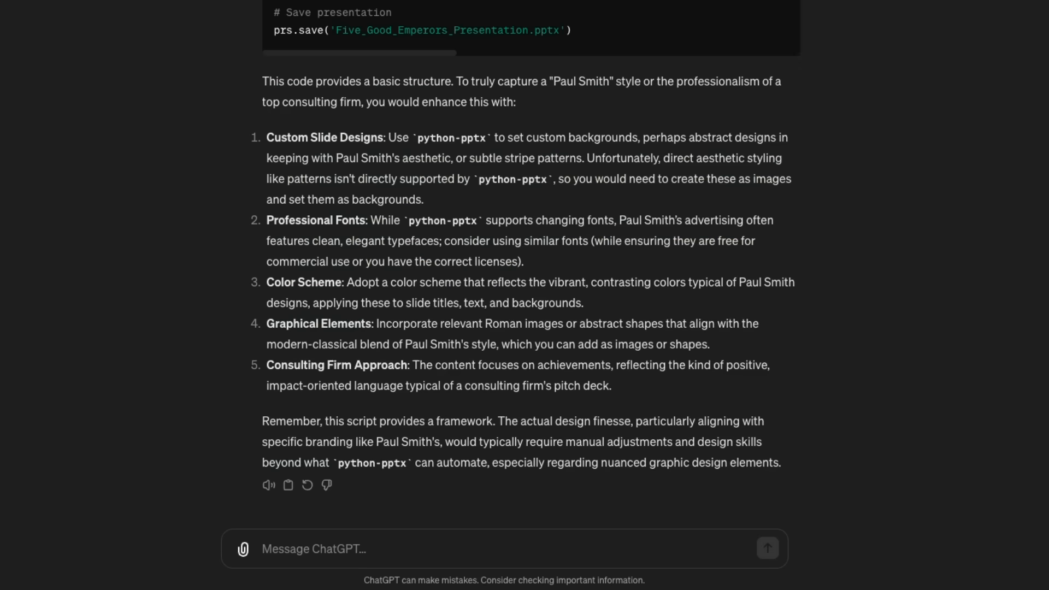
mouse_move(189, 231)
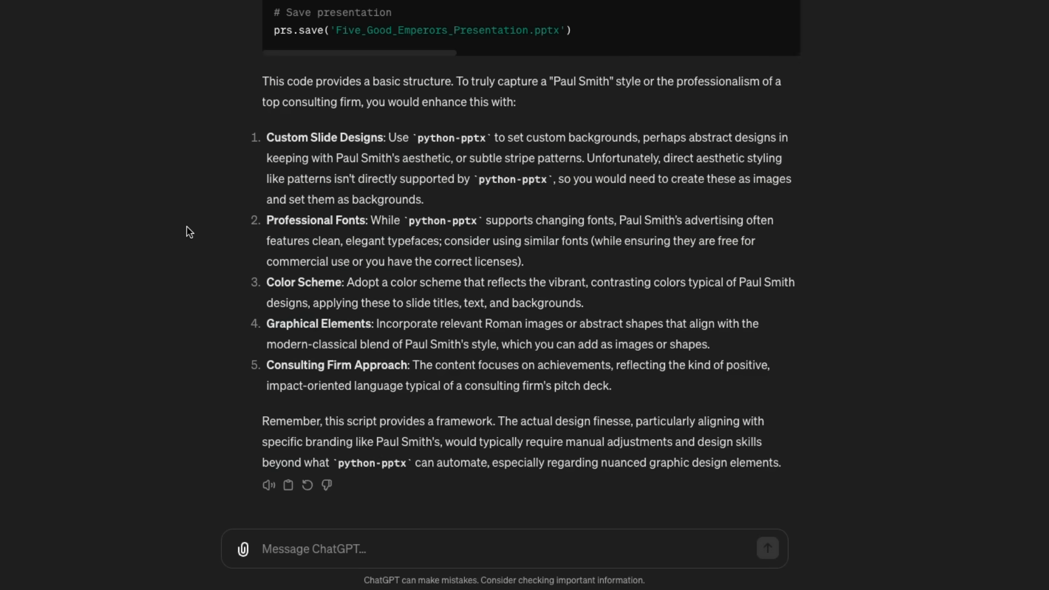
Step: Read ChatGPT's full Five Good Emperors script down to the save step and styling tips
scroll(up, 3)
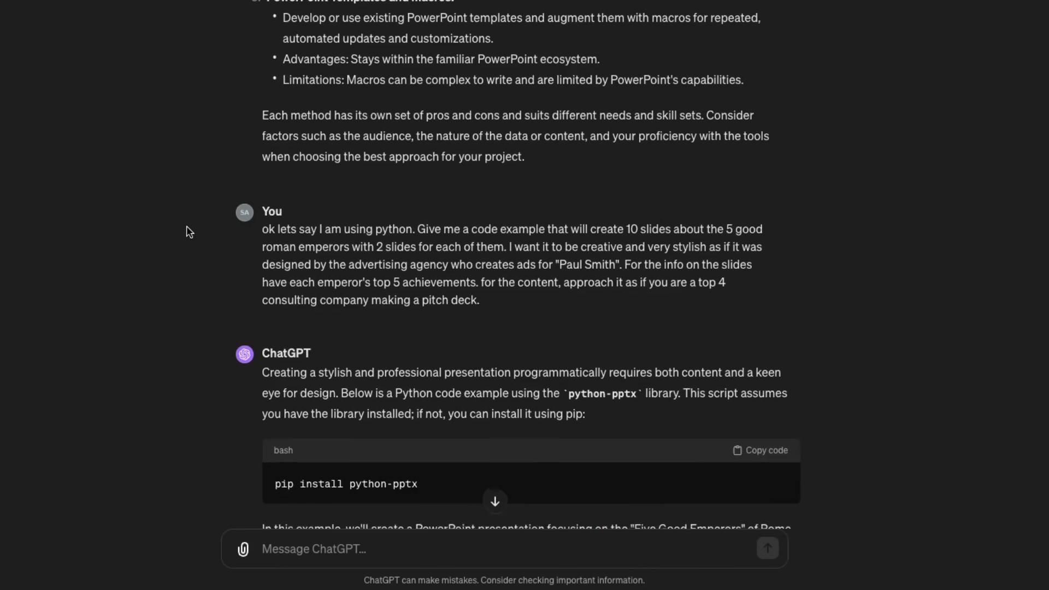
scroll(down, 3)
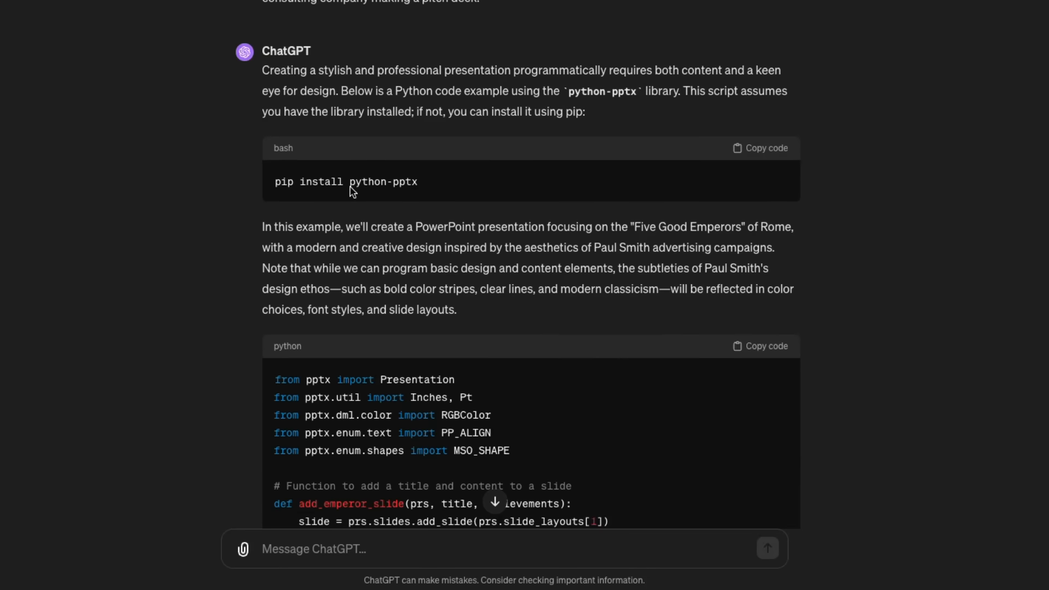
scroll(down, 3)
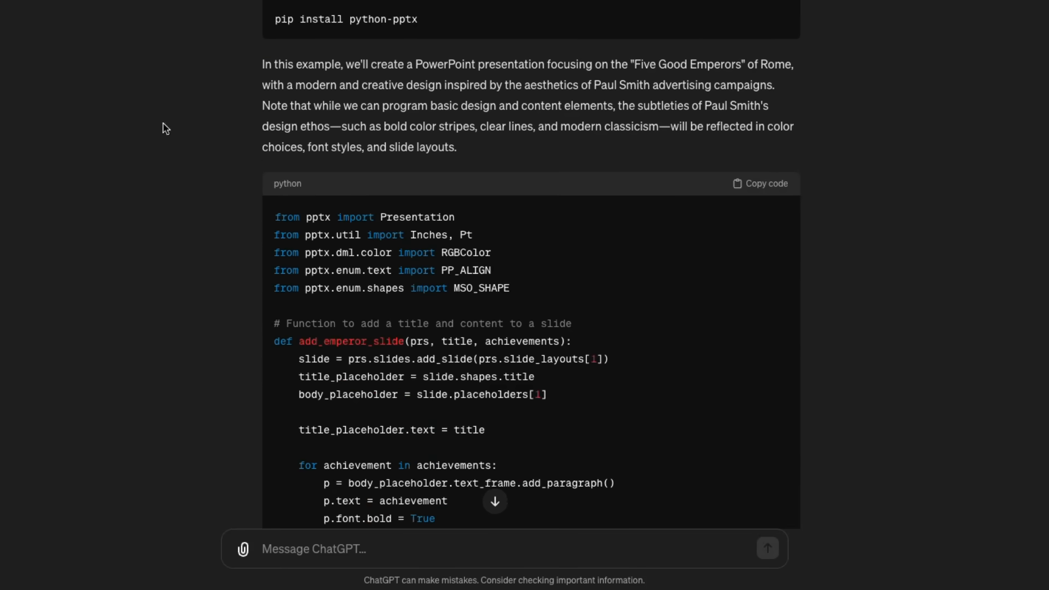
mouse_move(342, 227)
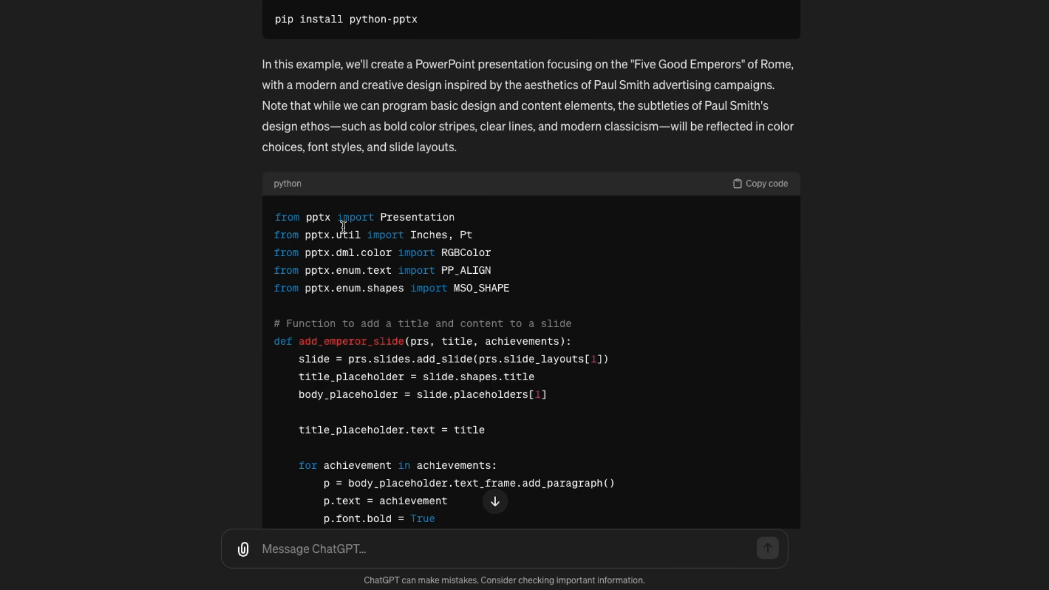
scroll(down, 3)
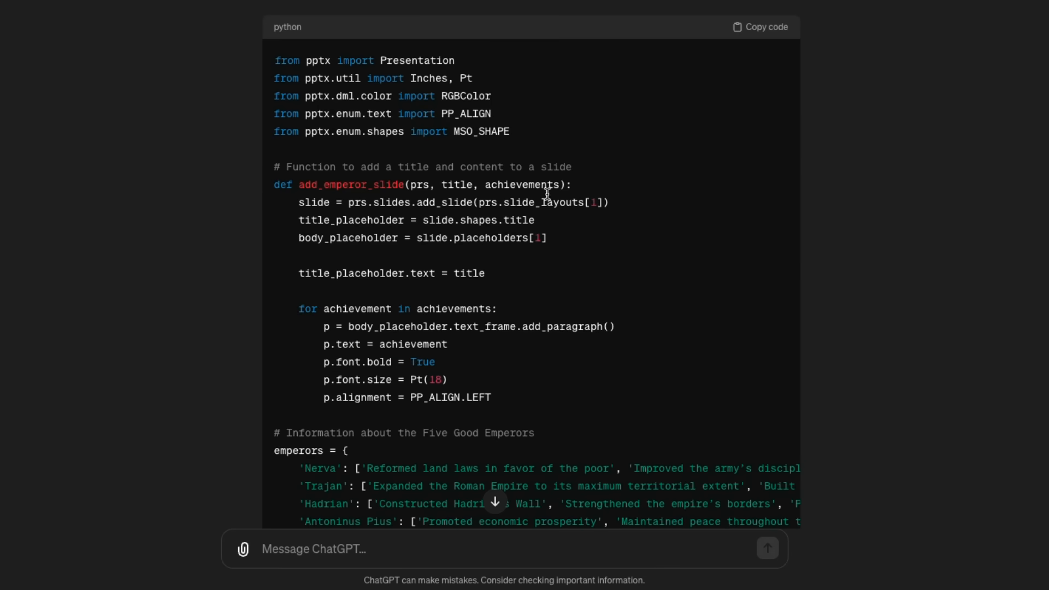
scroll(down, 3)
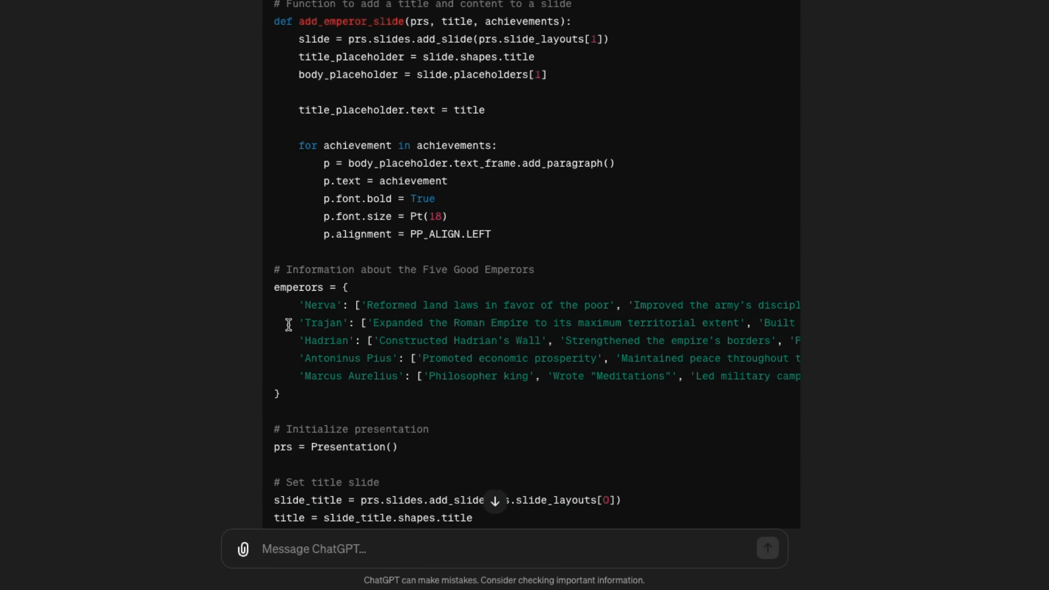
scroll(down, 3)
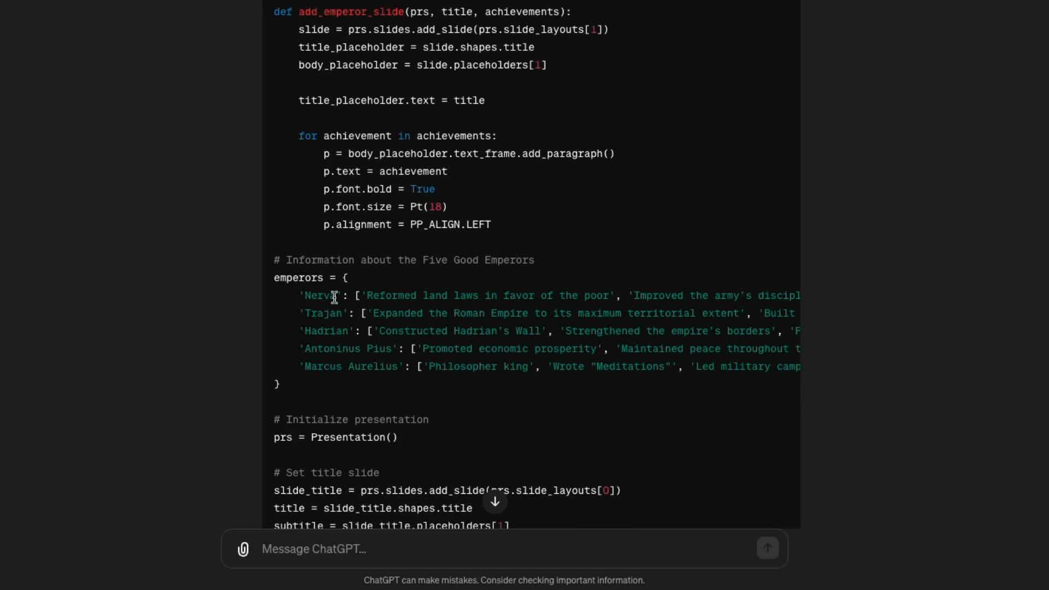
mouse_move(422, 330)
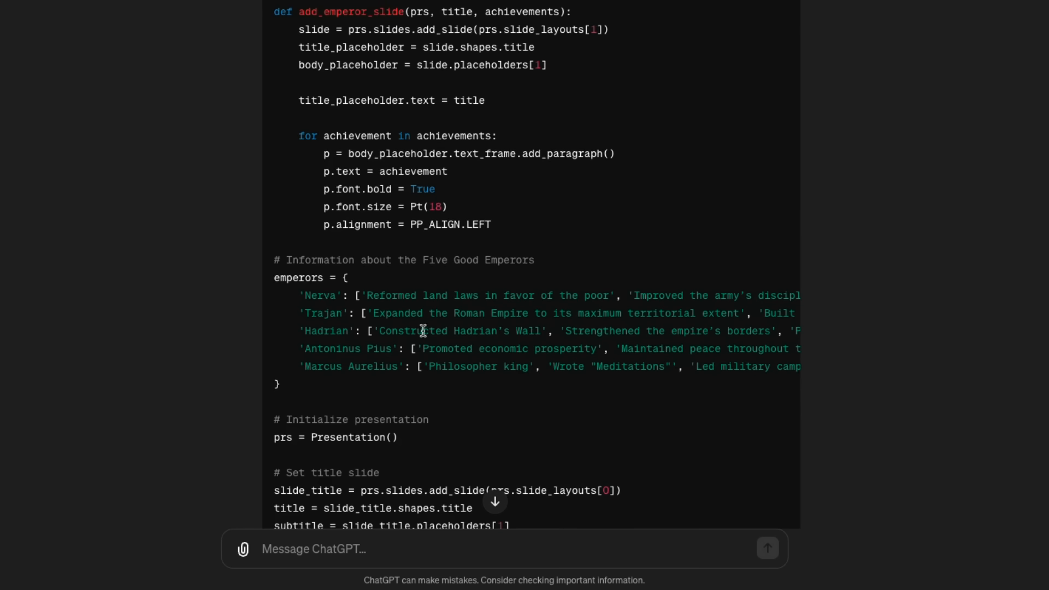
mouse_move(325, 315)
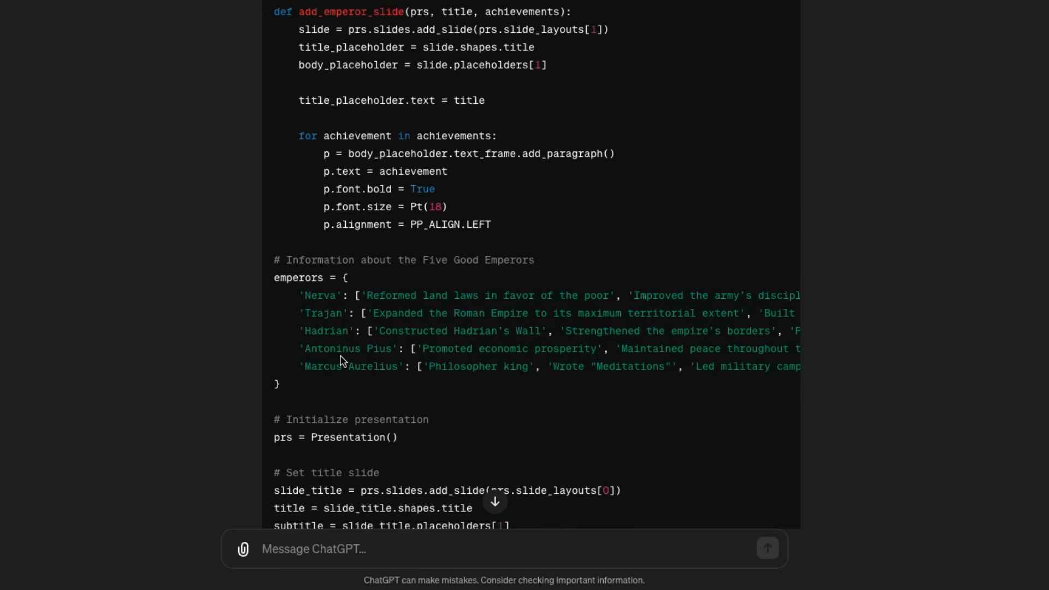
scroll(down, 3)
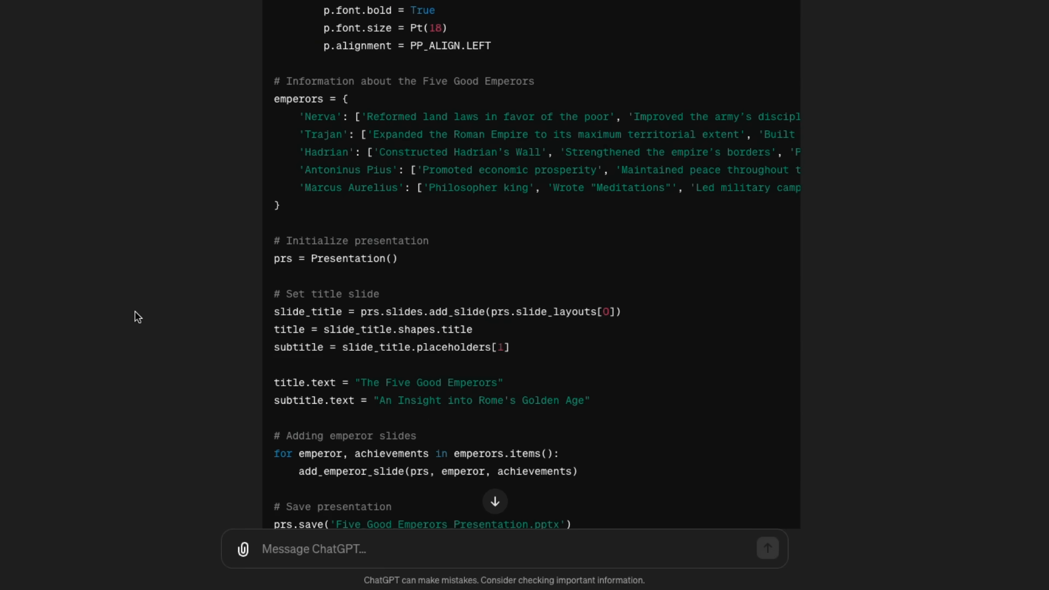
scroll(down, 3)
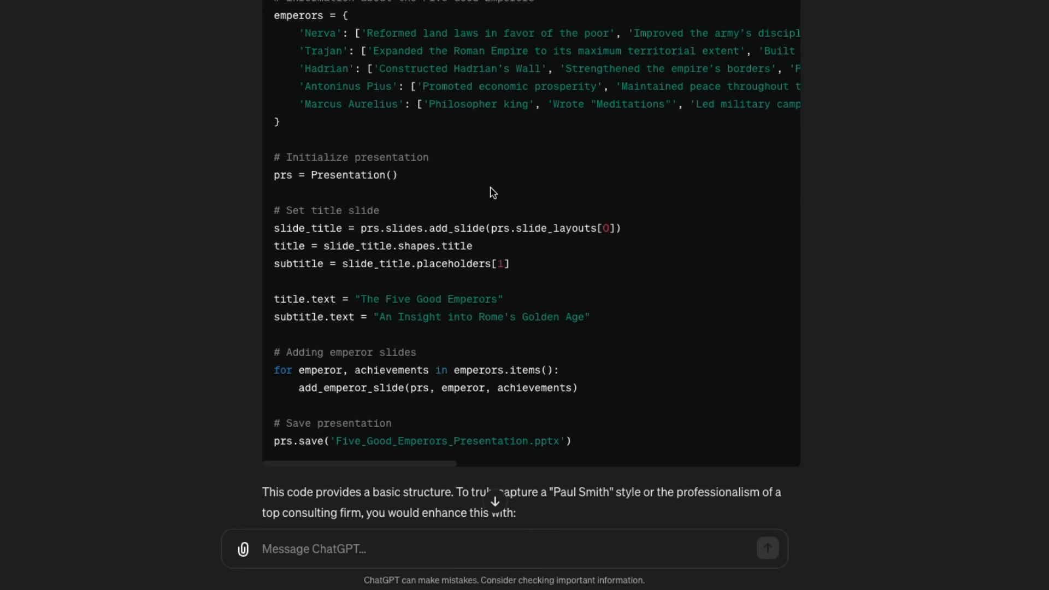
scroll(down, 3)
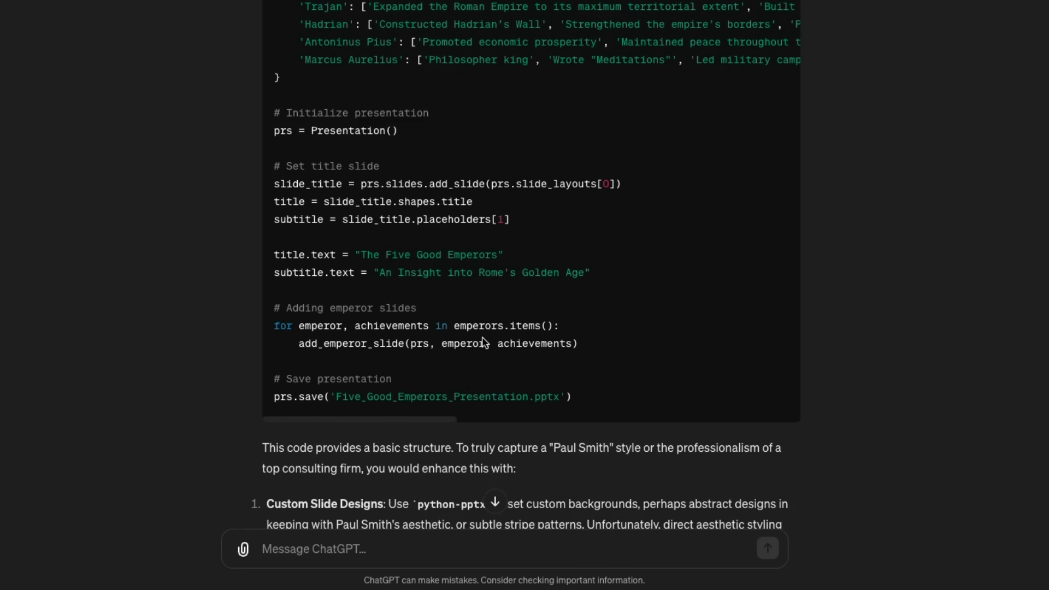
scroll(down, 3)
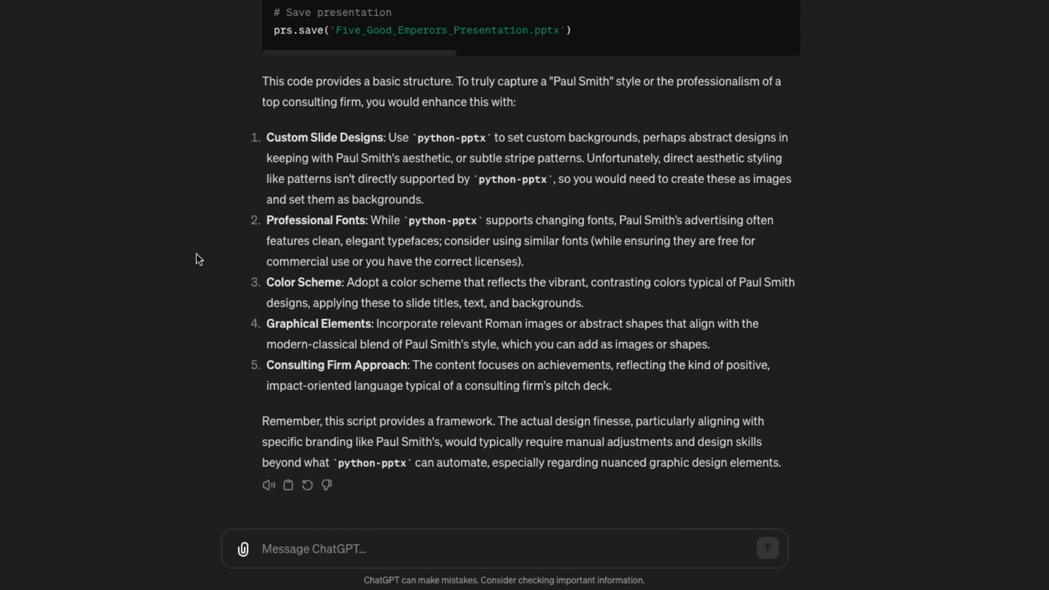
mouse_move(317, 75)
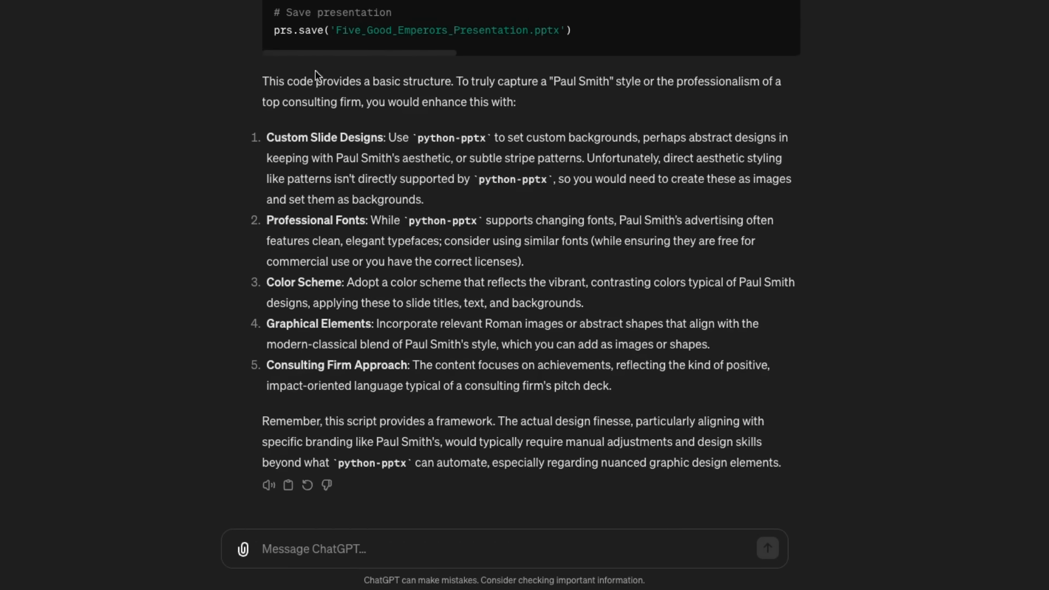
mouse_move(564, 84)
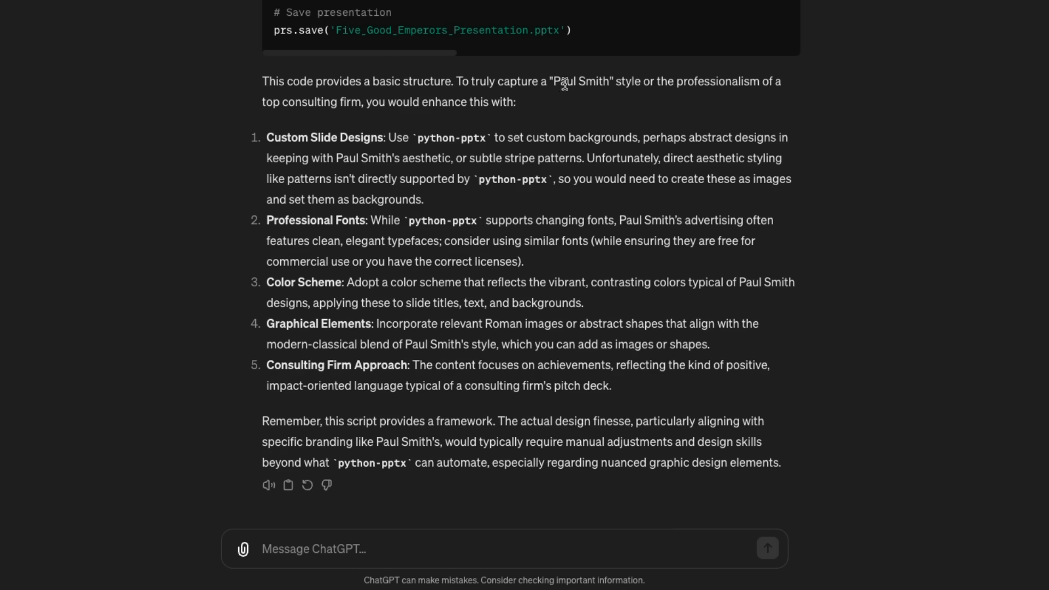
mouse_move(503, 122)
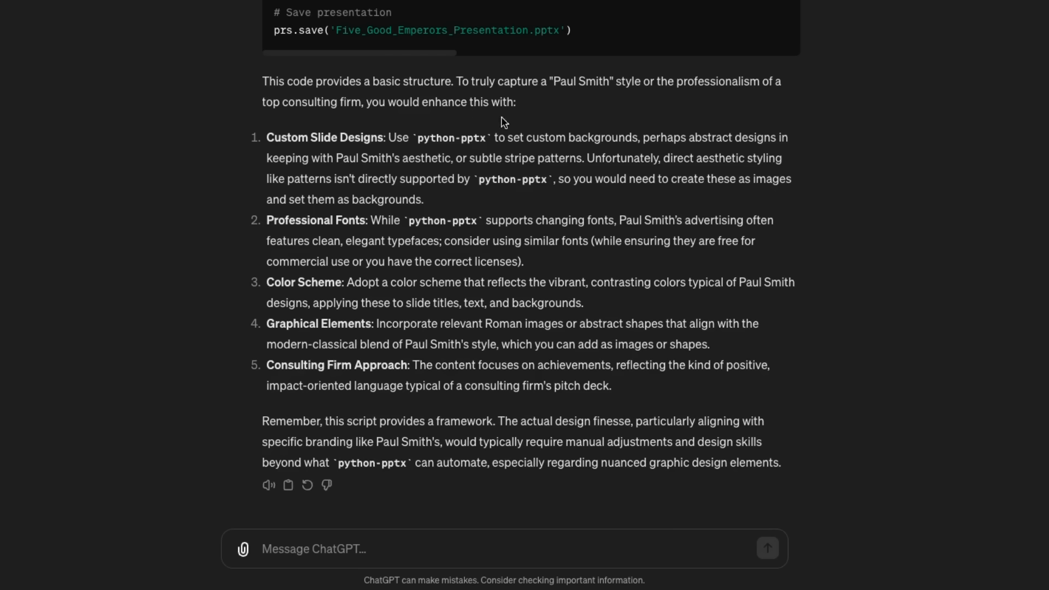
mouse_move(353, 379)
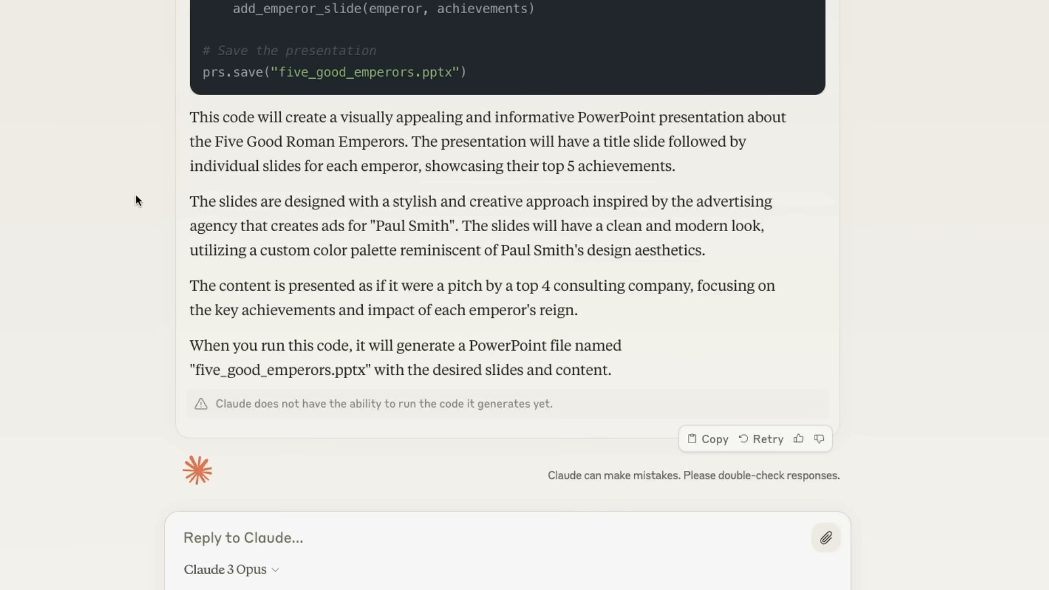
scroll(up, 3)
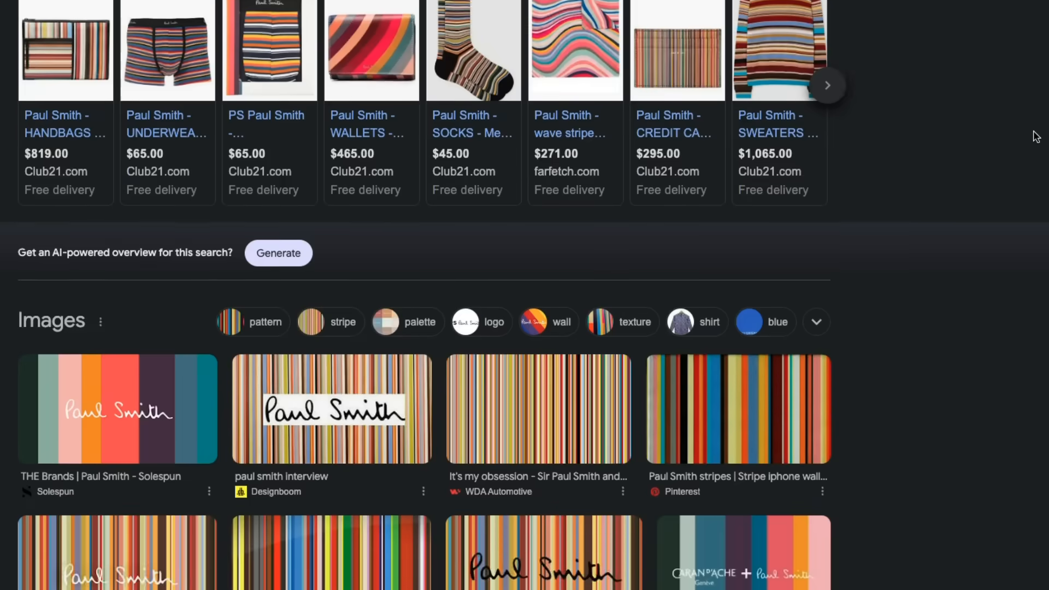
scroll(down, 3)
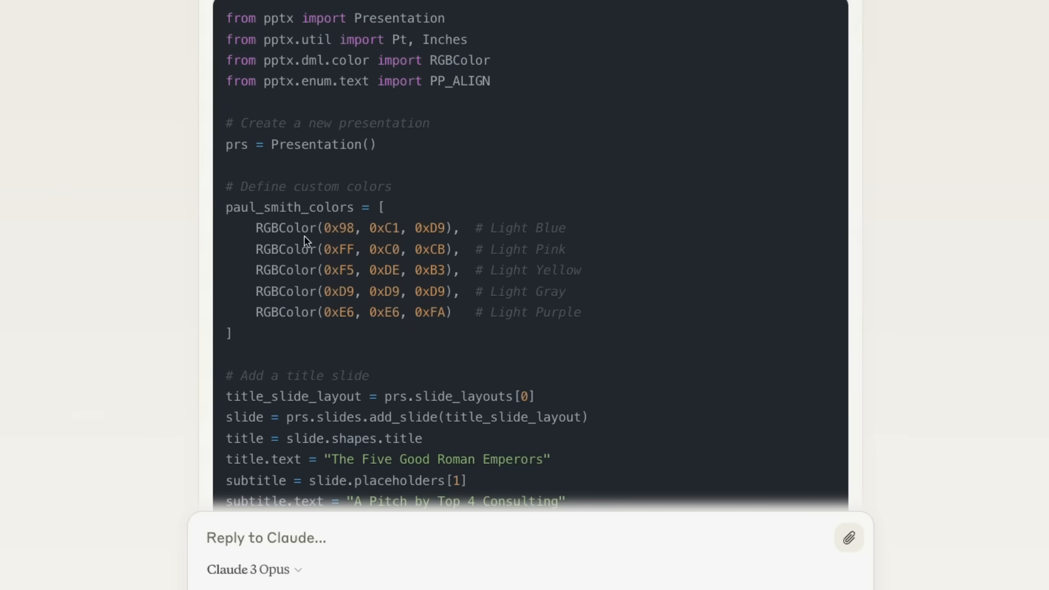
mouse_move(225, 317)
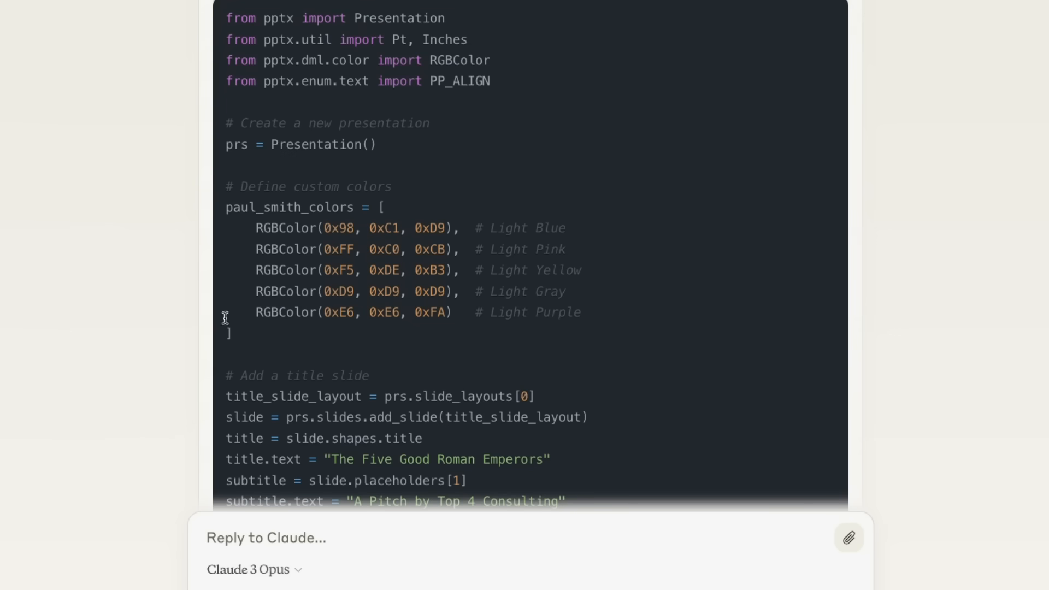
scroll(down, 3)
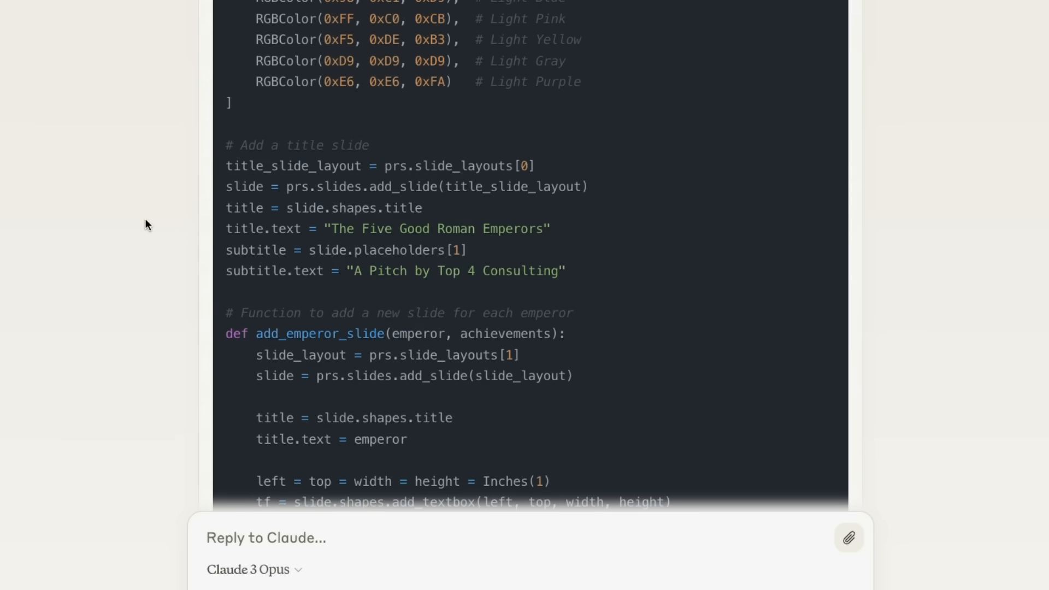
scroll(down, 3)
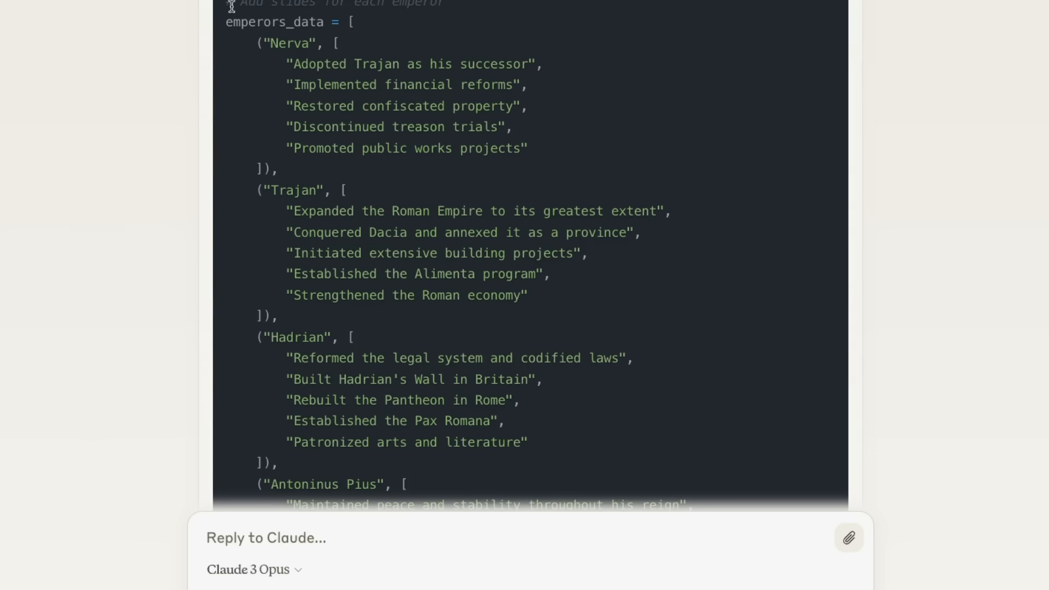
mouse_move(326, 57)
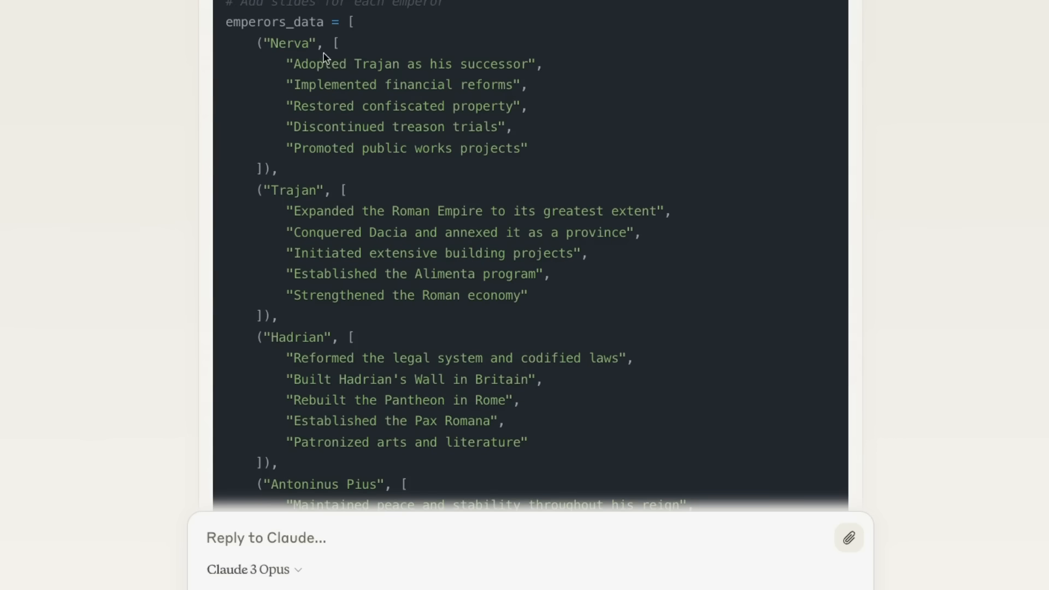
mouse_move(299, 67)
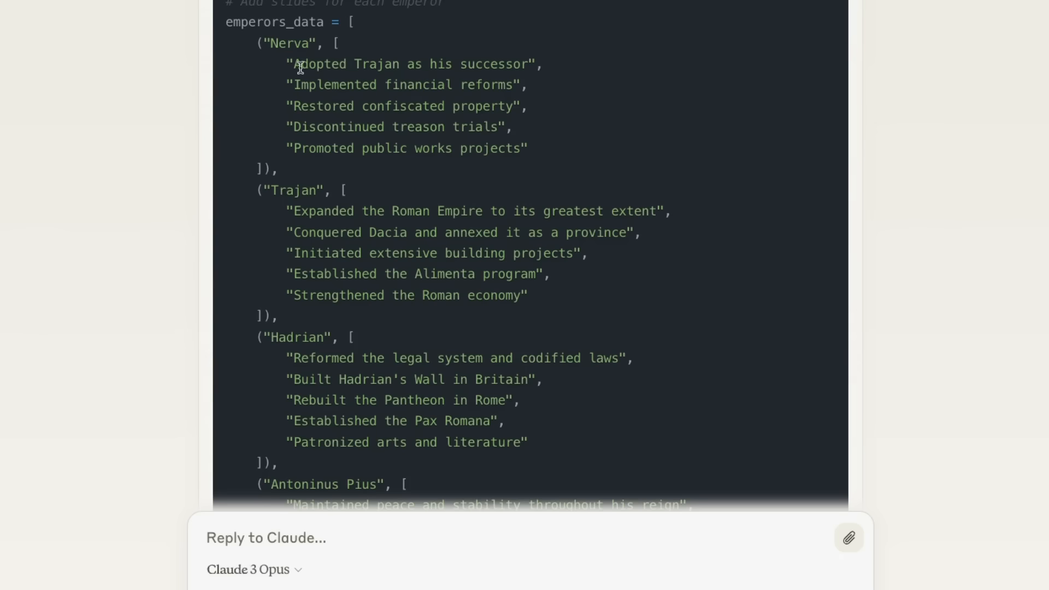
mouse_move(313, 147)
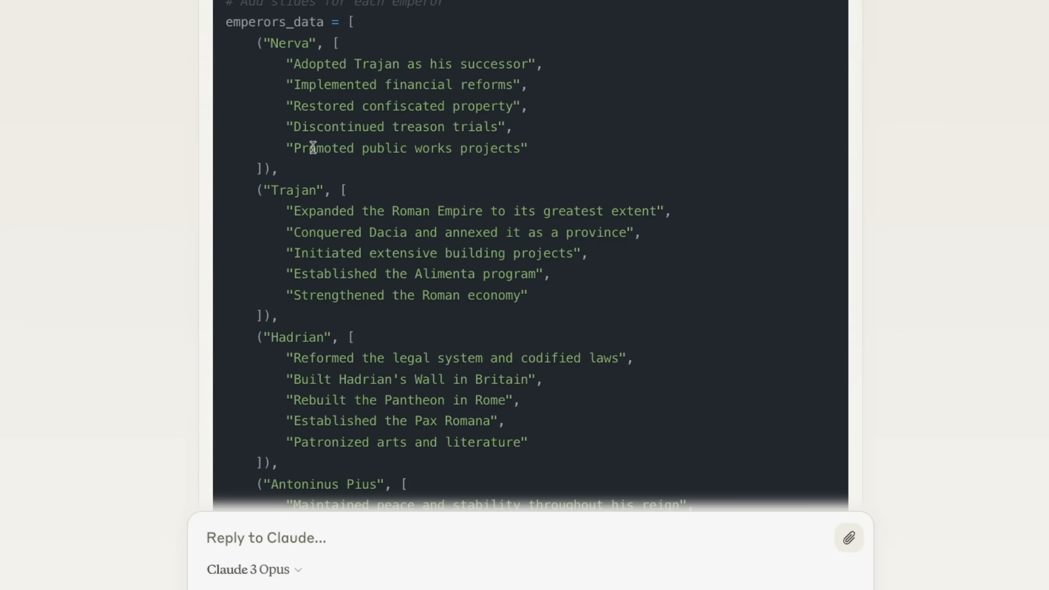
scroll(up, 3)
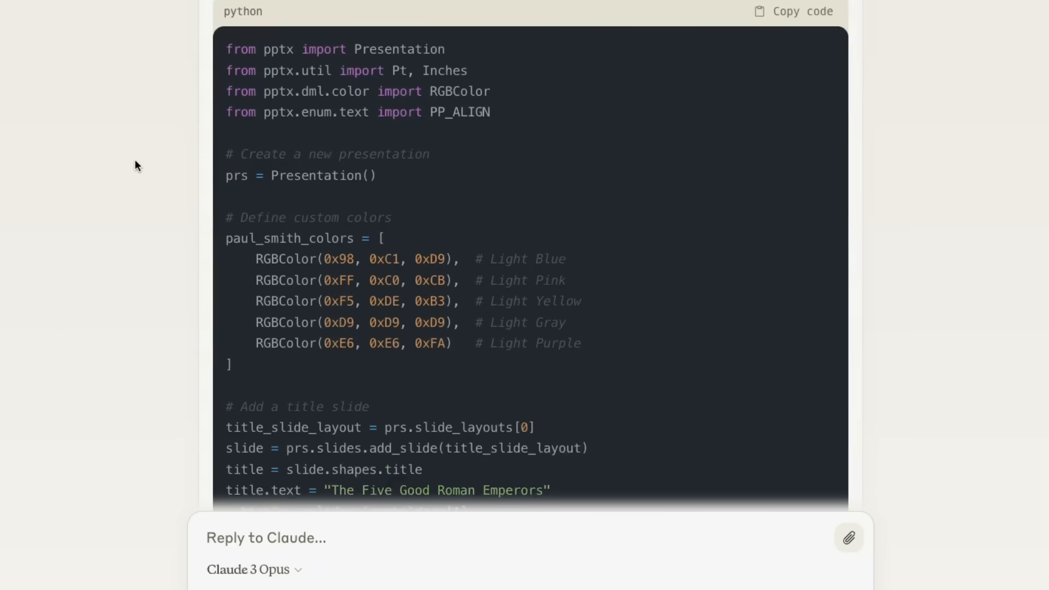
scroll(down, 3)
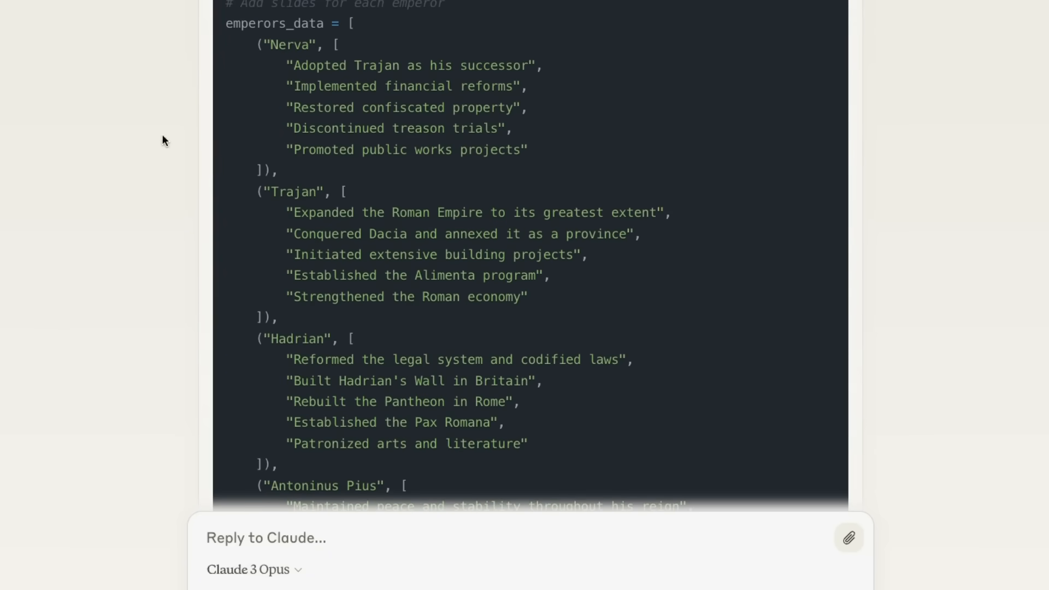
scroll(down, 3)
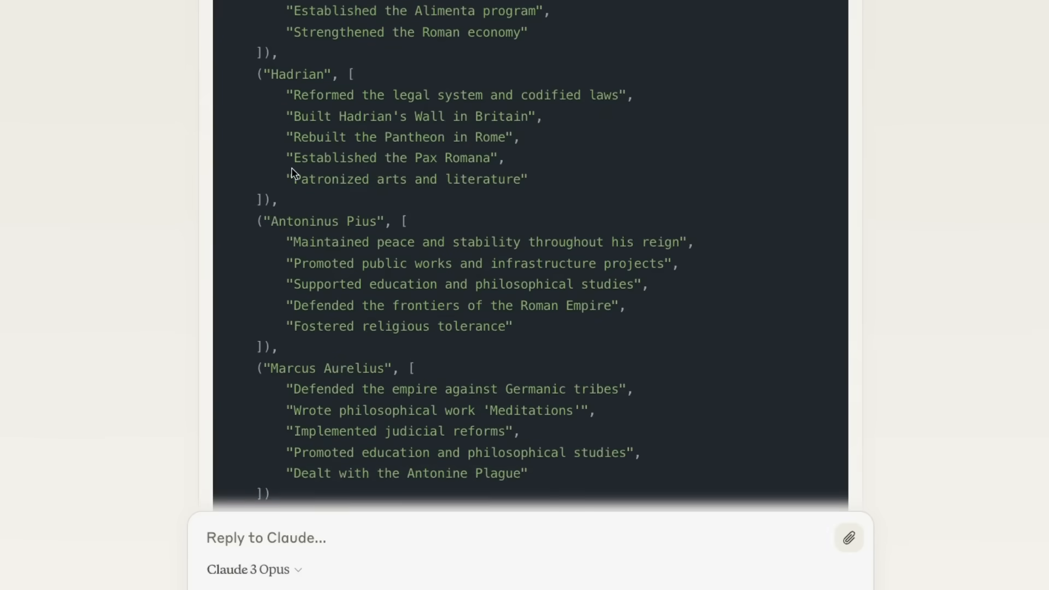
scroll(down, 3)
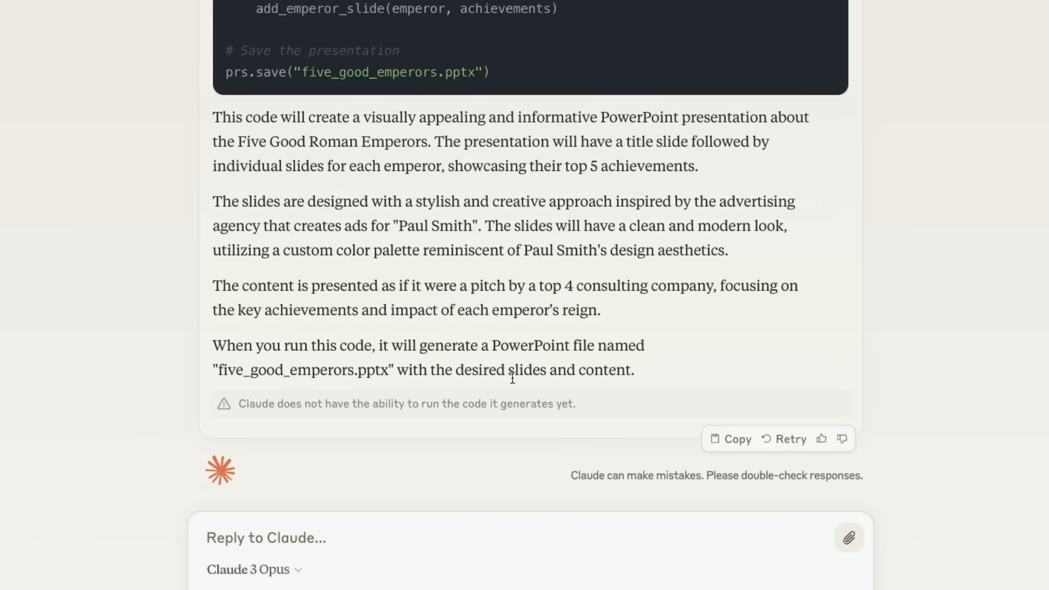
mouse_move(542, 202)
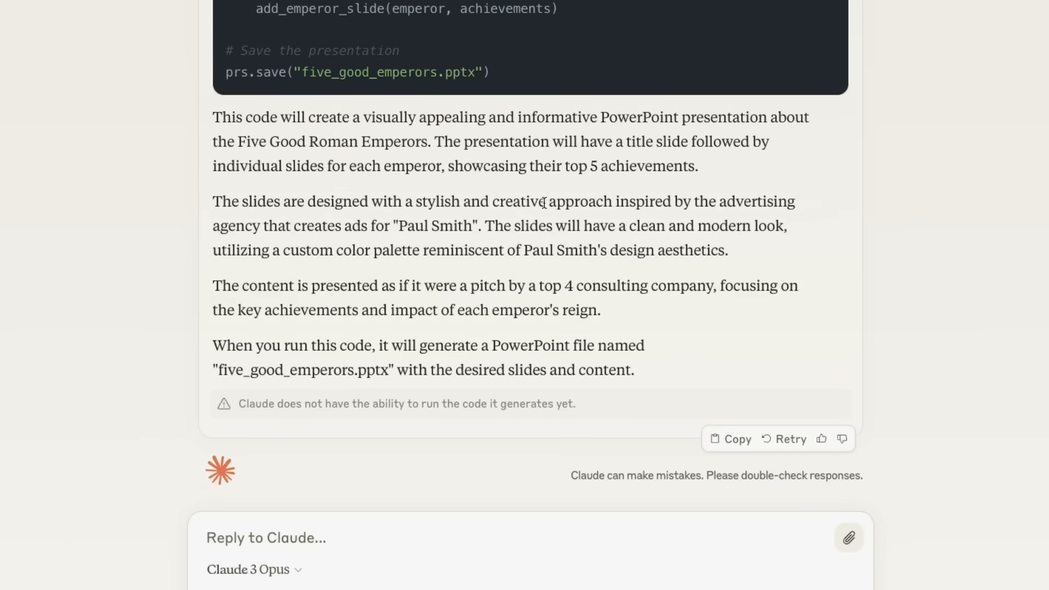
mouse_move(564, 148)
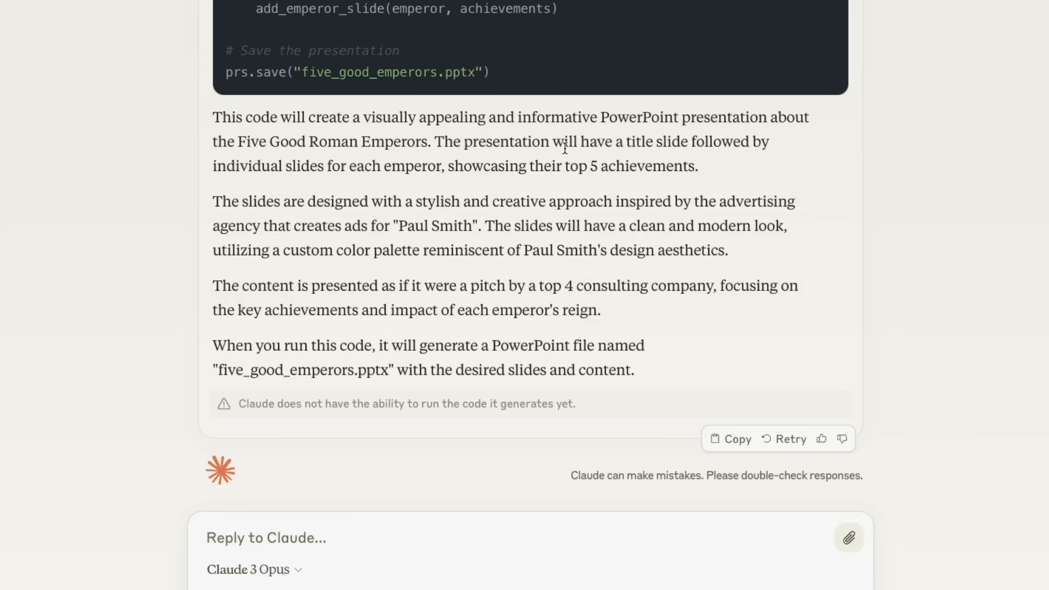
mouse_move(505, 205)
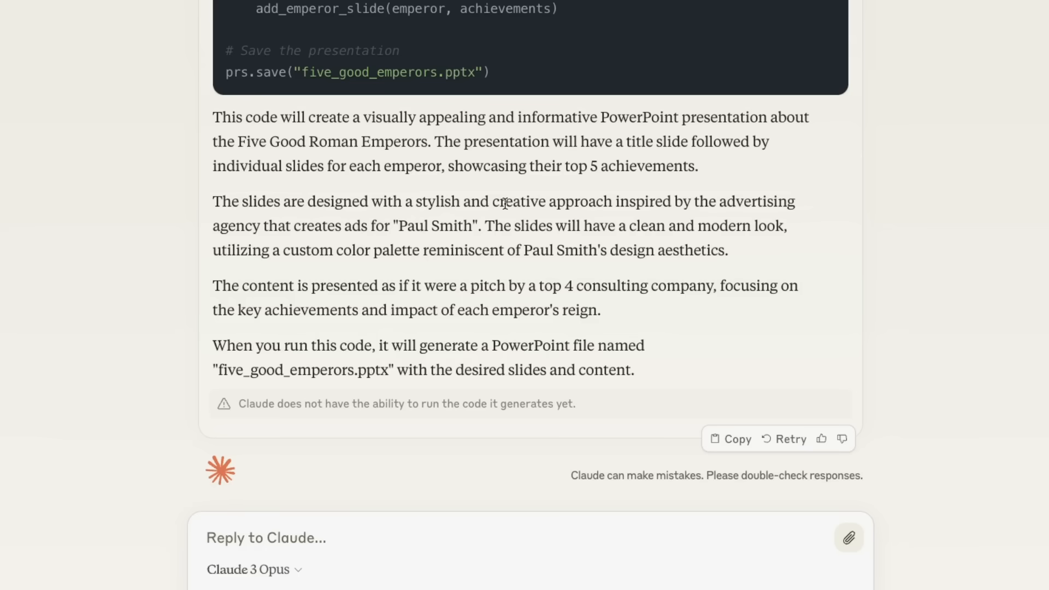
mouse_move(505, 203)
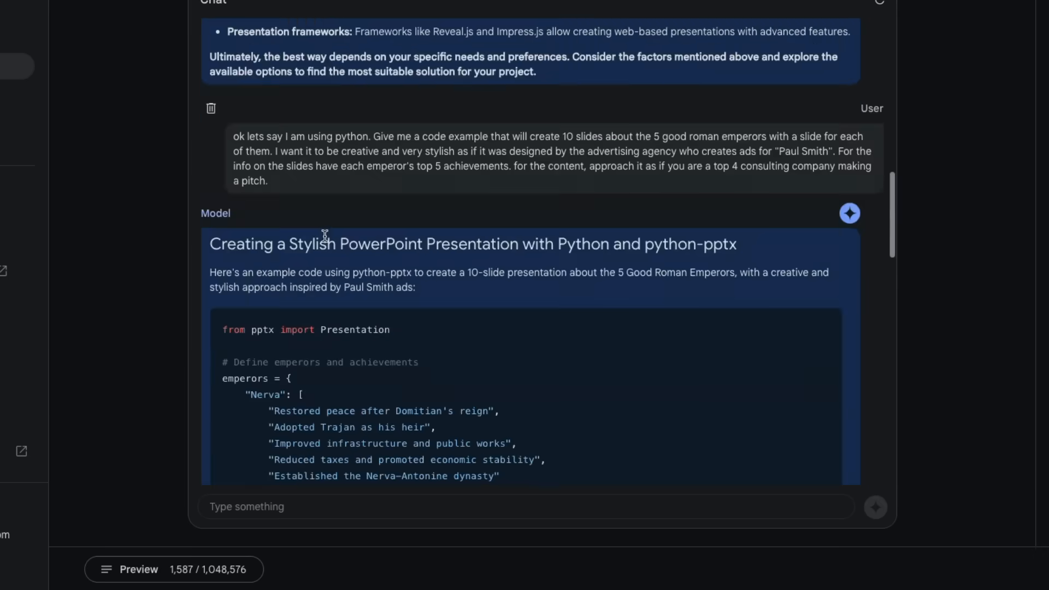
scroll(down, 3)
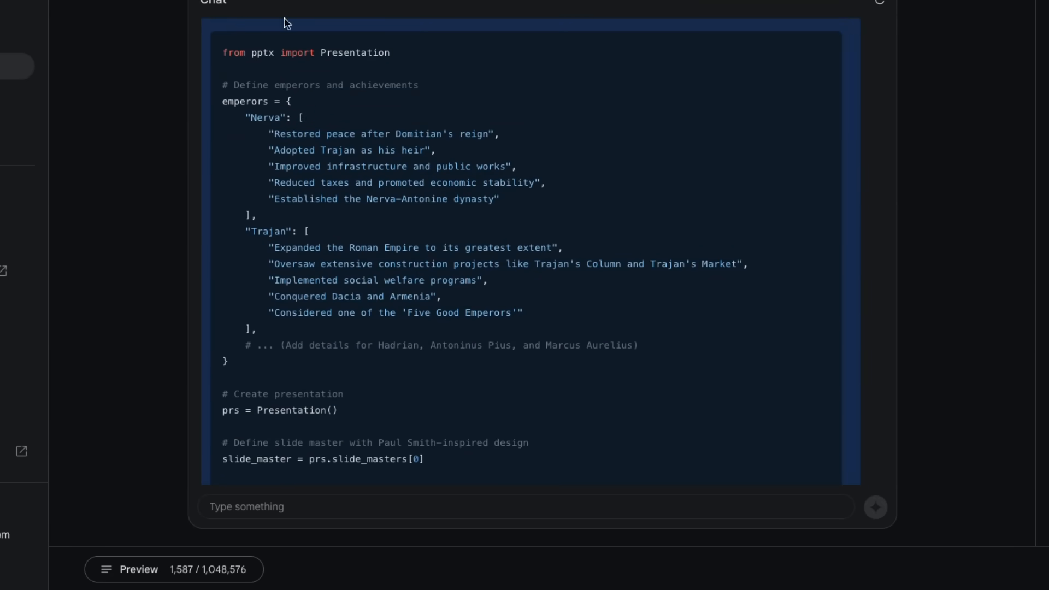
mouse_move(281, 85)
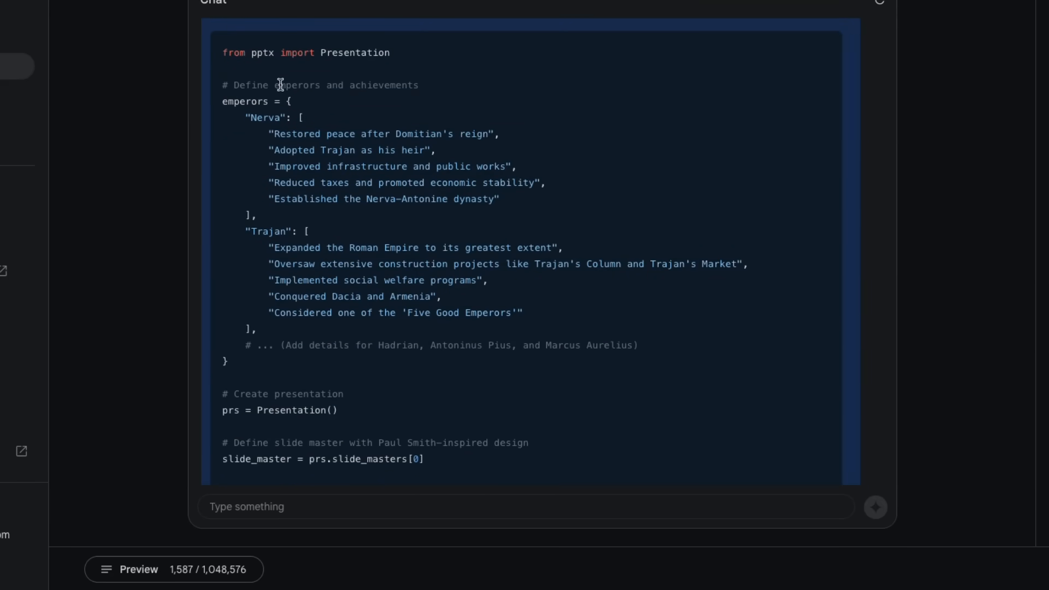
mouse_move(339, 305)
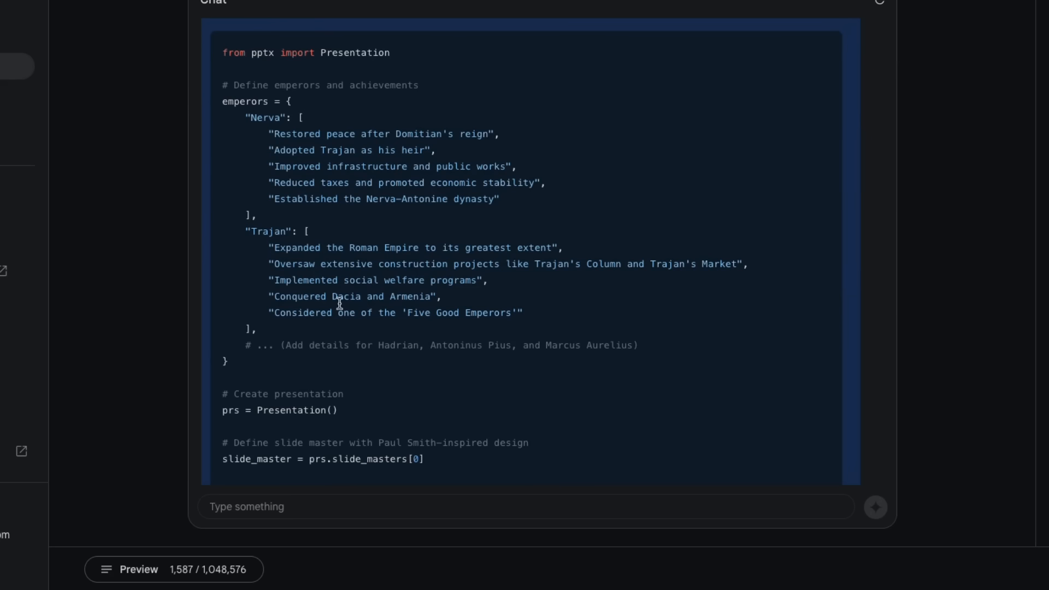
mouse_move(641, 359)
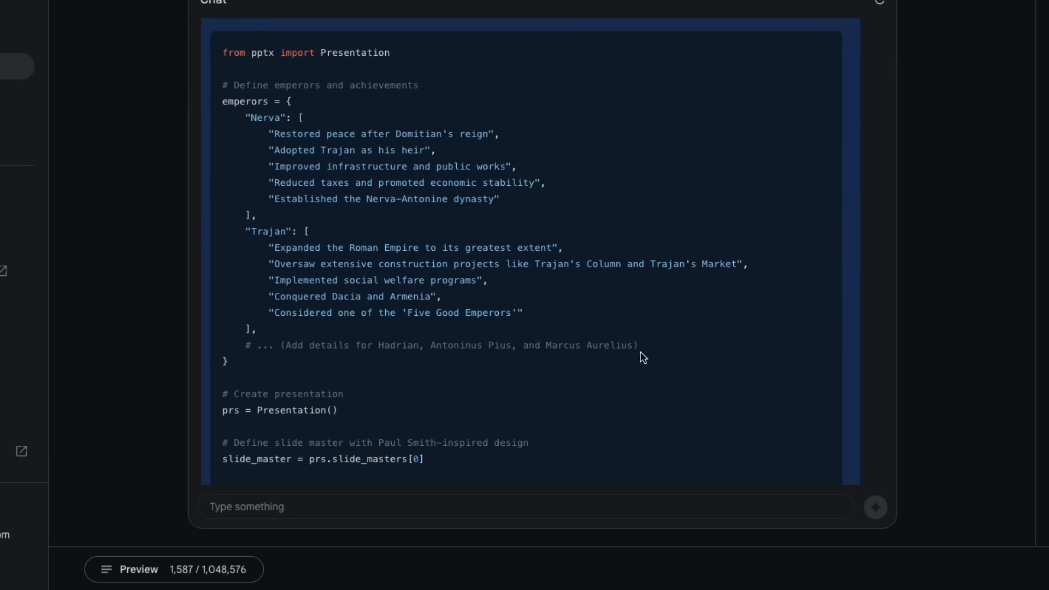
mouse_move(290, 345)
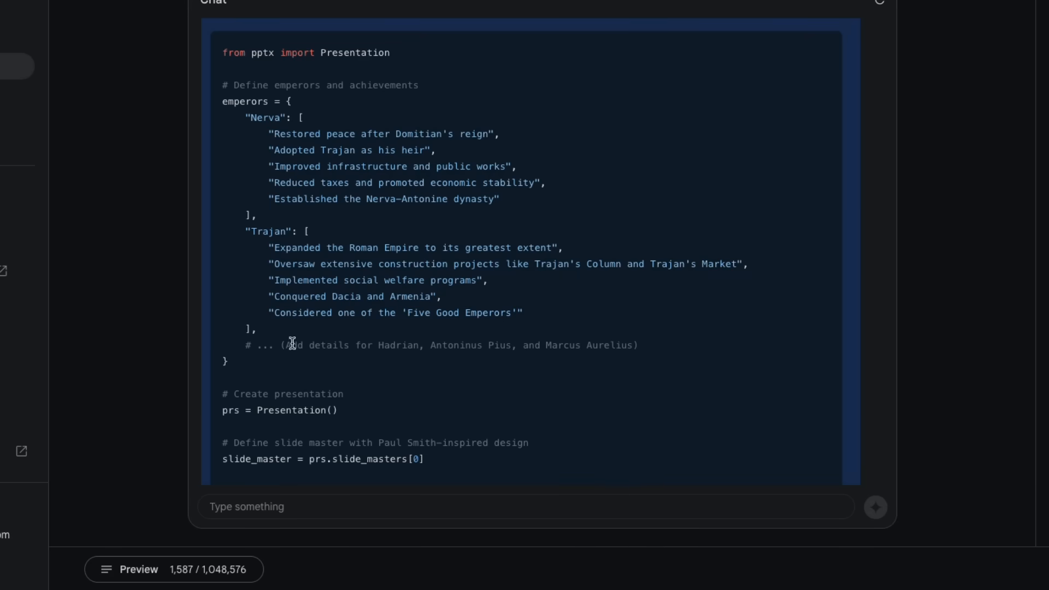
scroll(down, 3)
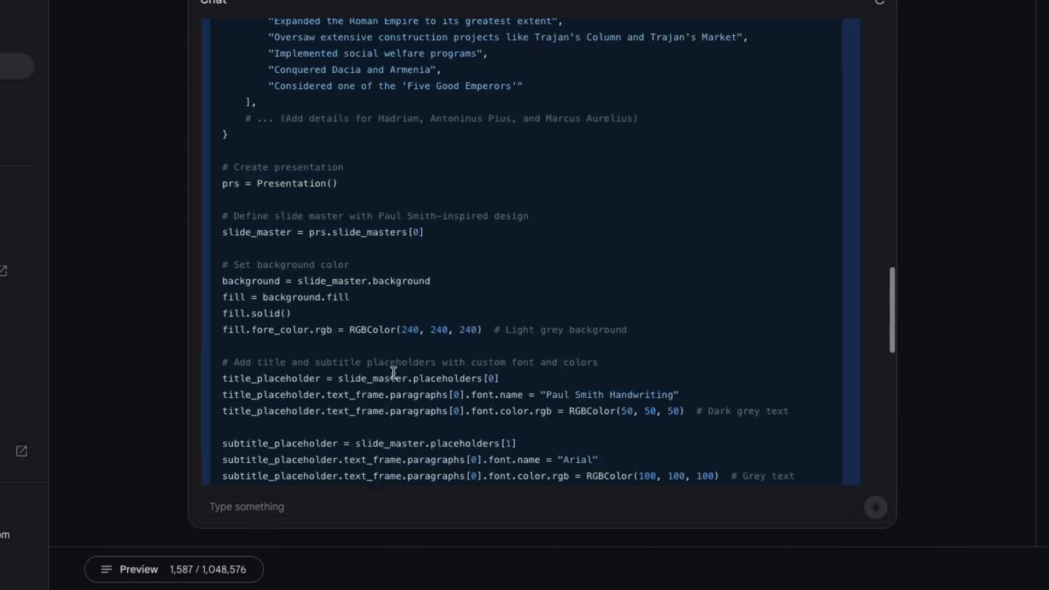
scroll(down, 3)
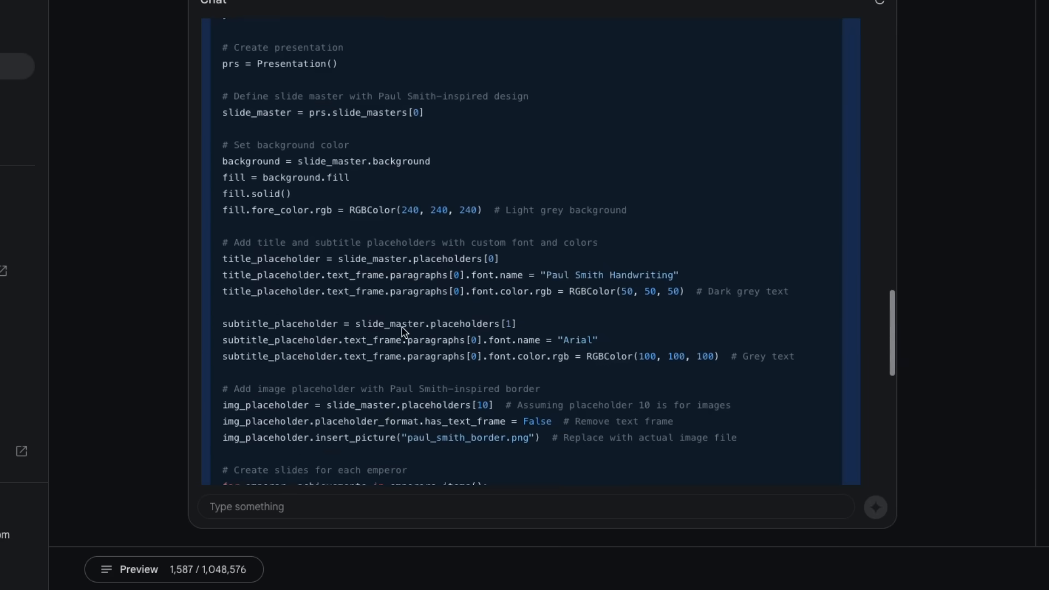
scroll(down, 3)
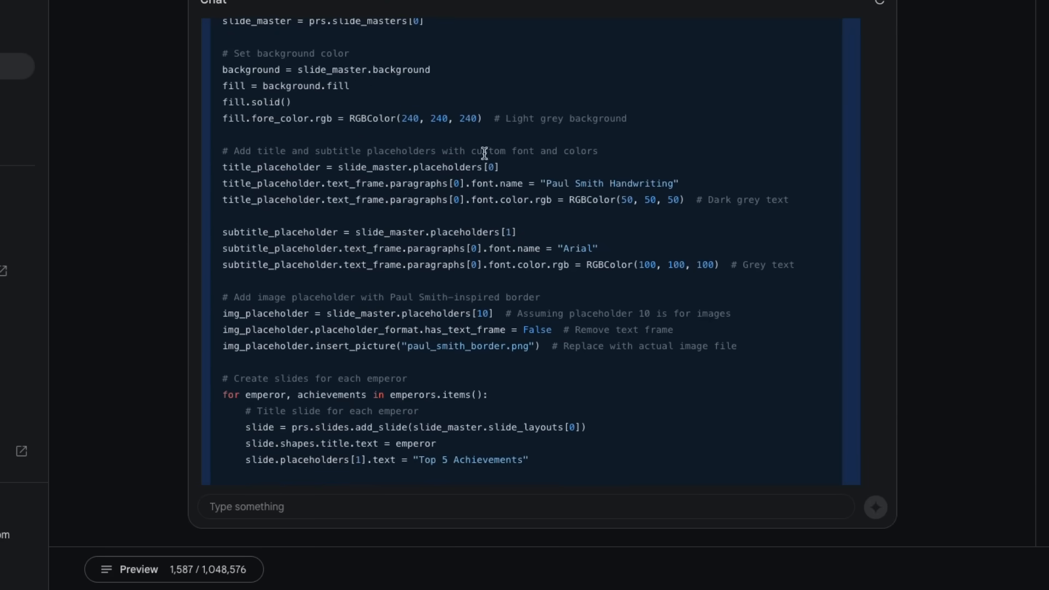
mouse_move(658, 194)
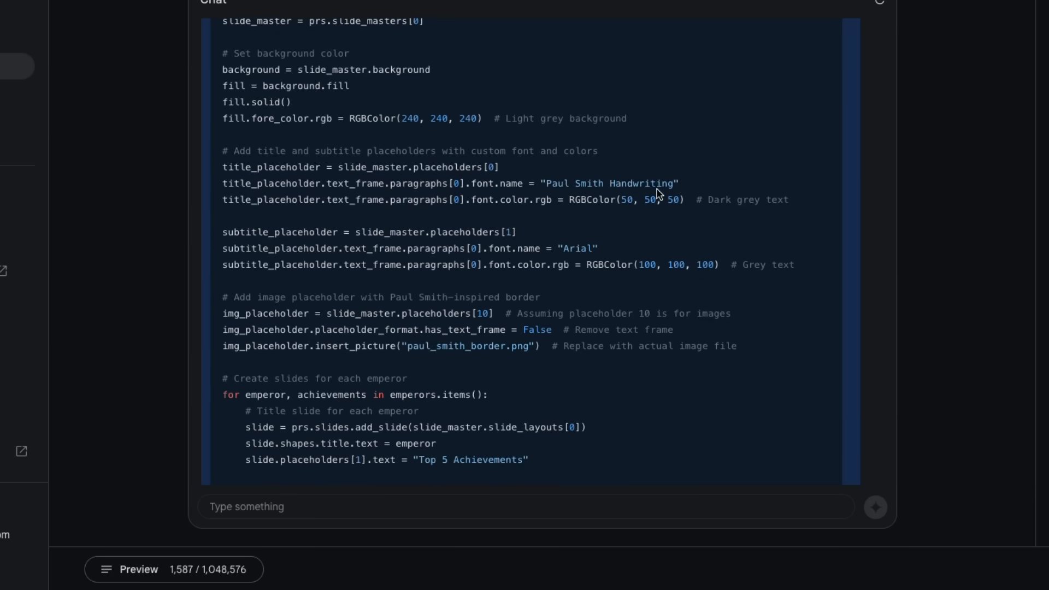
mouse_move(657, 194)
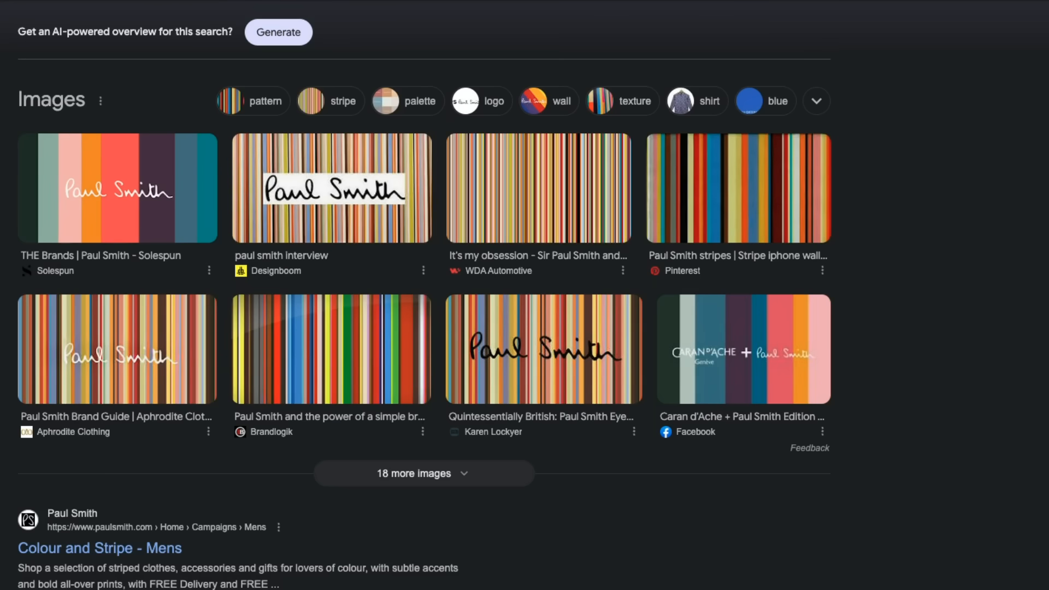
scroll(up, 3)
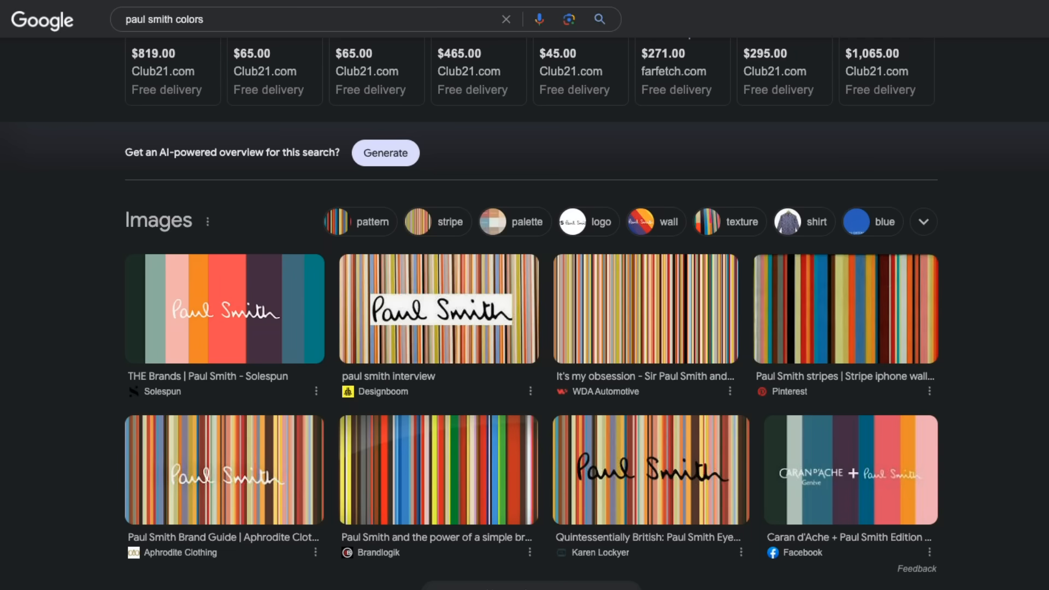
text(paul smith handwriting font)
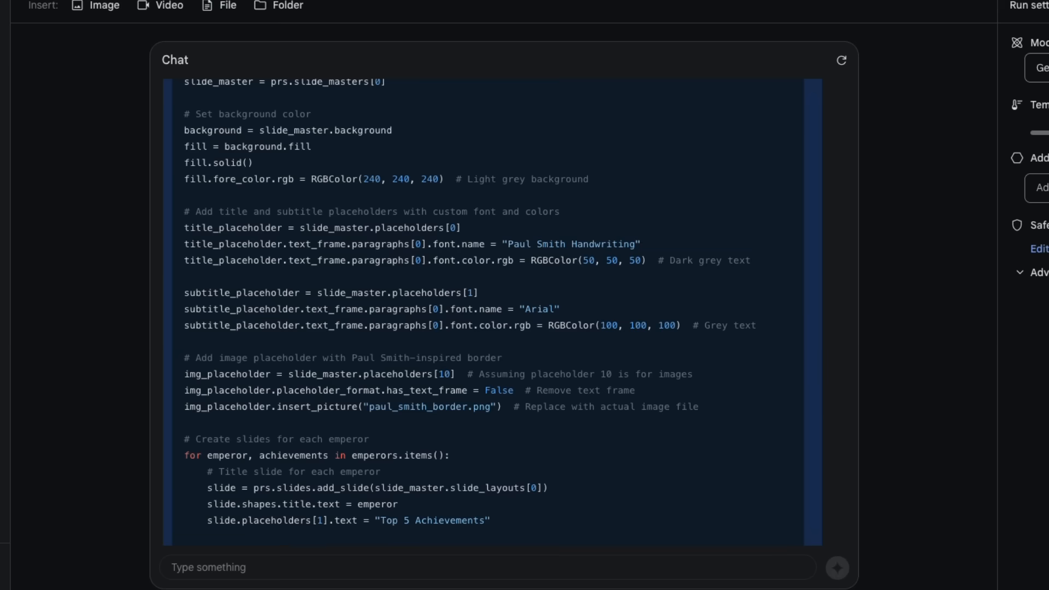
Step: Send the follow-up 'please make sure you give me all the details for all the emperors and the content'
scroll(down, 3)
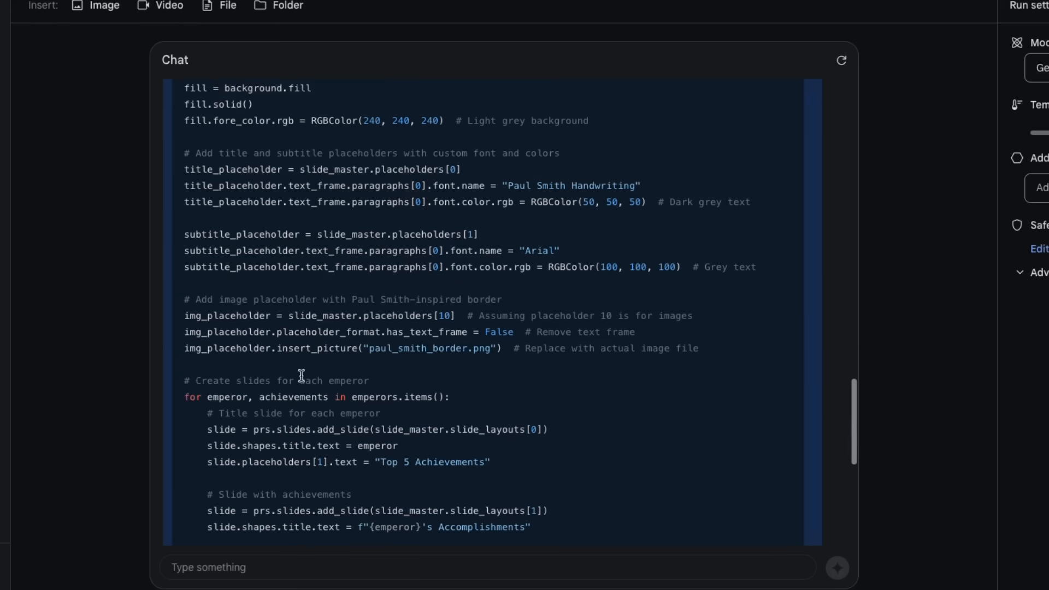
scroll(down, 3)
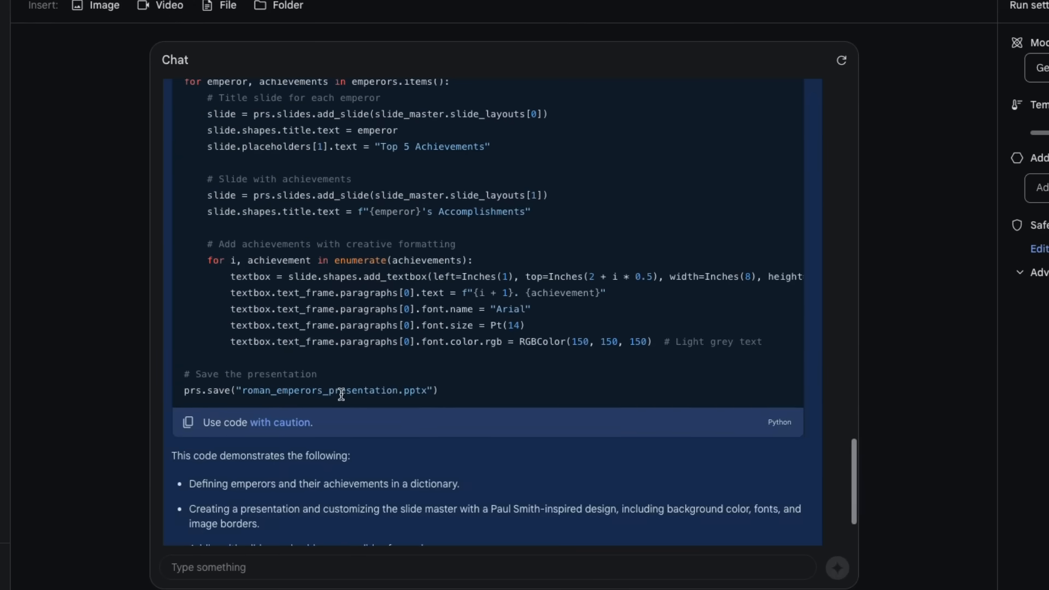
scroll(down, 3)
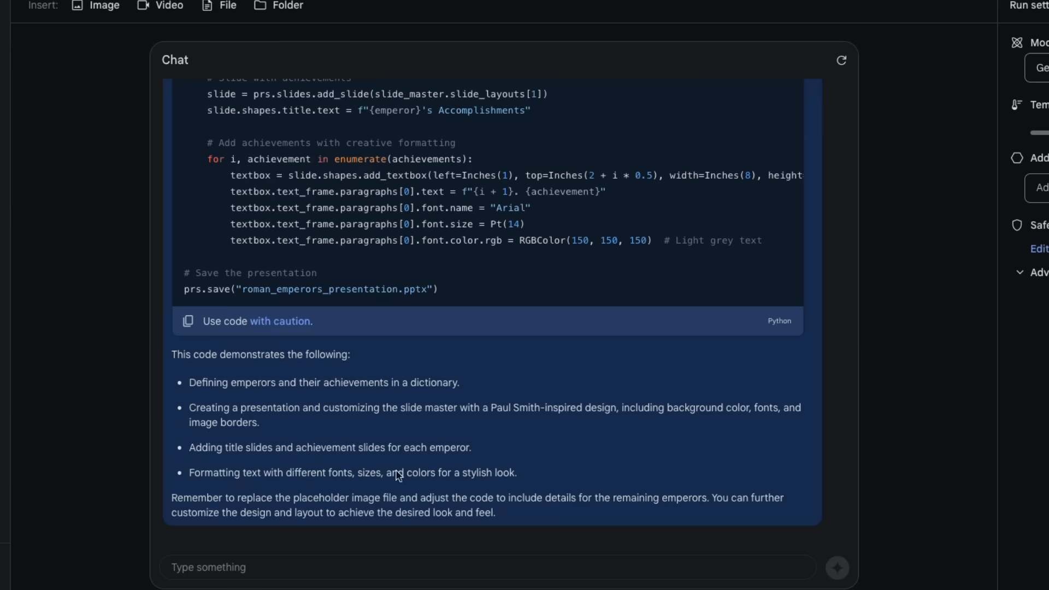
click(451, 567)
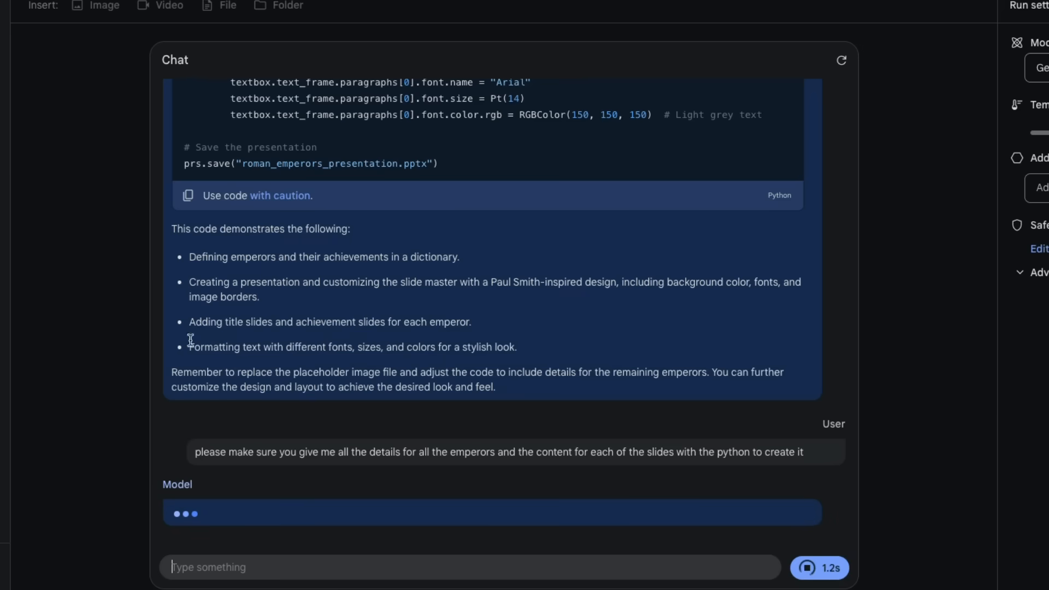
mouse_move(31, 251)
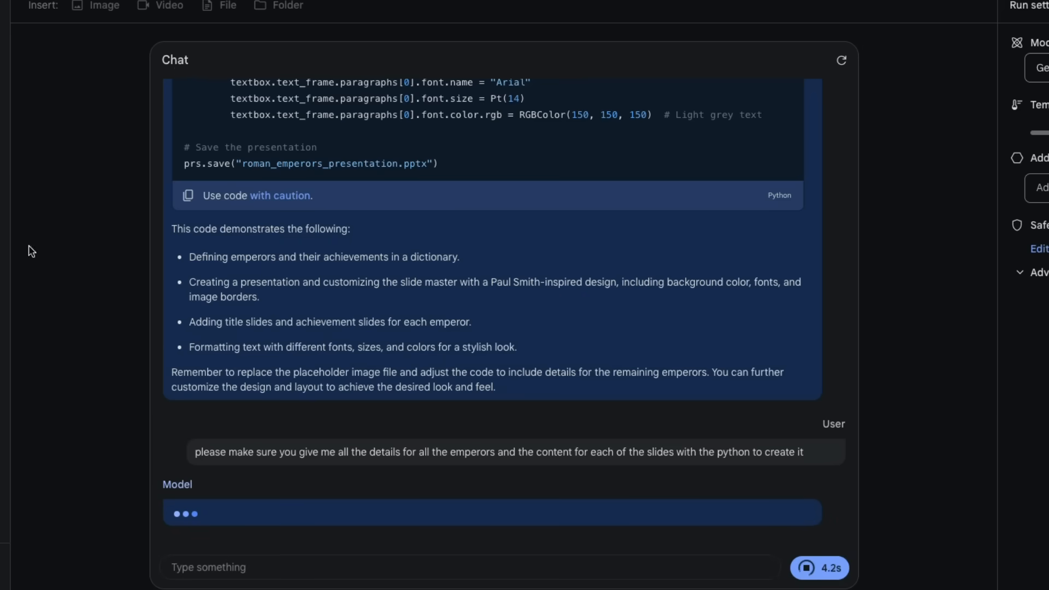
scroll(down, 3)
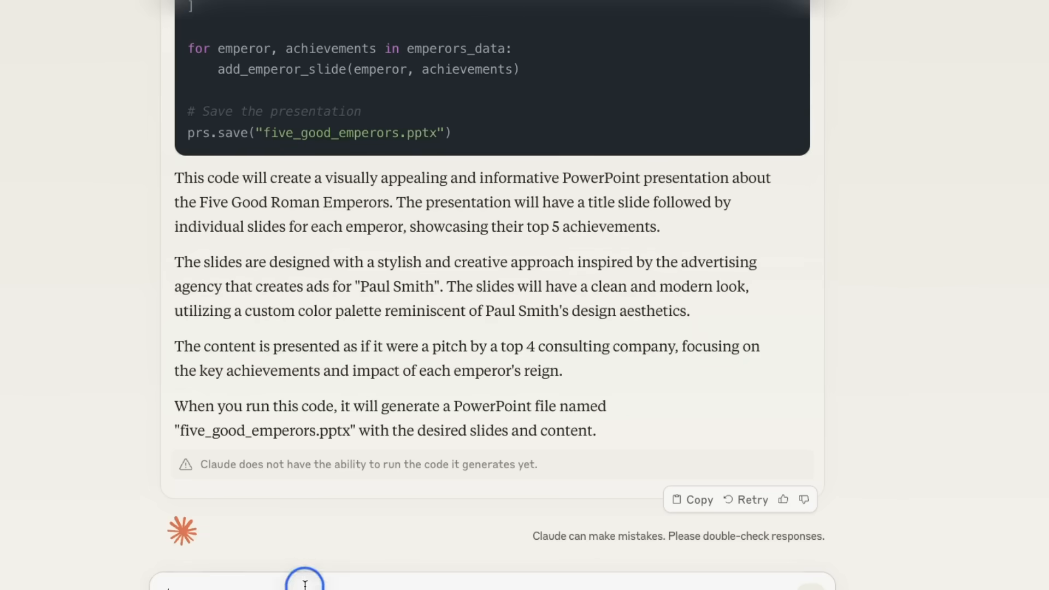
text(please make sure you give me all the details for all the emperors and the content)
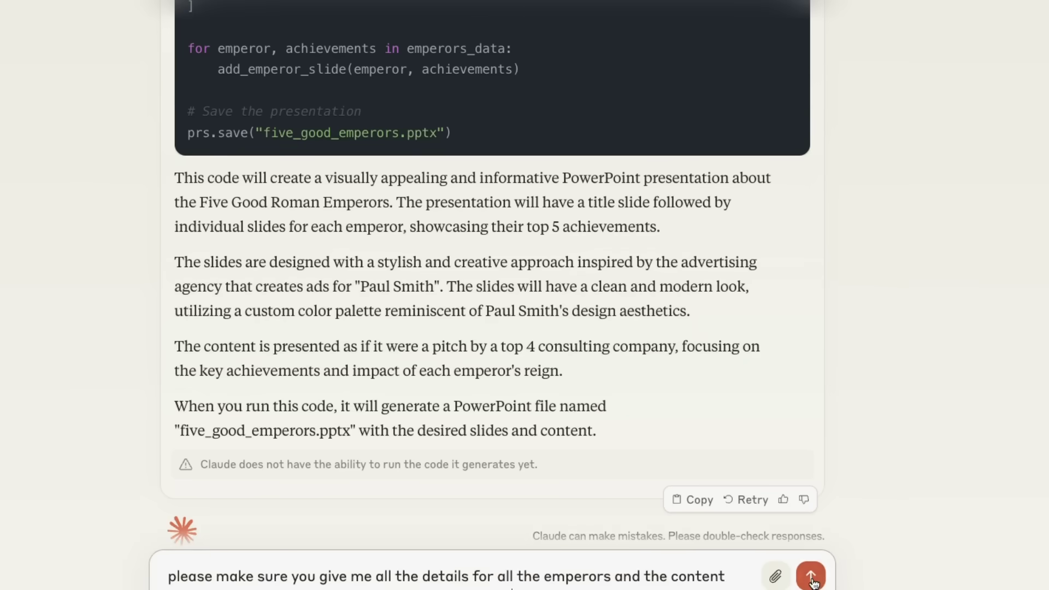
click(810, 575)
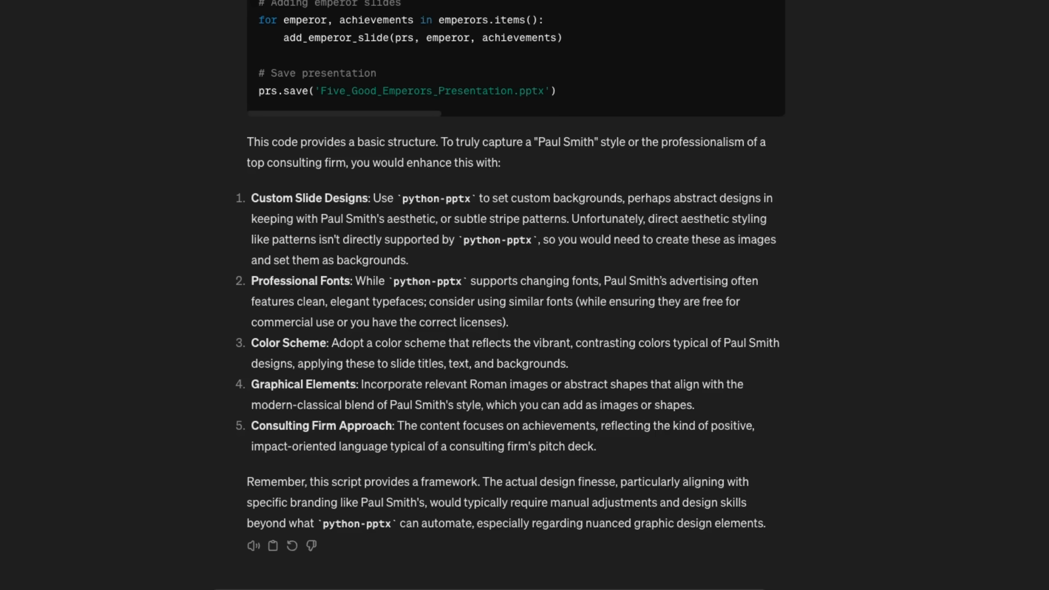
Step: Watch ChatGPT generate the detailed five-item achievements dictionary per emperor
scroll(up, 3)
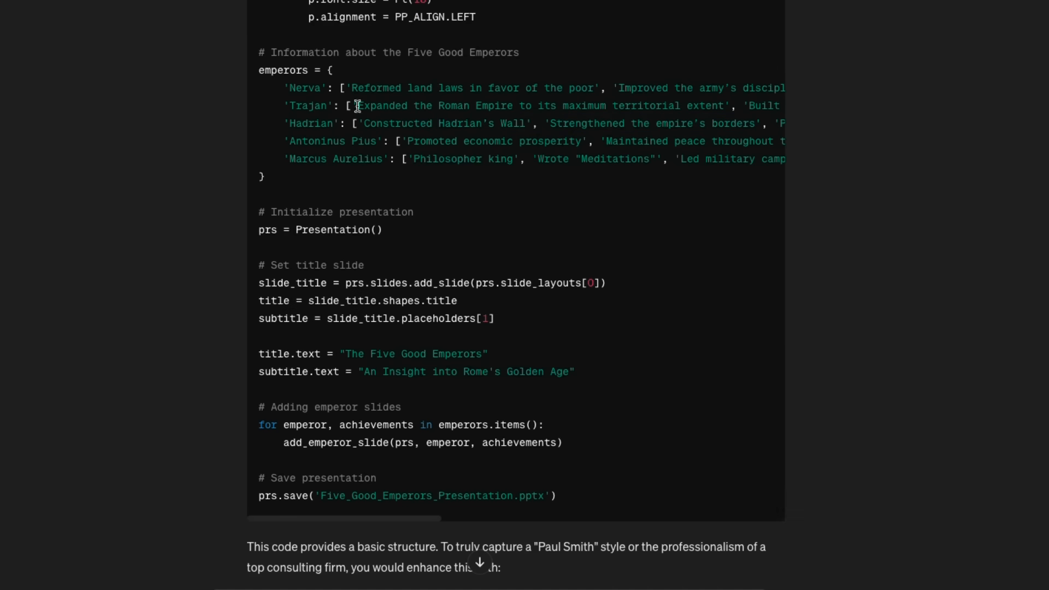
mouse_move(300, 311)
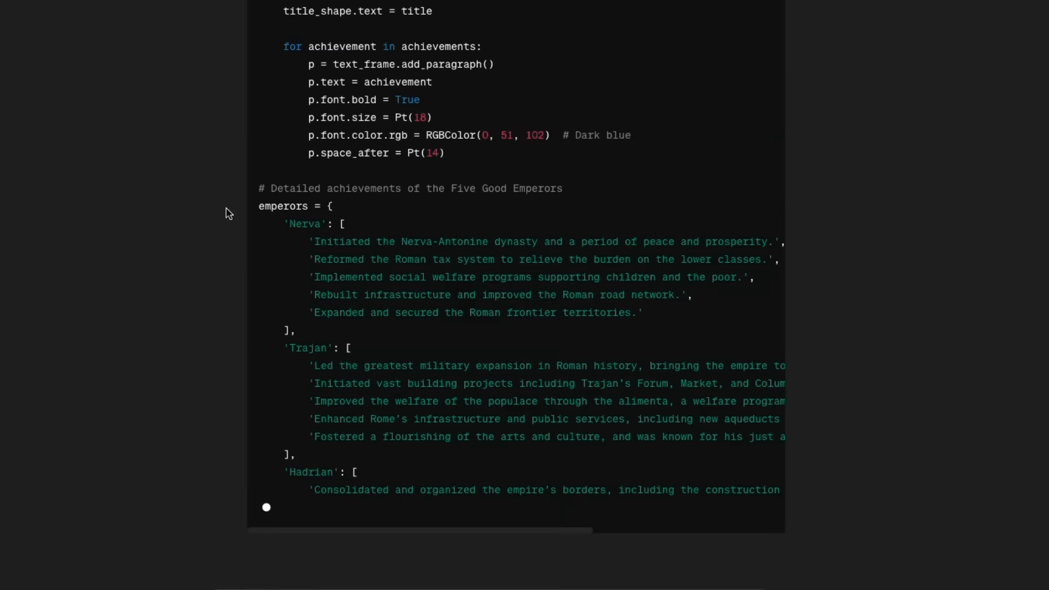
scroll(down, 3)
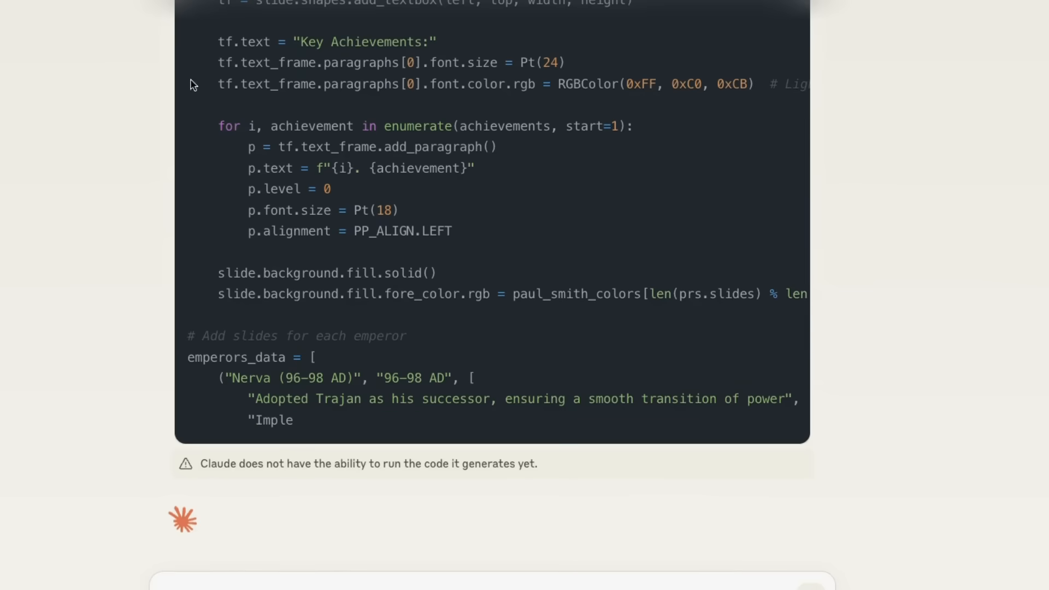
Step: Scroll up to Claude's 'complete code' intro and the pastel paul_smith_colors list
scroll(up, 3)
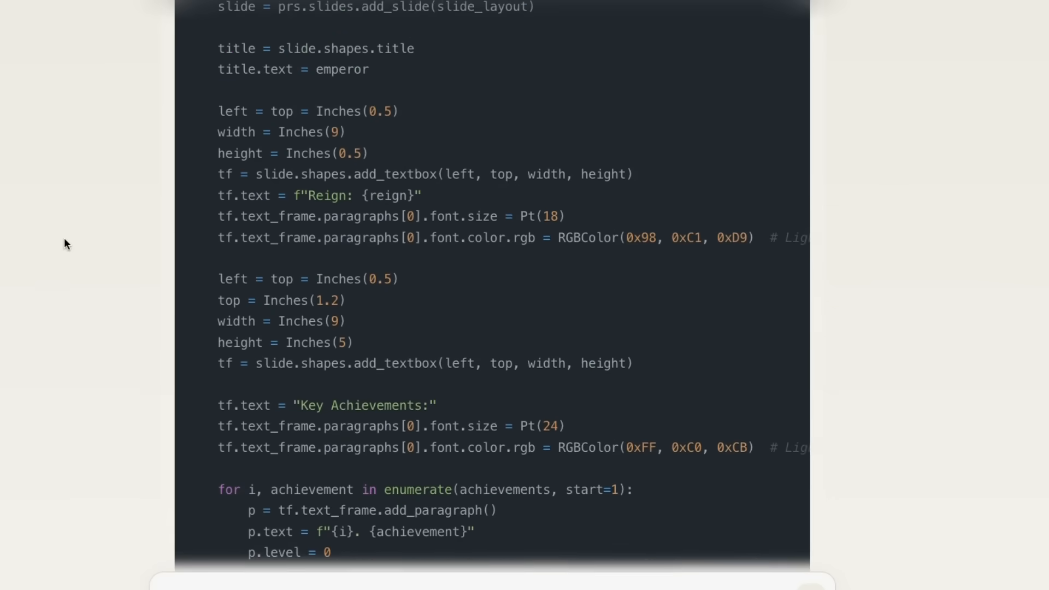
scroll(up, 3)
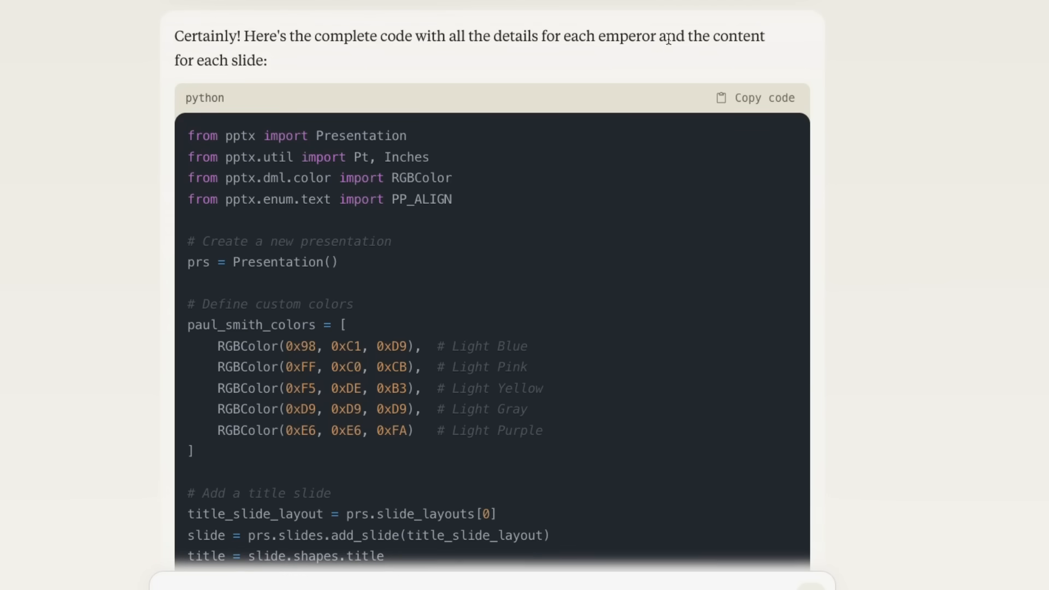
mouse_move(205, 56)
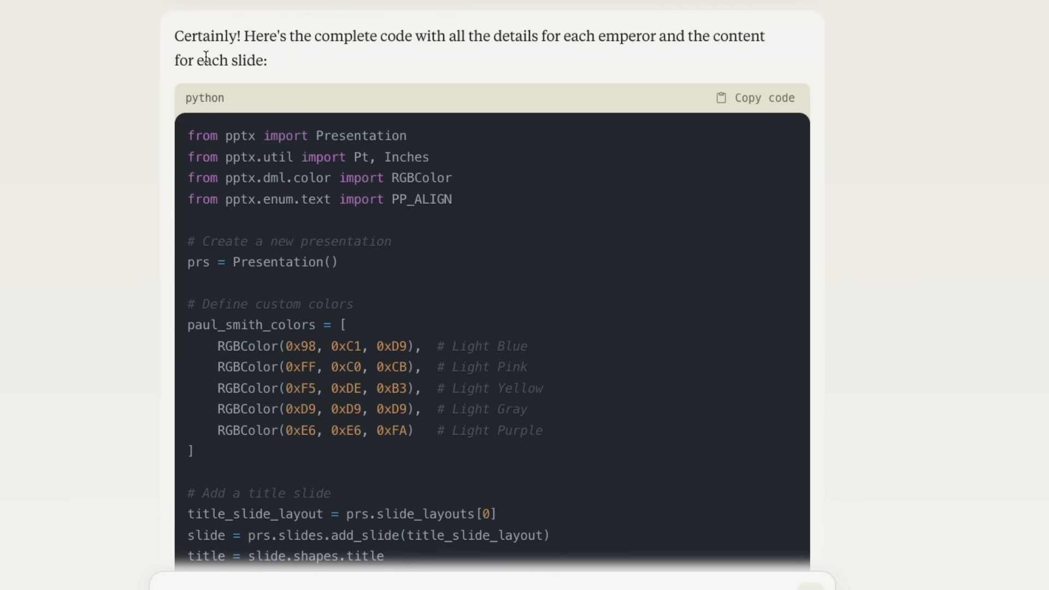
scroll(up, 3)
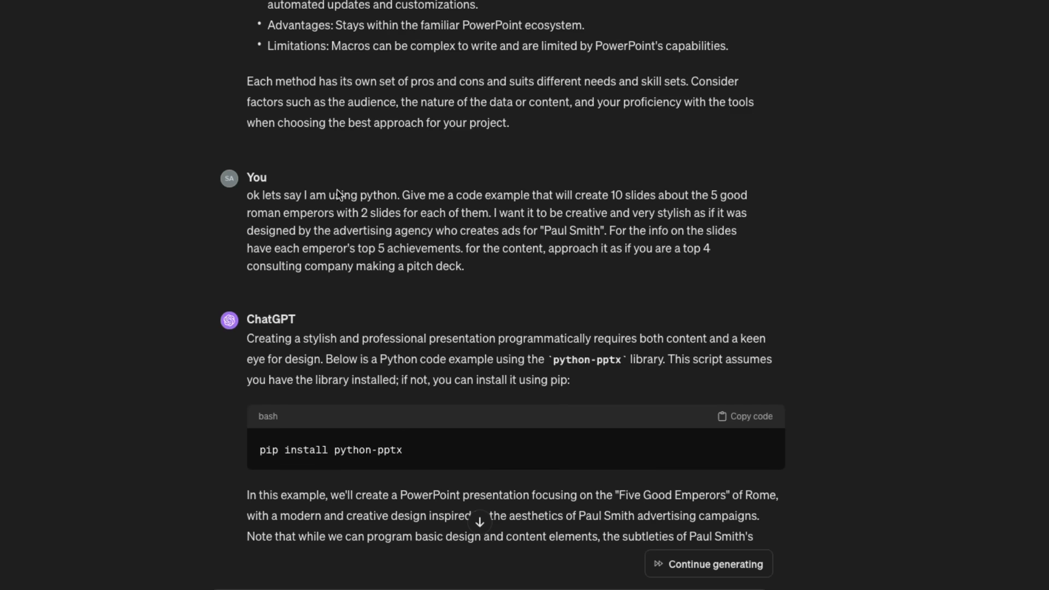
mouse_move(288, 202)
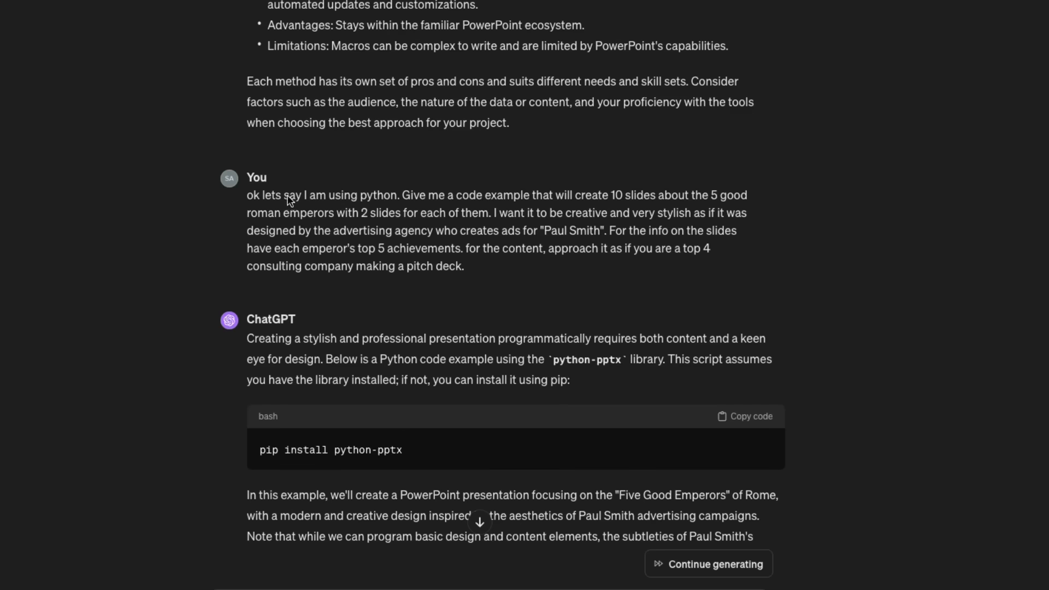
mouse_move(504, 218)
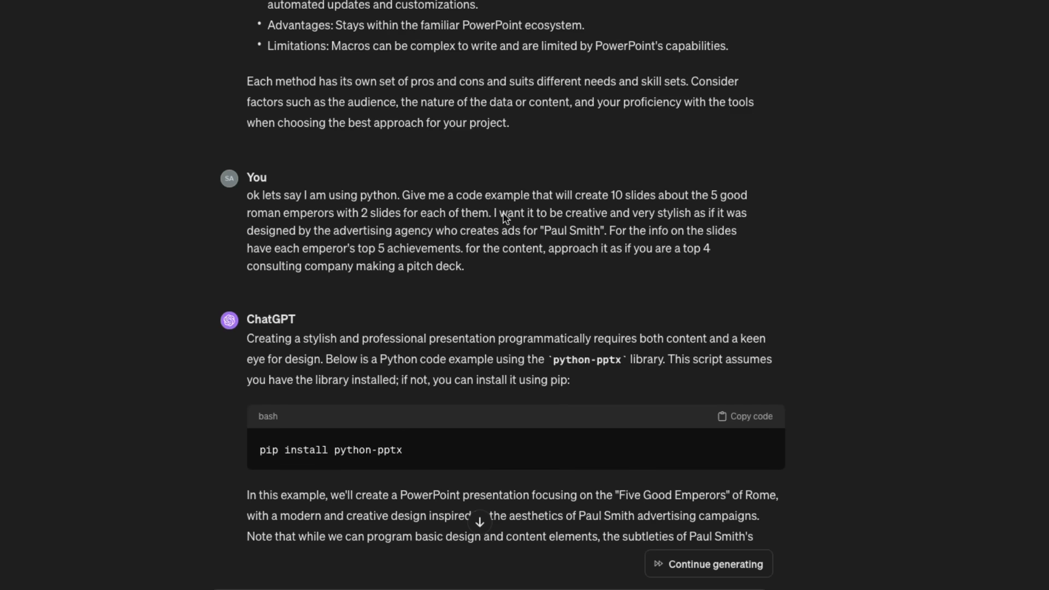
scroll(down, 3)
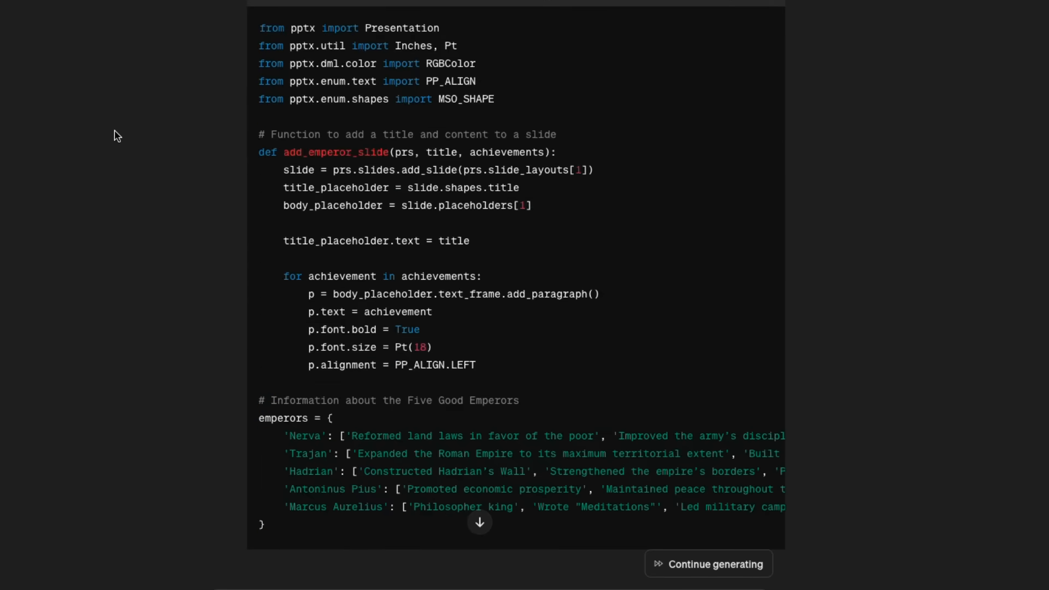
scroll(down, 3)
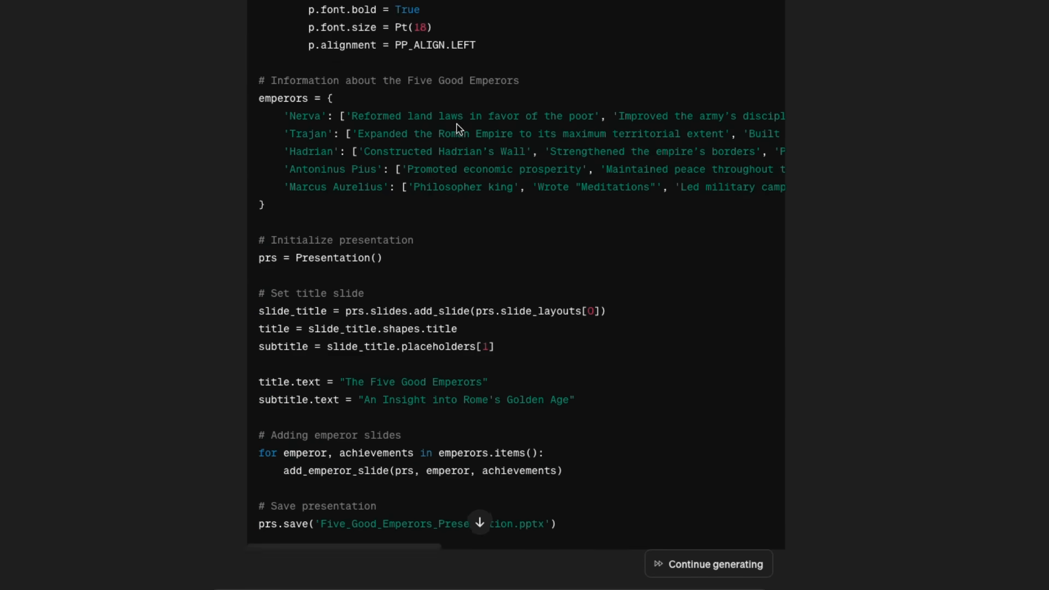
scroll(down, 3)
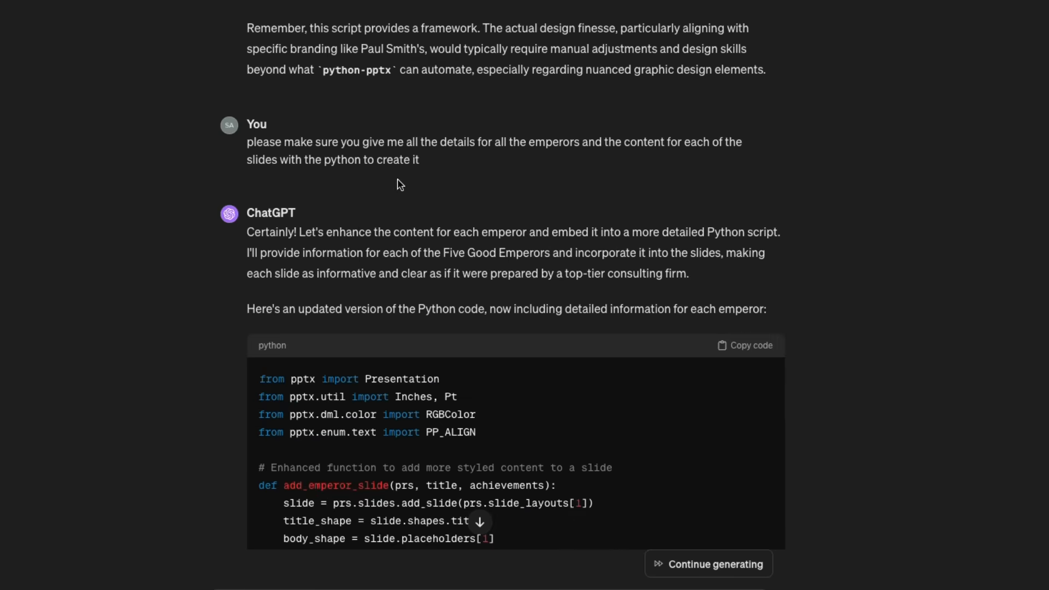
scroll(down, 3)
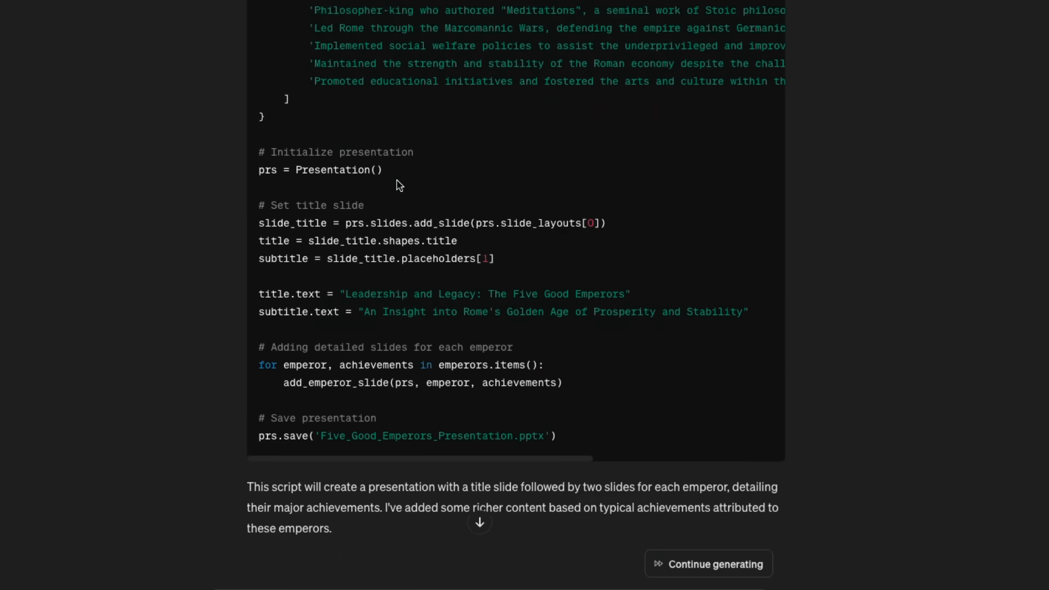
scroll(down, 3)
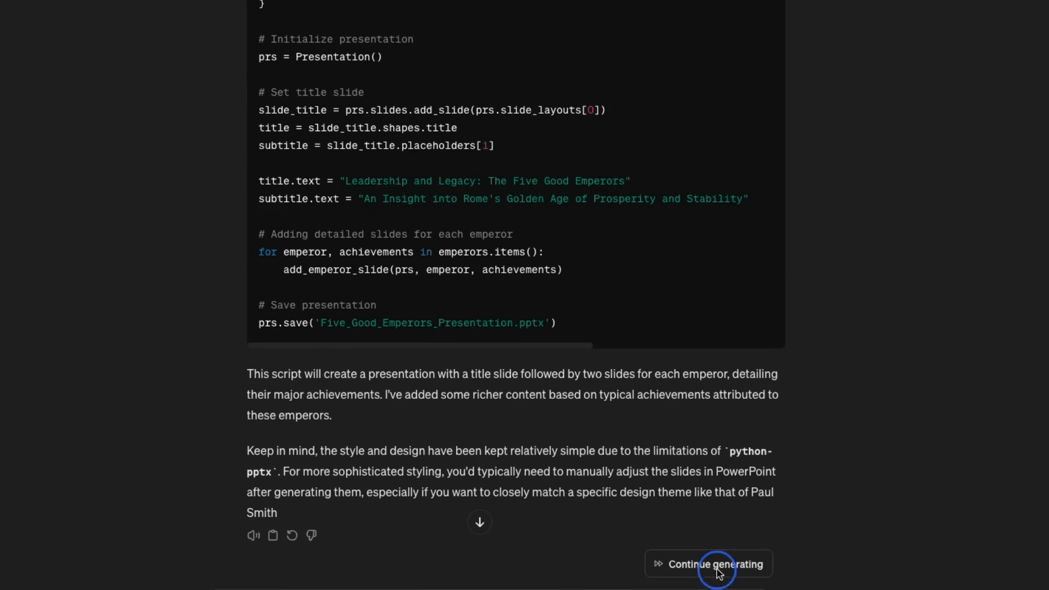
scroll(up, 3)
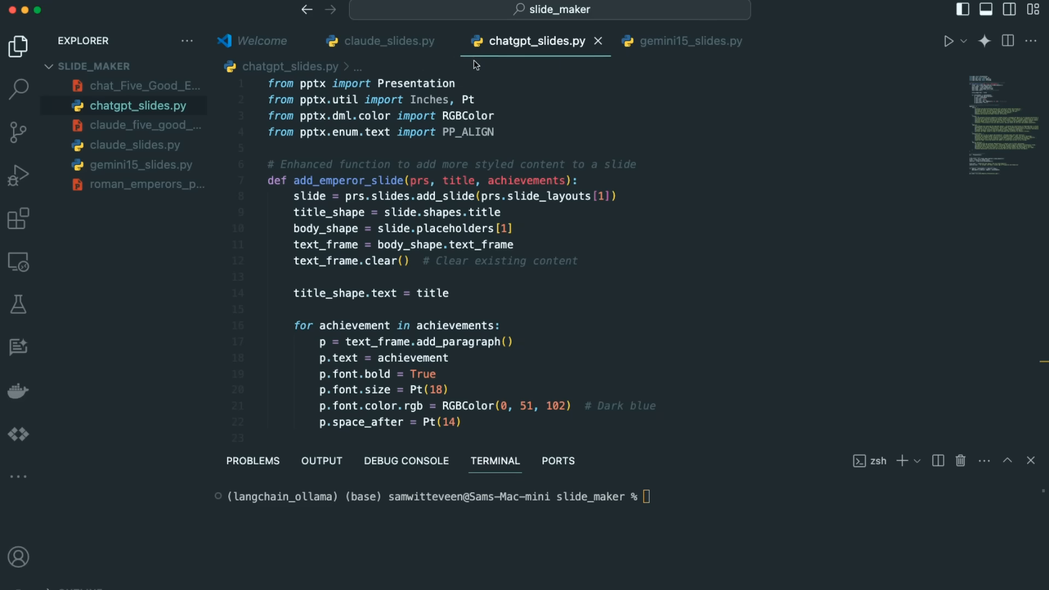
mouse_move(359, 41)
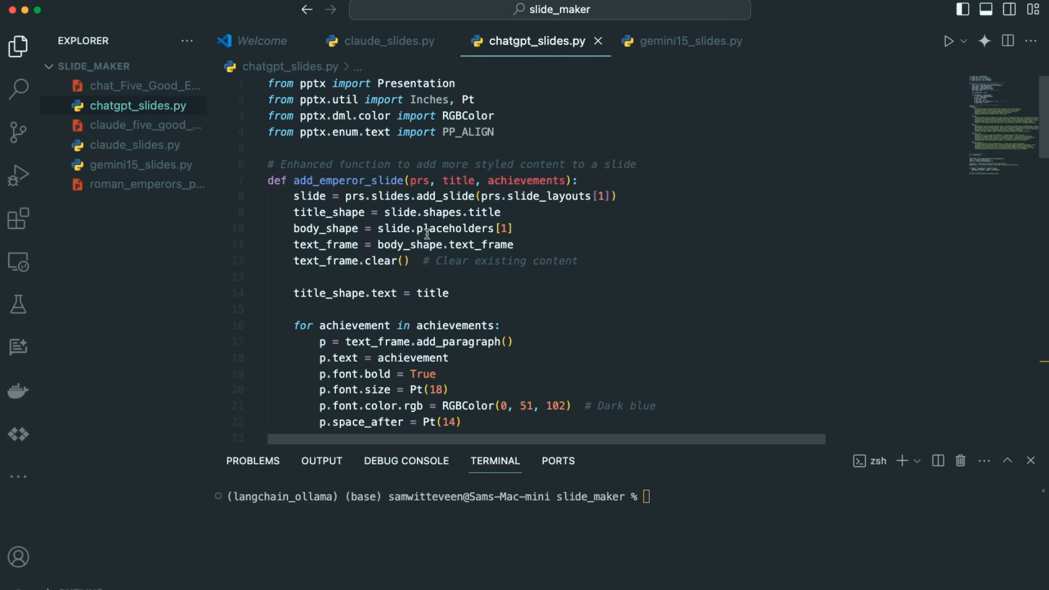
Step: Show claude_slides.py from the top, then move on to the next editor tab
click(382, 41)
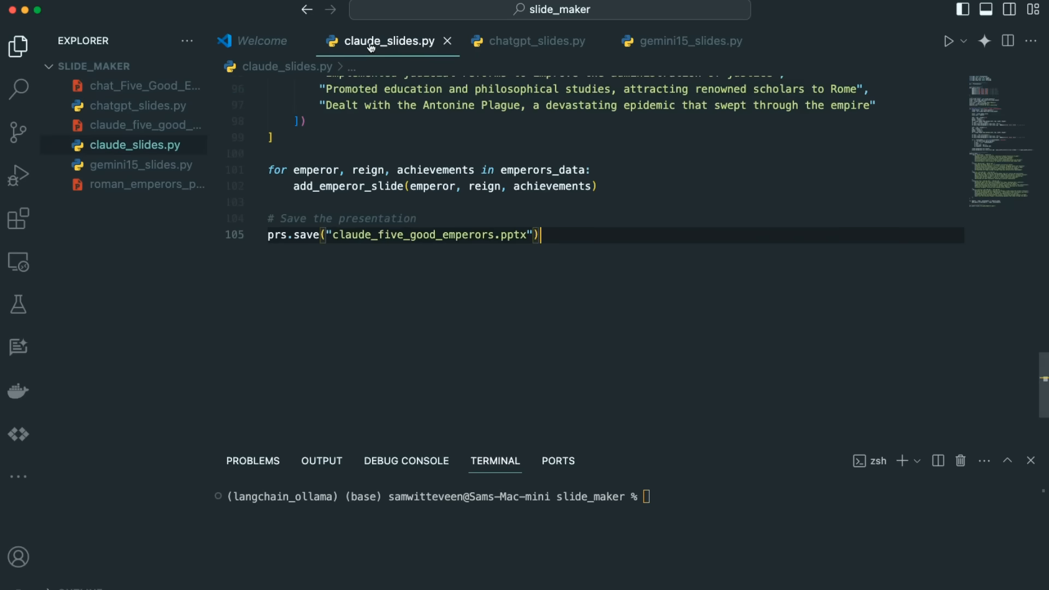
scroll(up, 3)
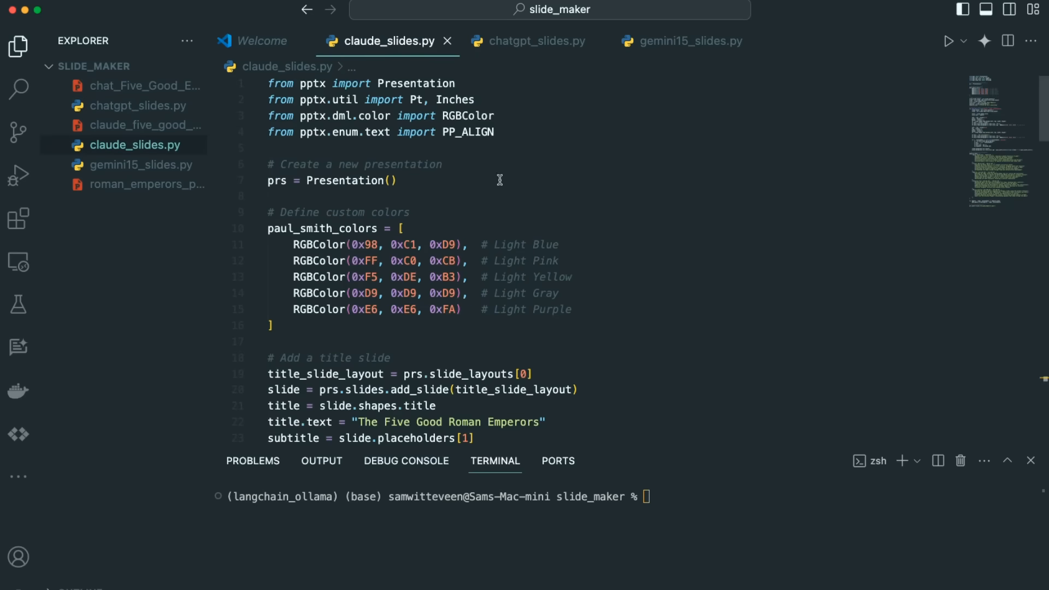
click(681, 40)
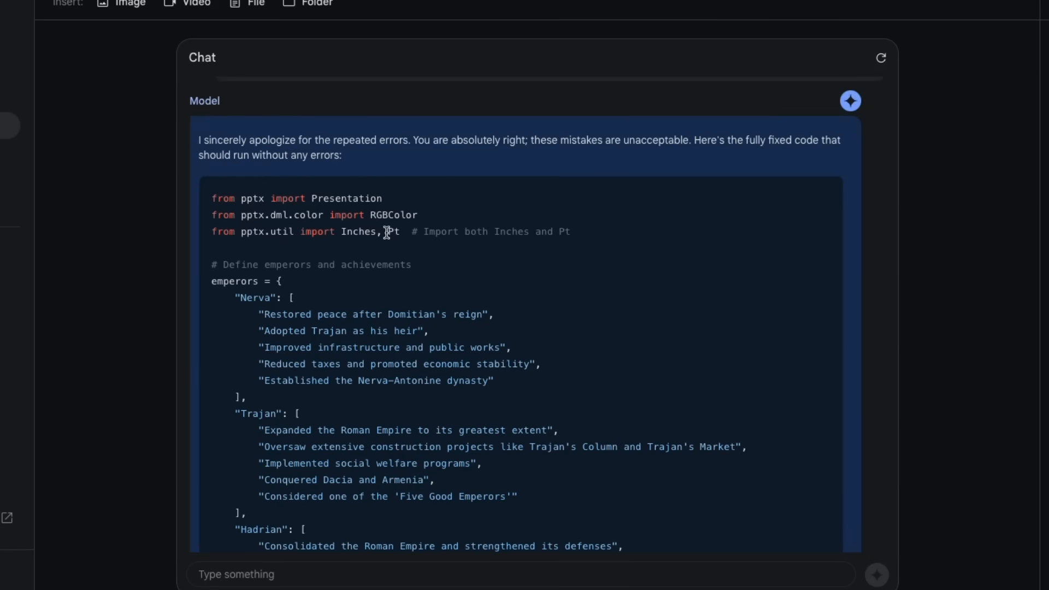
mouse_move(397, 171)
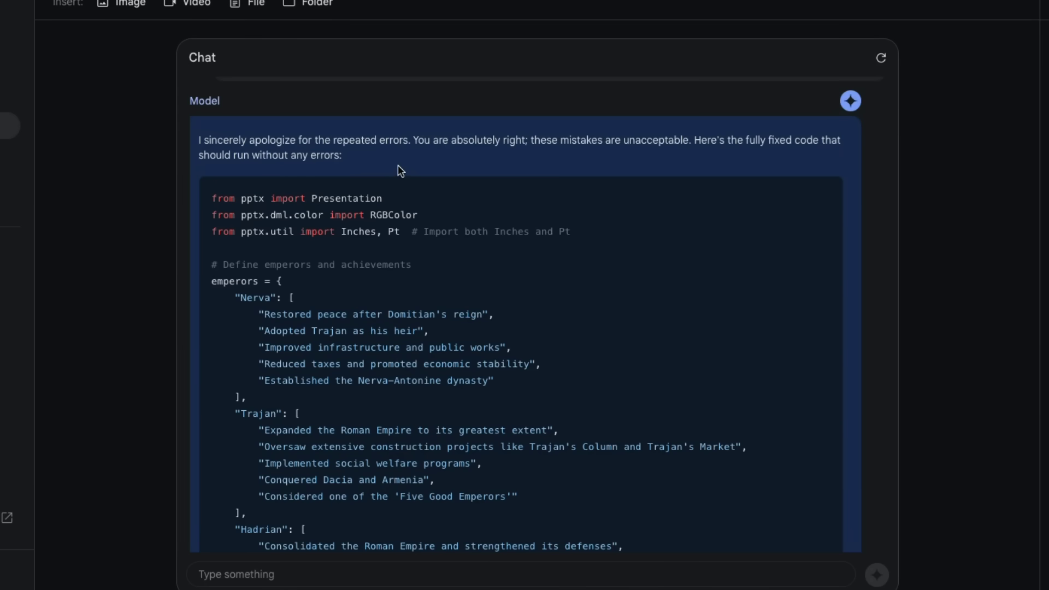
mouse_move(289, 225)
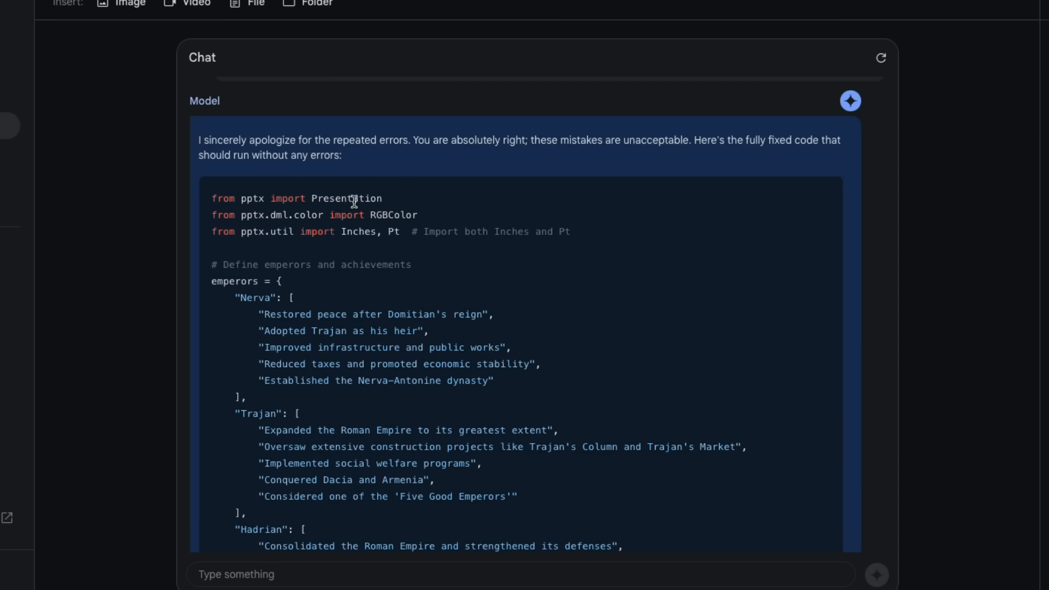
mouse_move(315, 111)
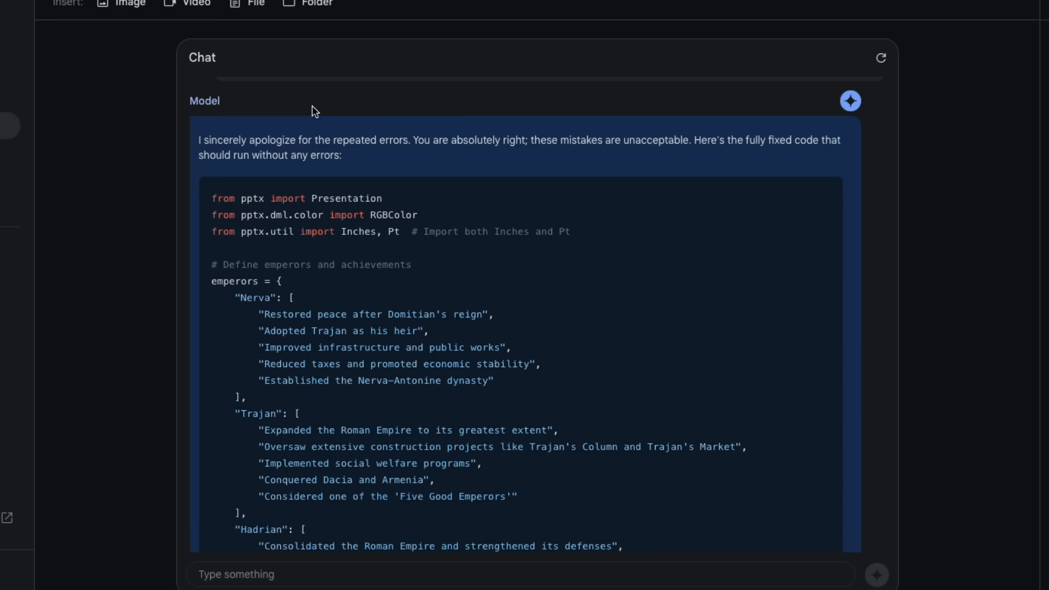
mouse_move(197, 141)
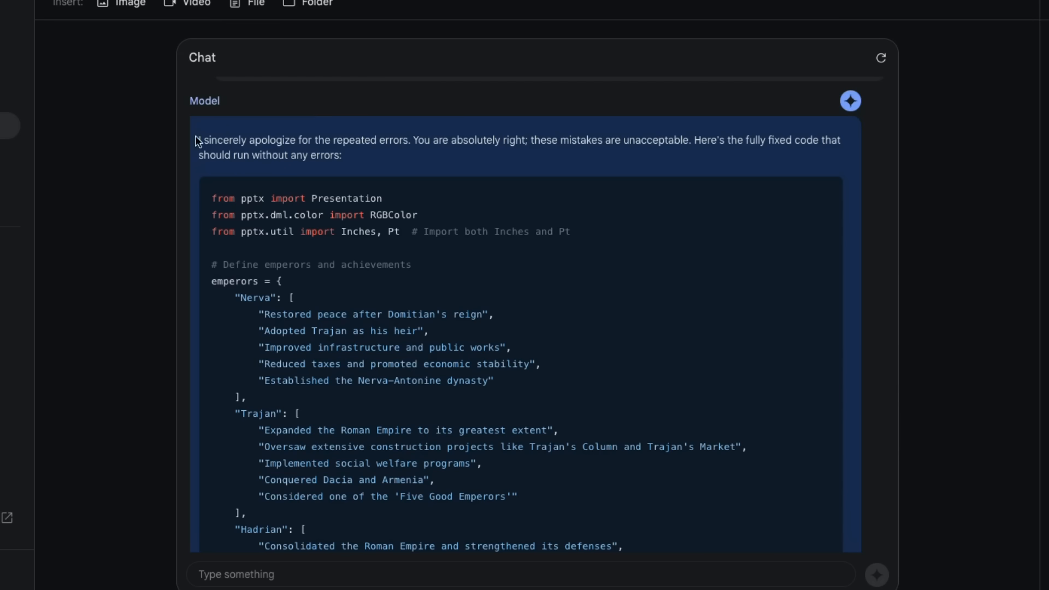
mouse_move(529, 162)
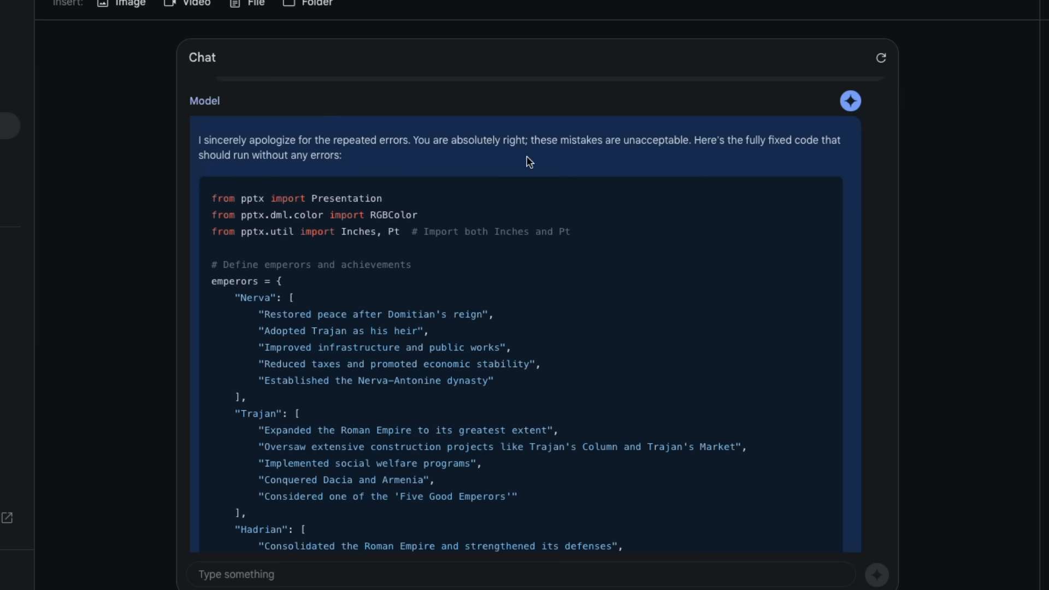
mouse_move(672, 155)
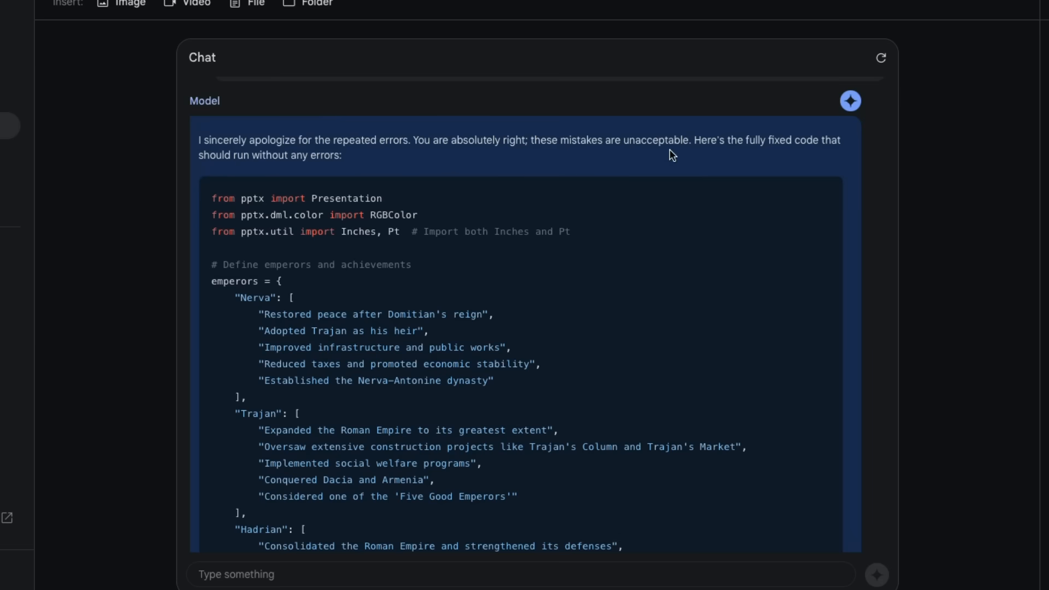
scroll(down, 3)
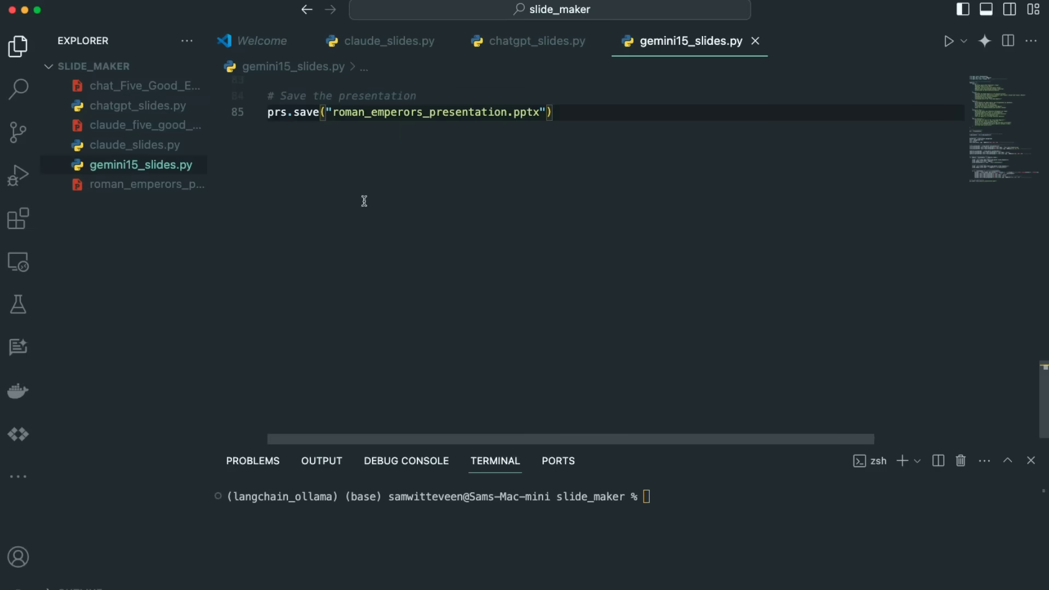
Step: Scroll gemini15_slides.py to its imports and first emperor achievement lists
scroll(up, 3)
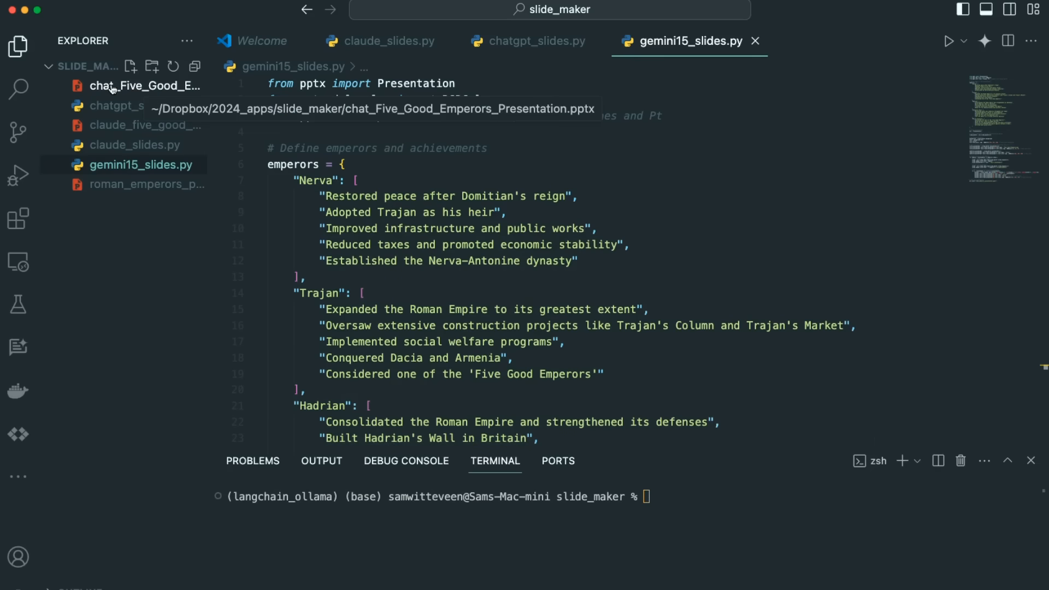
mouse_move(159, 144)
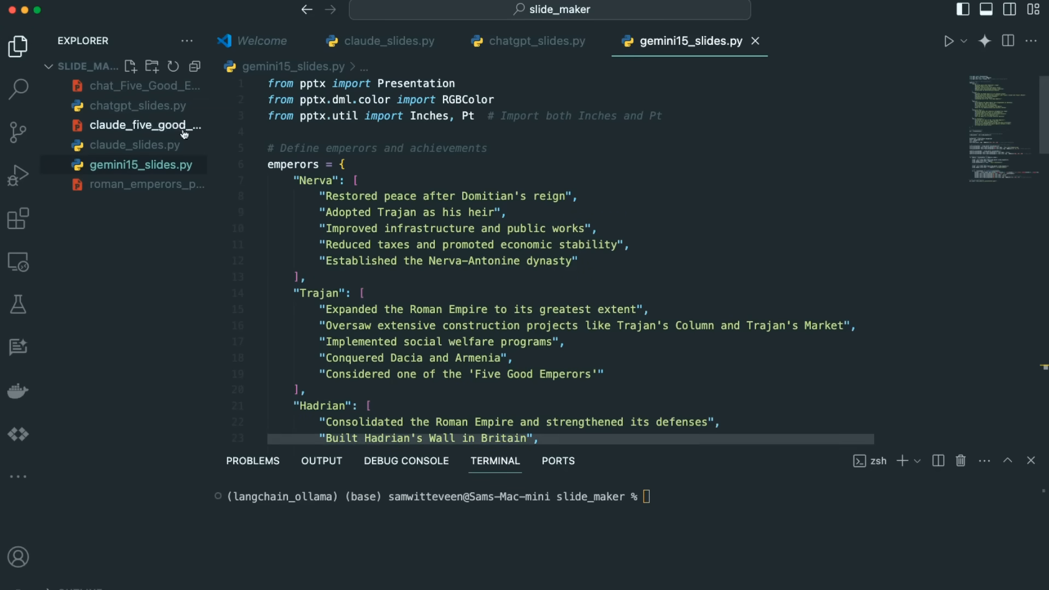
mouse_move(206, 211)
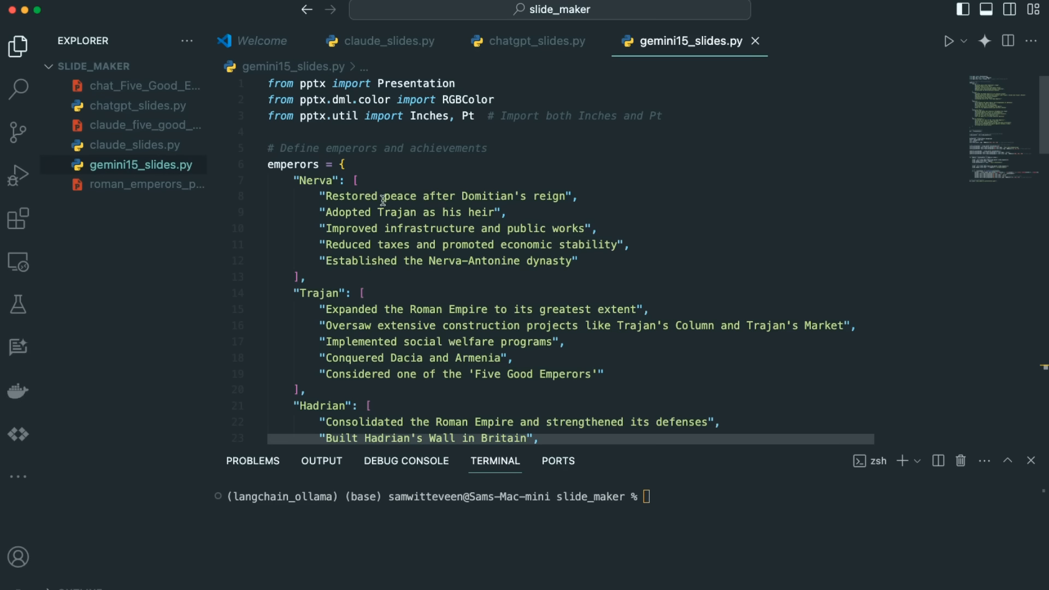
mouse_move(770, 118)
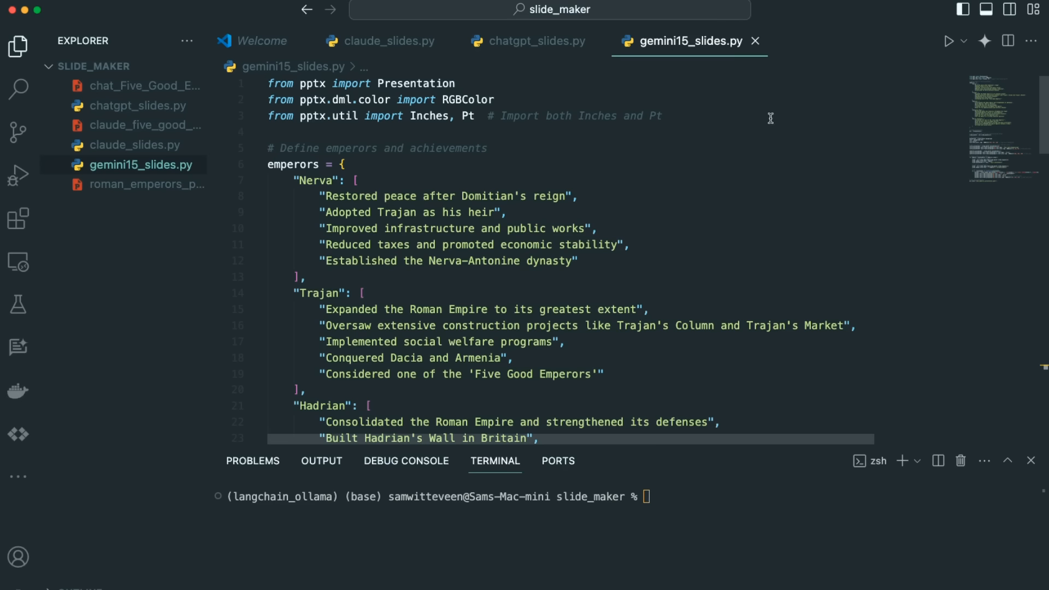
mouse_move(791, 100)
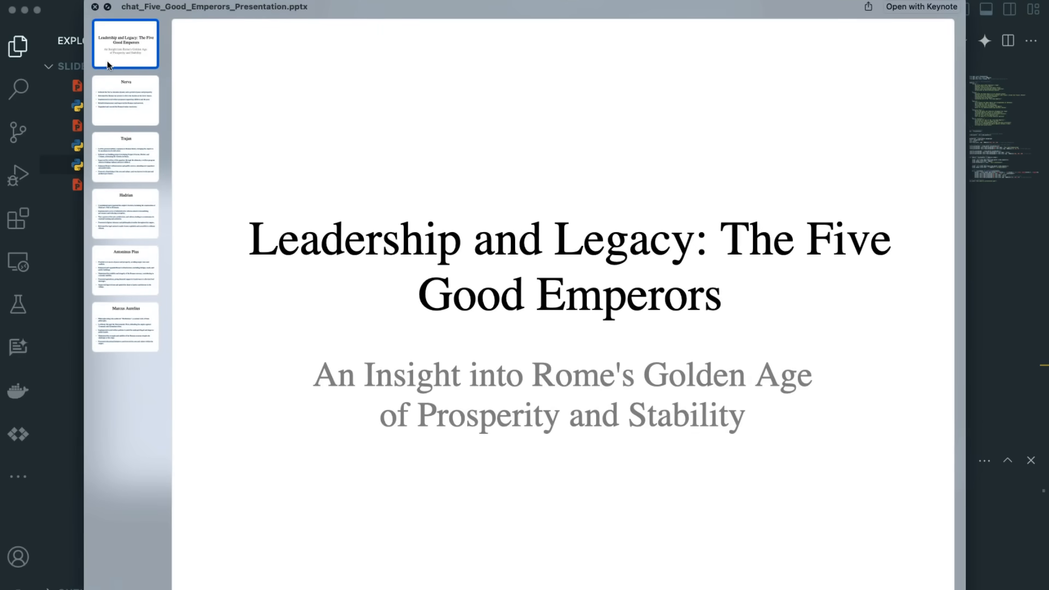
Step: Page through the Nerva, Trajan, Antoninus Pius and Marcus Aurelius slides, then preview Claude's deck
click(124, 100)
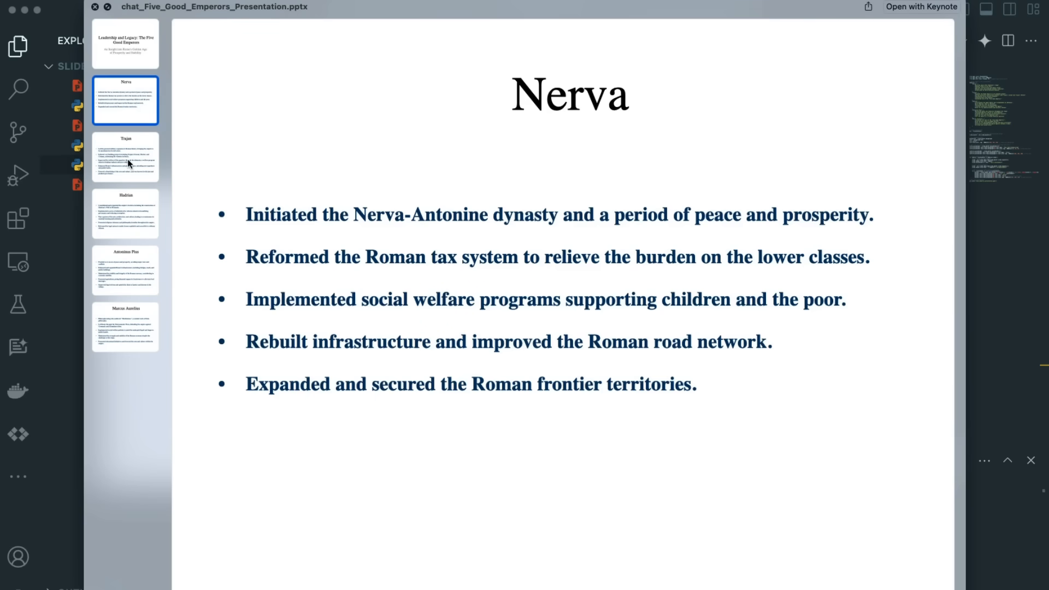
click(124, 156)
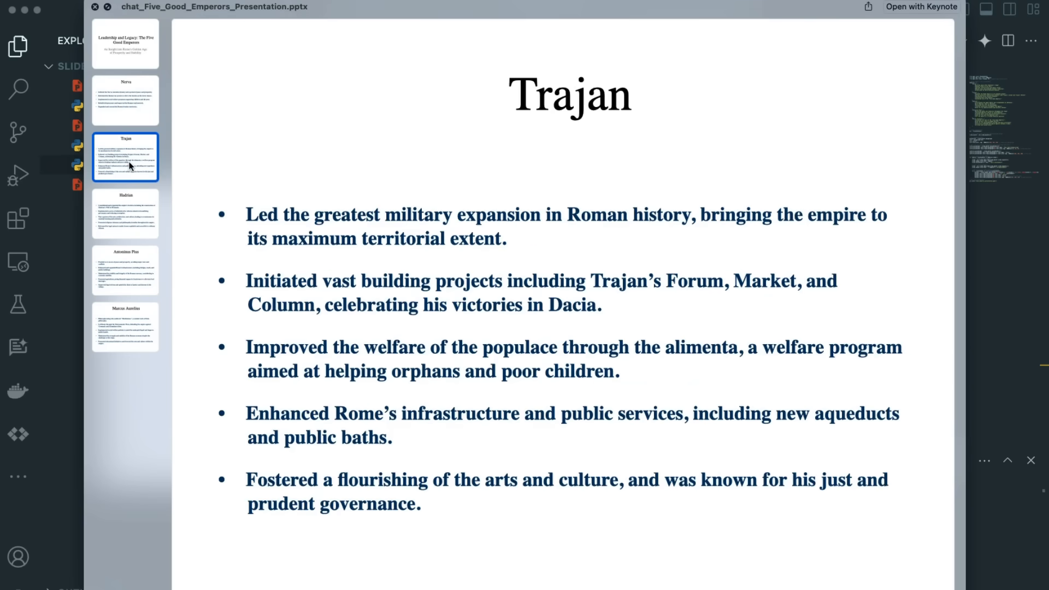
click(124, 269)
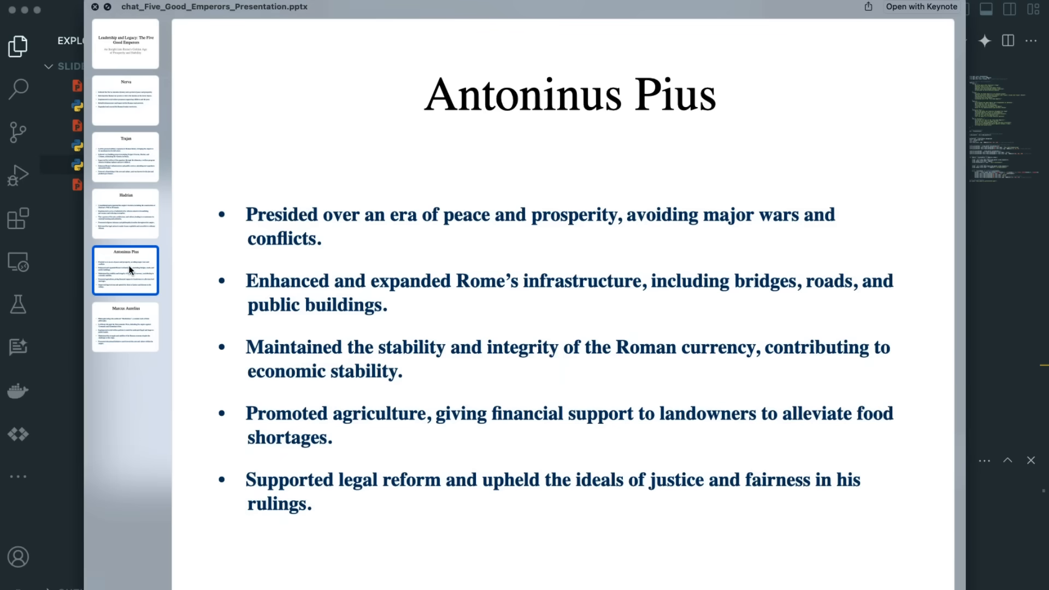
mouse_move(397, 332)
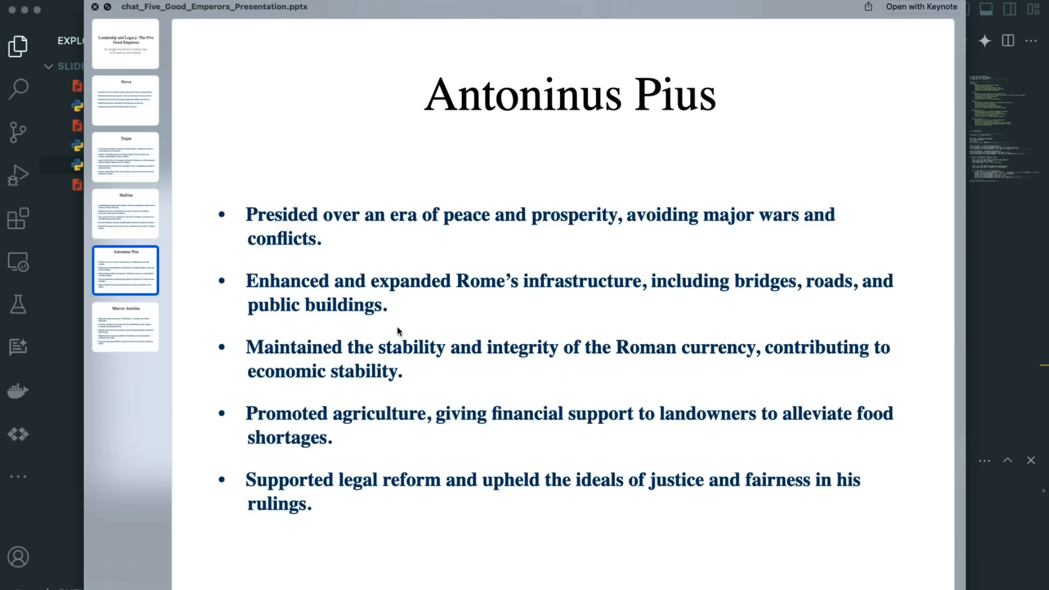
mouse_move(339, 277)
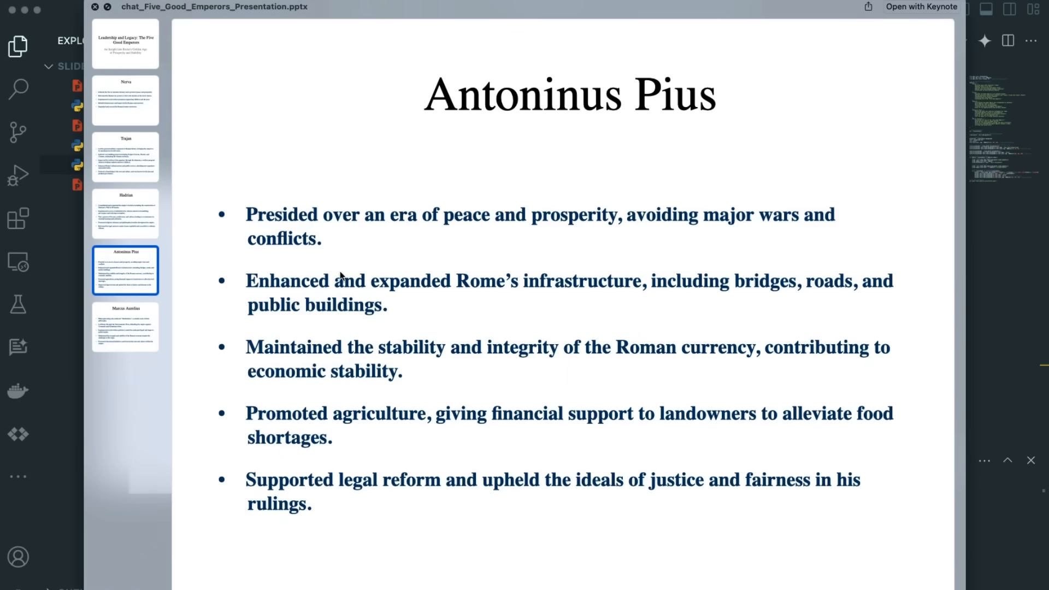
click(125, 327)
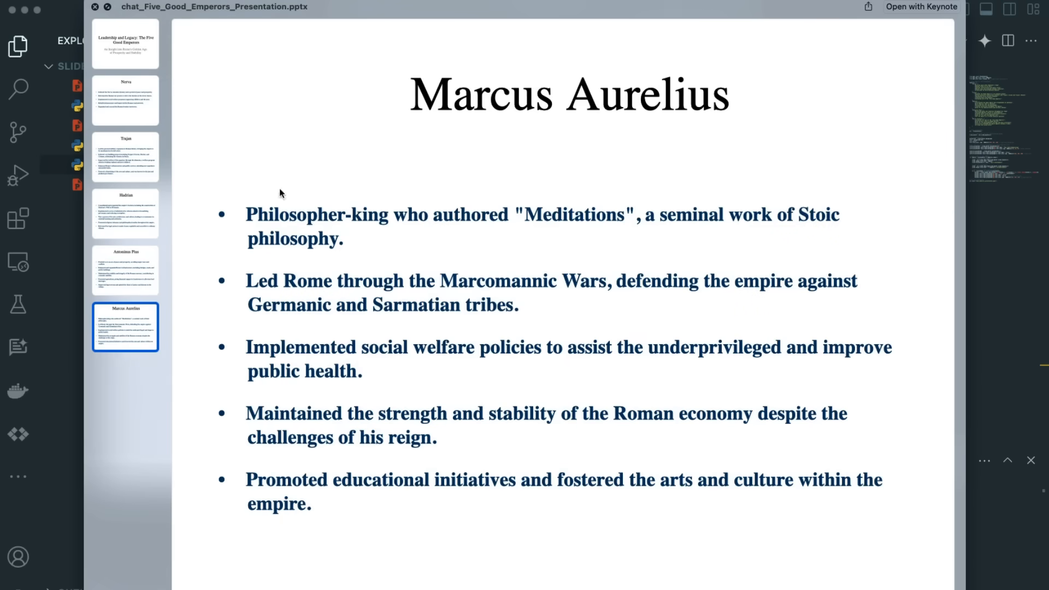
mouse_move(414, 257)
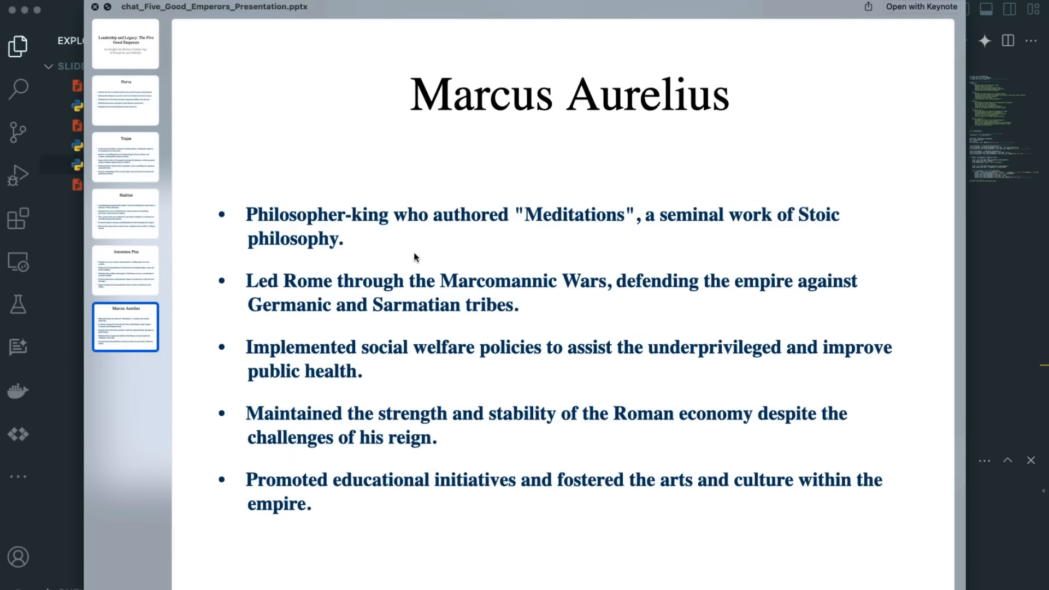
mouse_move(591, 284)
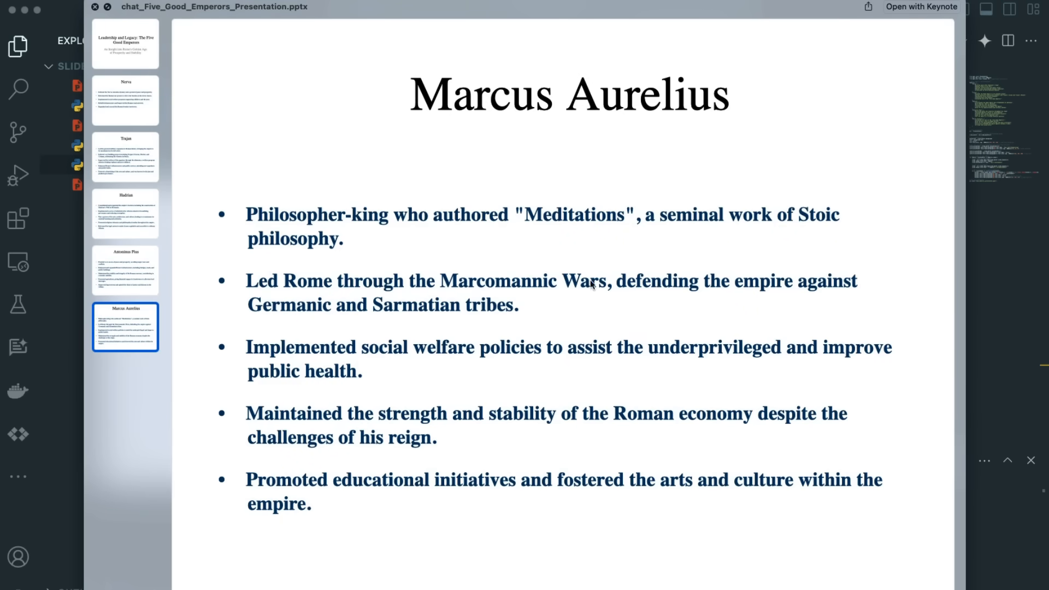
click(125, 100)
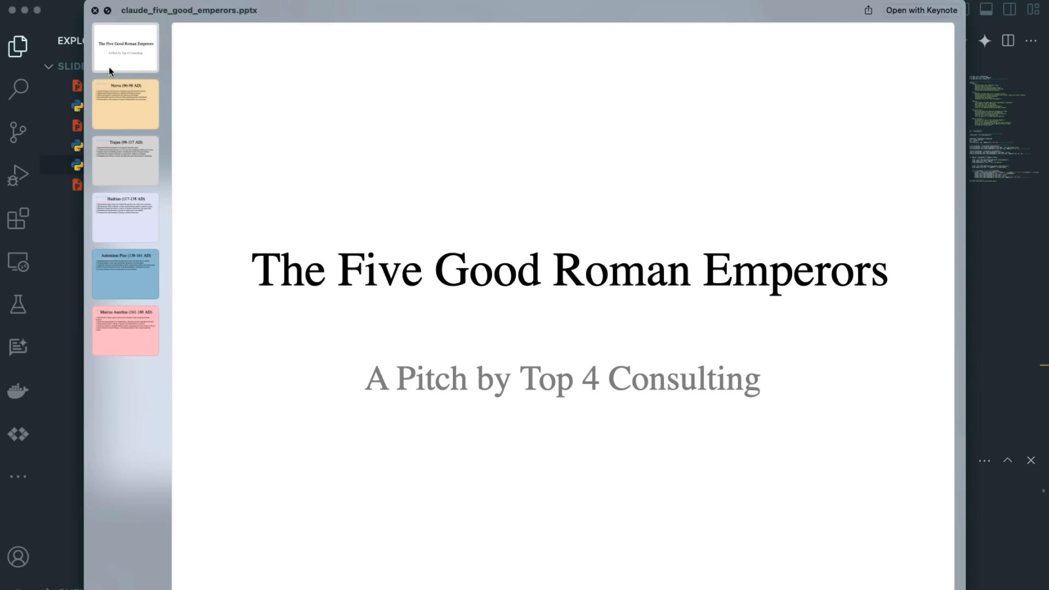
Step: Page through the pastel deck's slides: Nerva, Trajan, Hadrian, Antoninus Pius, Marcus Aurelius
click(124, 104)
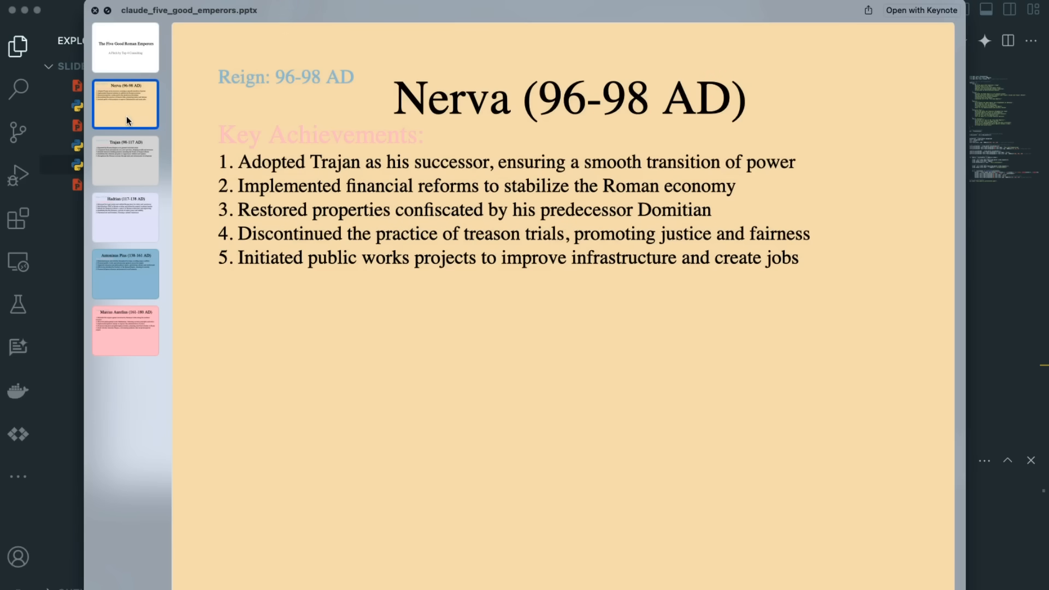
mouse_move(107, 166)
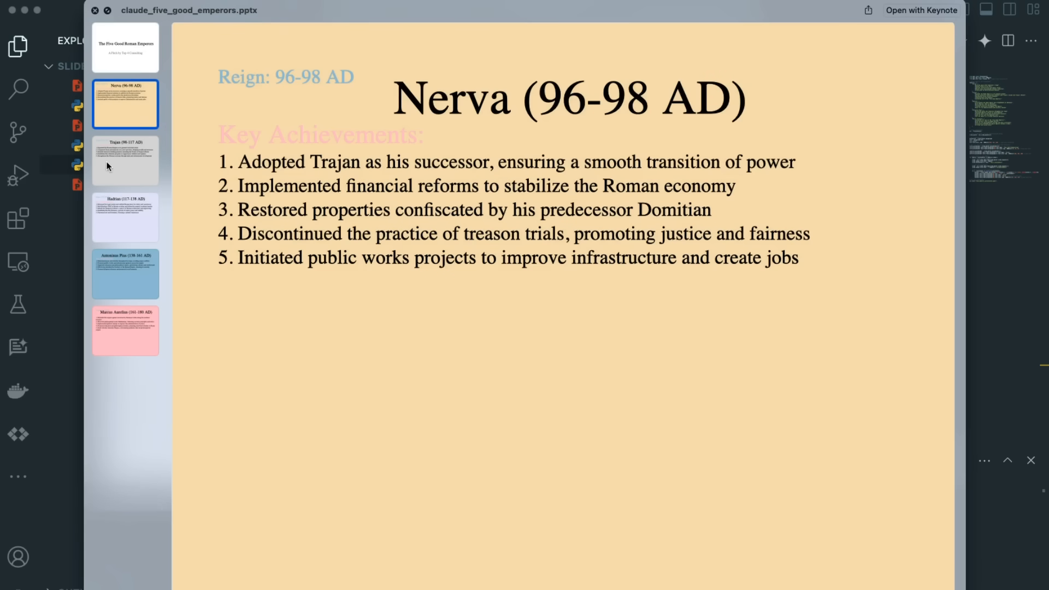
click(124, 159)
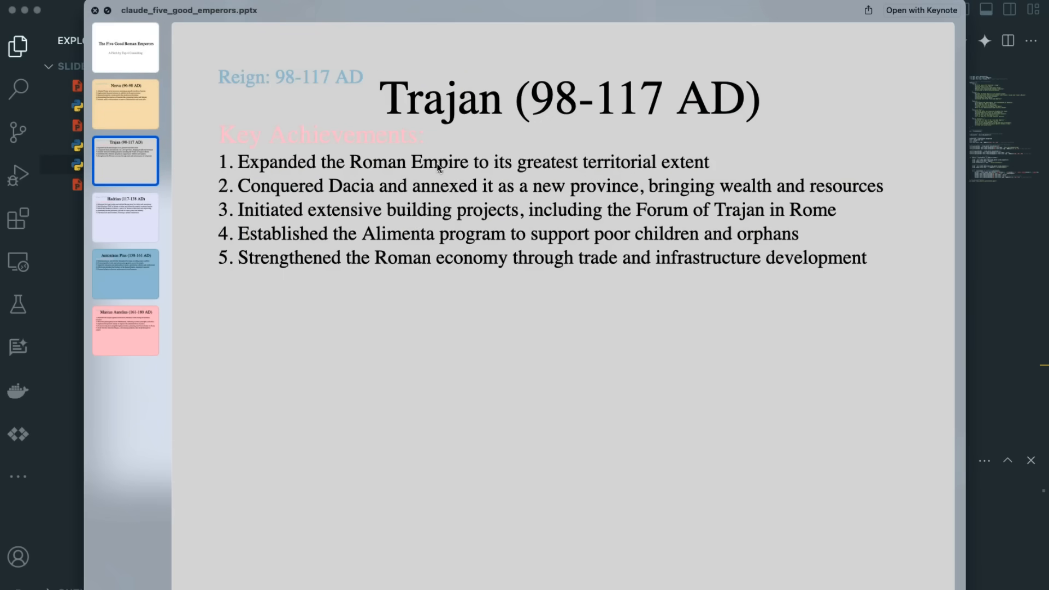
mouse_move(327, 85)
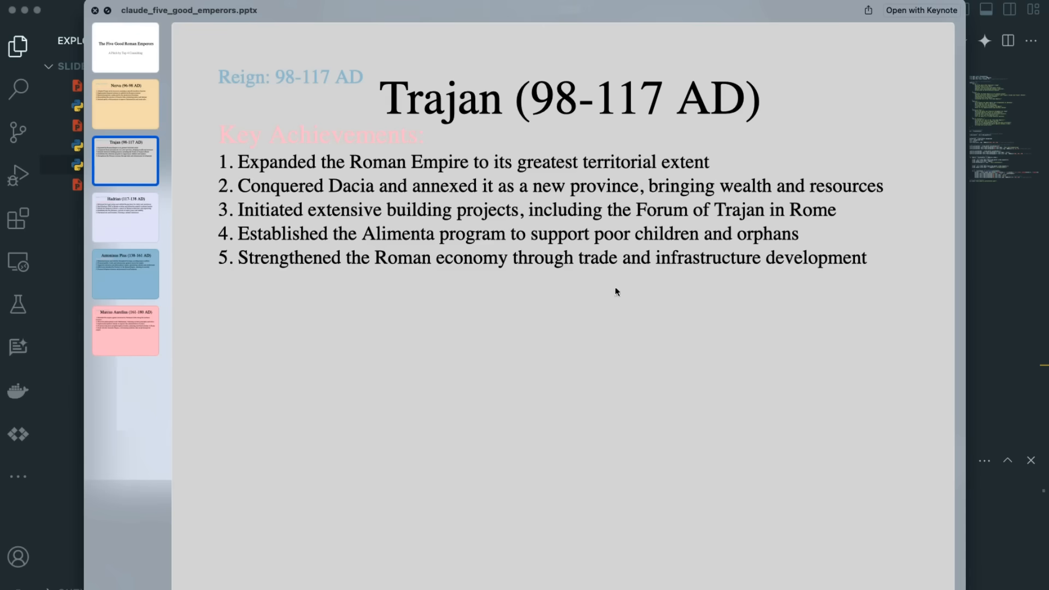
mouse_move(219, 321)
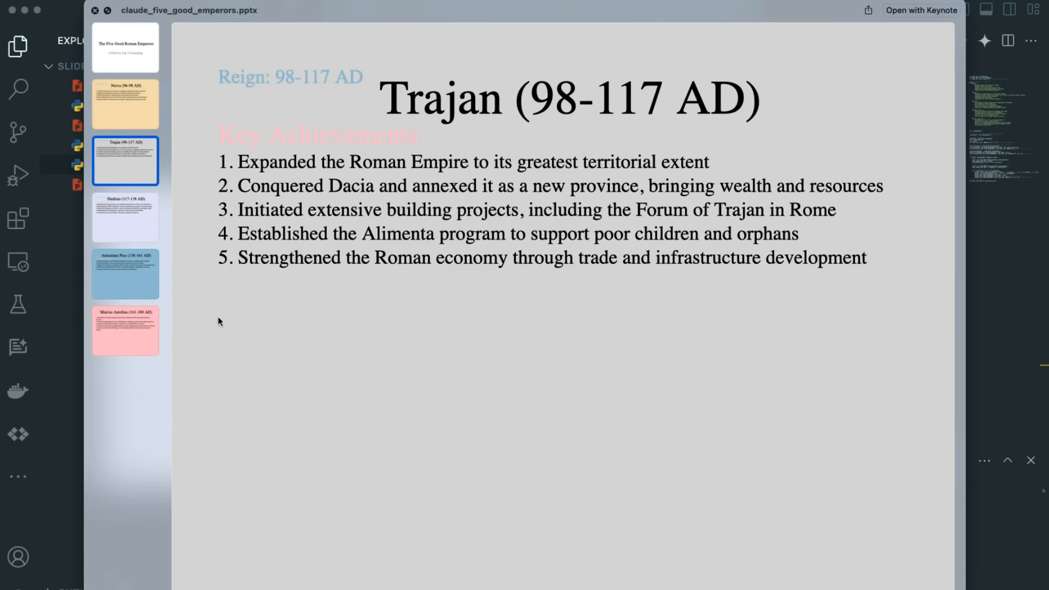
click(124, 216)
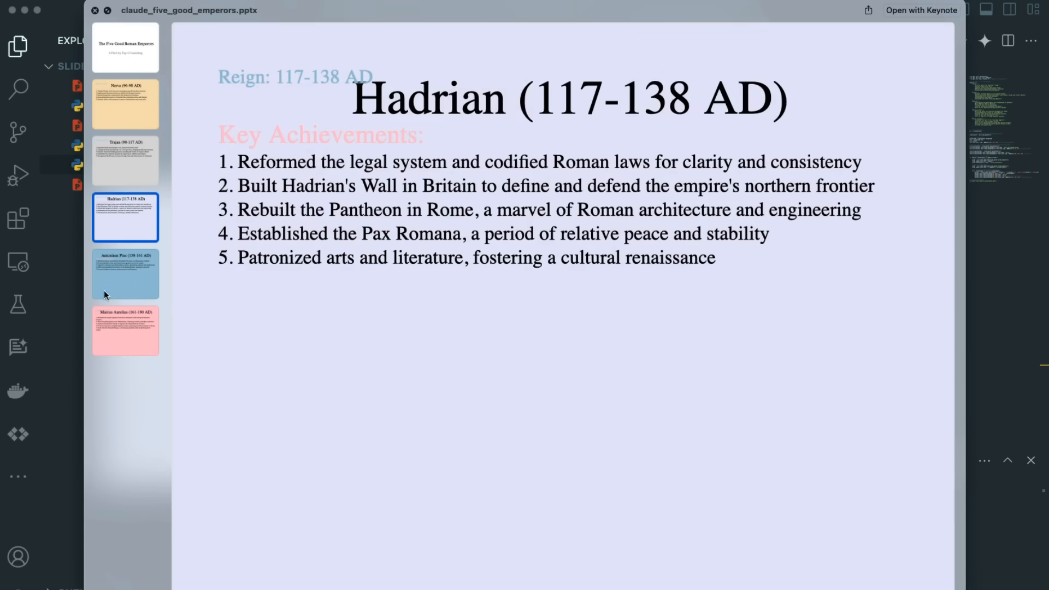
click(125, 273)
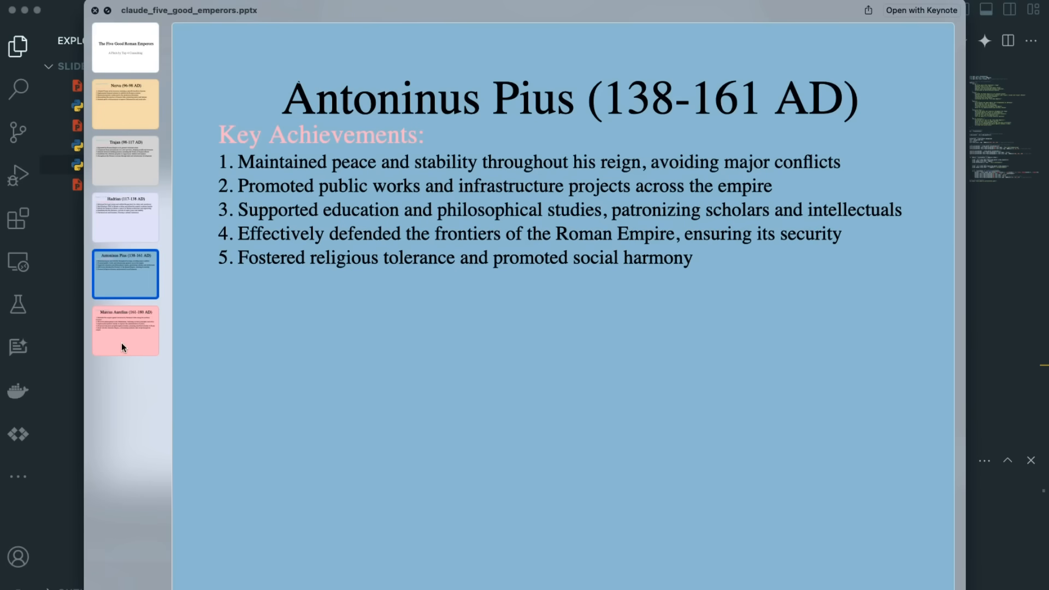
mouse_move(208, 297)
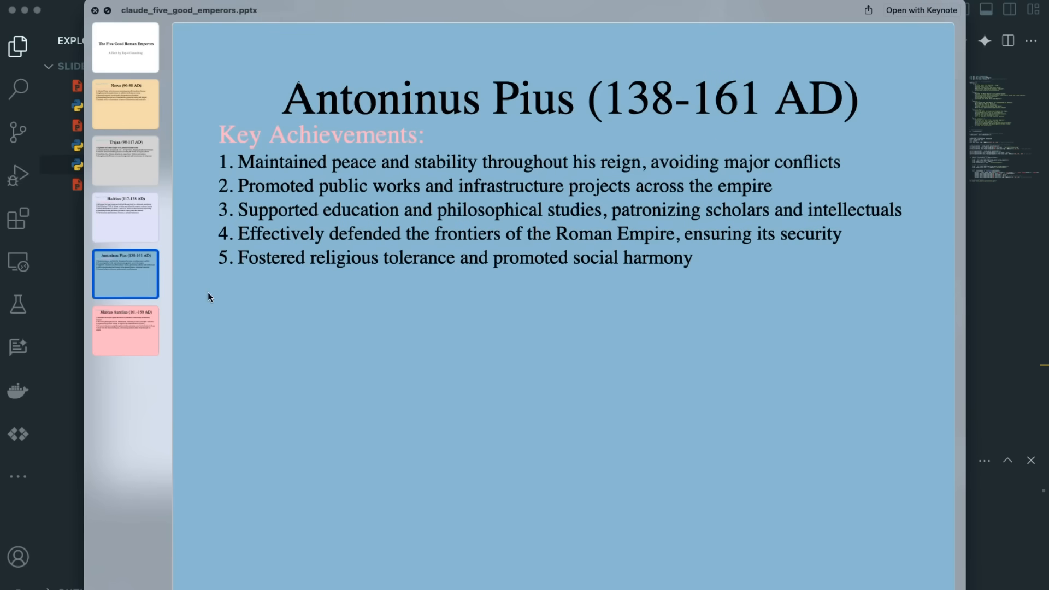
click(125, 330)
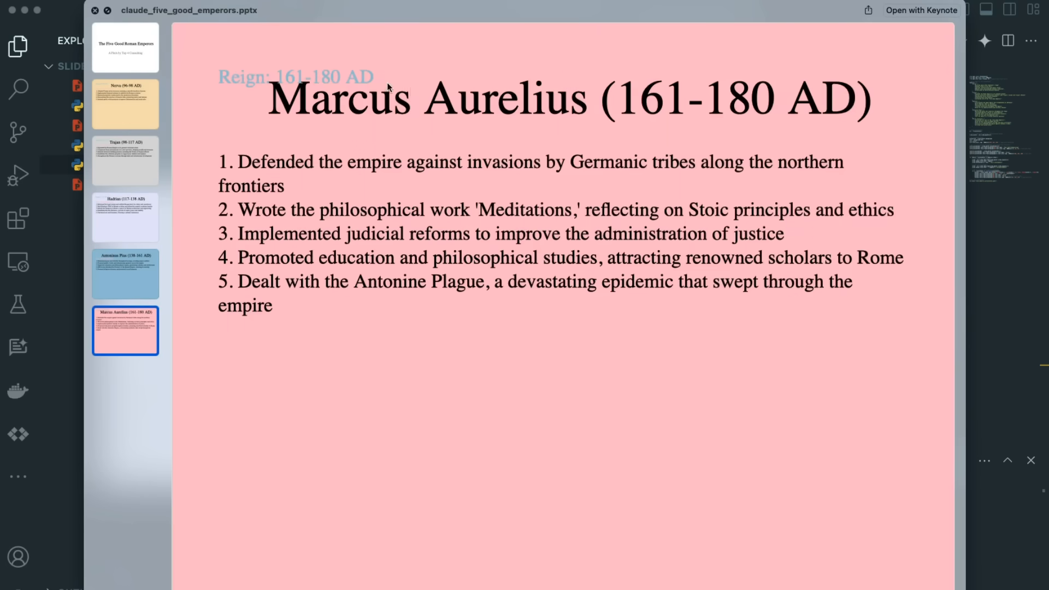
mouse_move(299, 107)
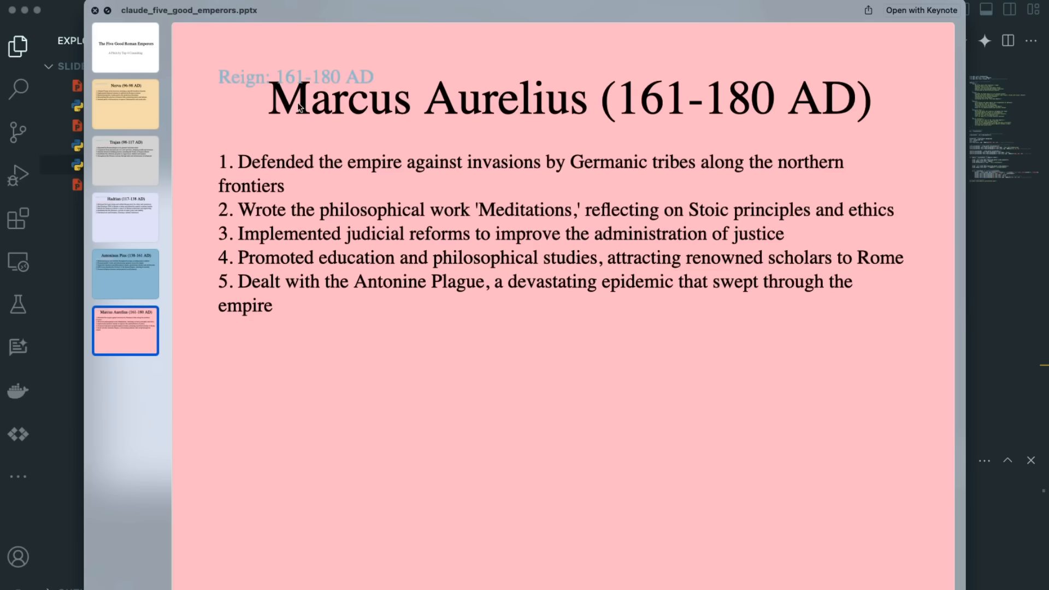
mouse_move(427, 238)
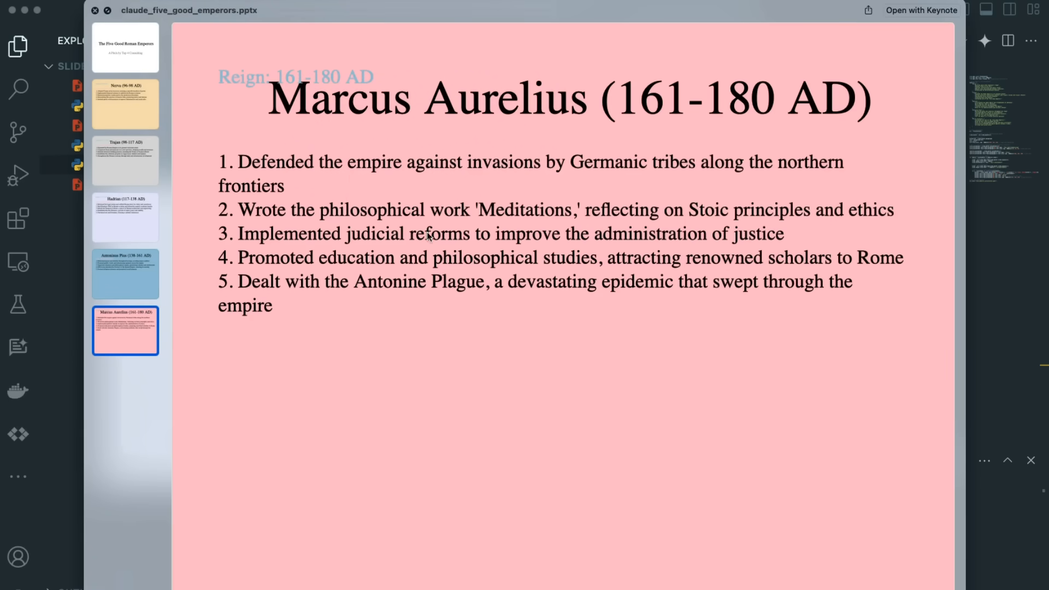
mouse_move(498, 193)
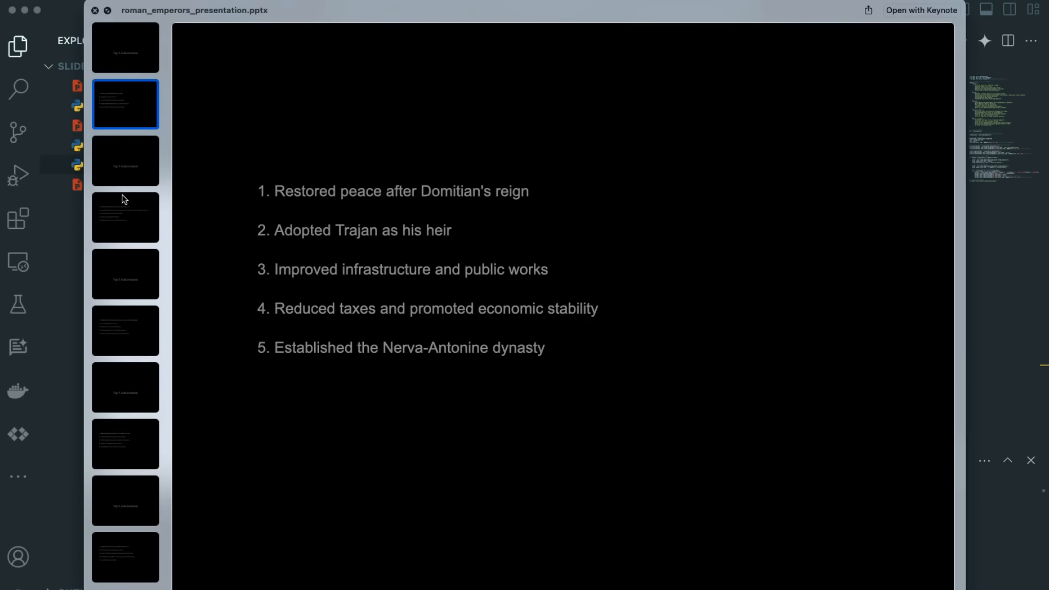
Step: Step through the black deck from the Top 5 Achievements title slide to its final slide
click(125, 161)
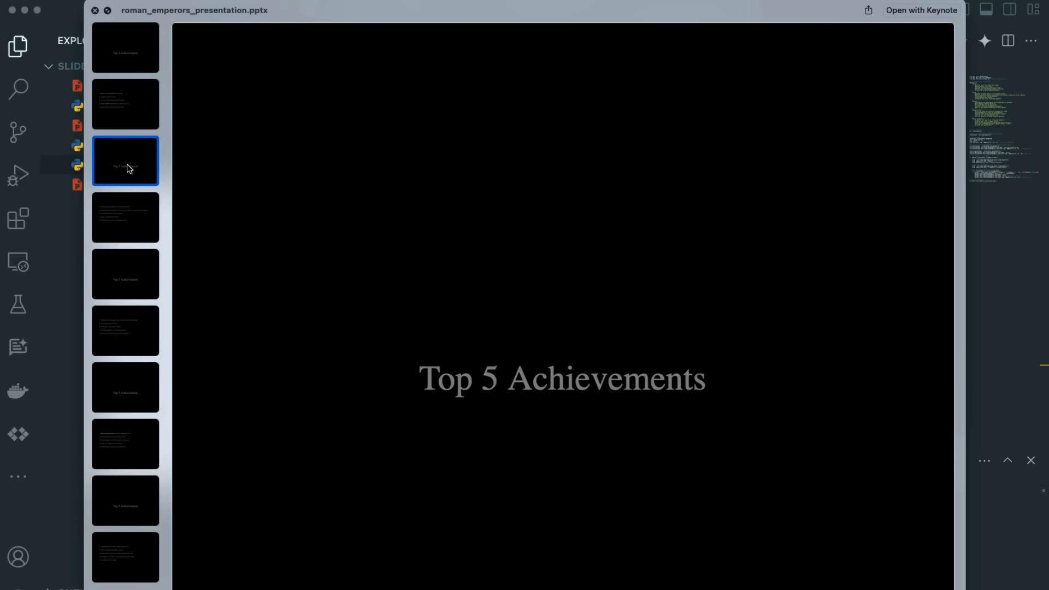
click(124, 273)
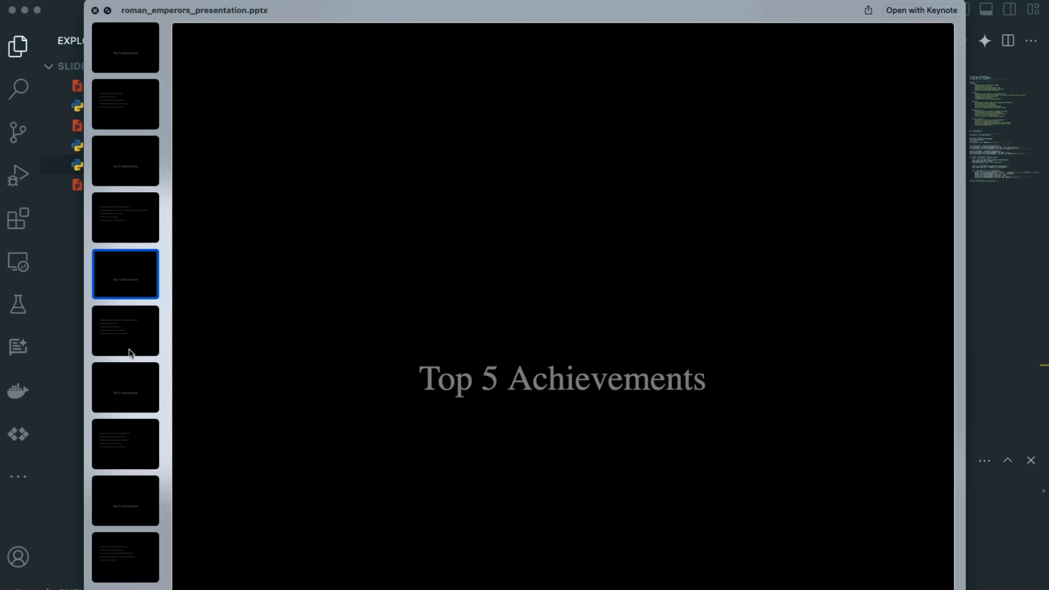
click(125, 329)
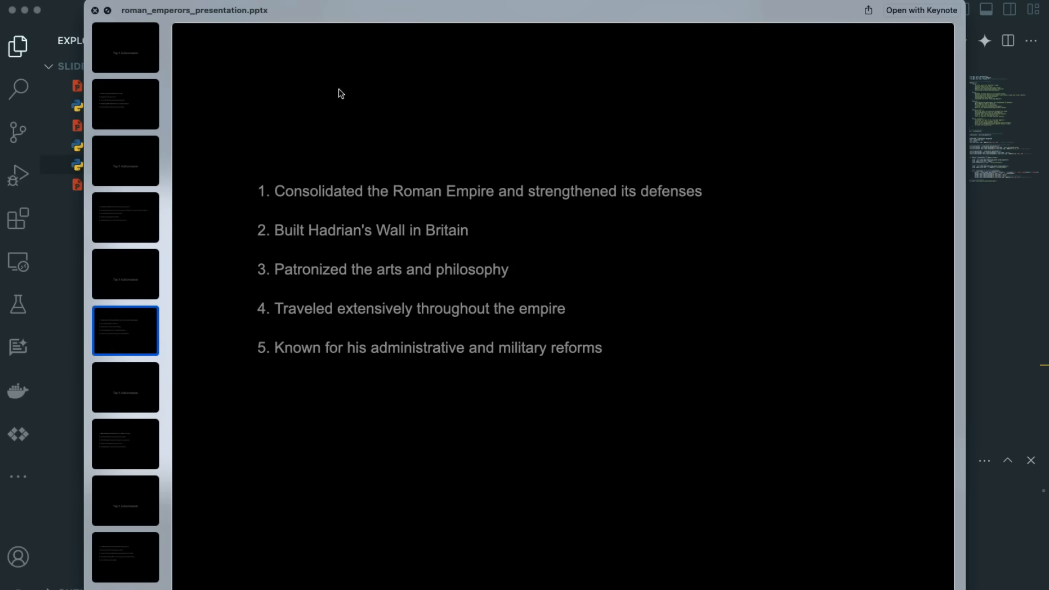
click(124, 500)
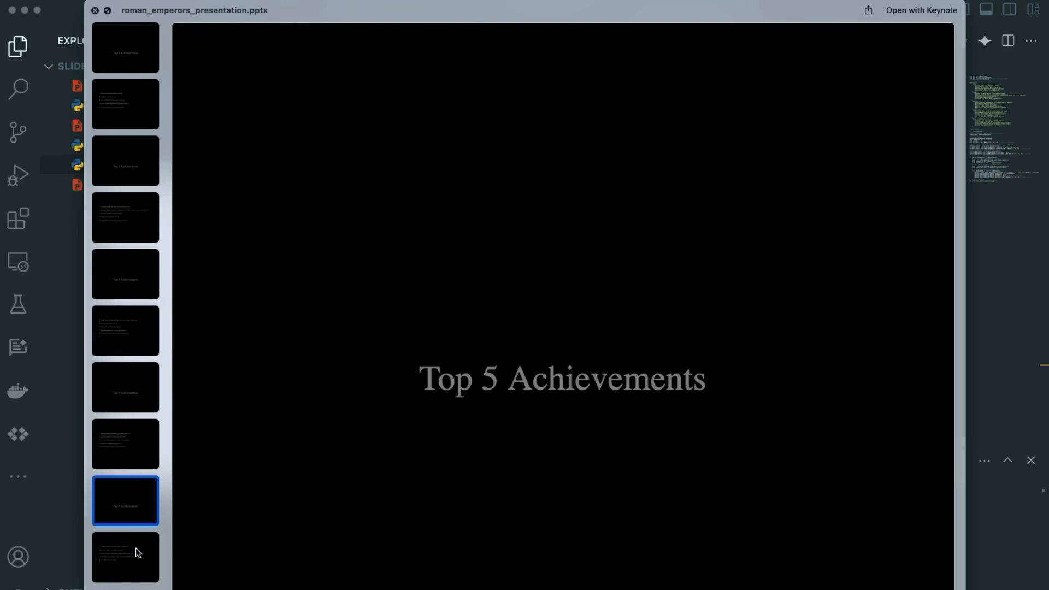
click(124, 557)
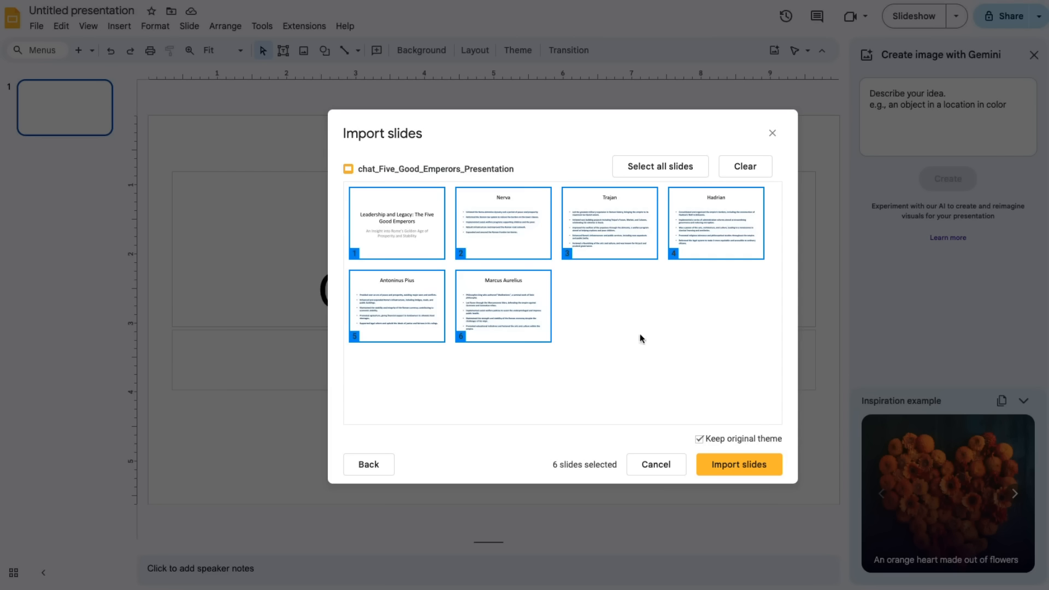
mouse_move(737, 466)
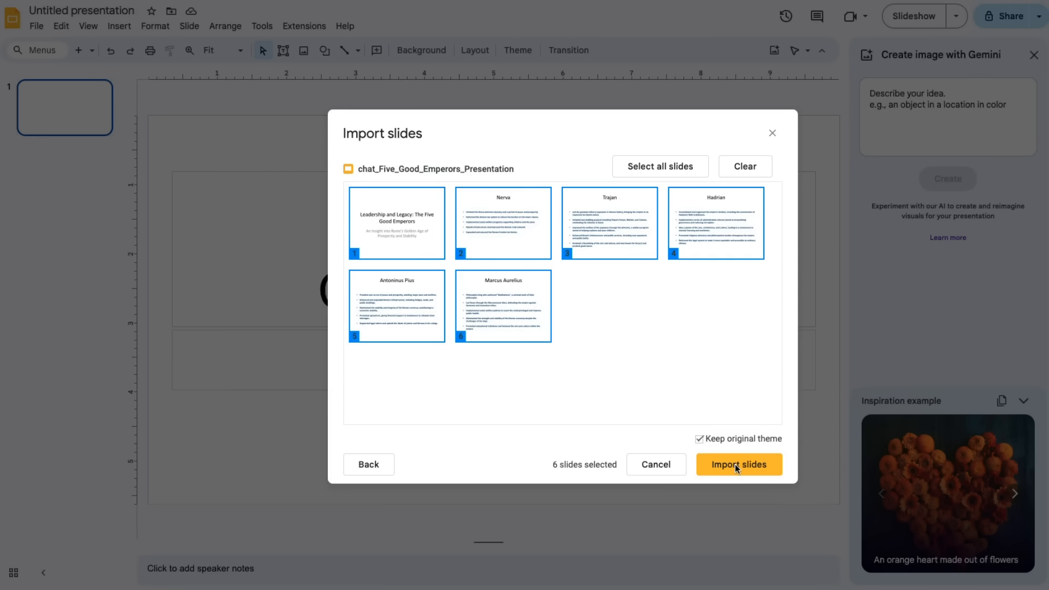
Step: Import the six selected slides and look over Nerva, Trajan and Antoninus Pius in the filmstrip
click(738, 464)
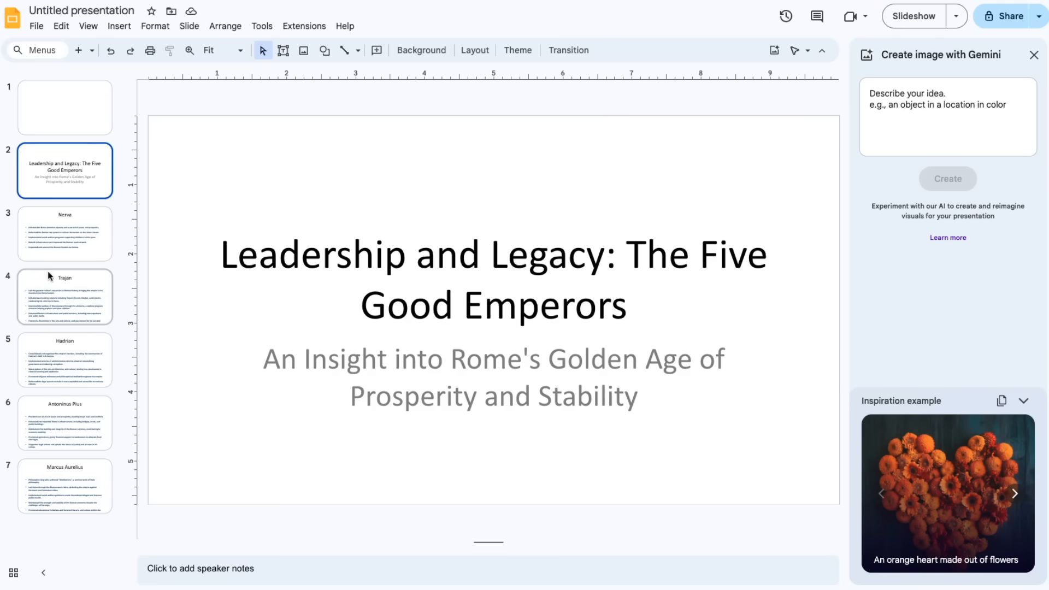
click(65, 234)
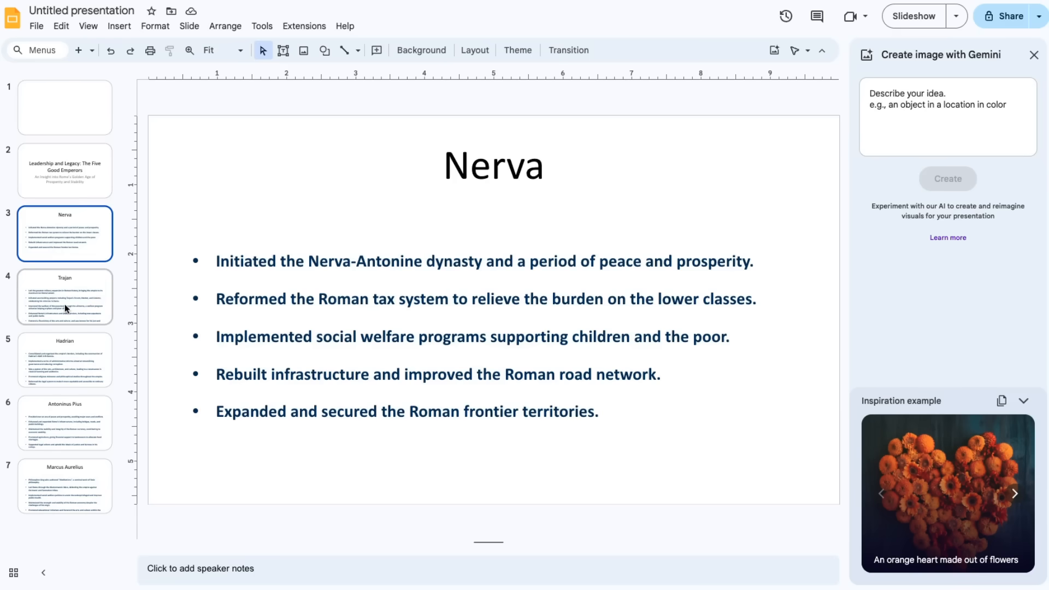
click(65, 296)
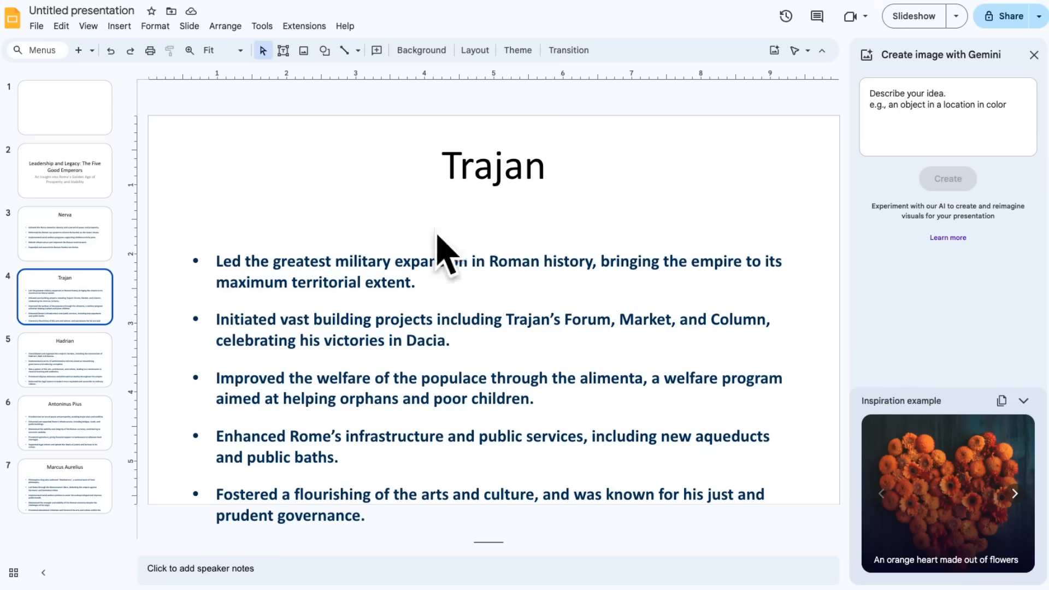
mouse_move(344, 415)
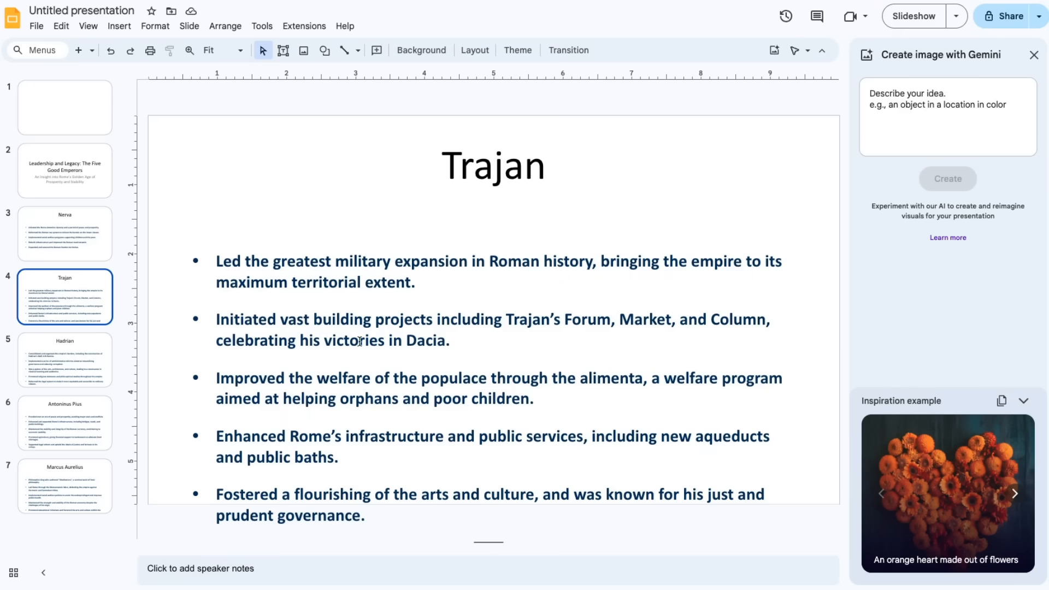
click(64, 423)
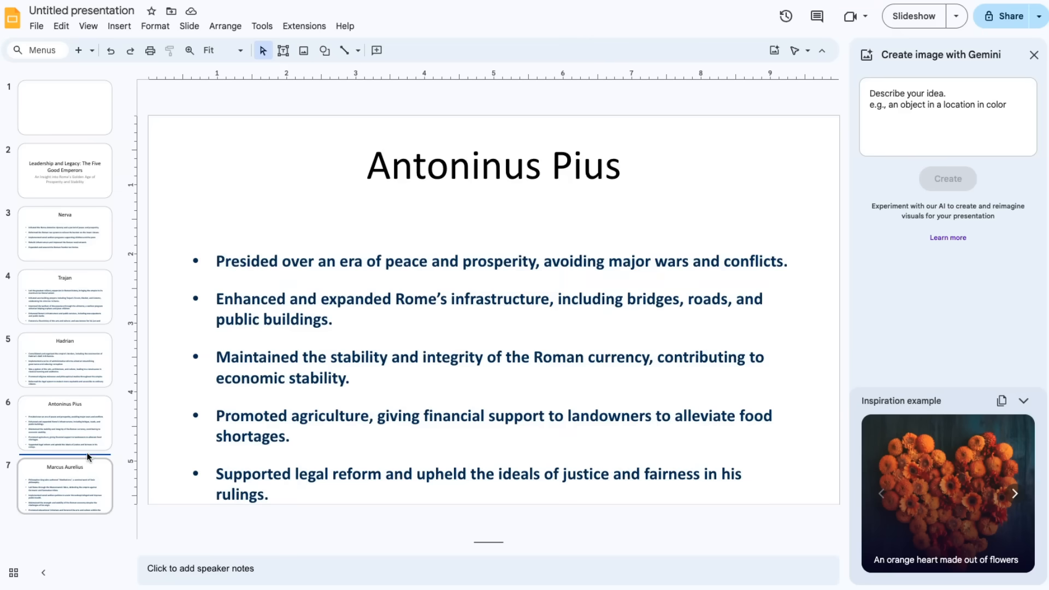
click(64, 171)
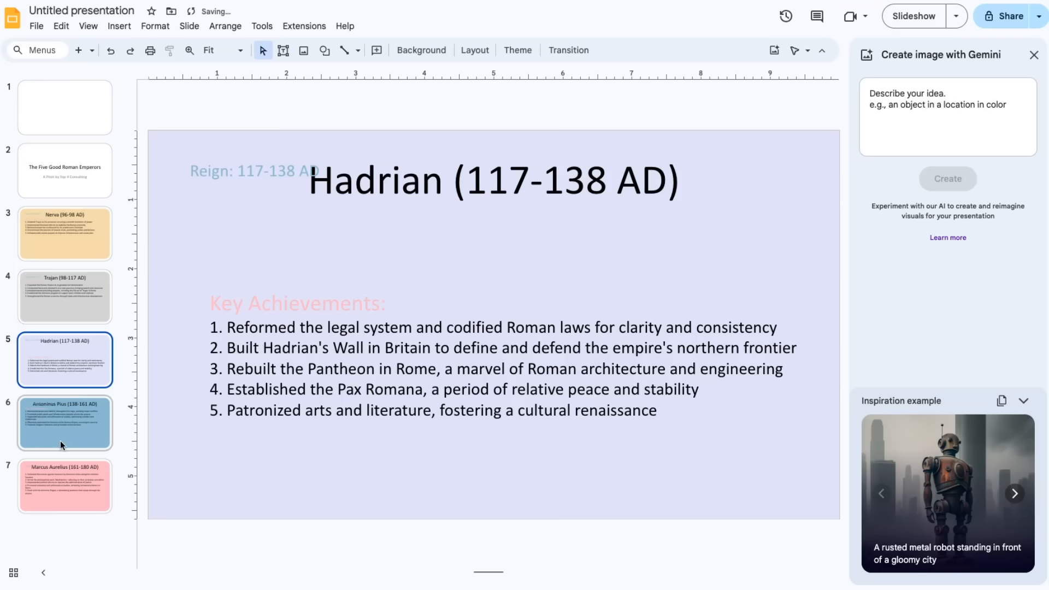
Step: View the Marcus Aurelius slide, then the Nerva's and Trajan's Accomplishments slides
click(65, 487)
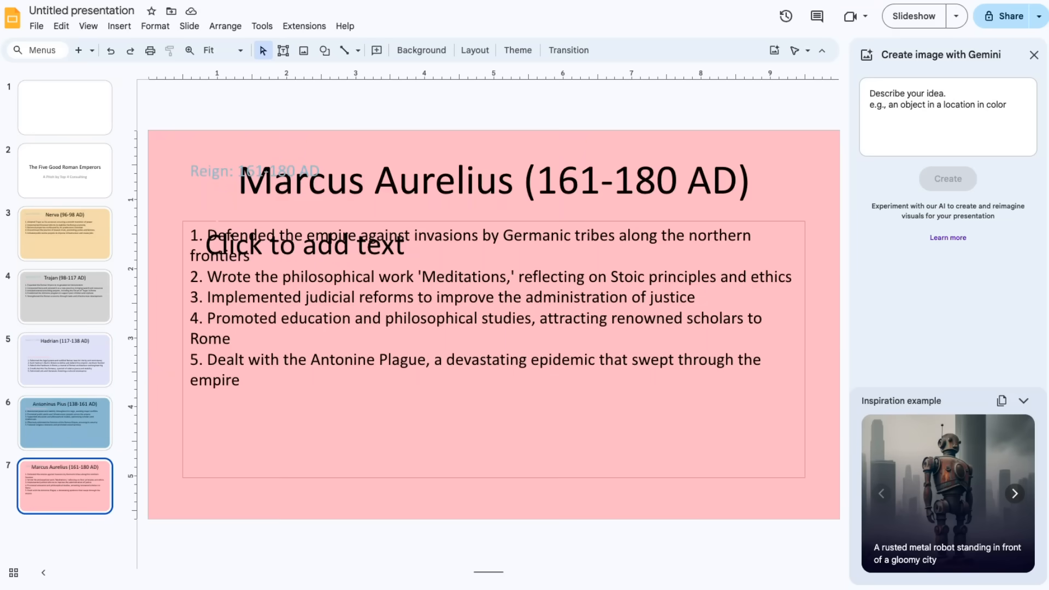
click(64, 171)
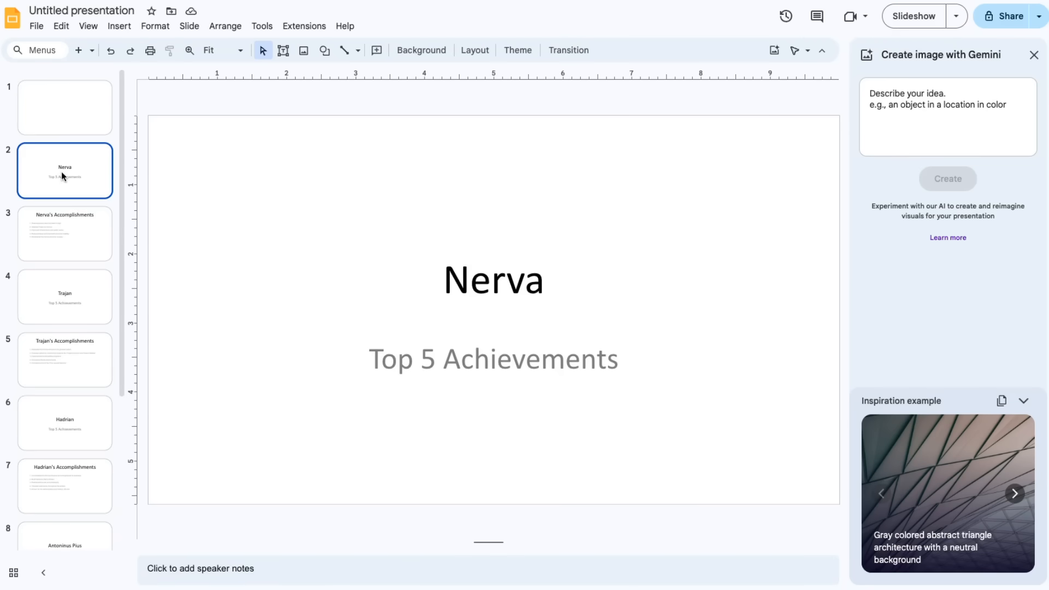
click(64, 234)
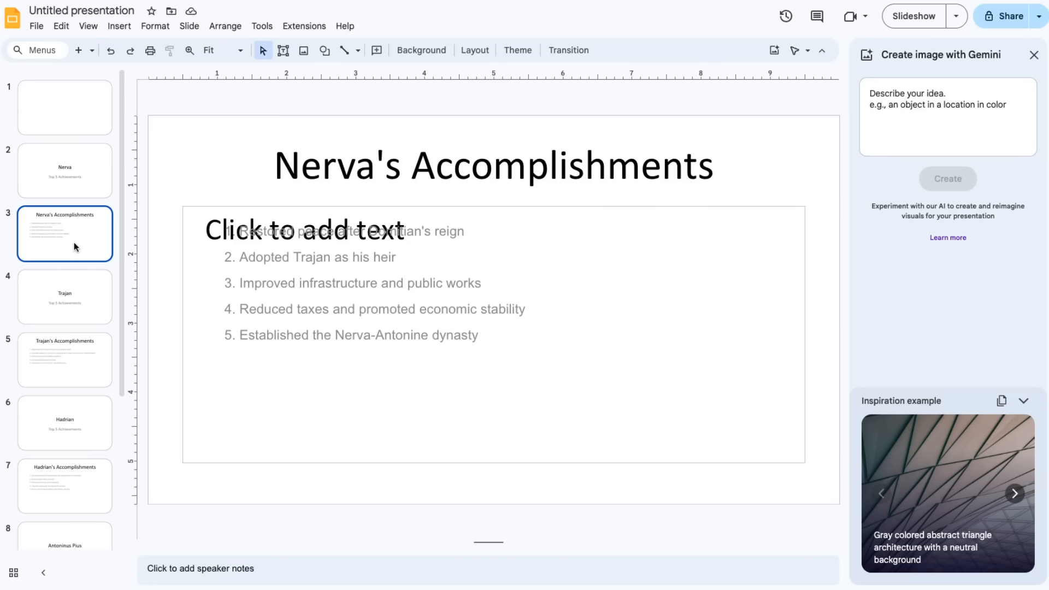
mouse_move(77, 372)
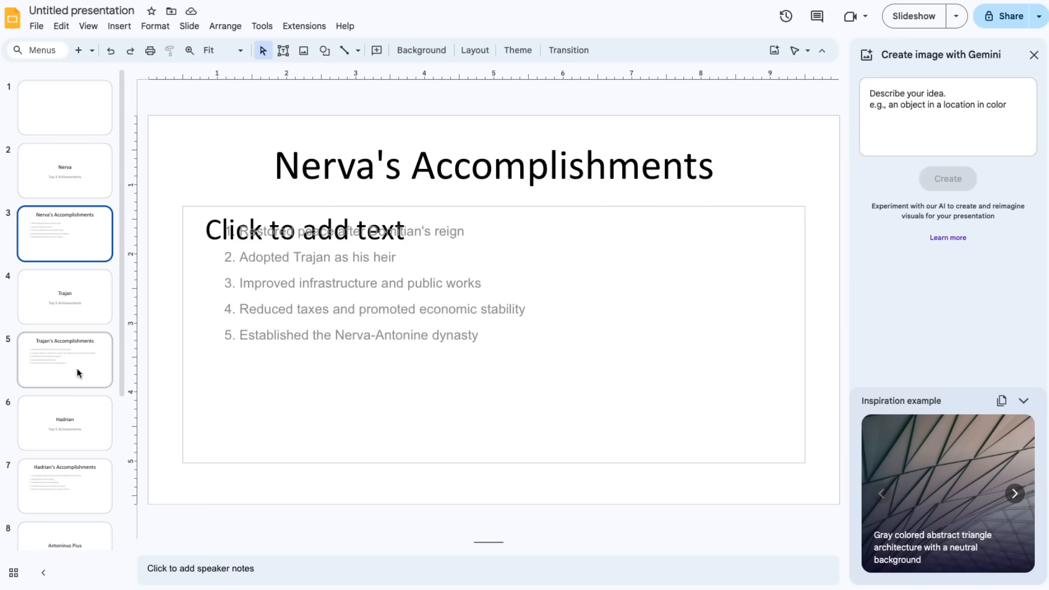
click(64, 359)
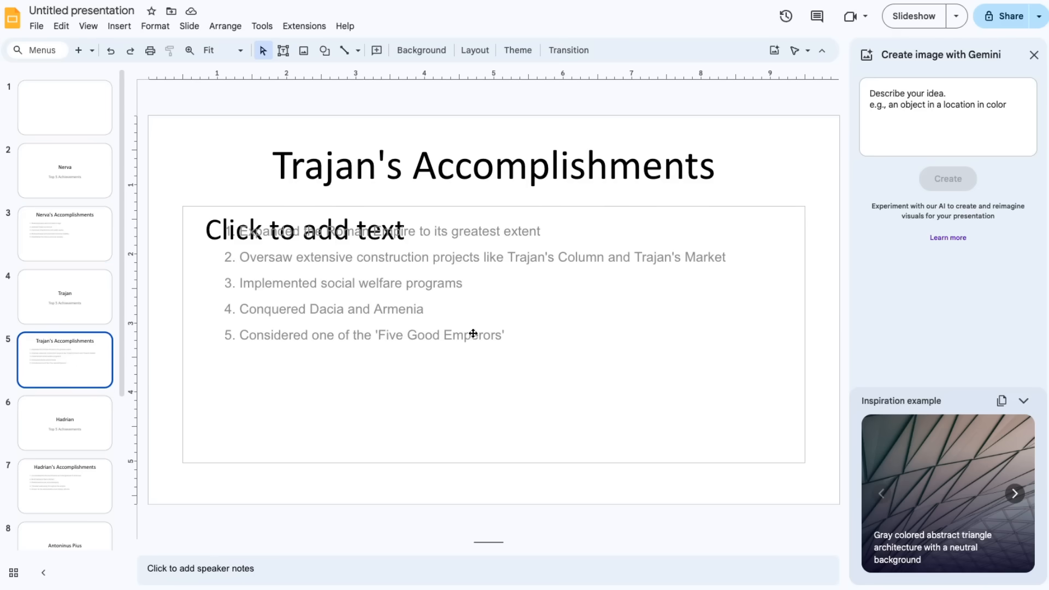
mouse_move(309, 175)
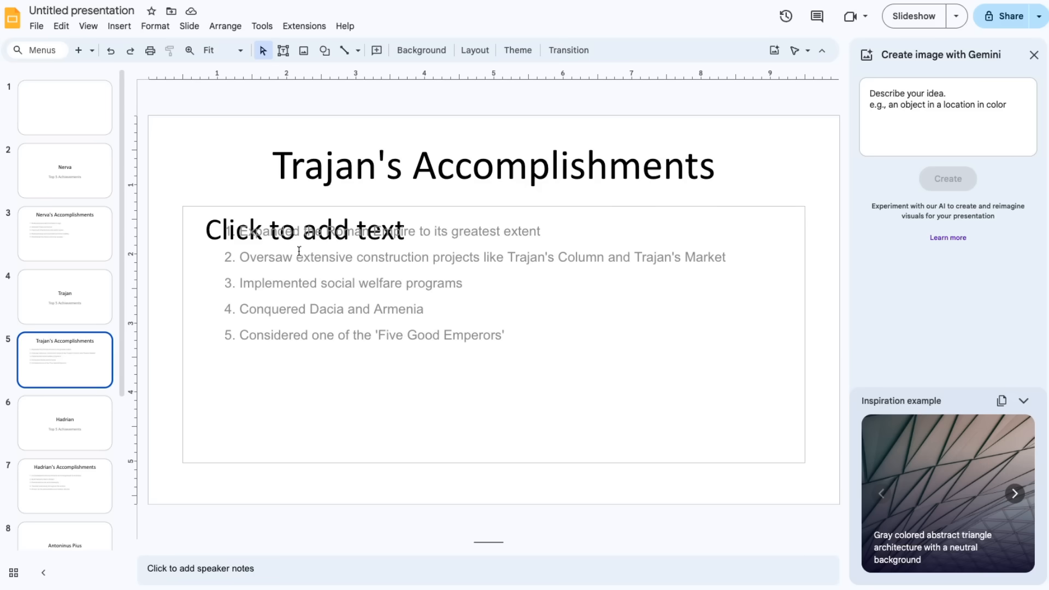
mouse_move(550, 340)
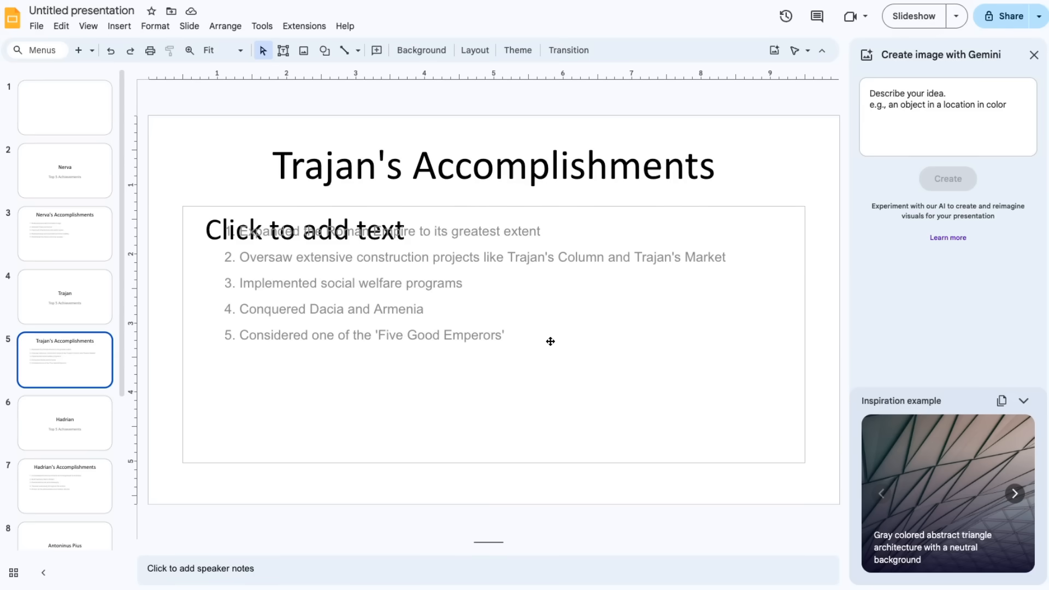
Step: View Hadrian's and Marcus Aurelius's Accomplishments slides, then return to the Nerva title slide
click(64, 485)
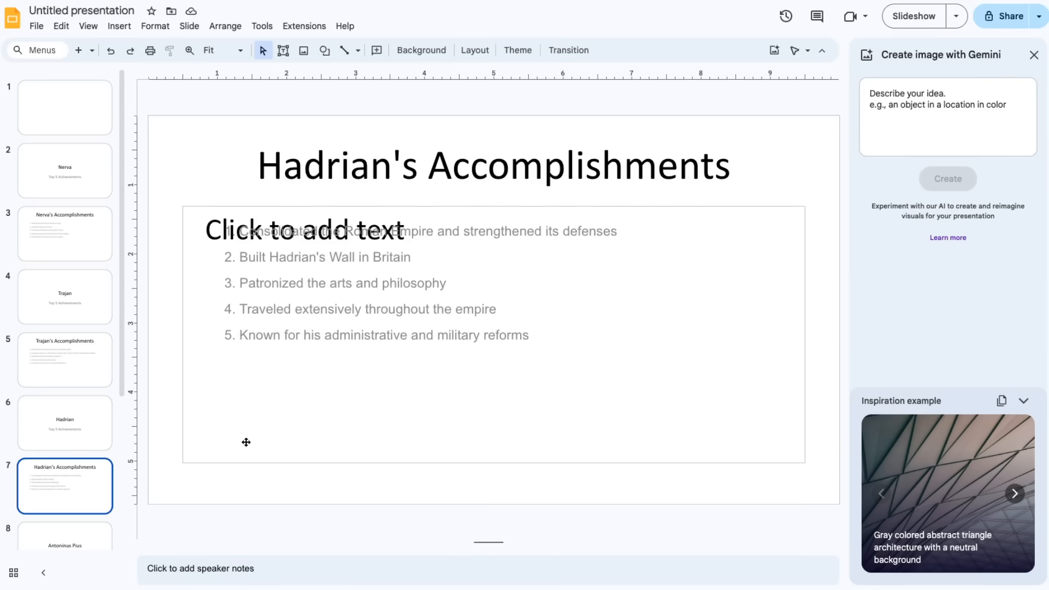
mouse_move(141, 108)
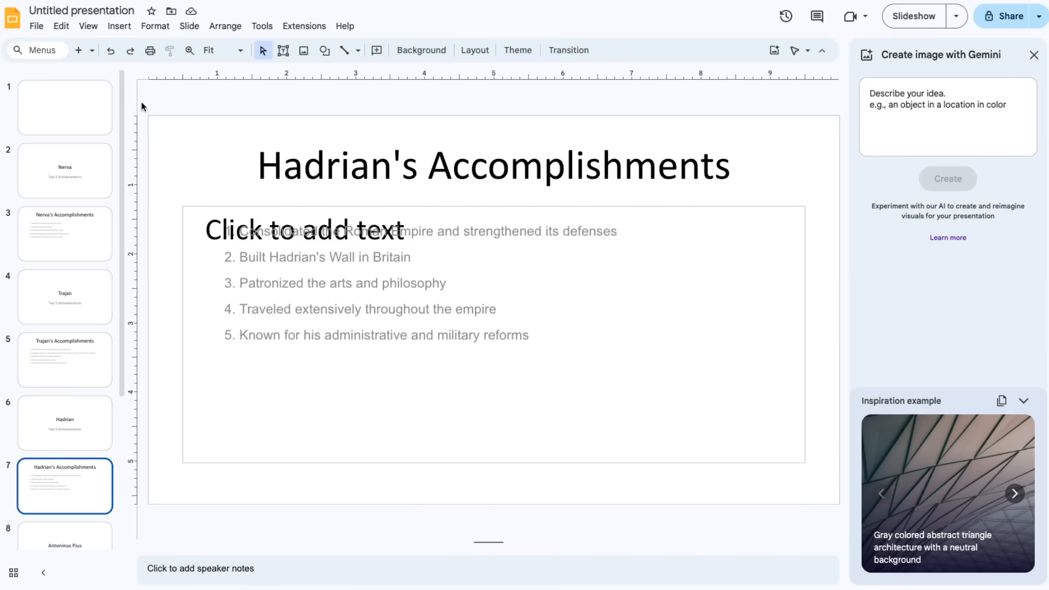
scroll(down, 3)
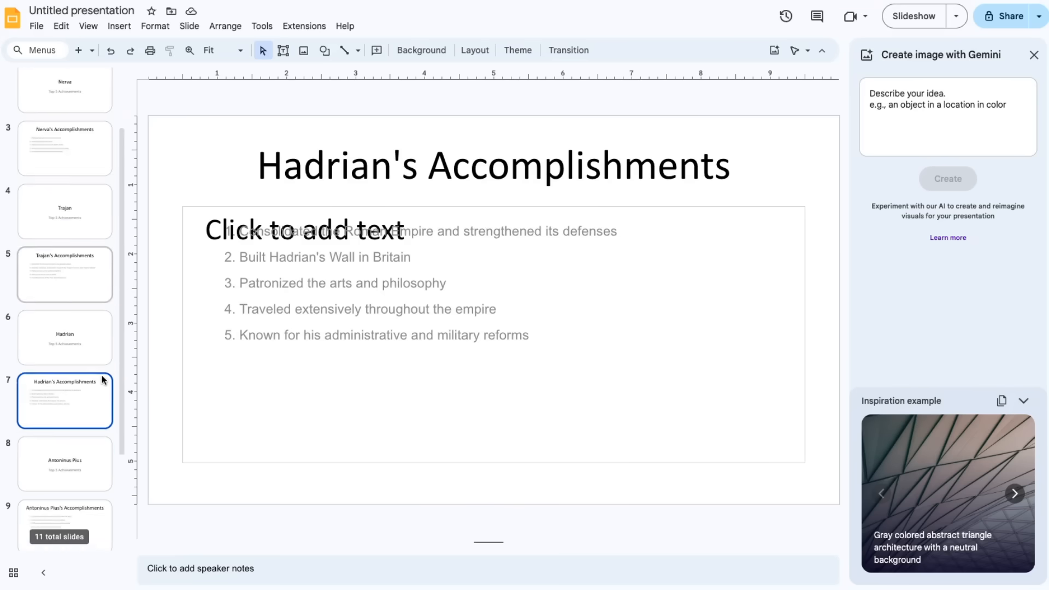
click(64, 517)
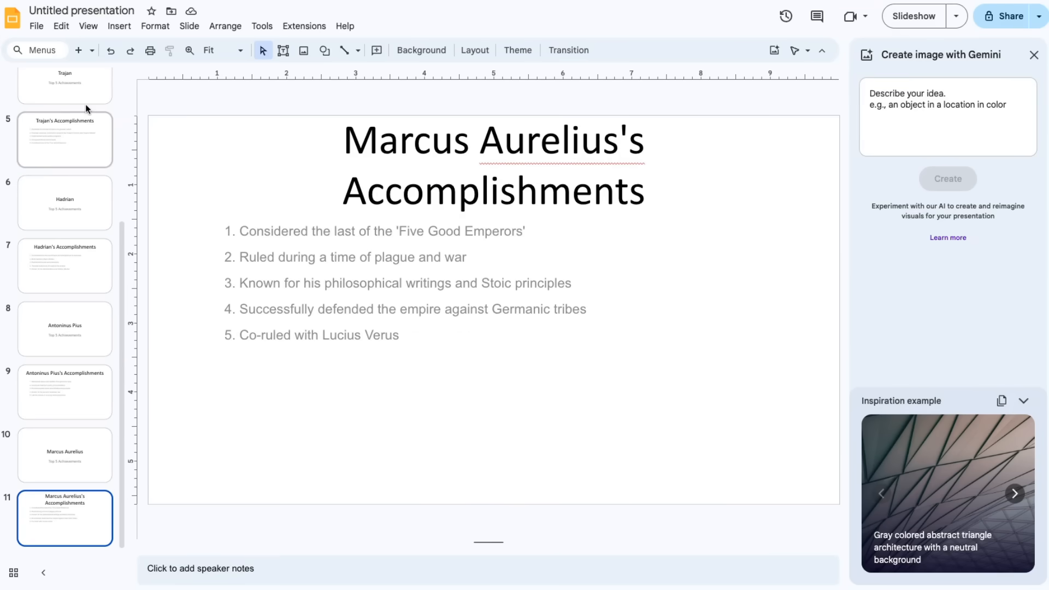
mouse_move(157, 148)
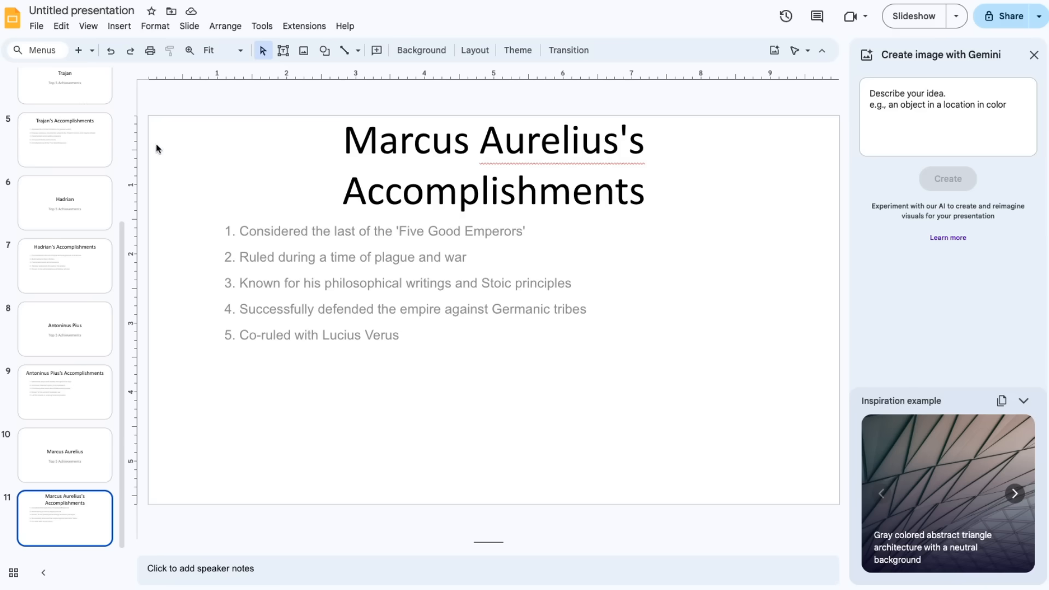
click(64, 170)
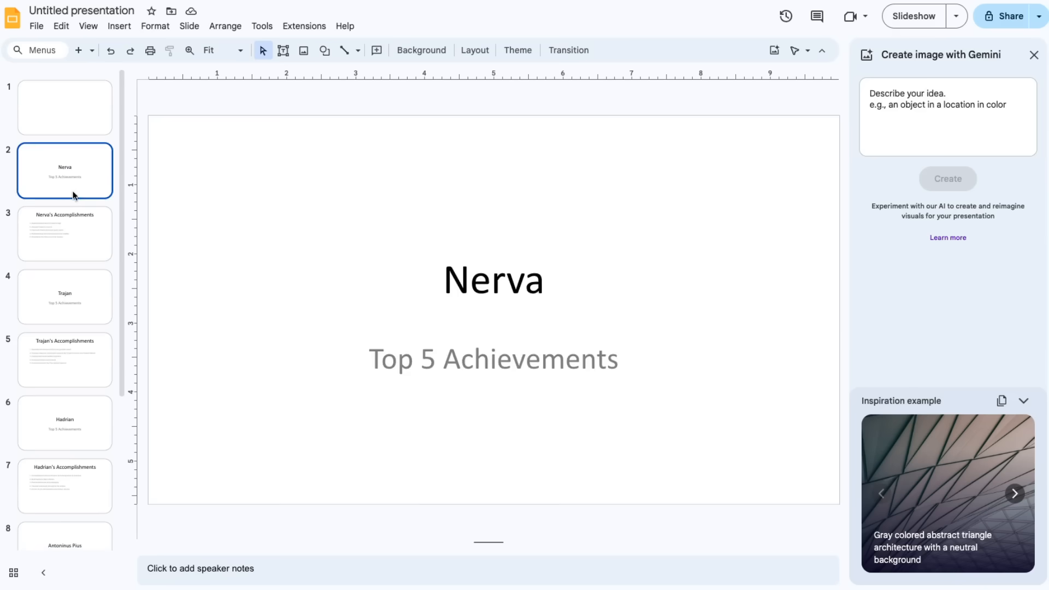
Step: Show the deck's blank first slide with its empty title layout
click(65, 108)
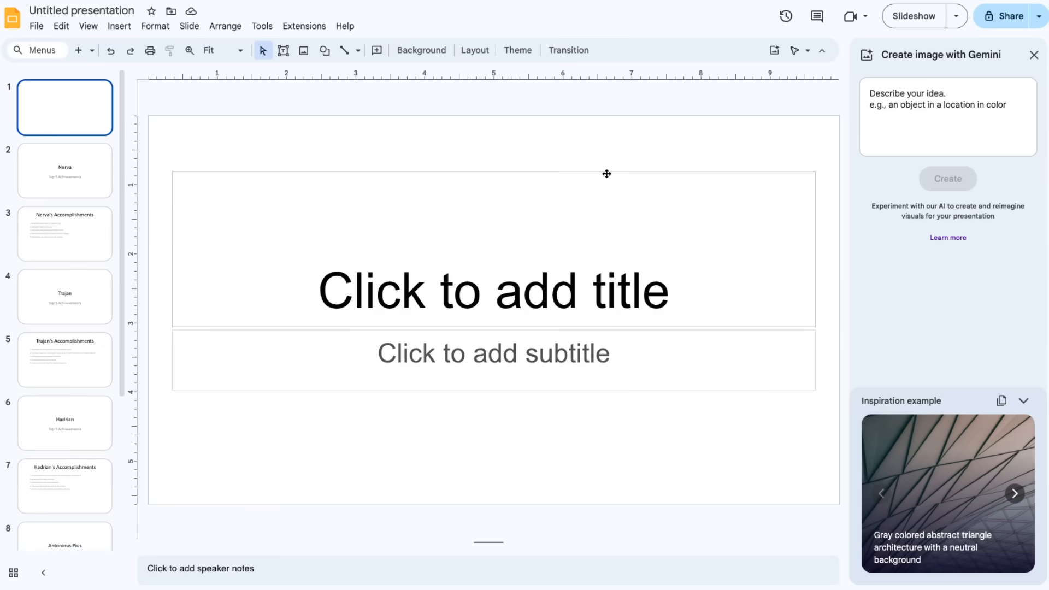
mouse_move(607, 173)
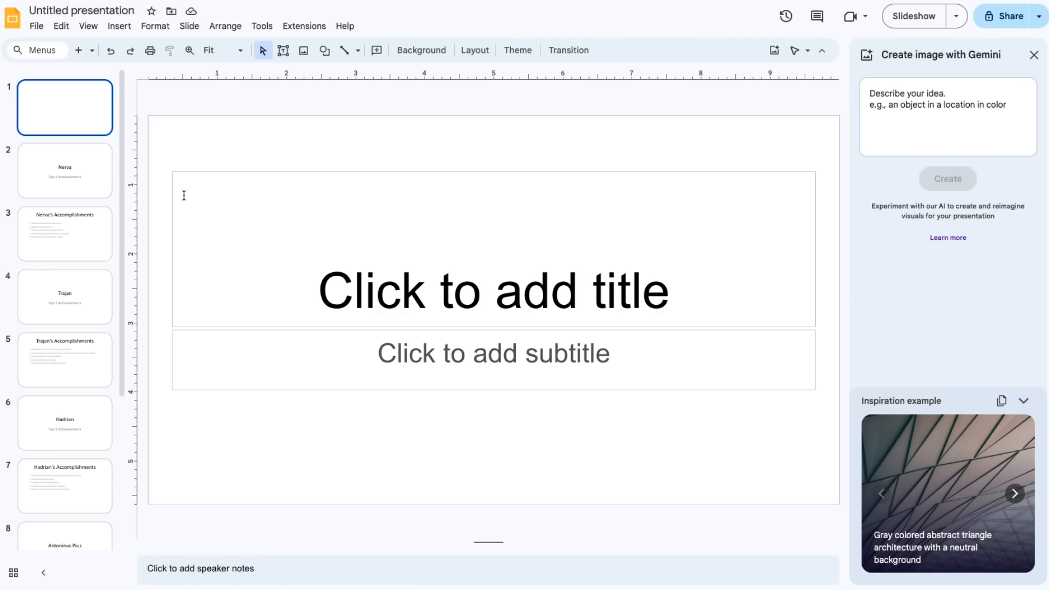
mouse_move(159, 165)
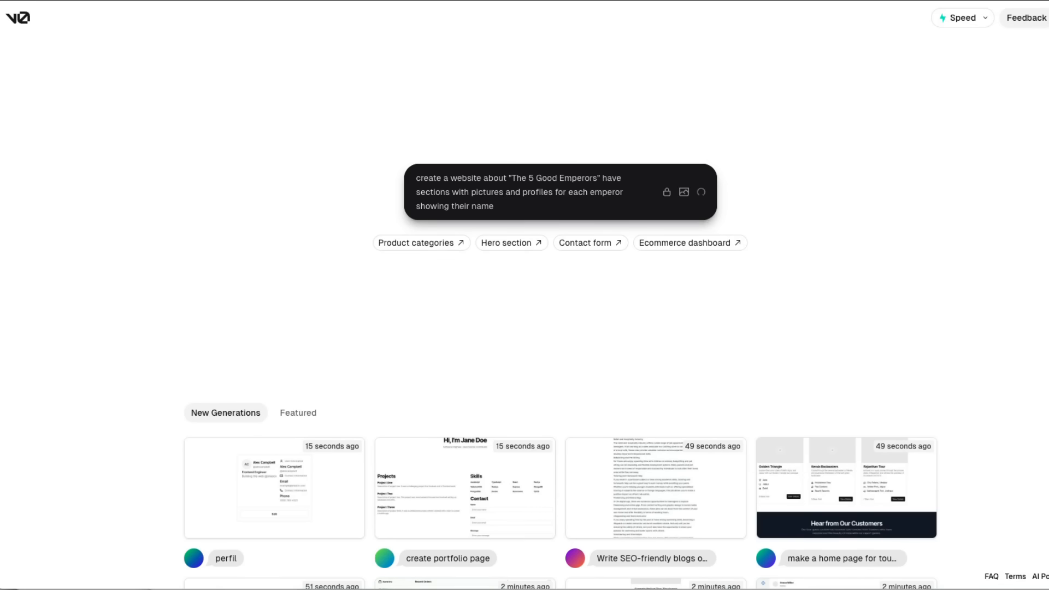
mouse_move(178, 64)
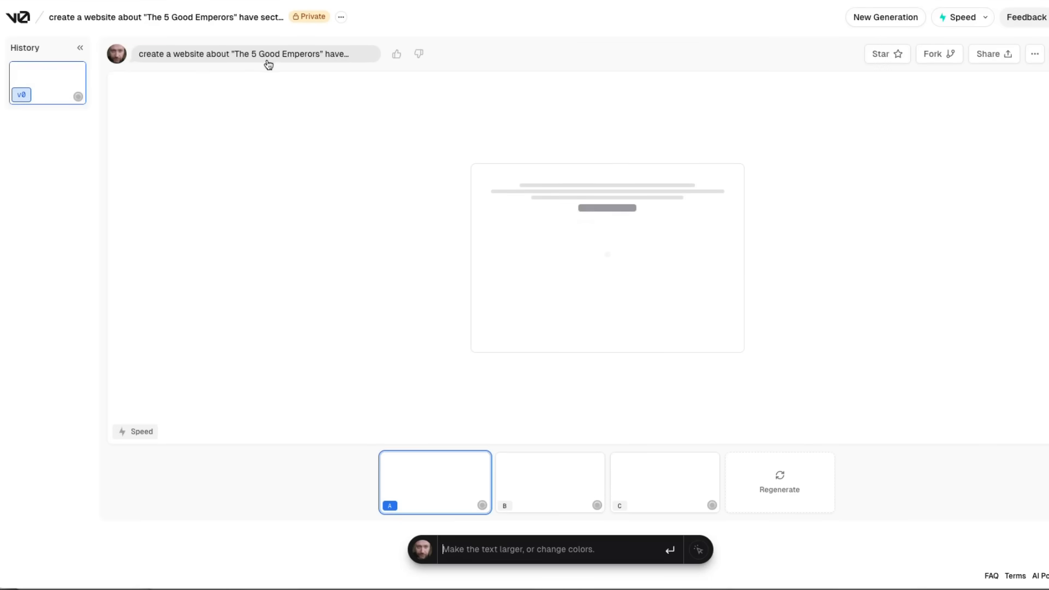
mouse_move(255, 53)
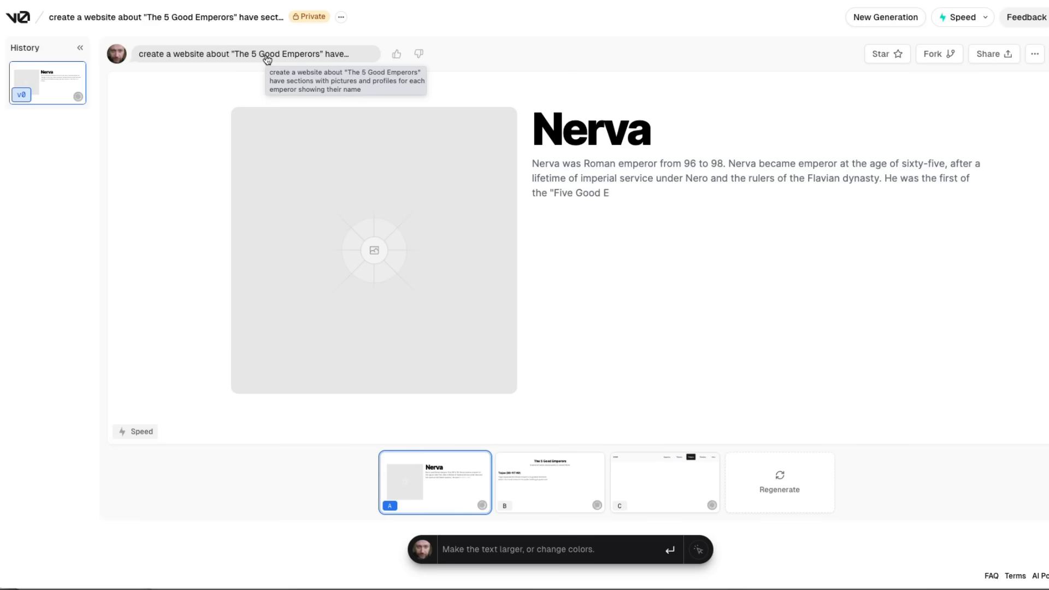
Step: Scroll down the first generated design profiling Nerva and Trajan
scroll(down, 3)
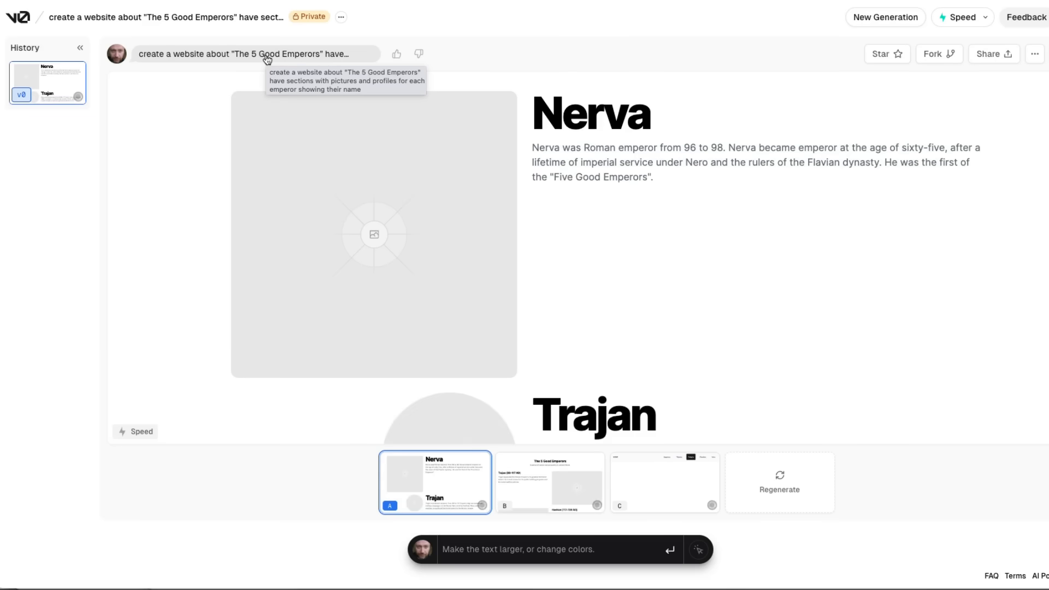
mouse_move(158, 140)
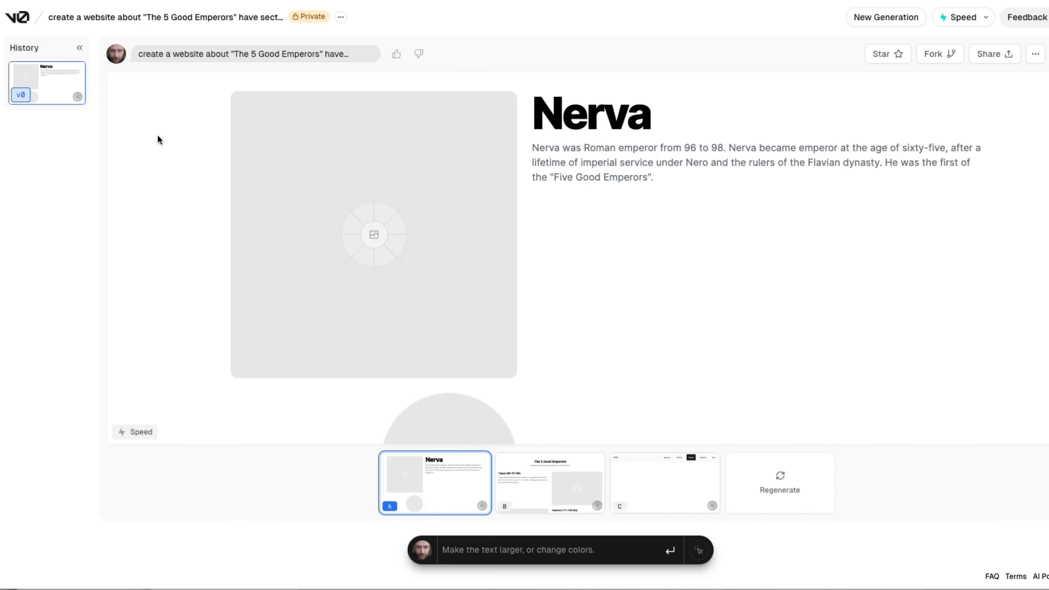
mouse_move(160, 186)
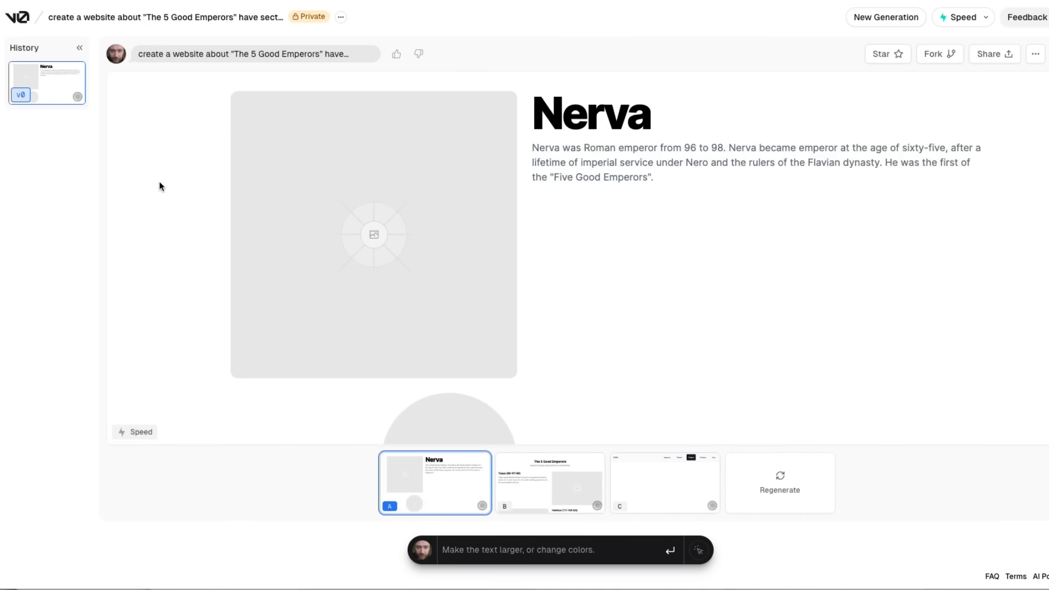
mouse_move(183, 185)
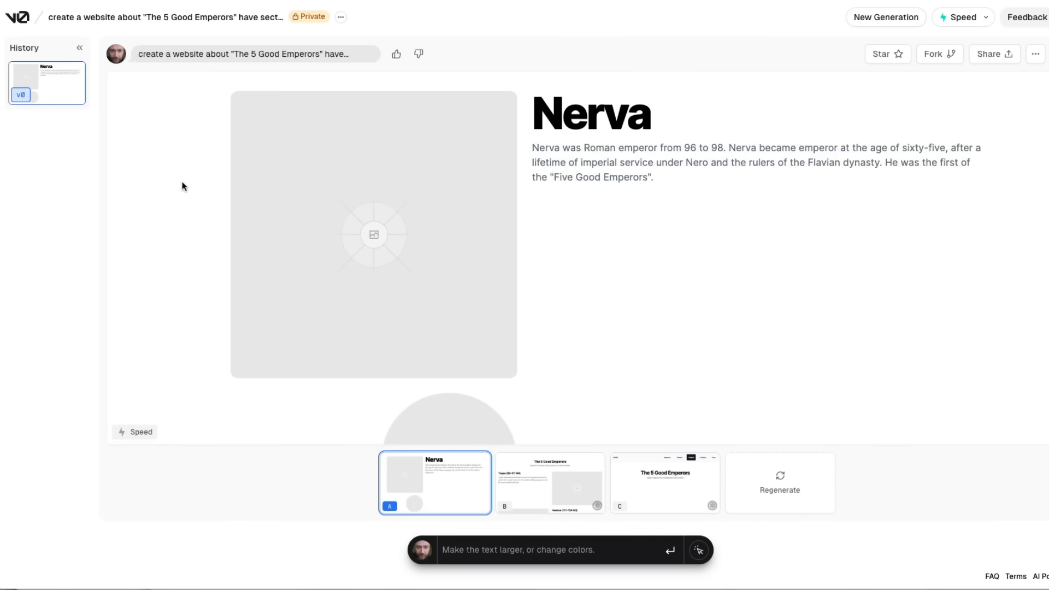
mouse_move(197, 239)
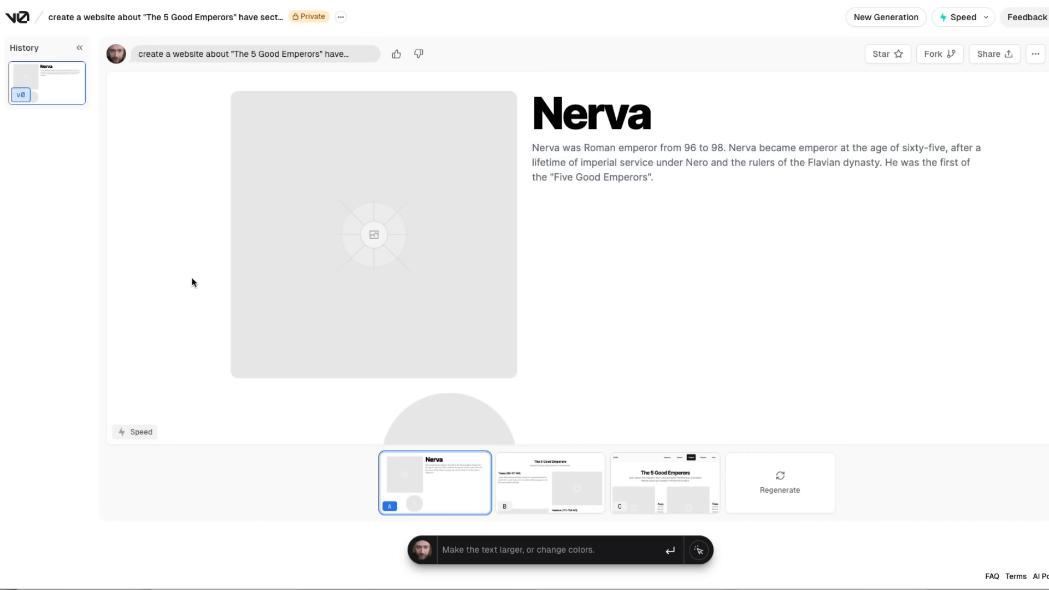
mouse_move(520, 230)
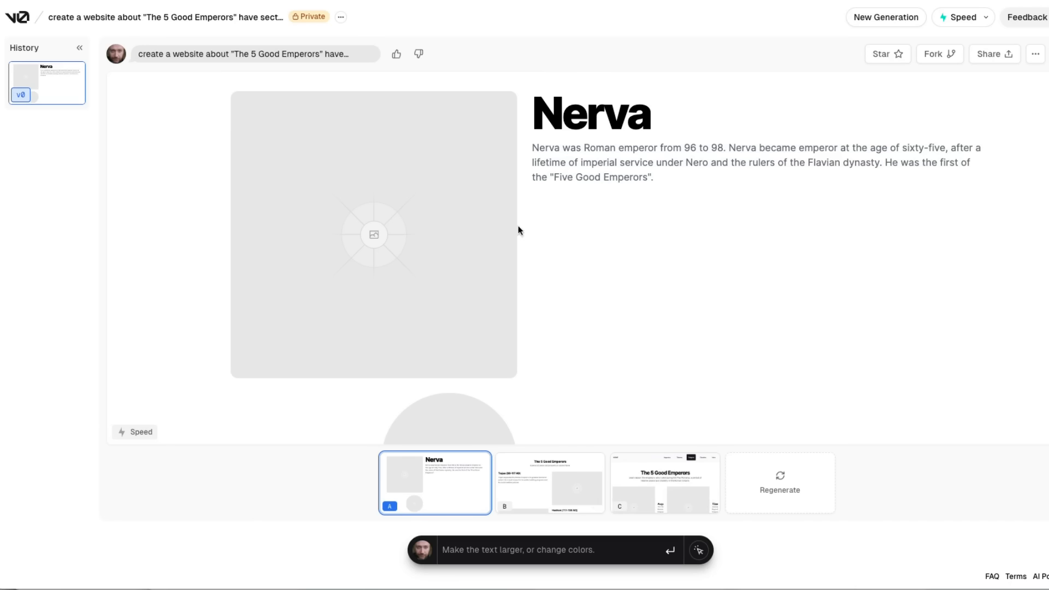
mouse_move(263, 134)
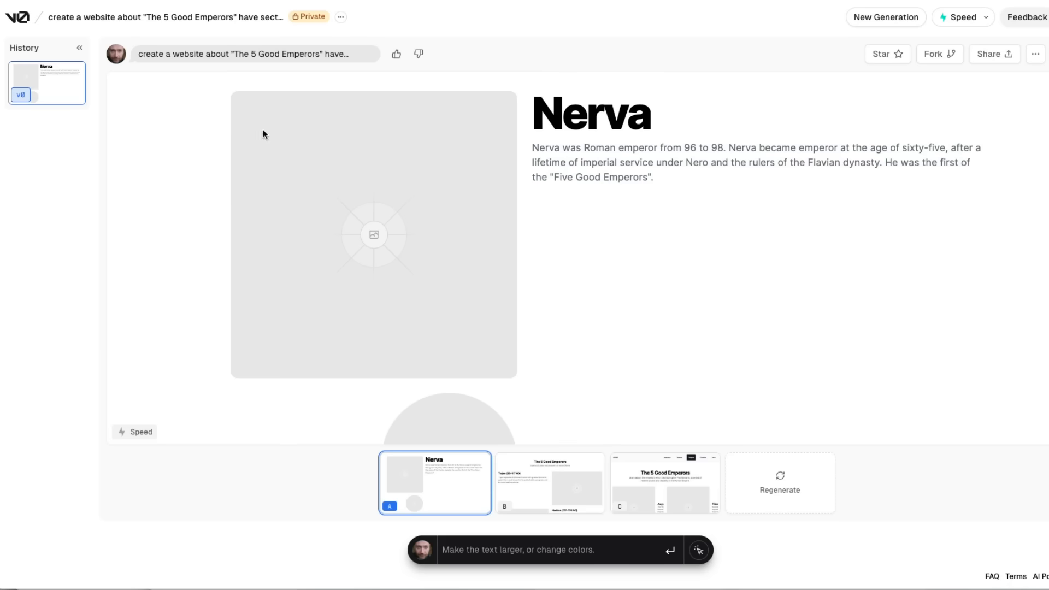
mouse_move(568, 496)
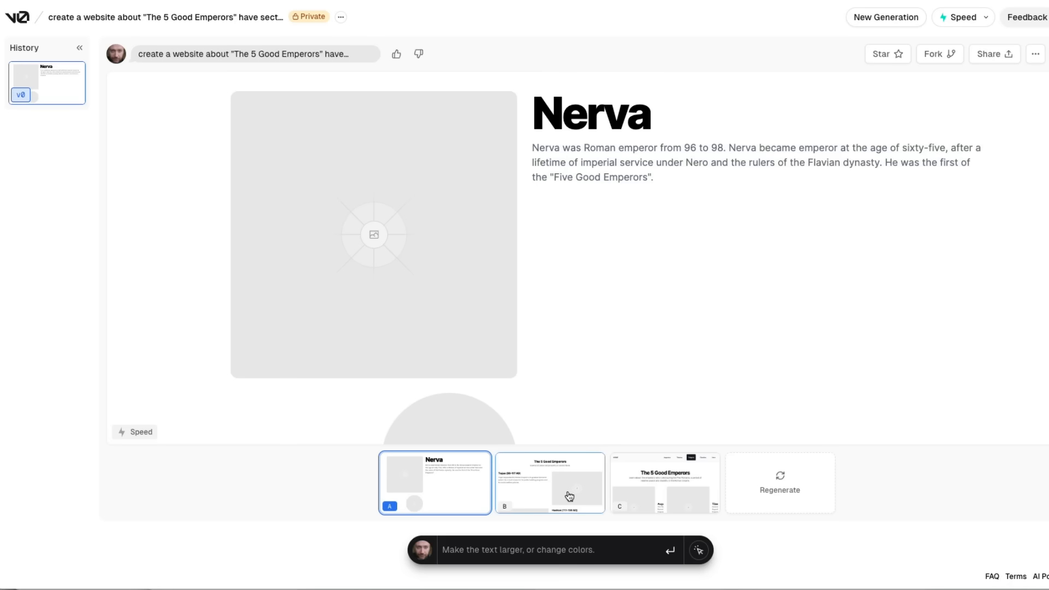
Step: Preview the second generated emperor site design and scroll through its sections
click(549, 482)
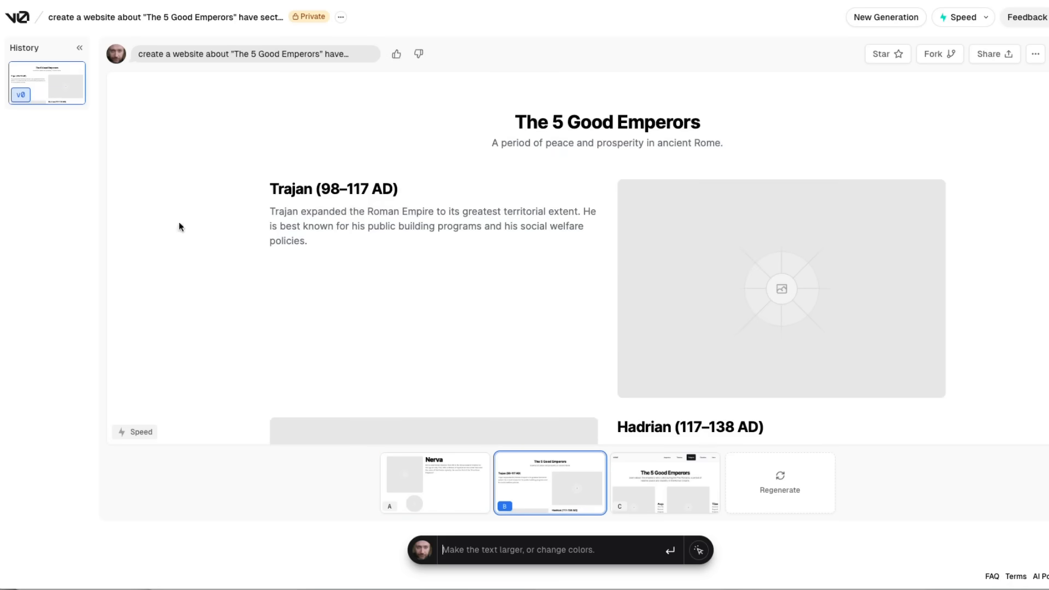
mouse_move(223, 246)
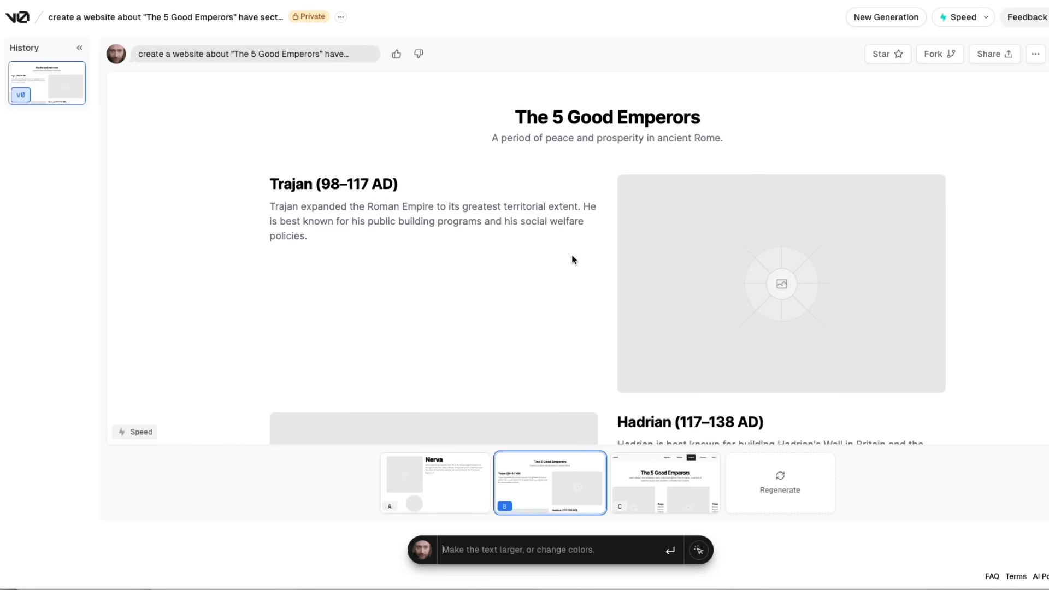
scroll(down, 3)
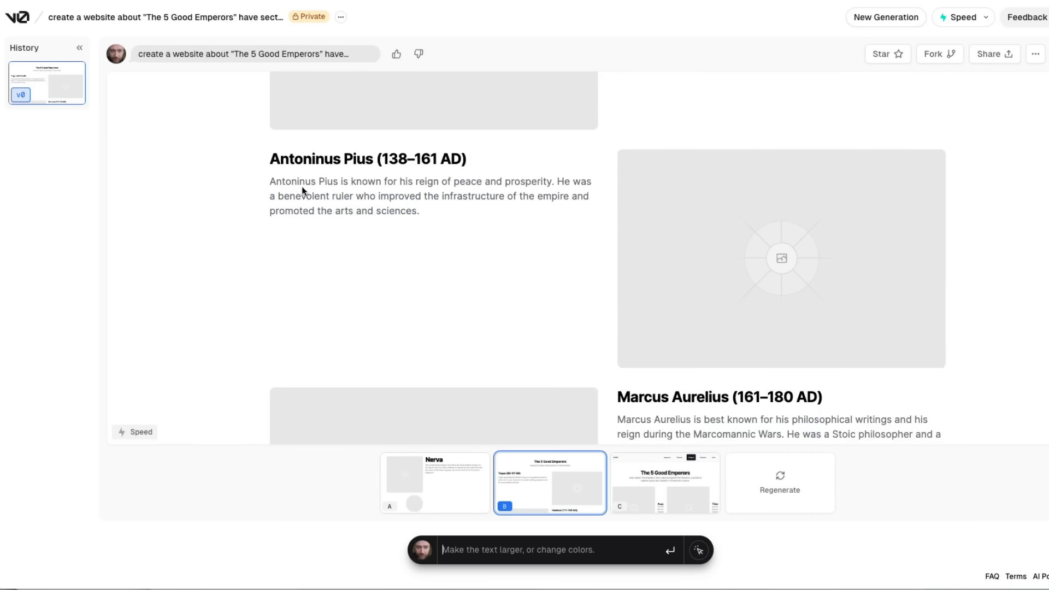
scroll(down, 3)
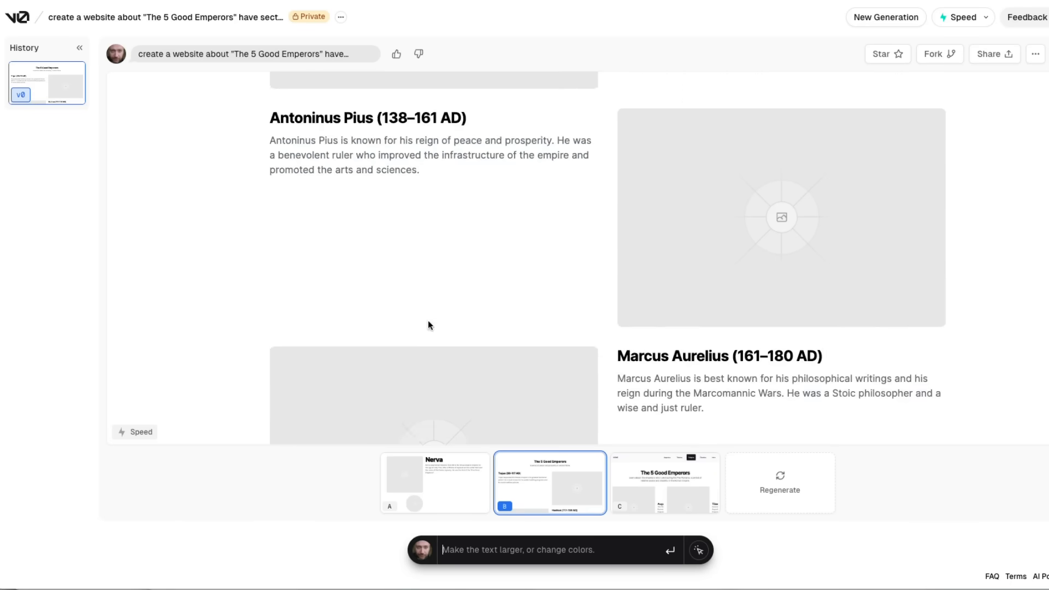
scroll(down, 3)
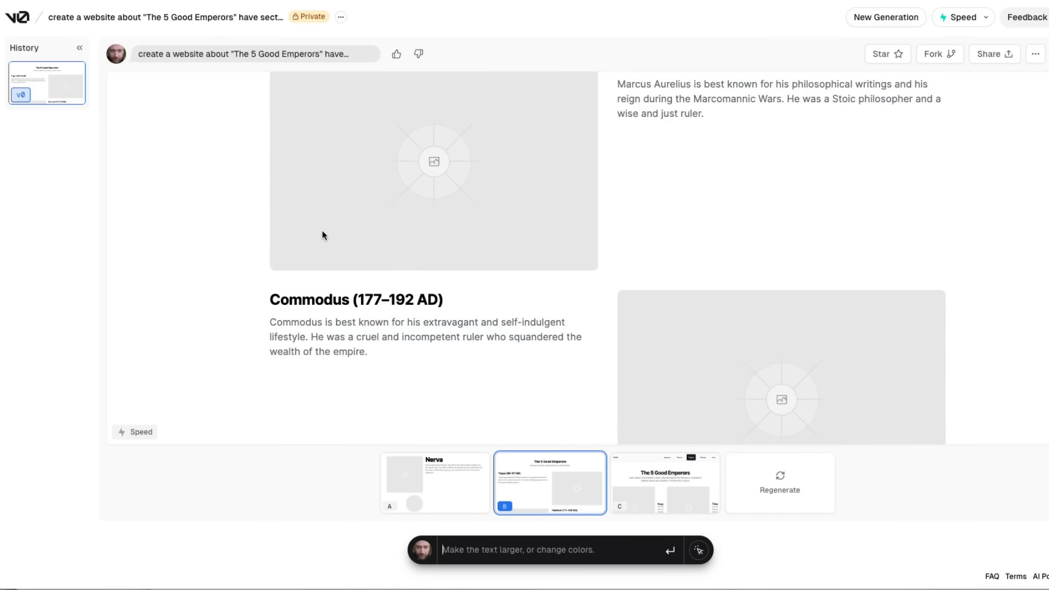
mouse_move(360, 273)
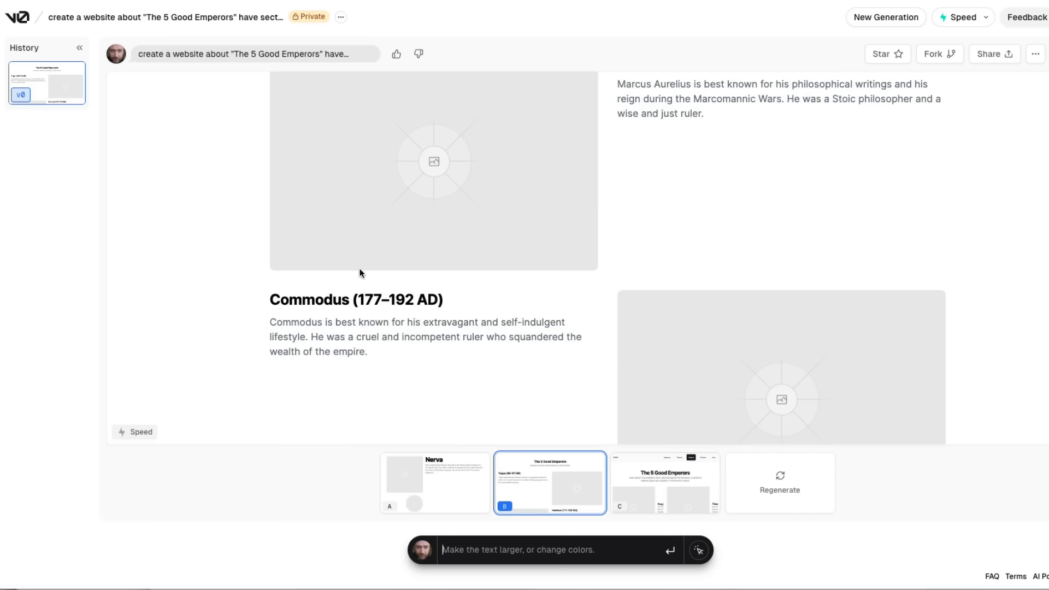
mouse_move(350, 299)
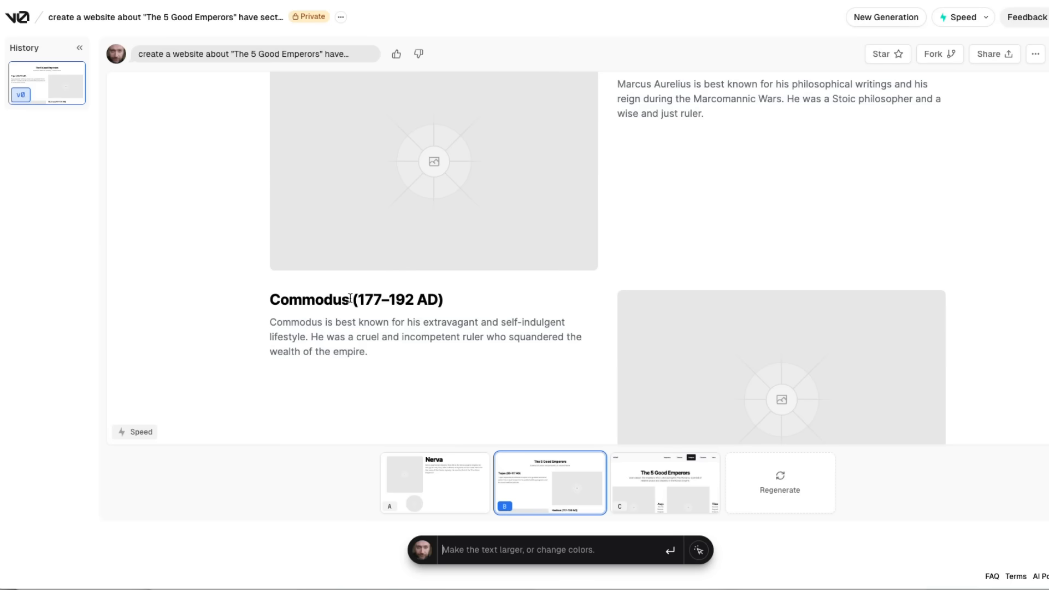
scroll(down, 3)
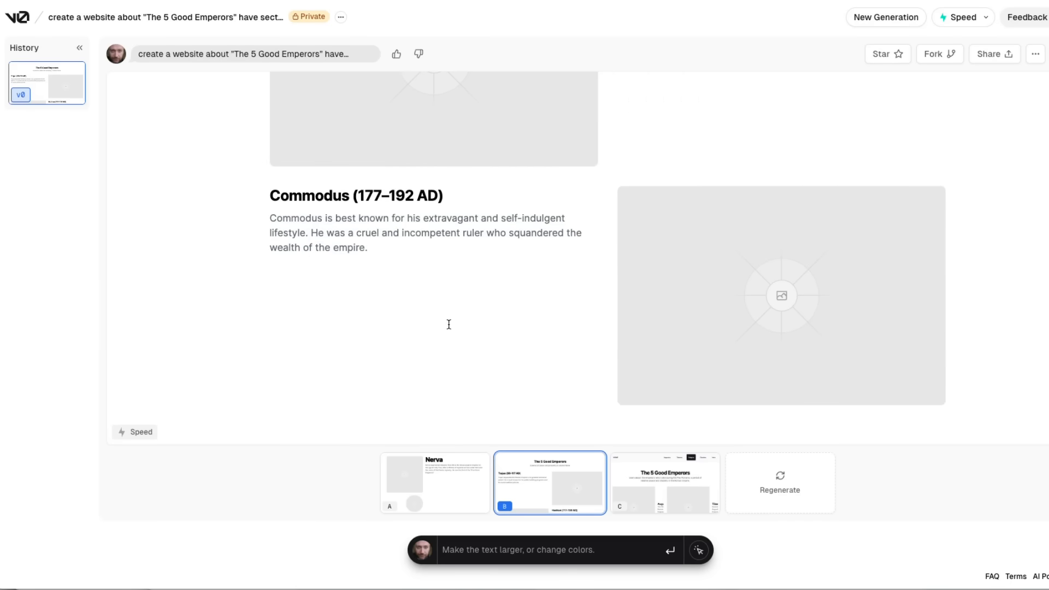
Step: Preview the third design with Augustus, Tiberius, Caligula, Claudius and Nero cards
click(663, 481)
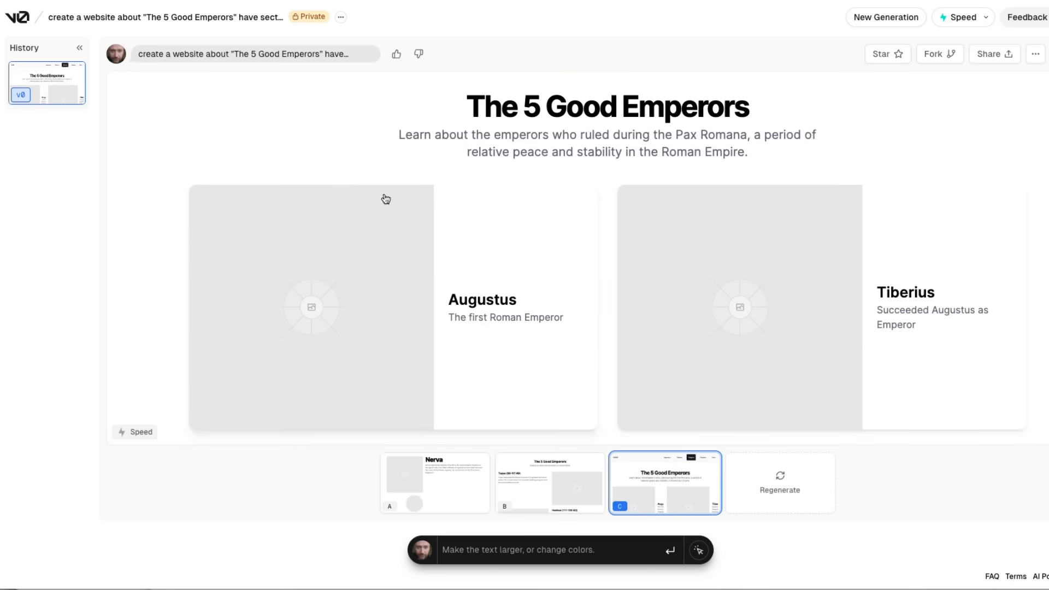
scroll(down, 3)
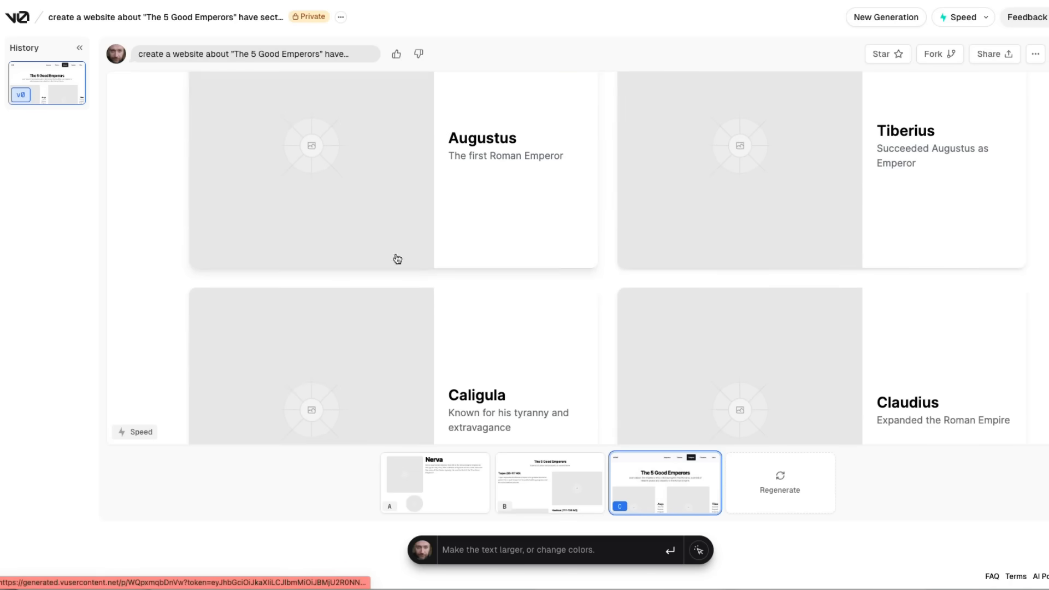
scroll(down, 3)
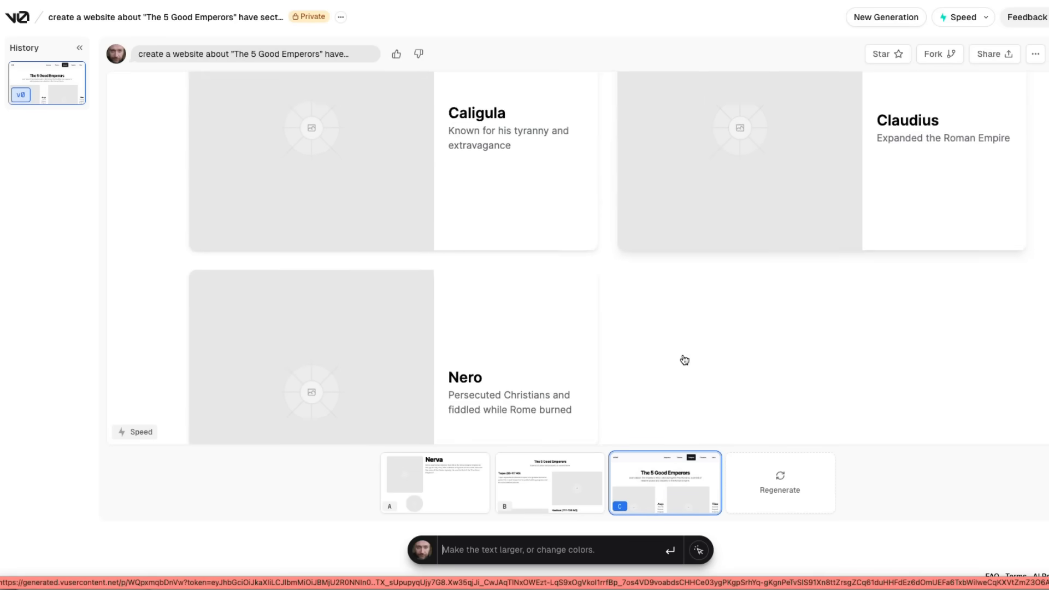
scroll(down, 3)
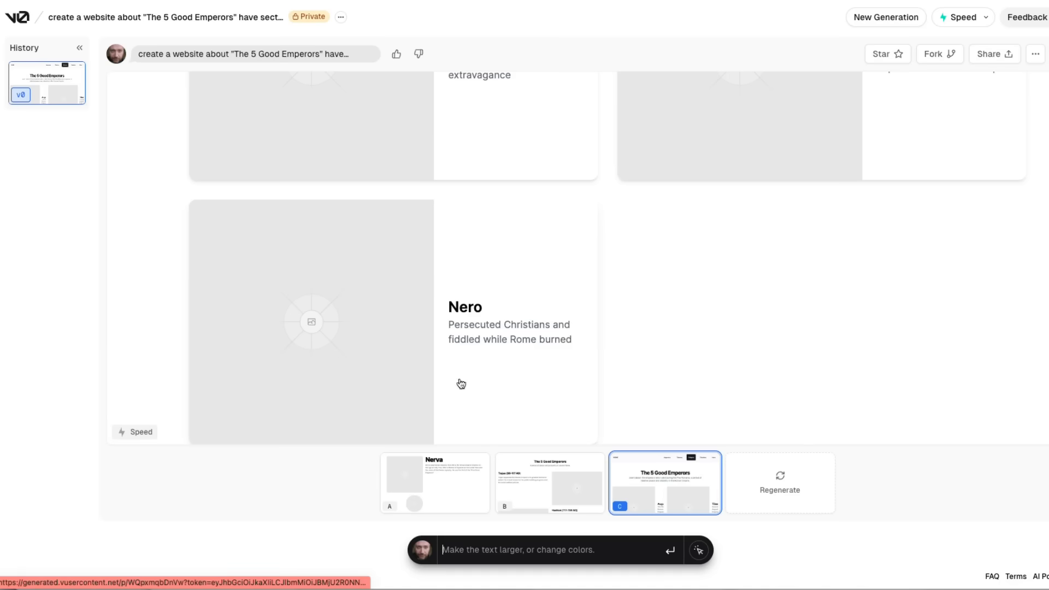
mouse_move(154, 184)
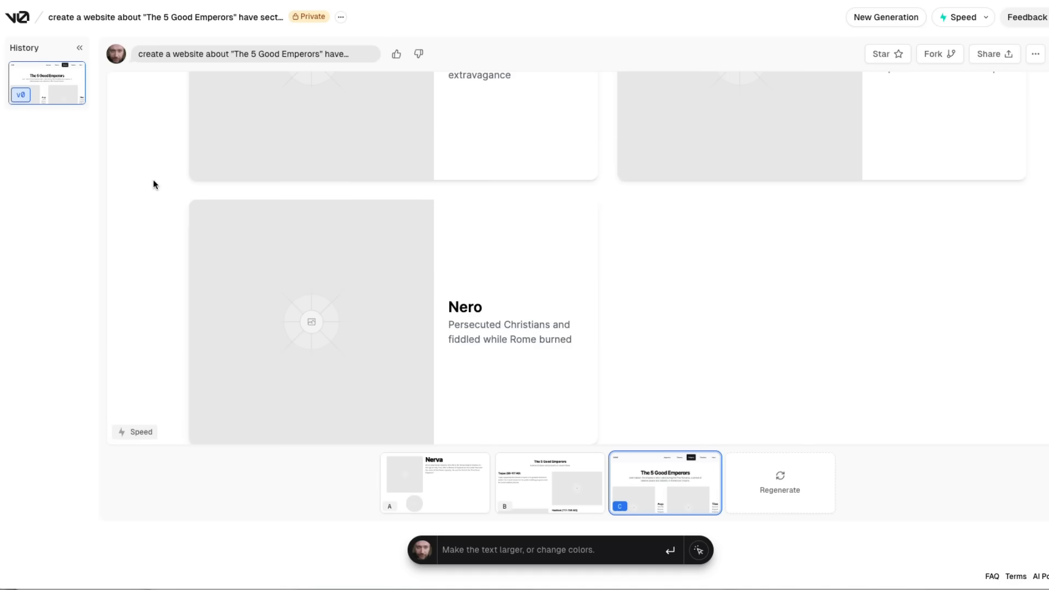
scroll(up, 3)
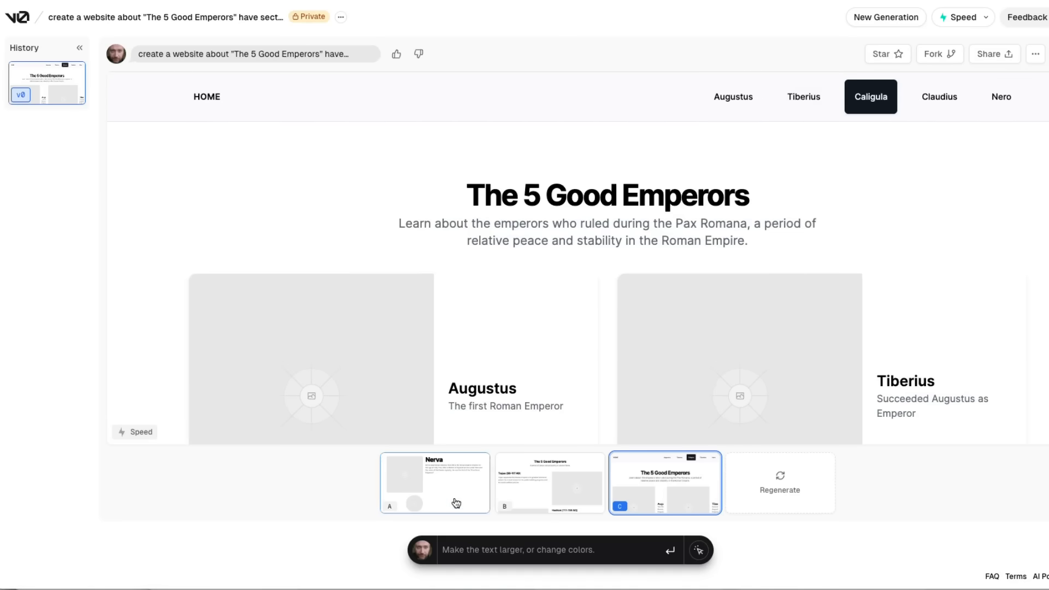
Step: Preview variant A, then switch back to variant B with its Hadrian section
click(434, 481)
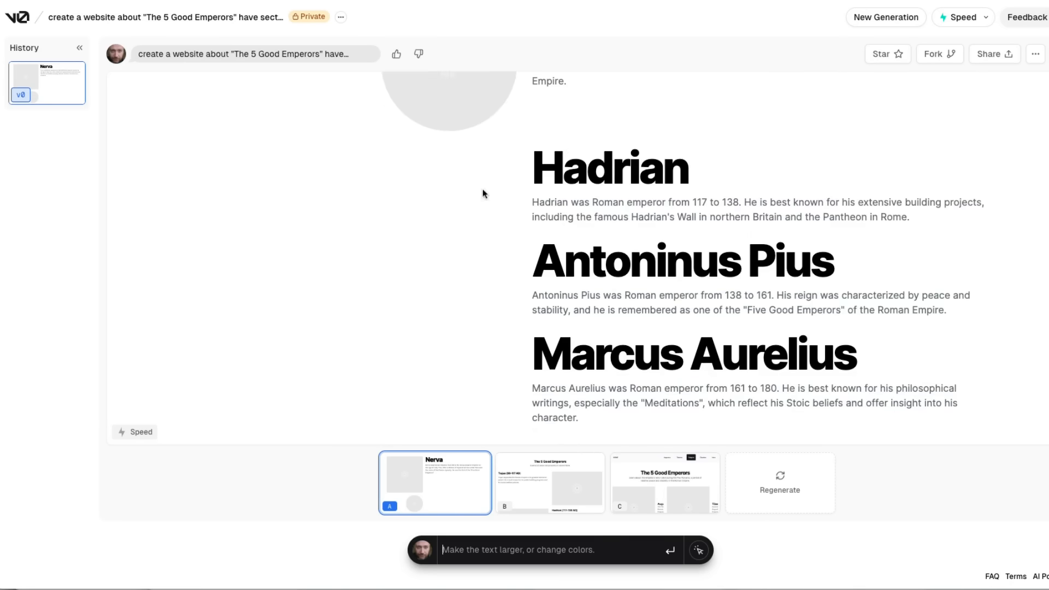
click(548, 483)
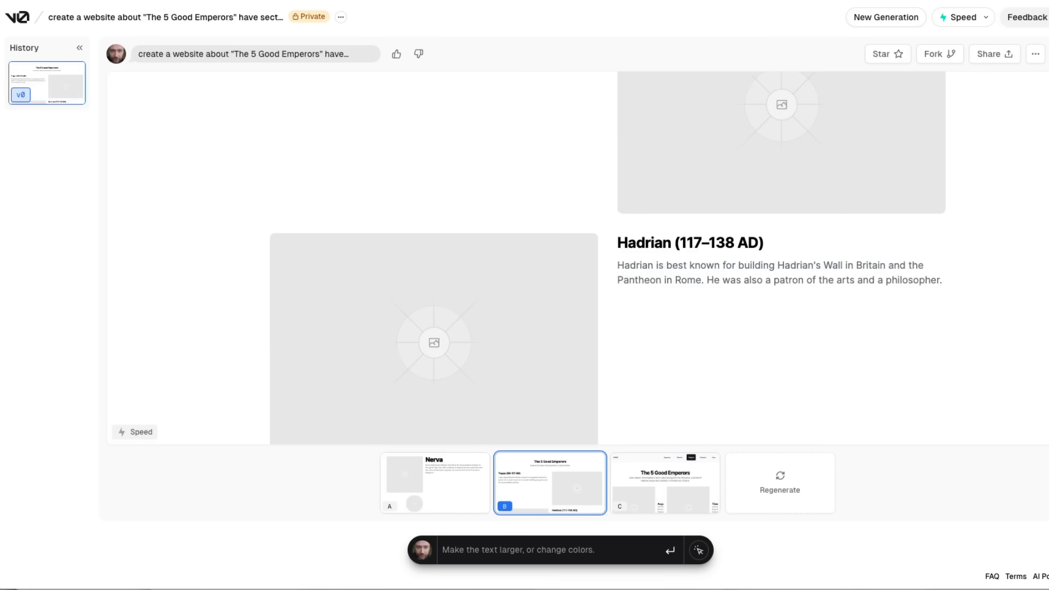
mouse_move(568, 543)
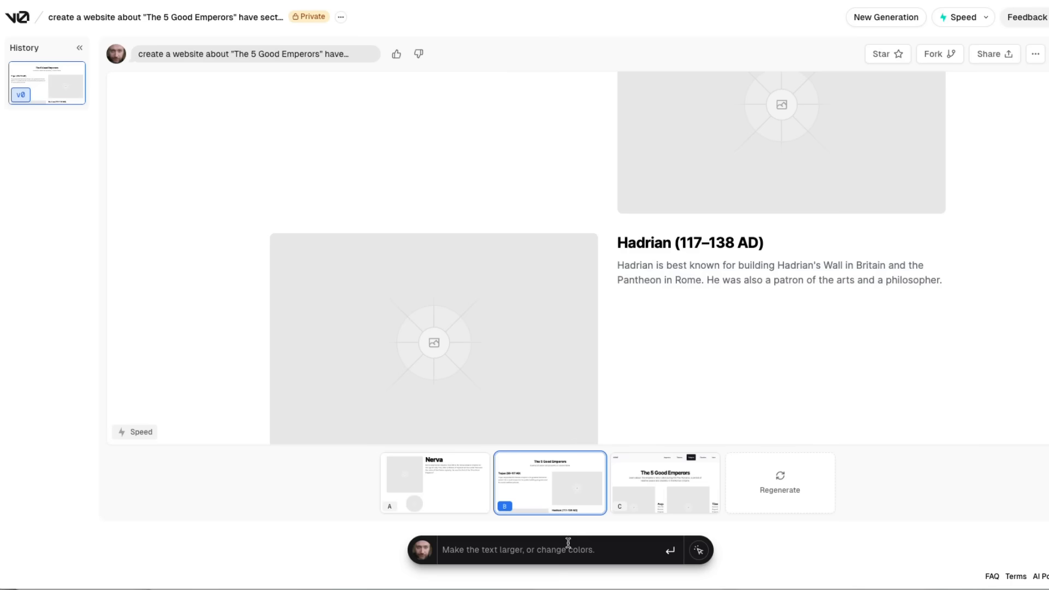
mouse_move(576, 550)
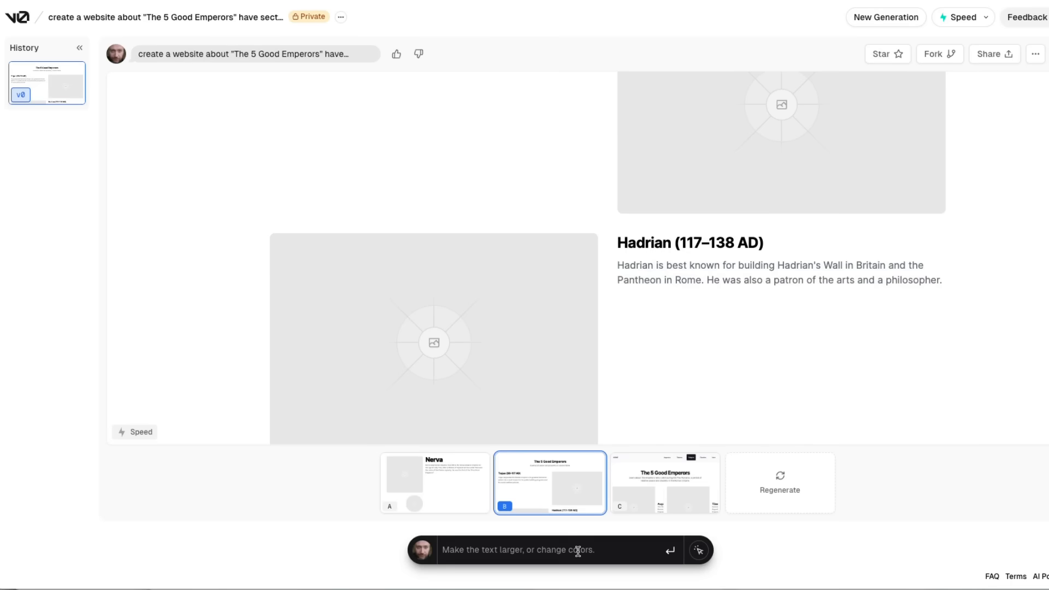
Step: Send the Paul Smith colours request and scroll the yellow v1 site down to Commodus
click(698, 550)
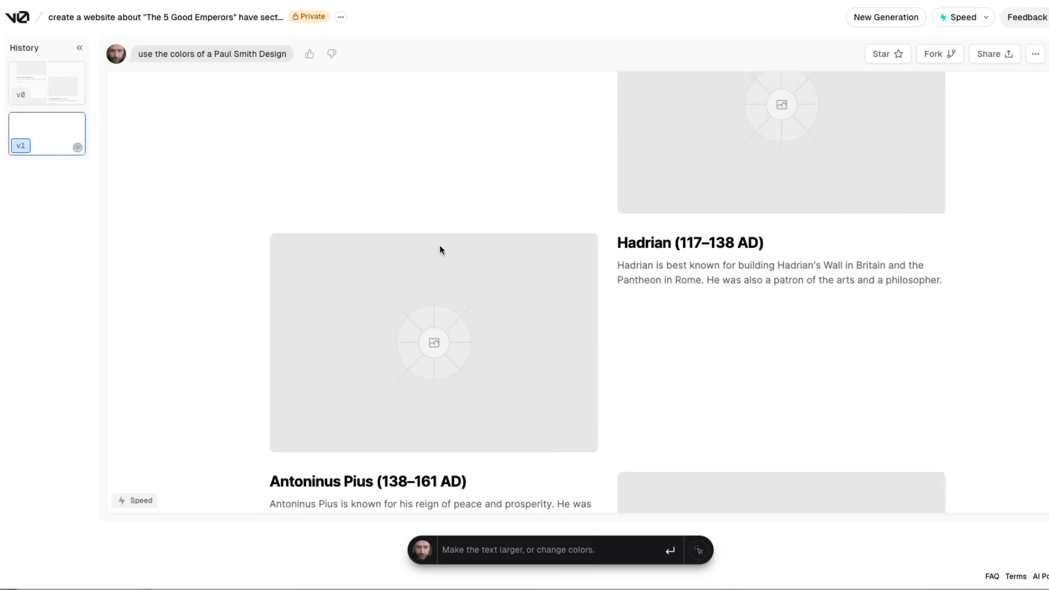
mouse_move(133, 155)
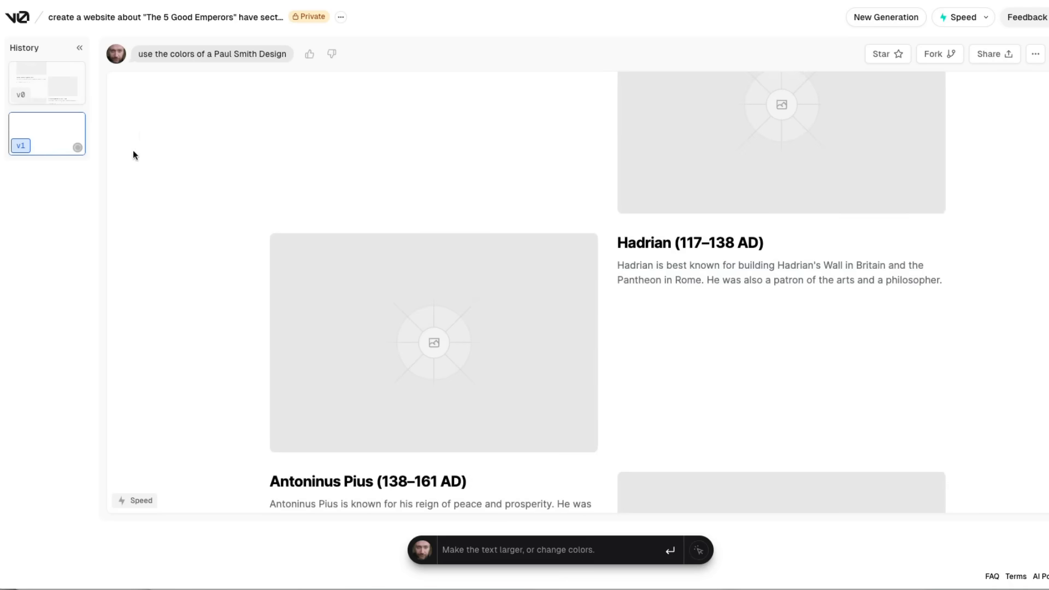
mouse_move(47, 76)
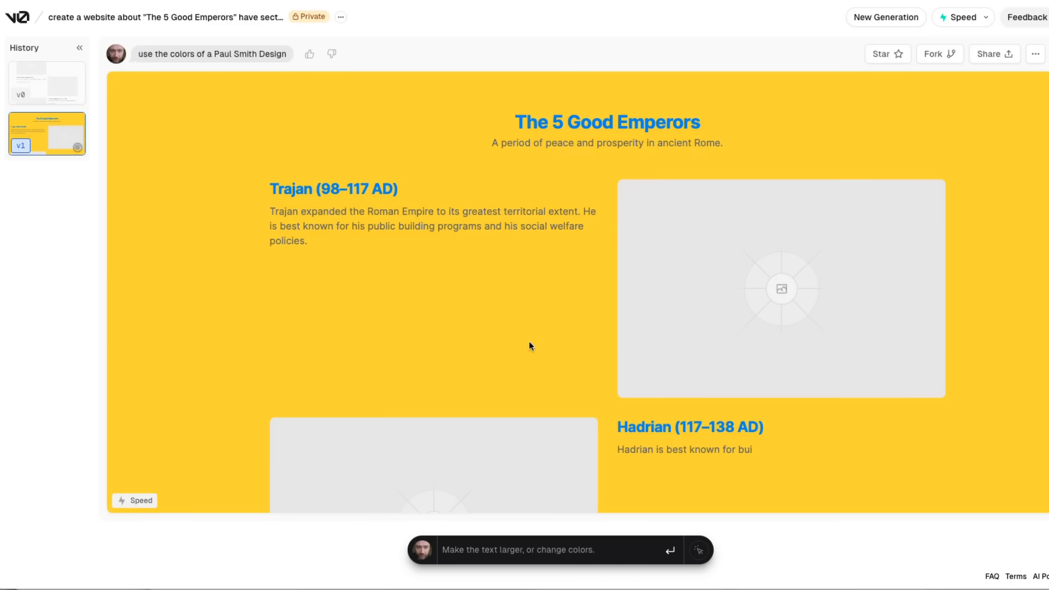
scroll(down, 3)
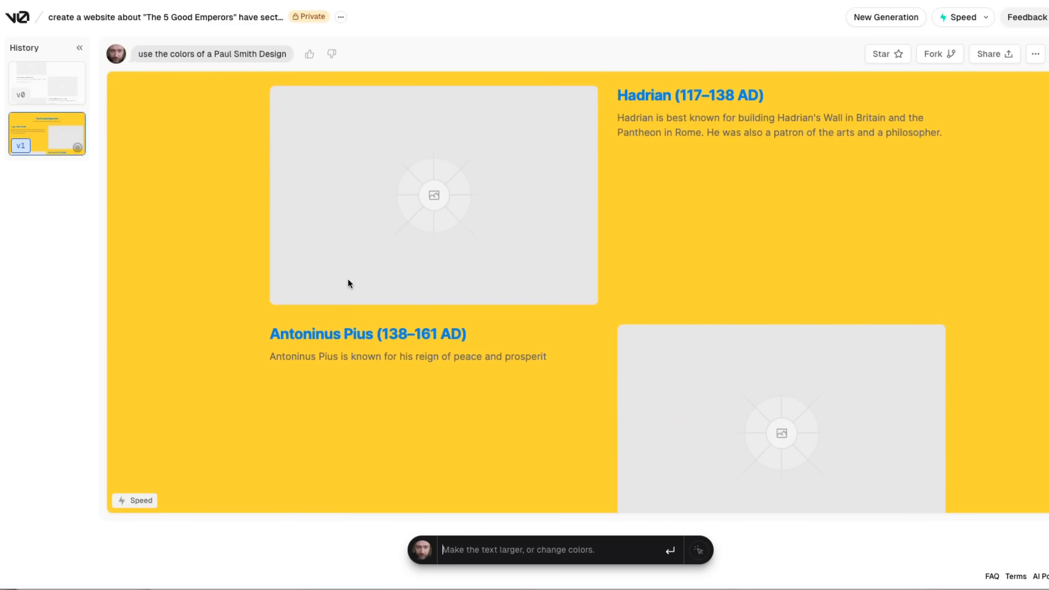
scroll(down, 3)
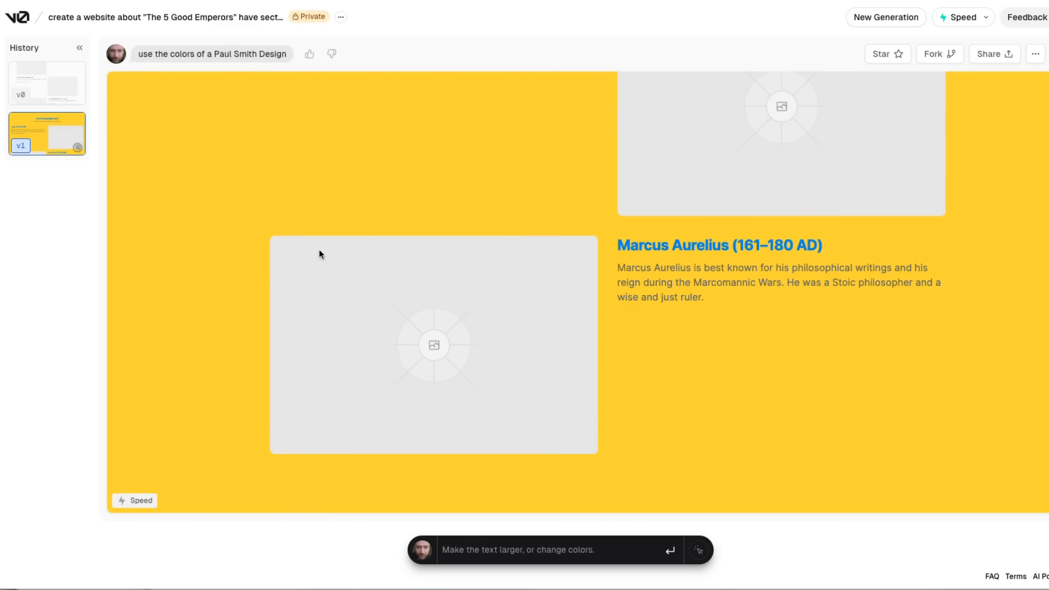
scroll(up, 3)
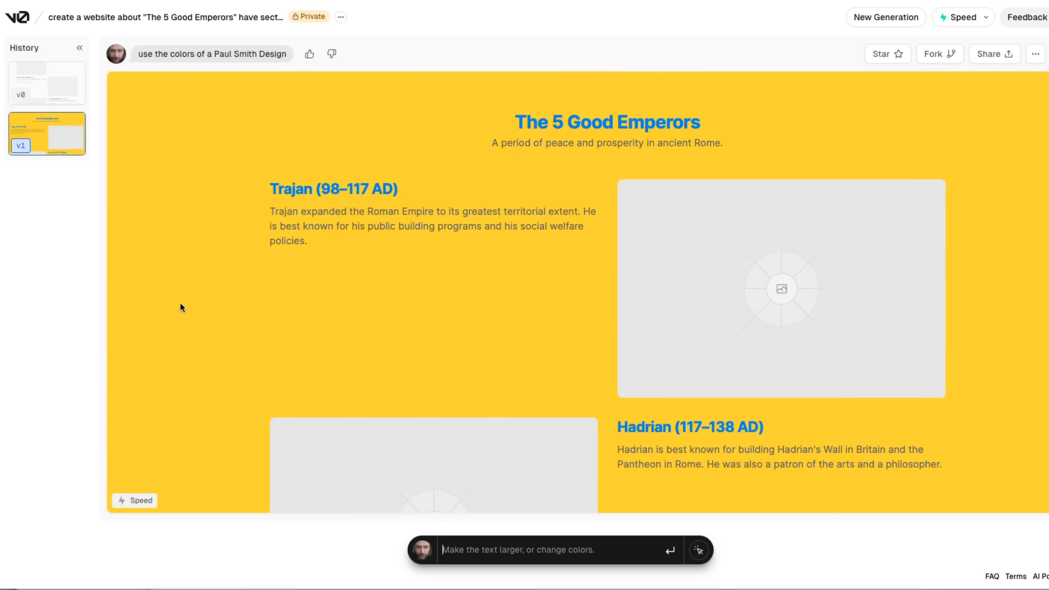
scroll(down, 3)
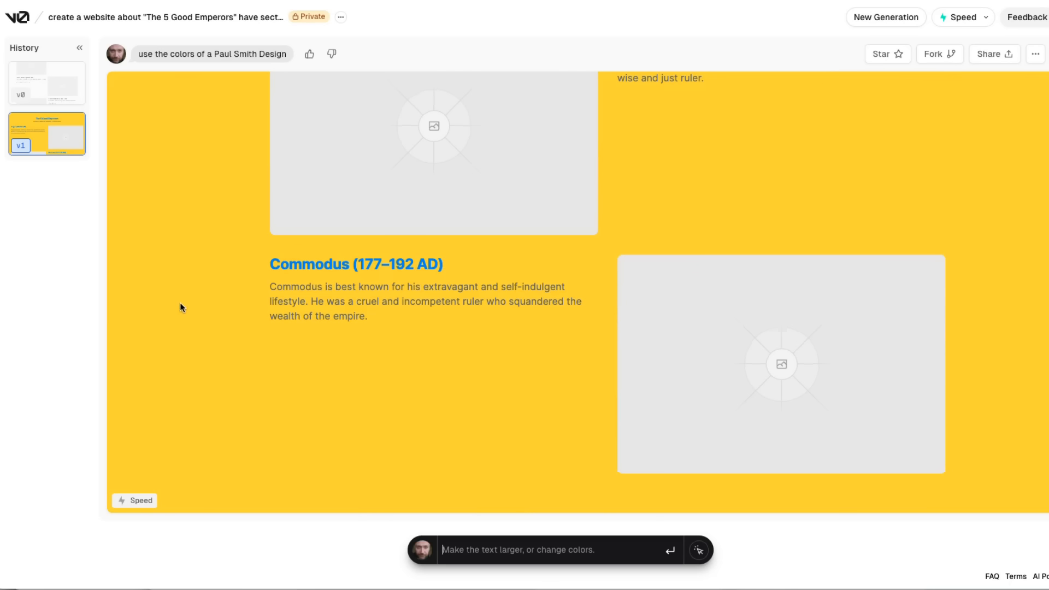
mouse_move(140, 174)
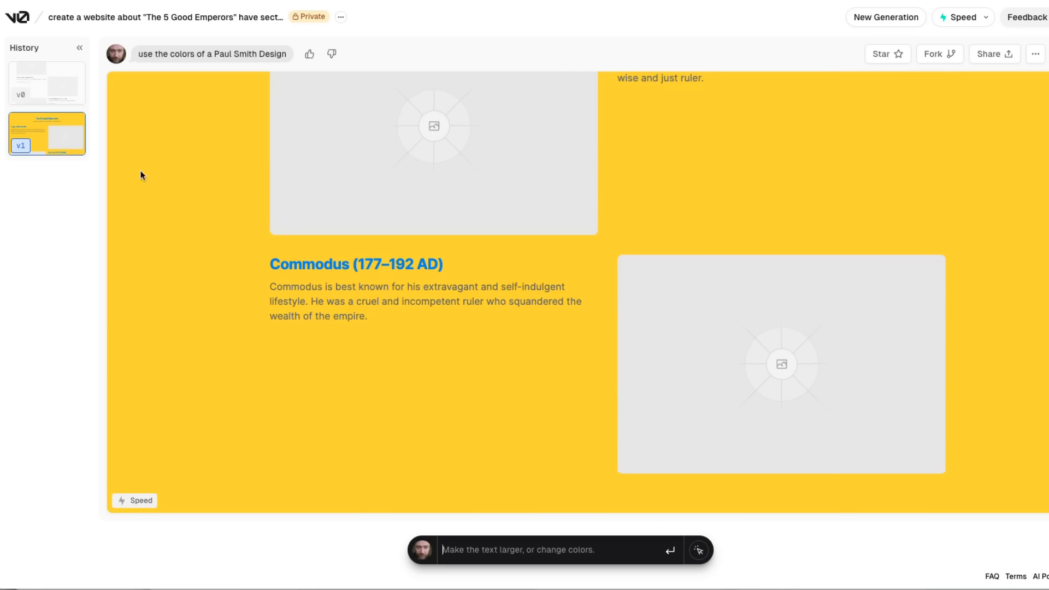
mouse_move(195, 169)
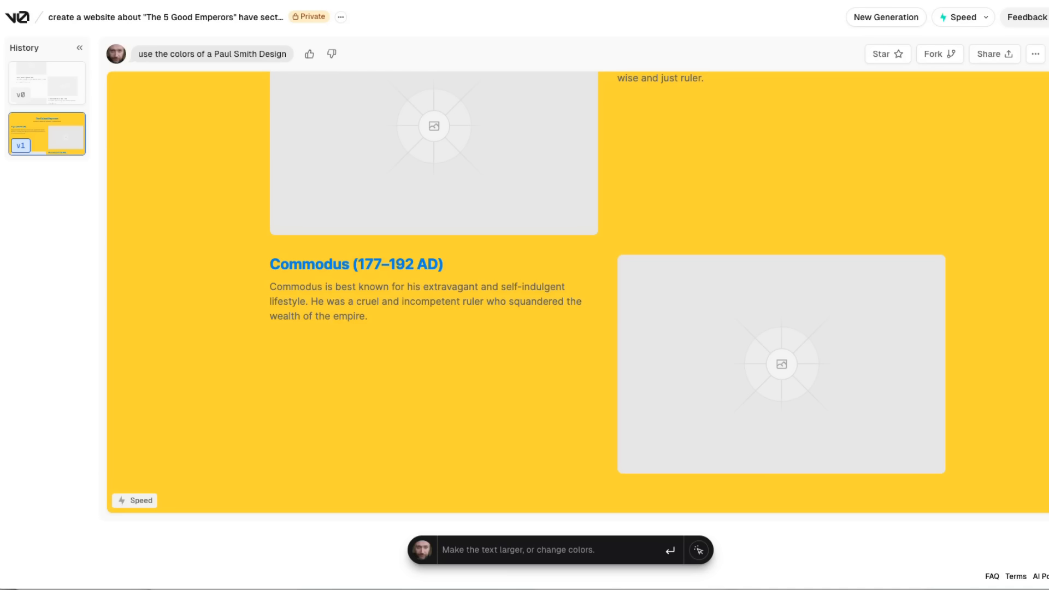
Step: Start a new change request in the prompt bar for the pastel RGB colour list
click(549, 549)
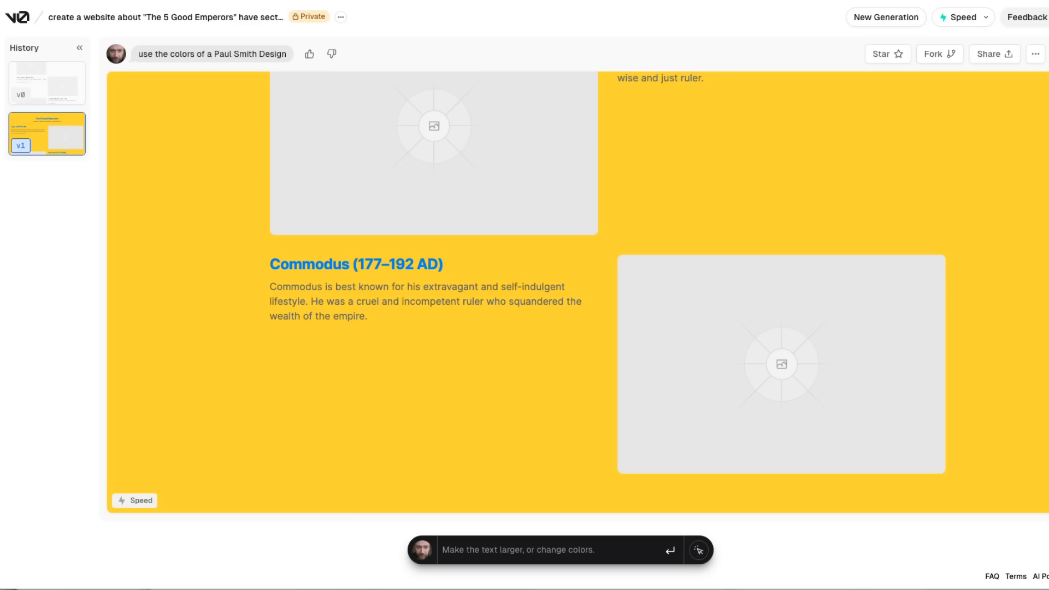
mouse_move(505, 567)
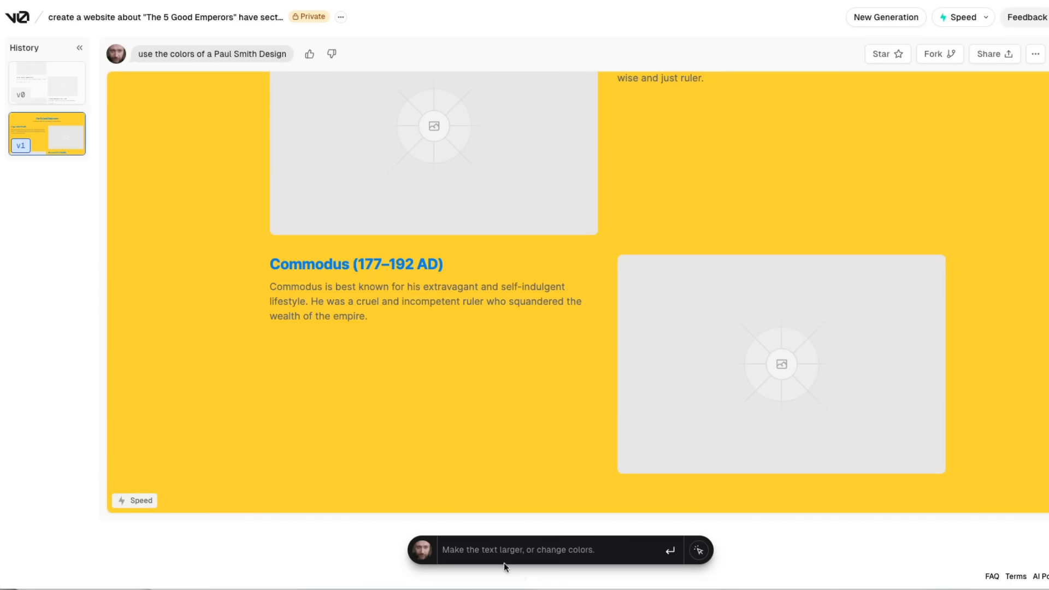
mouse_move(471, 554)
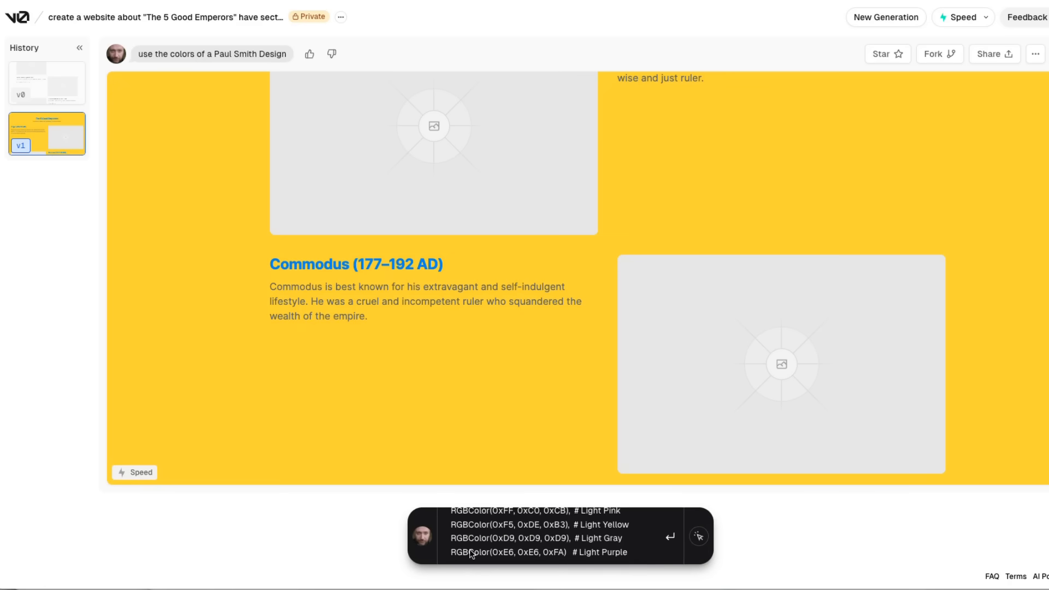
mouse_move(670, 536)
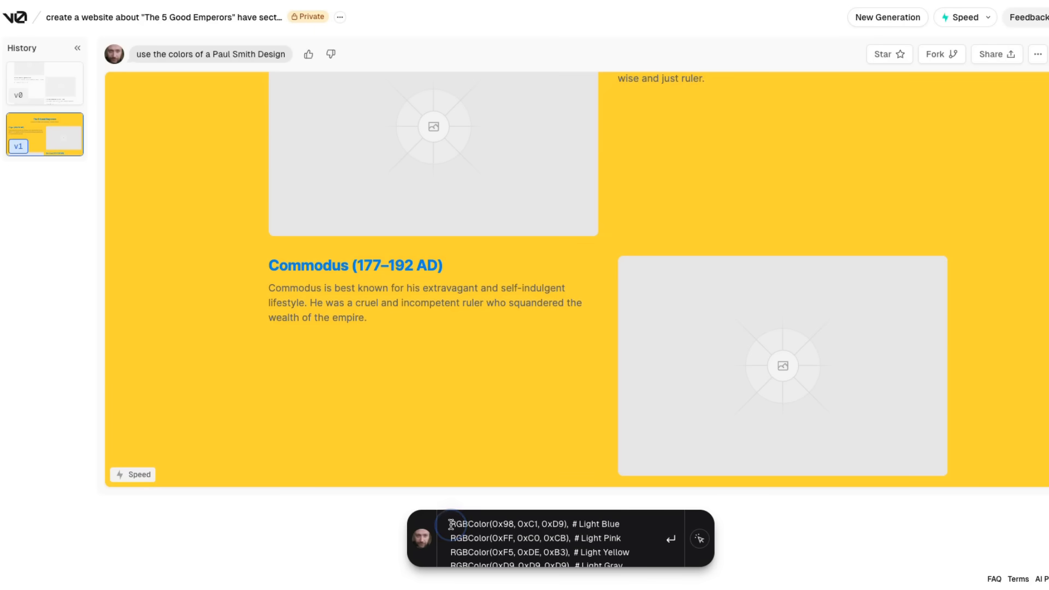
Step: Submit 'remake it with these colors' with the pasted pastel palette and review the light-blue v2 preview
text(remake it w)
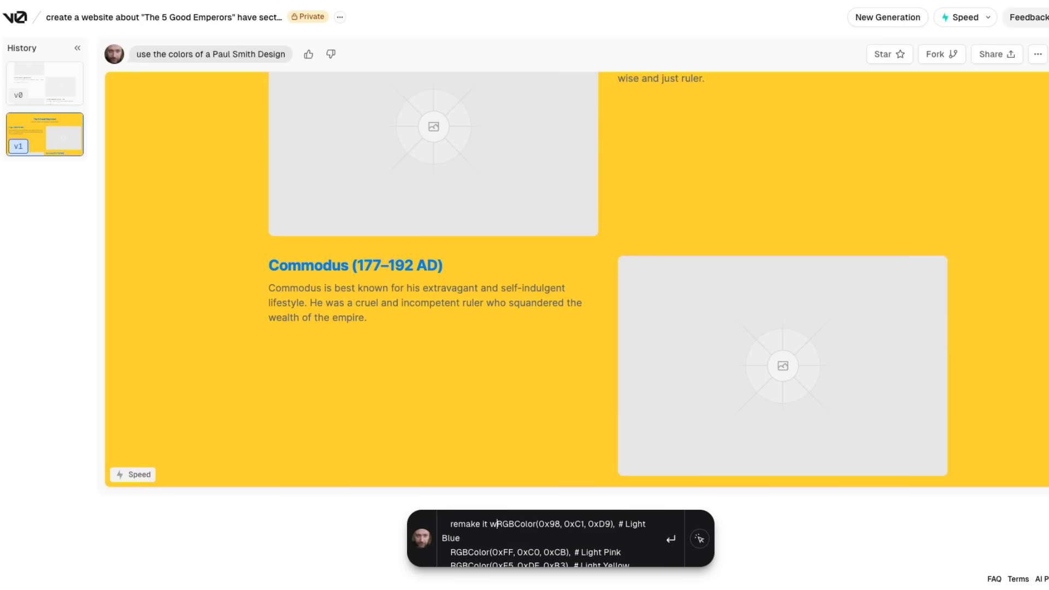
text(ith these colors)
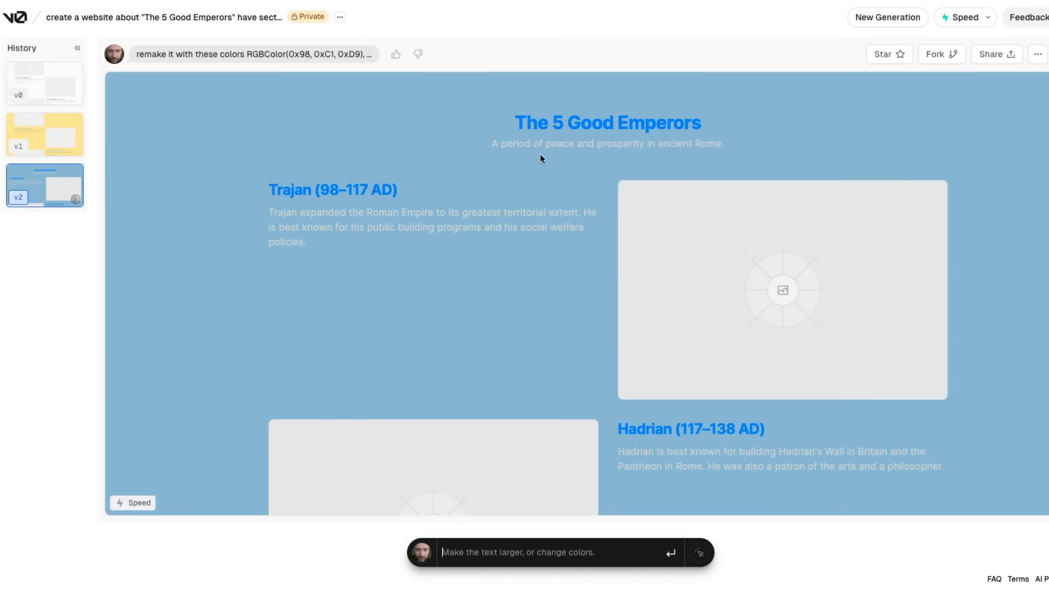
scroll(down, 3)
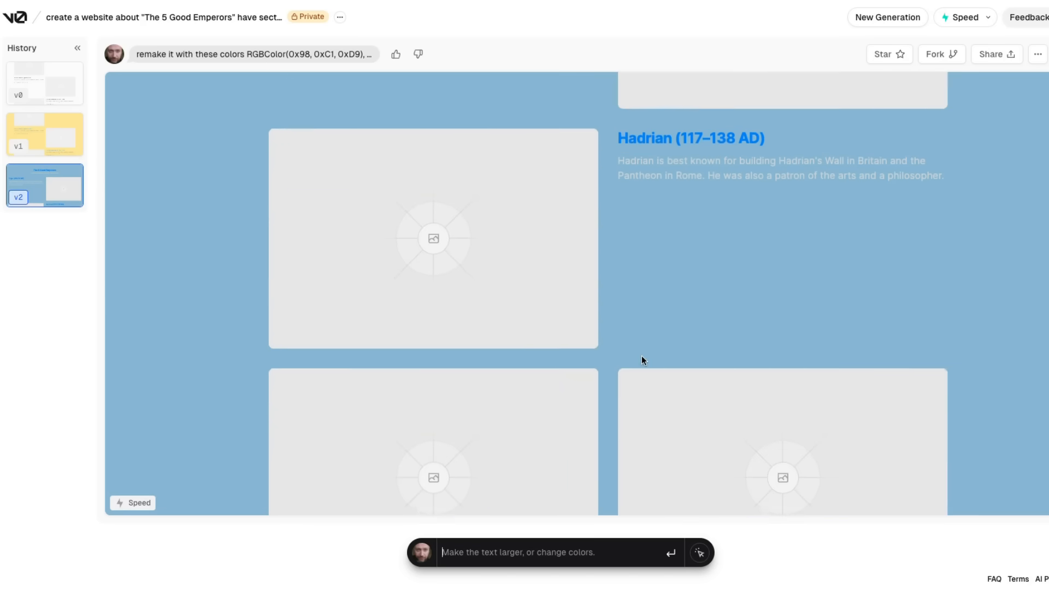
scroll(down, 3)
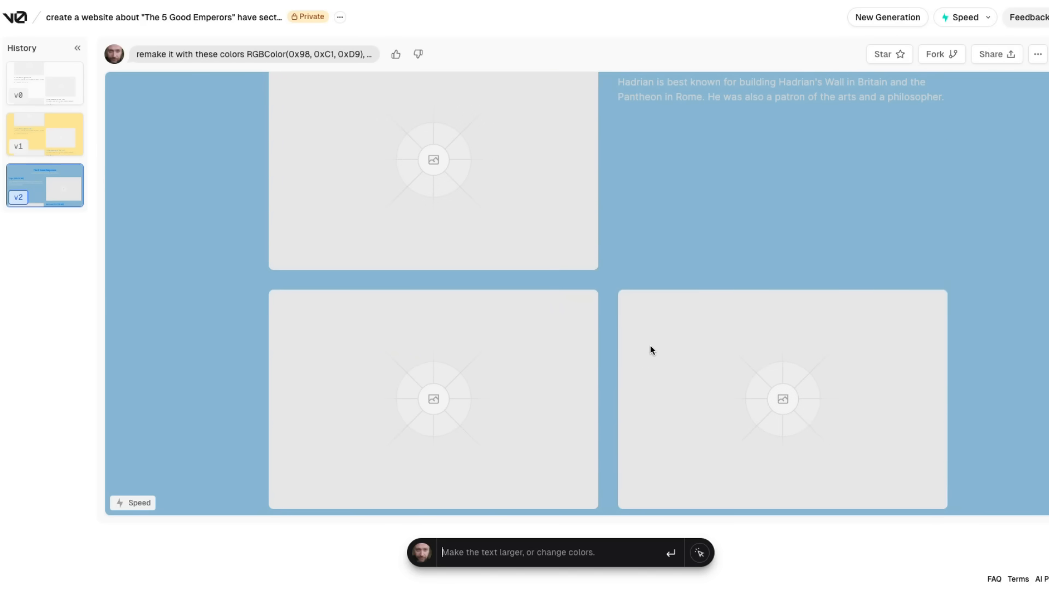
scroll(up, 3)
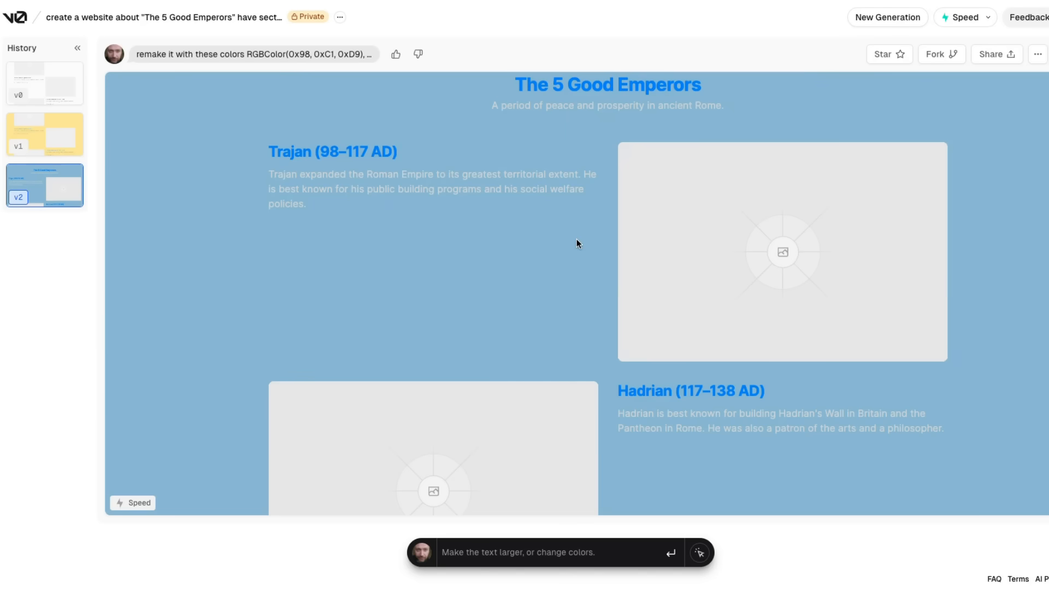
mouse_move(189, 130)
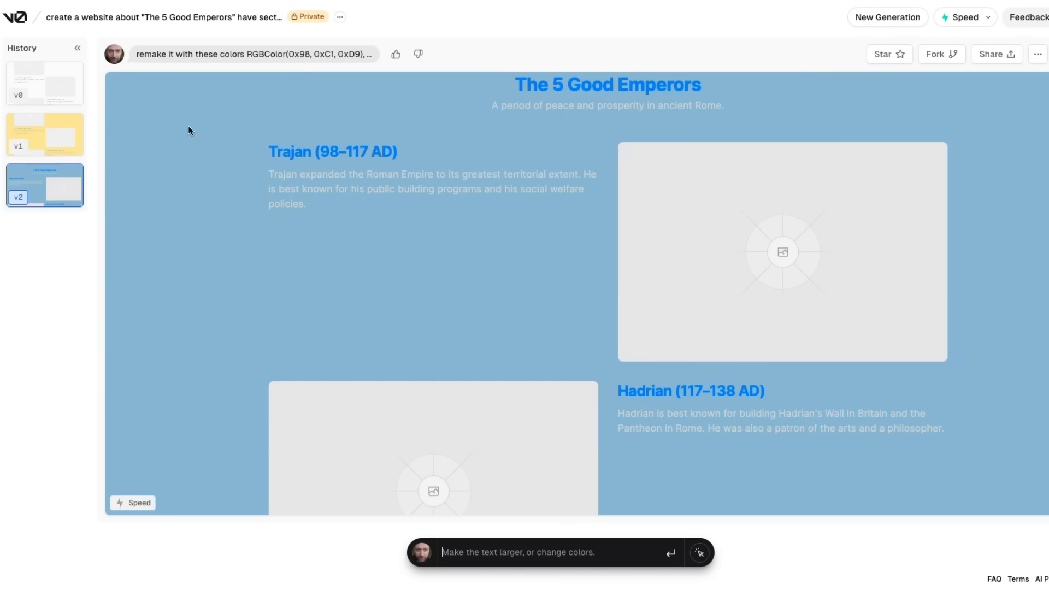
mouse_move(44, 135)
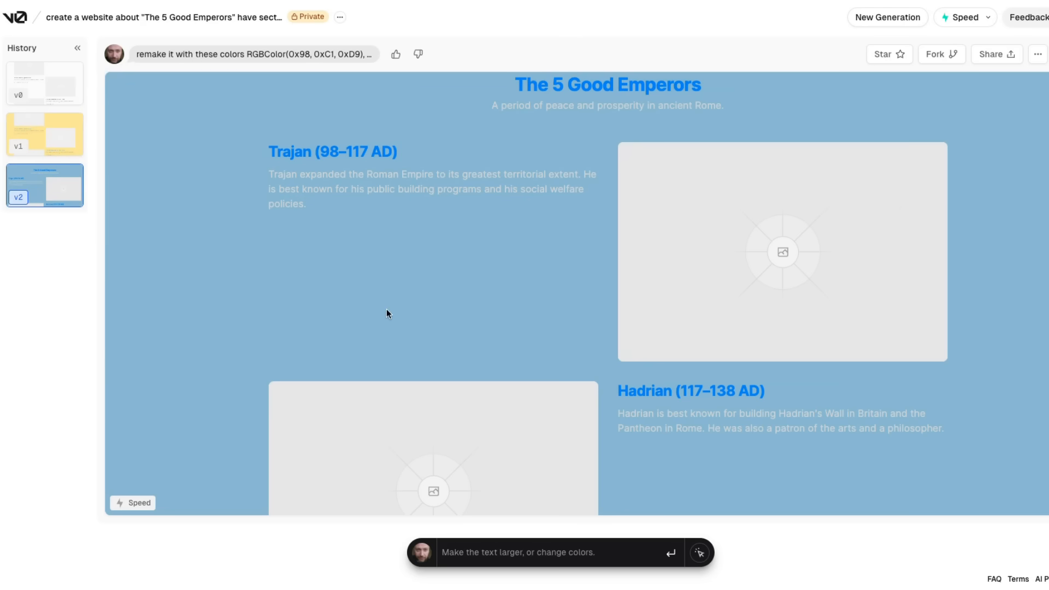
mouse_move(1034, 328)
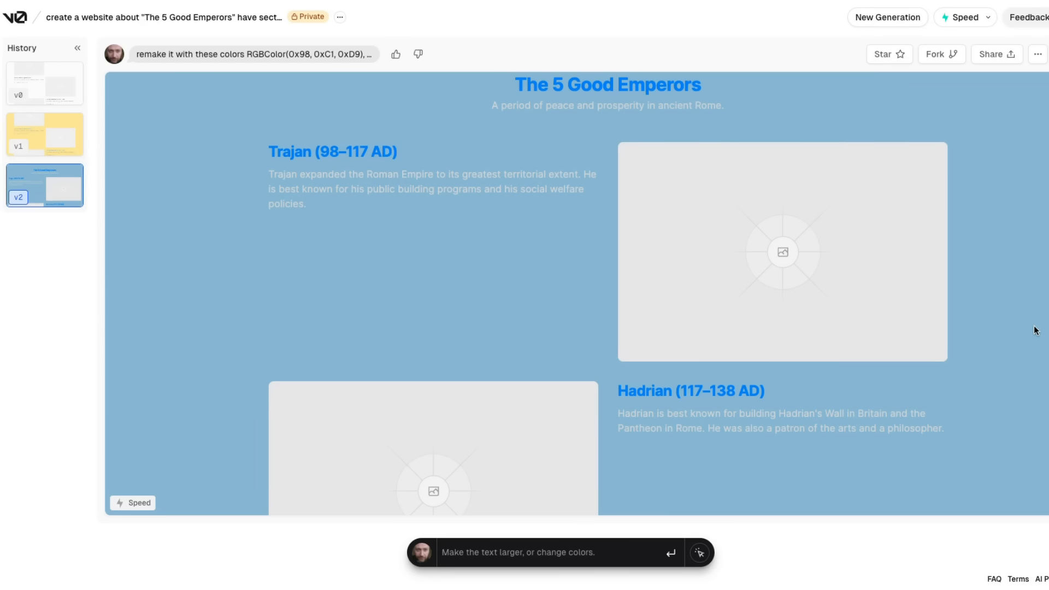
mouse_move(957, 350)
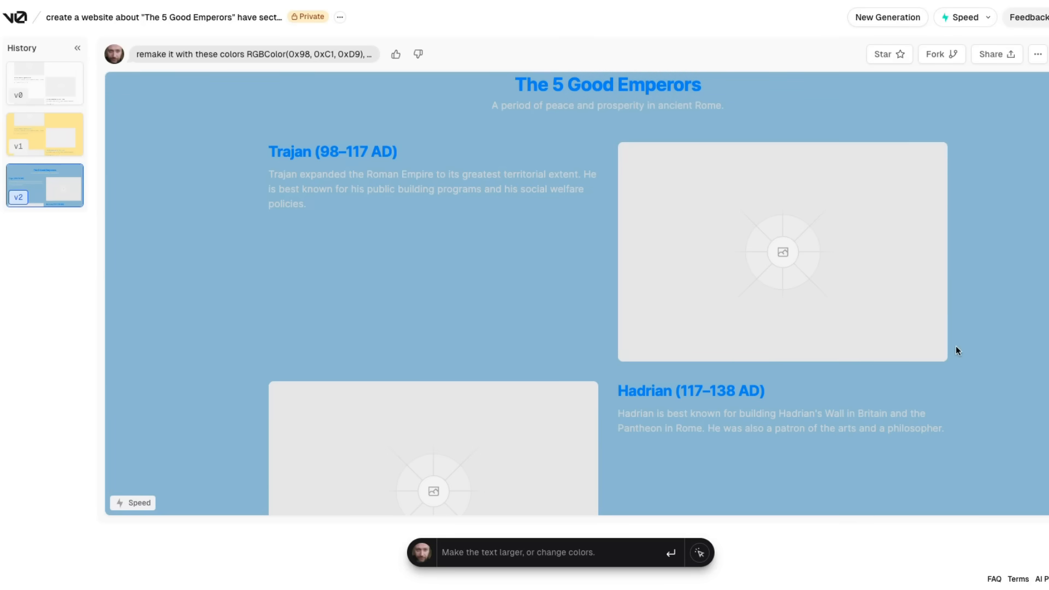
click(542, 552)
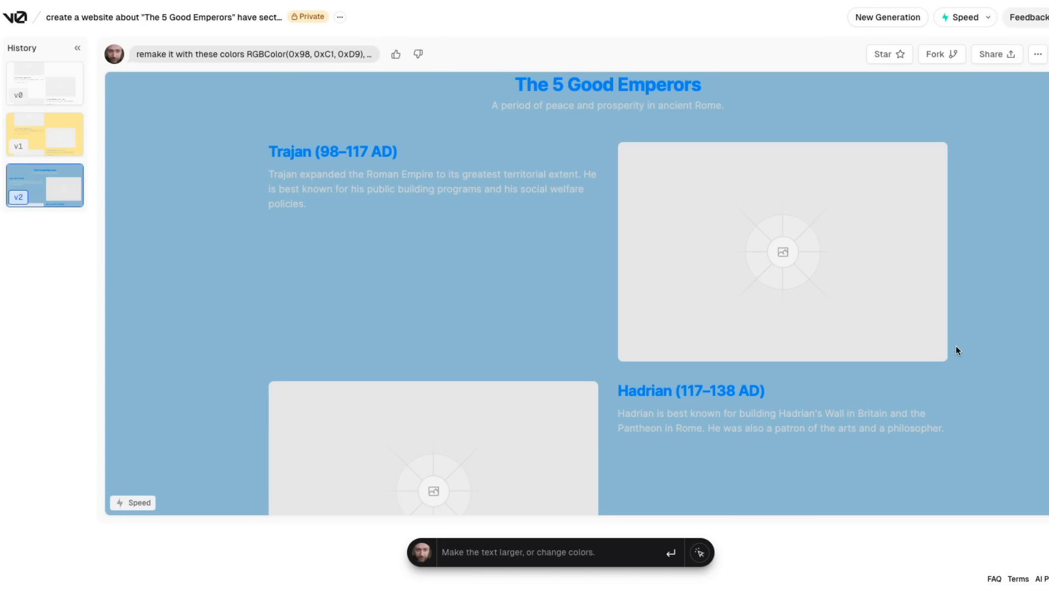
click(541, 552)
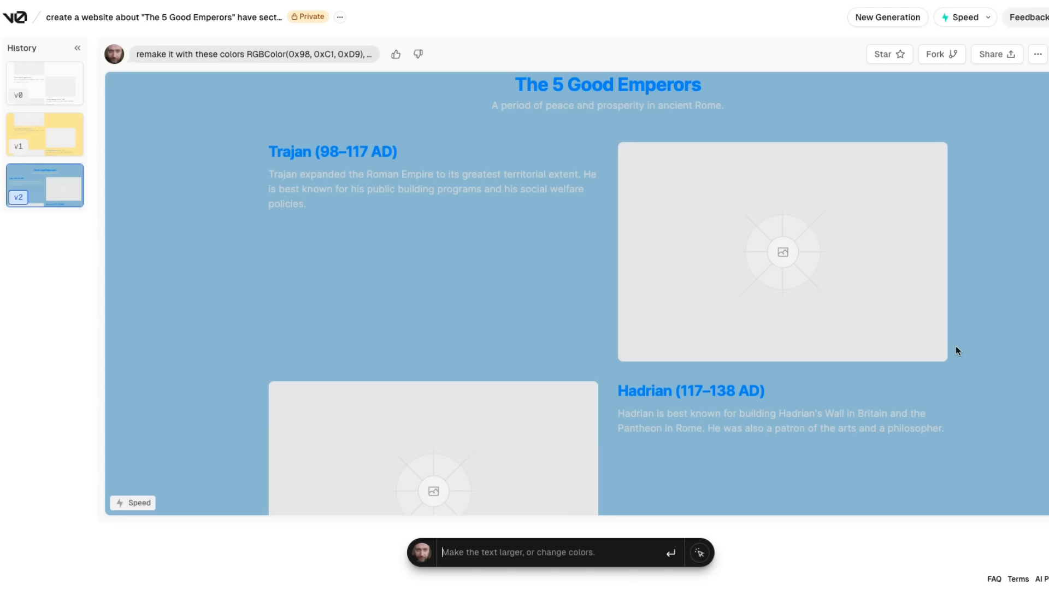
mouse_move(948, 341)
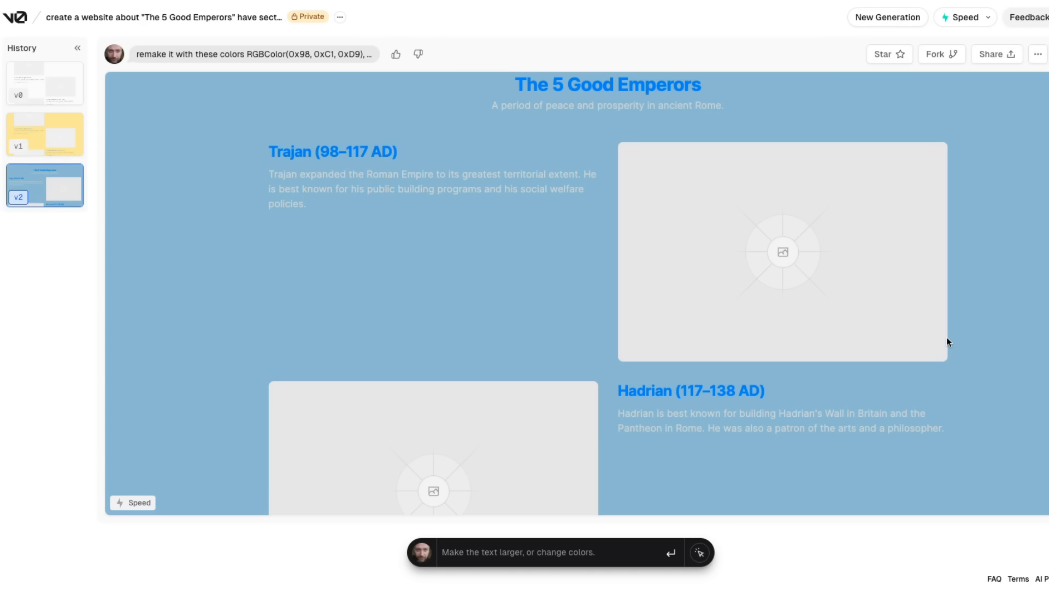
mouse_move(1035, 362)
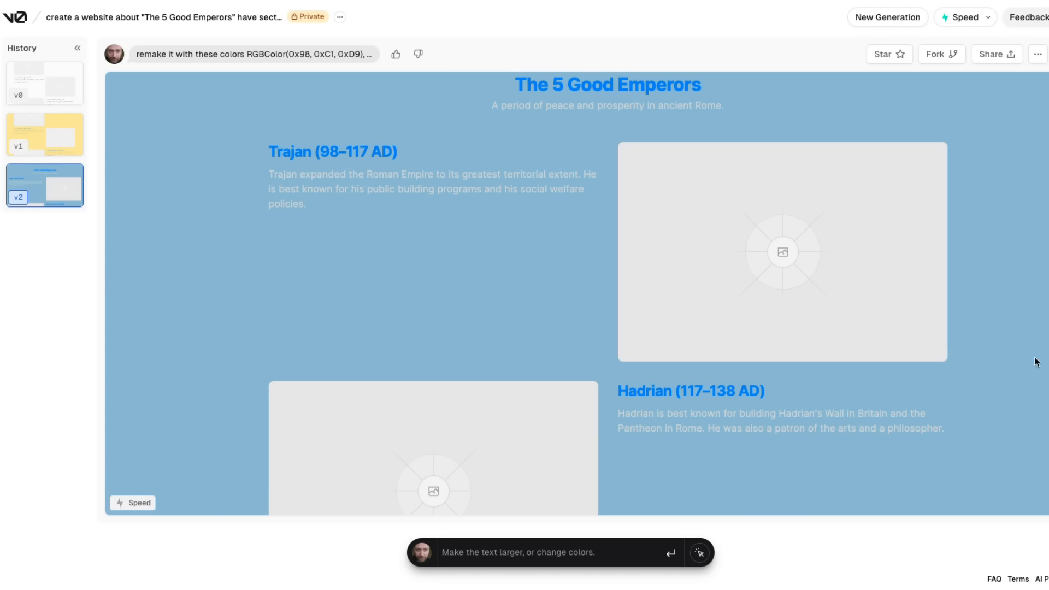